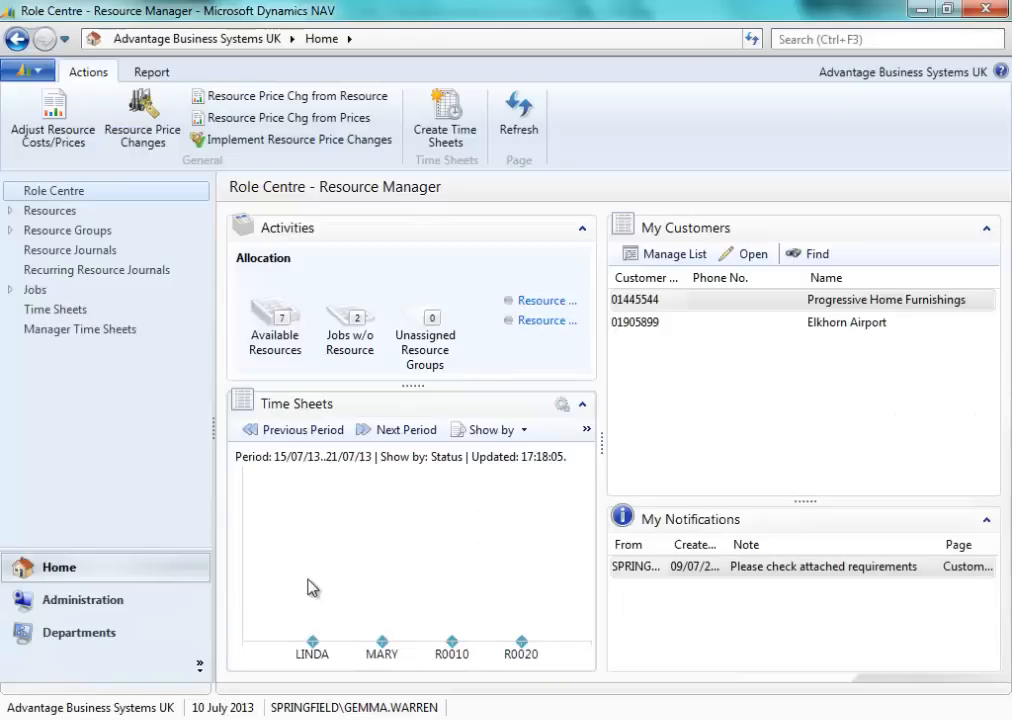
{"action": "mouse_move", "coordinate": [534, 570]}
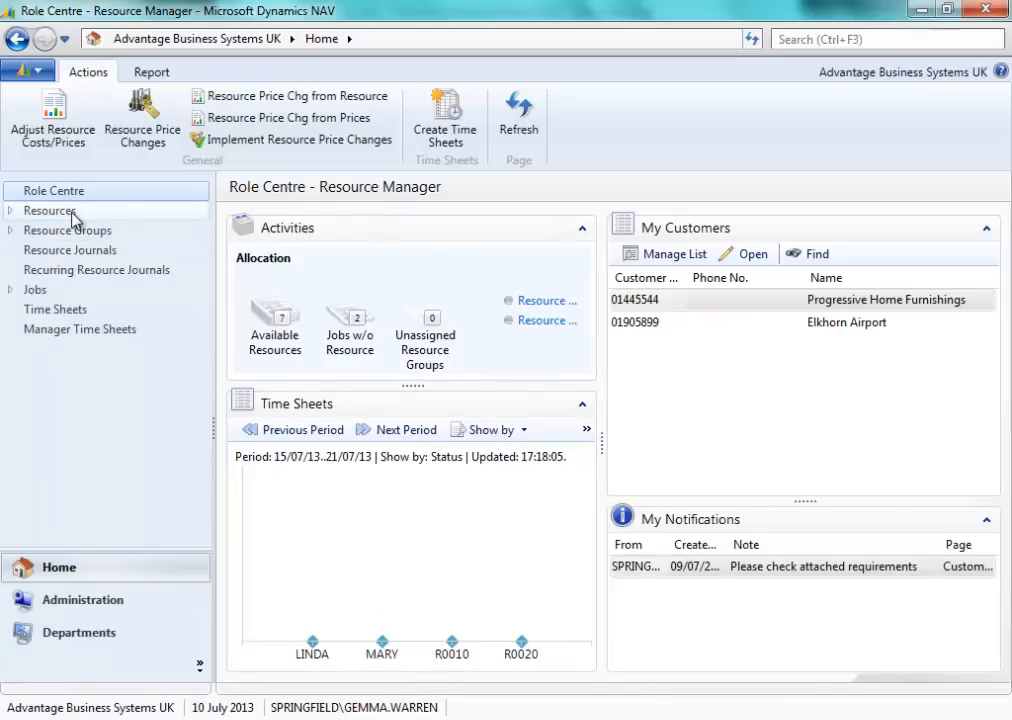
{"action": "mouse_move", "coordinate": [55, 309]}
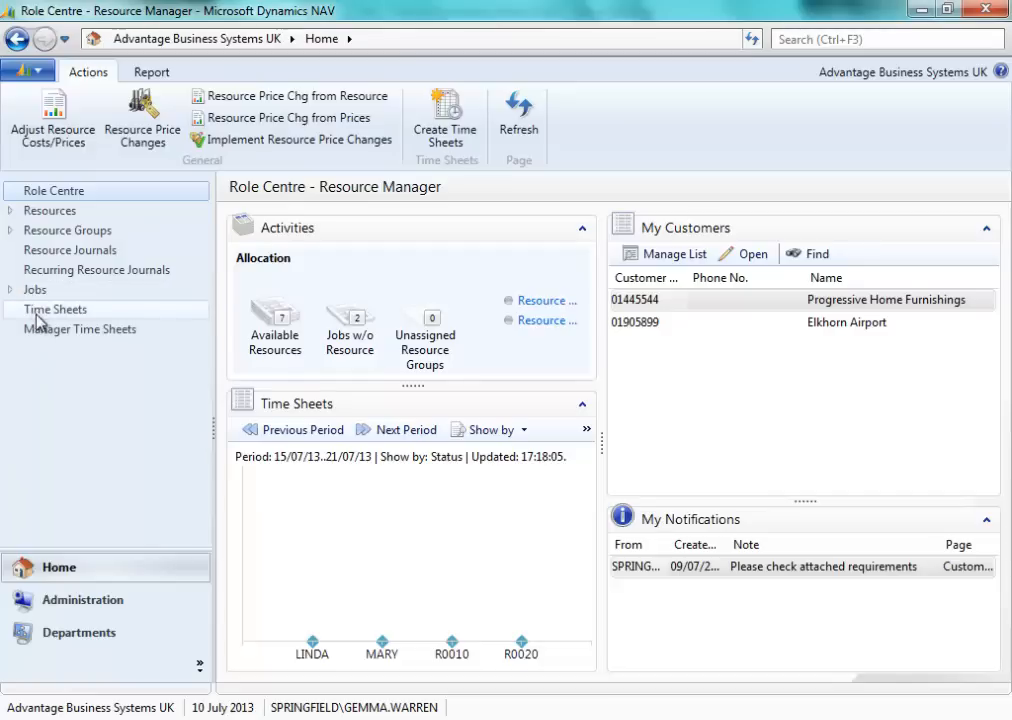
{"action": "mouse_move", "coordinate": [38, 196]}
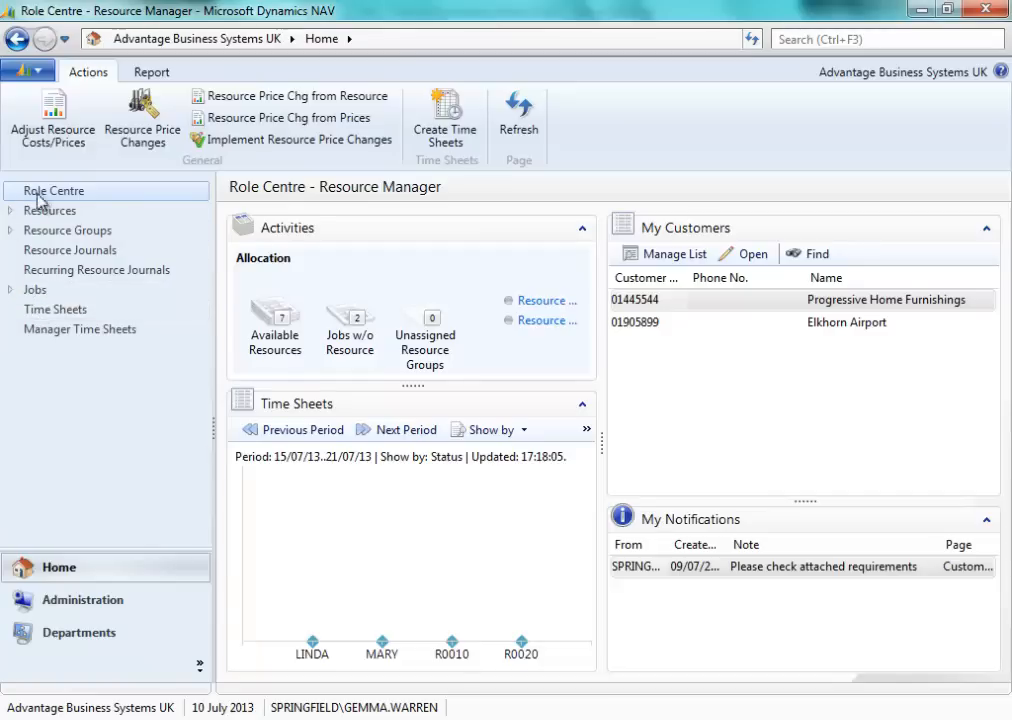
{"action": "left_click", "coordinate": [50, 210]}
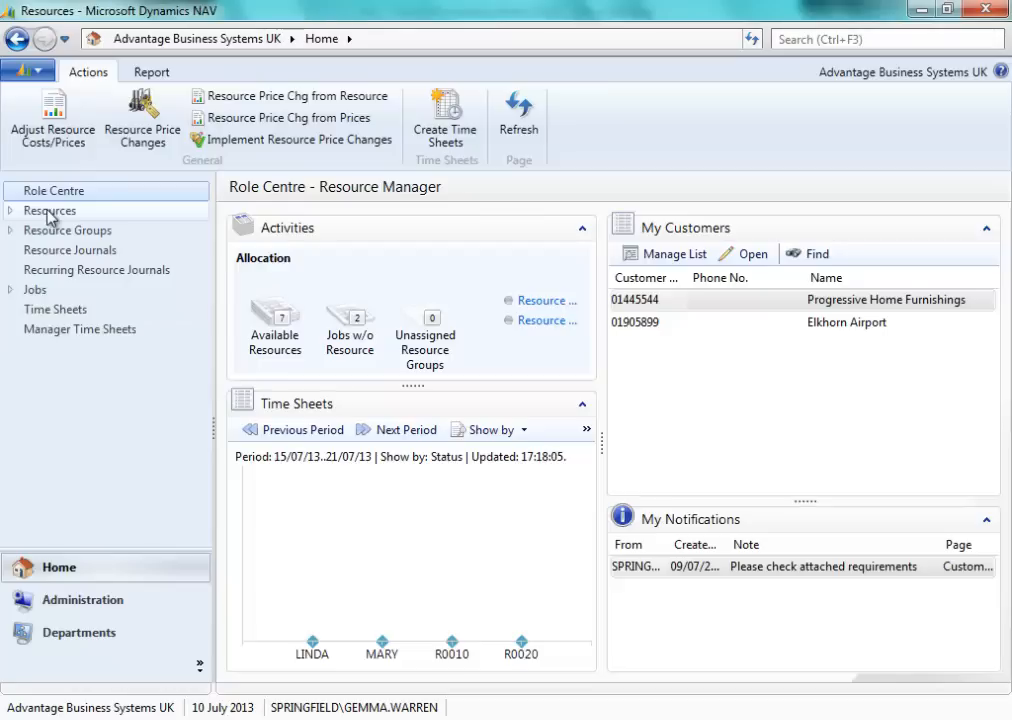
{"action": "left_click", "coordinate": [49, 210]}
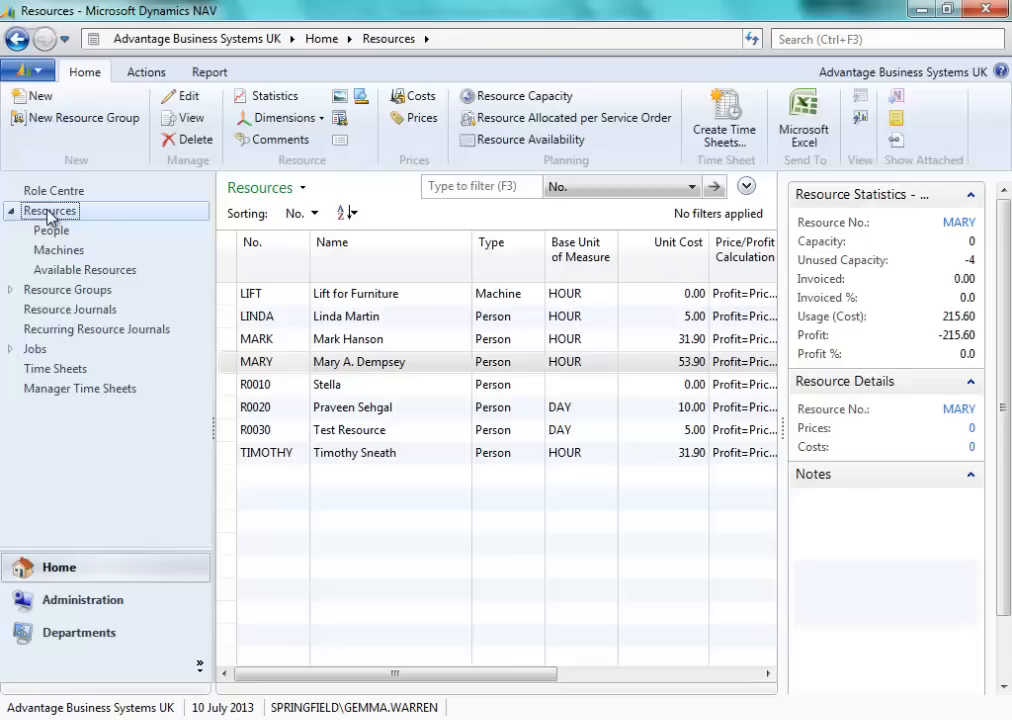
{"action": "mouse_move", "coordinate": [506, 351]}
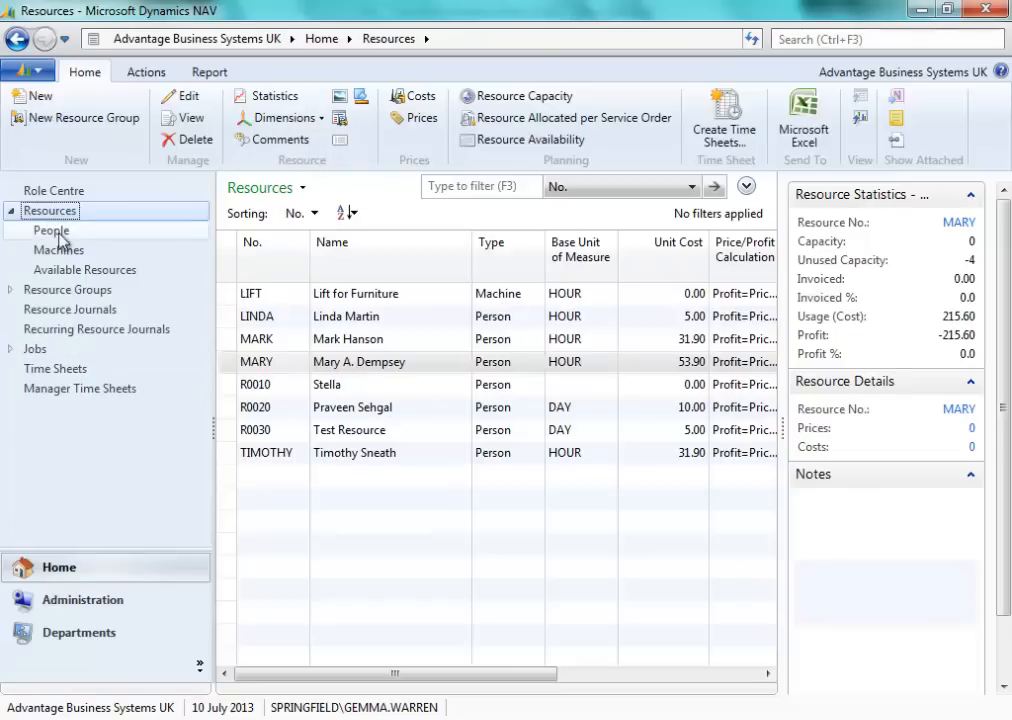
{"action": "left_click", "coordinate": [51, 230]}
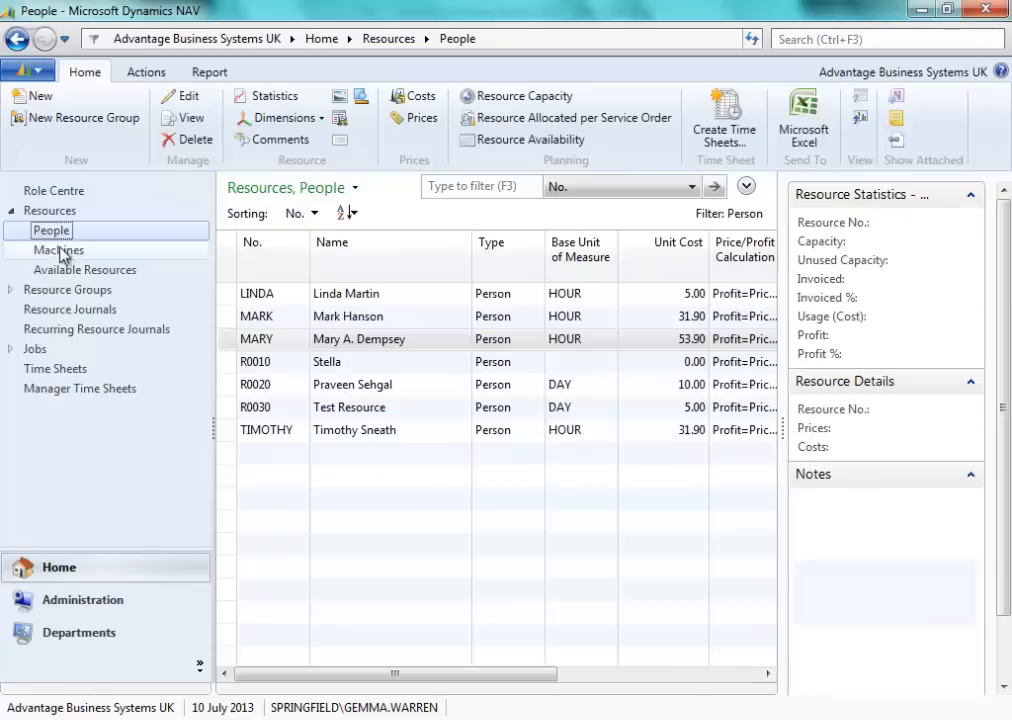
{"action": "left_click", "coordinate": [59, 249]}
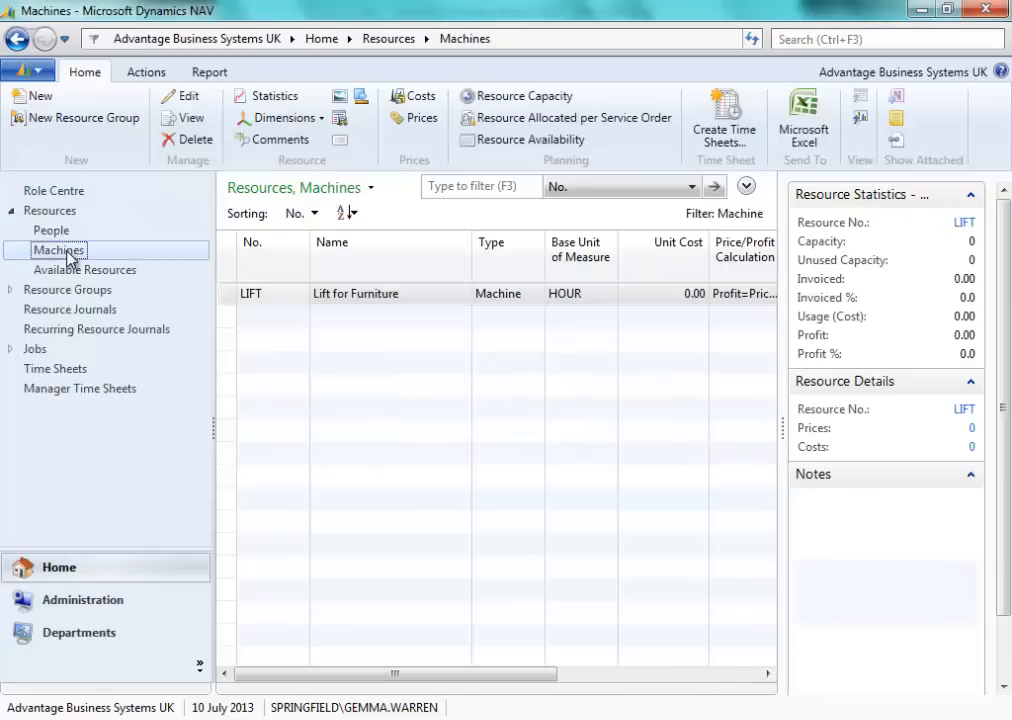
{"action": "left_click", "coordinate": [51, 230]}
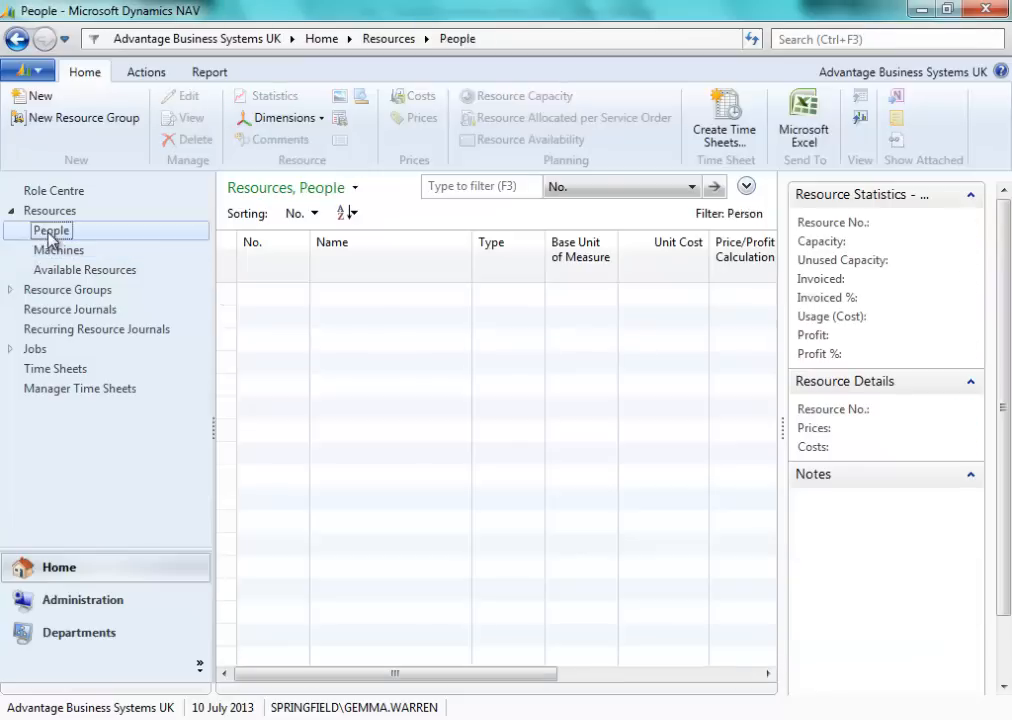
{"action": "left_click", "coordinate": [51, 230]}
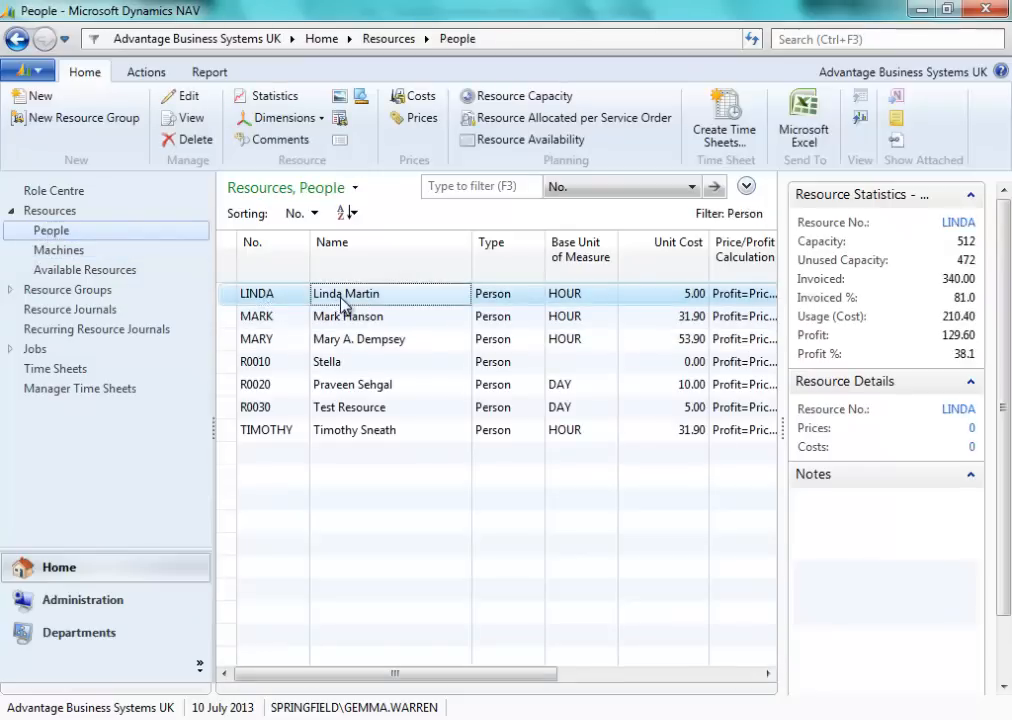
{"action": "double_click", "coordinate": [347, 293]}
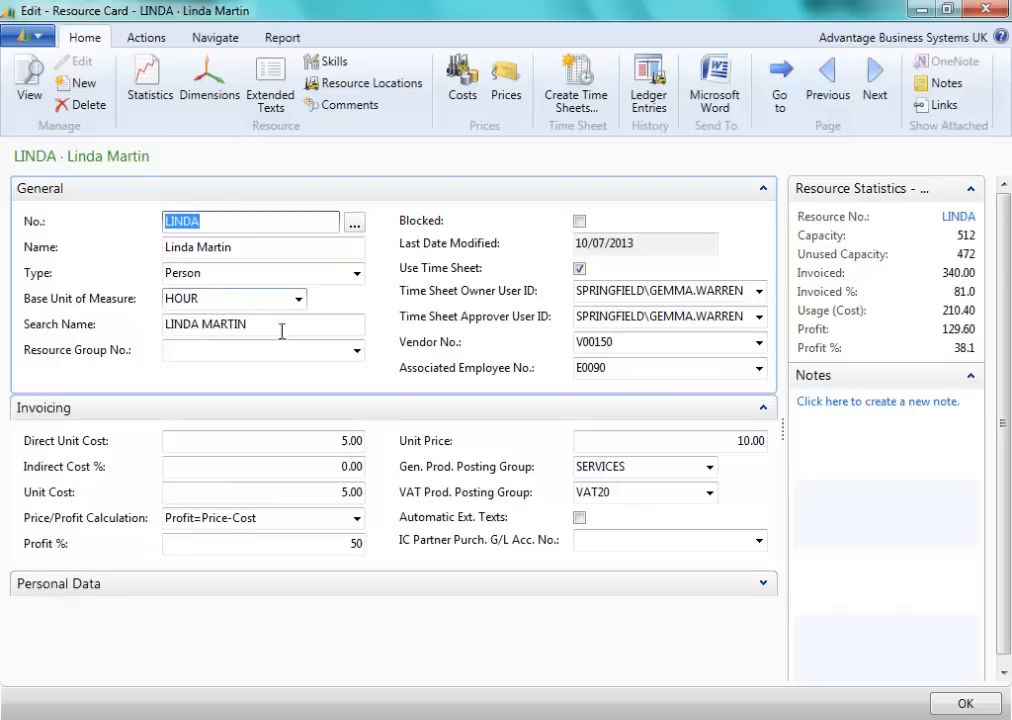
{"action": "mouse_move", "coordinate": [670, 316]}
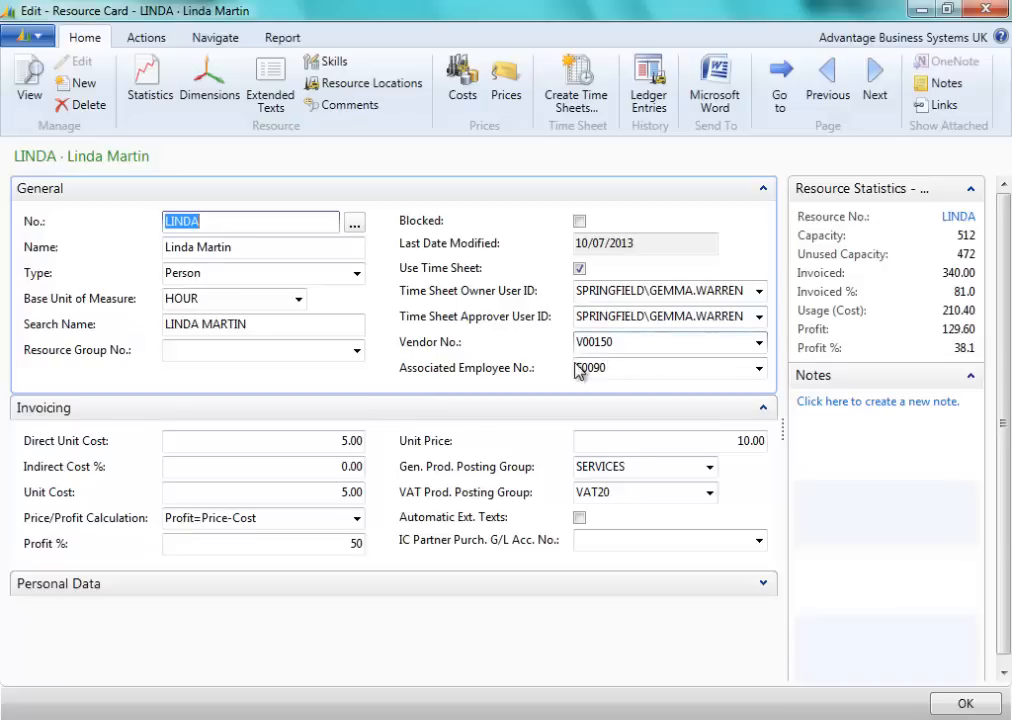
{"action": "left_click", "coordinate": [650, 368]}
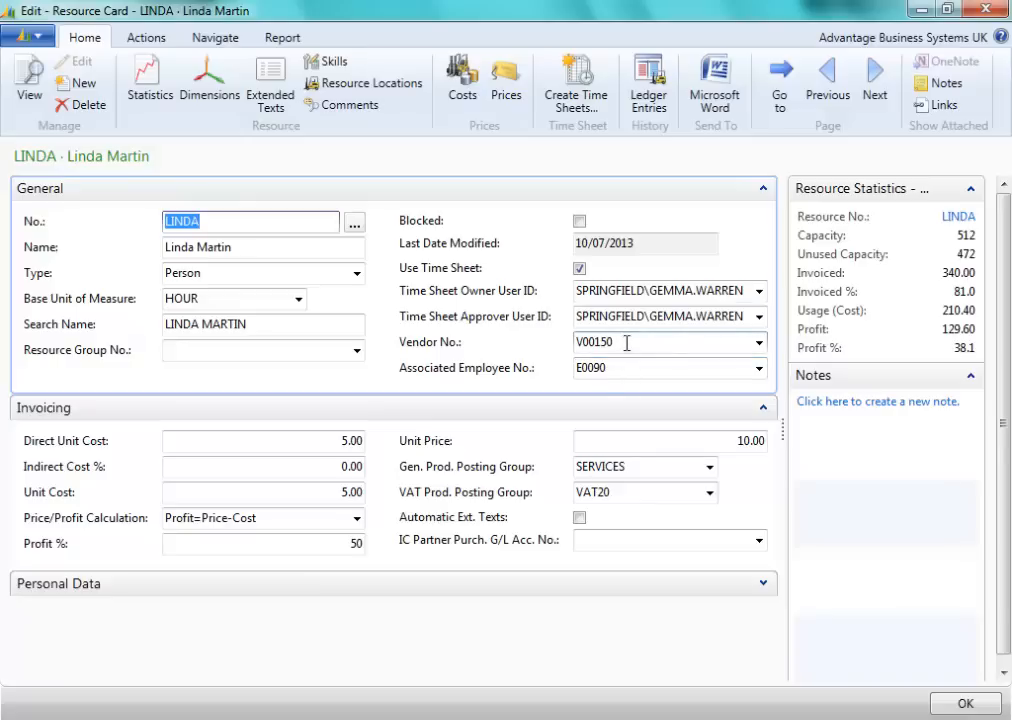
{"action": "mouse_move", "coordinate": [513, 383]}
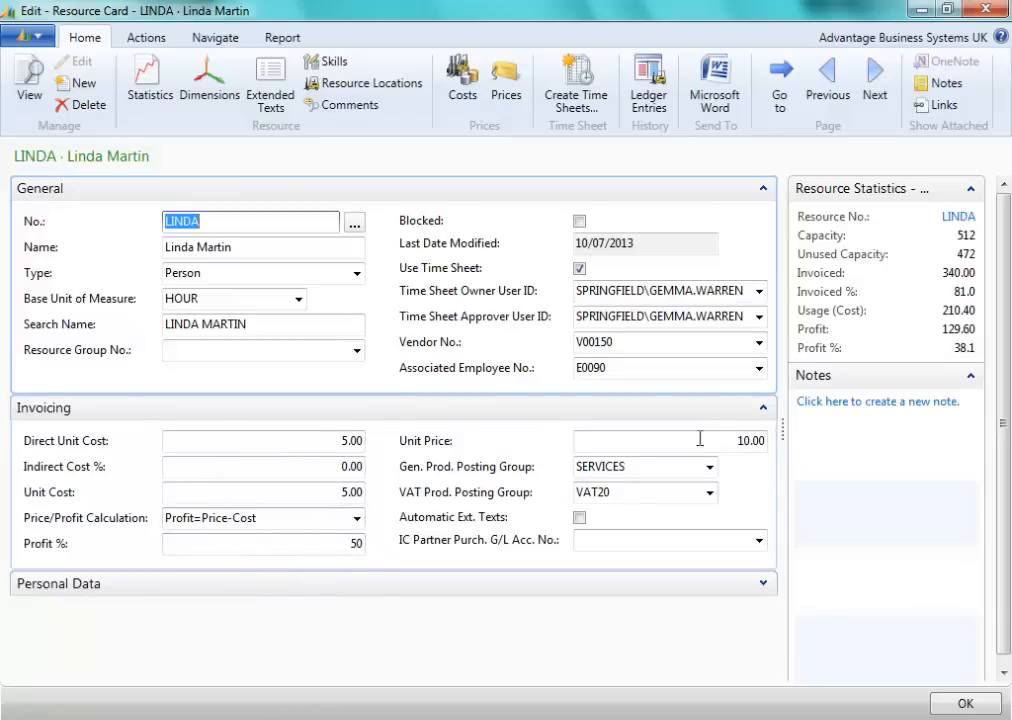
{"action": "mouse_move", "coordinate": [762, 583]}
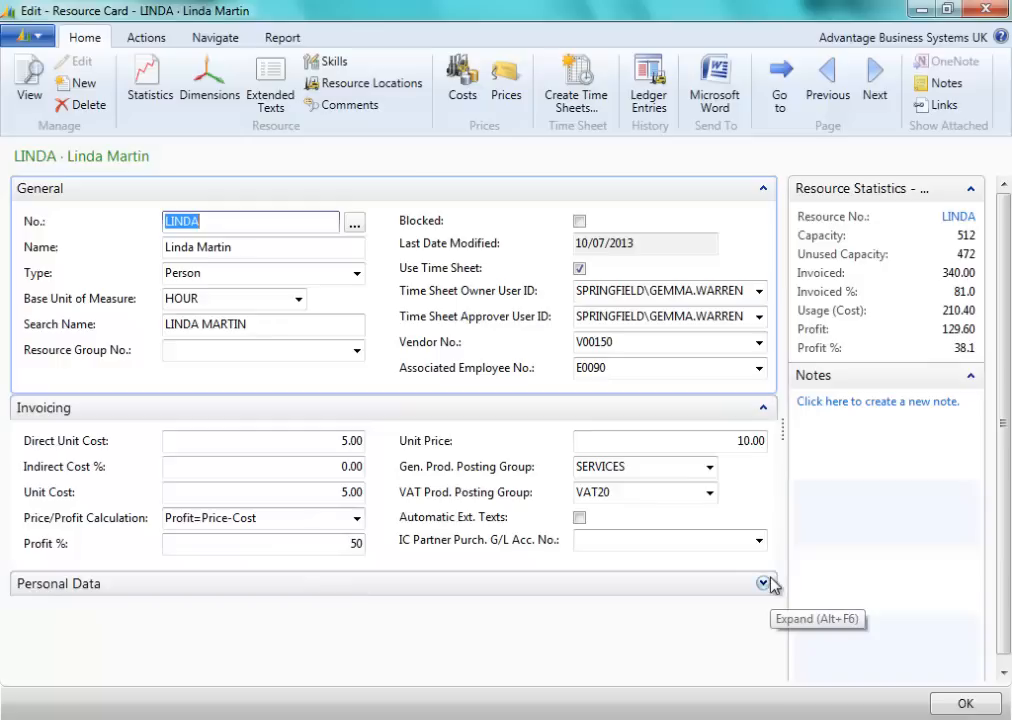
{"action": "mouse_move", "coordinate": [630, 485]}
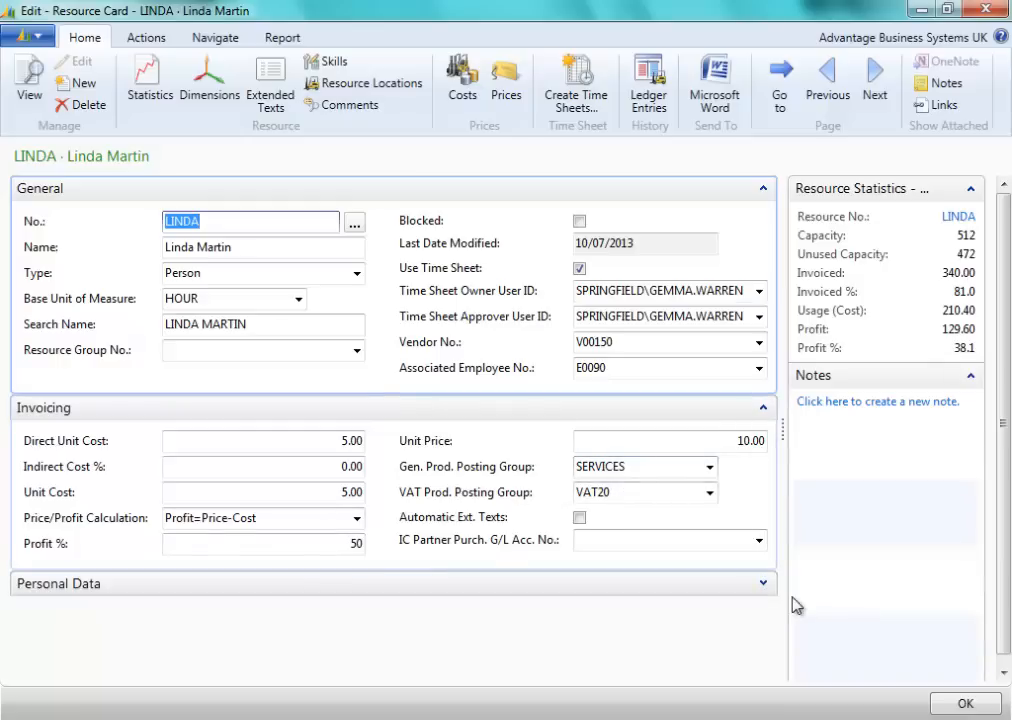
Scroll the resource card to reveal Linda's personal data, Cambridge address and post code
{"action": "scroll", "scroll_direction": "down", "scroll_amount": 3}
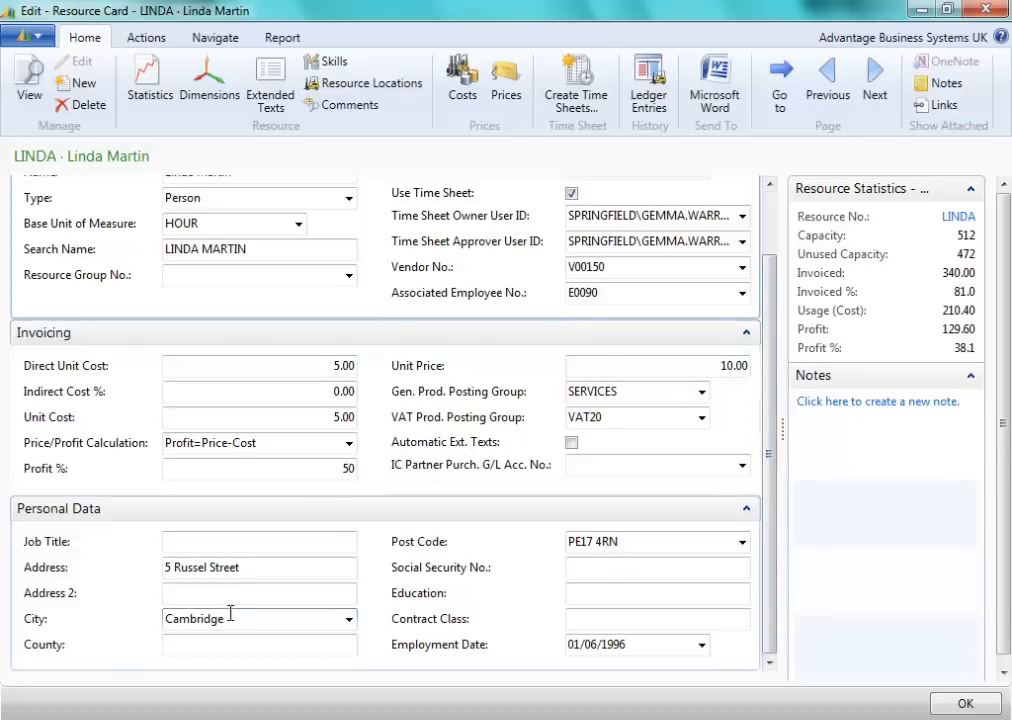
{"action": "mouse_move", "coordinate": [562, 616]}
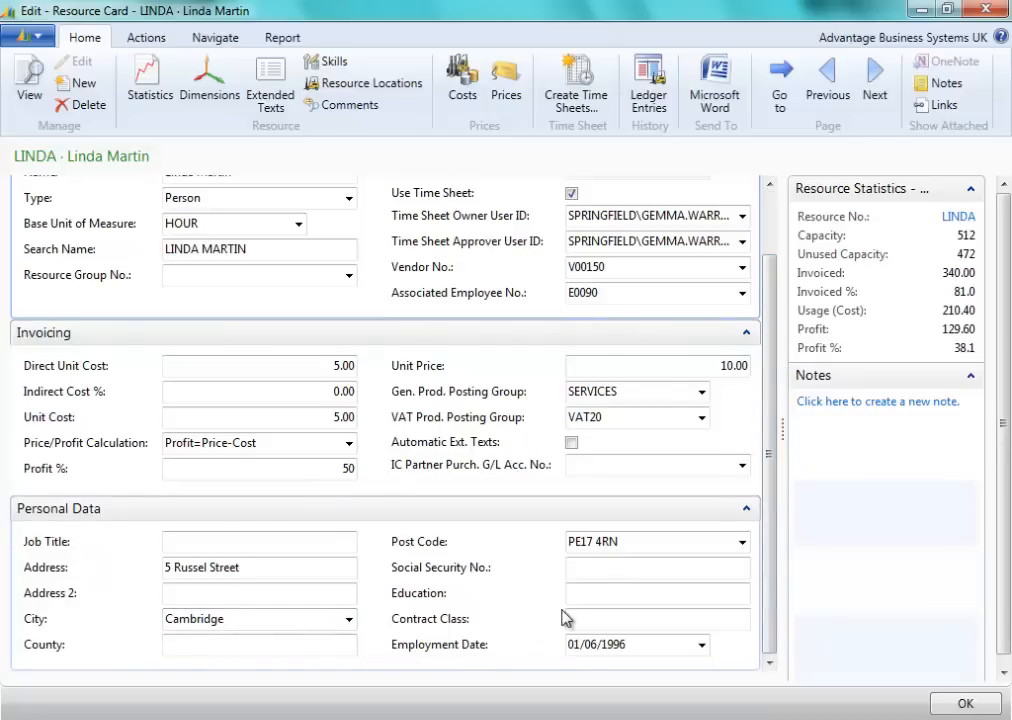
{"action": "mouse_move", "coordinate": [625, 640]}
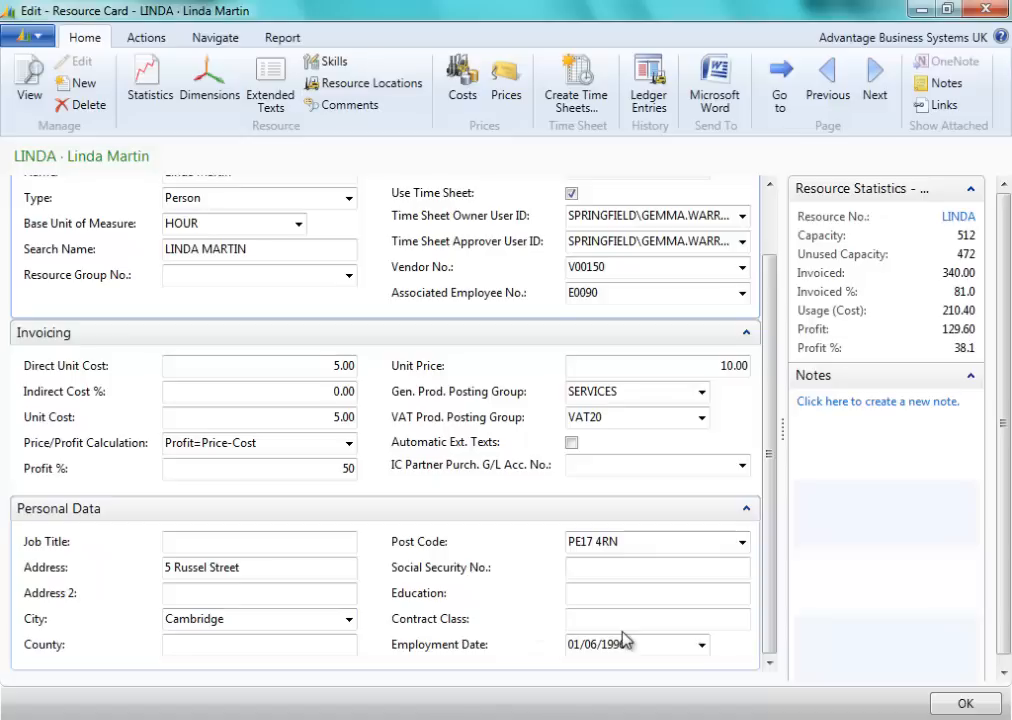
{"action": "scroll", "scroll_direction": "up", "scroll_amount": 3}
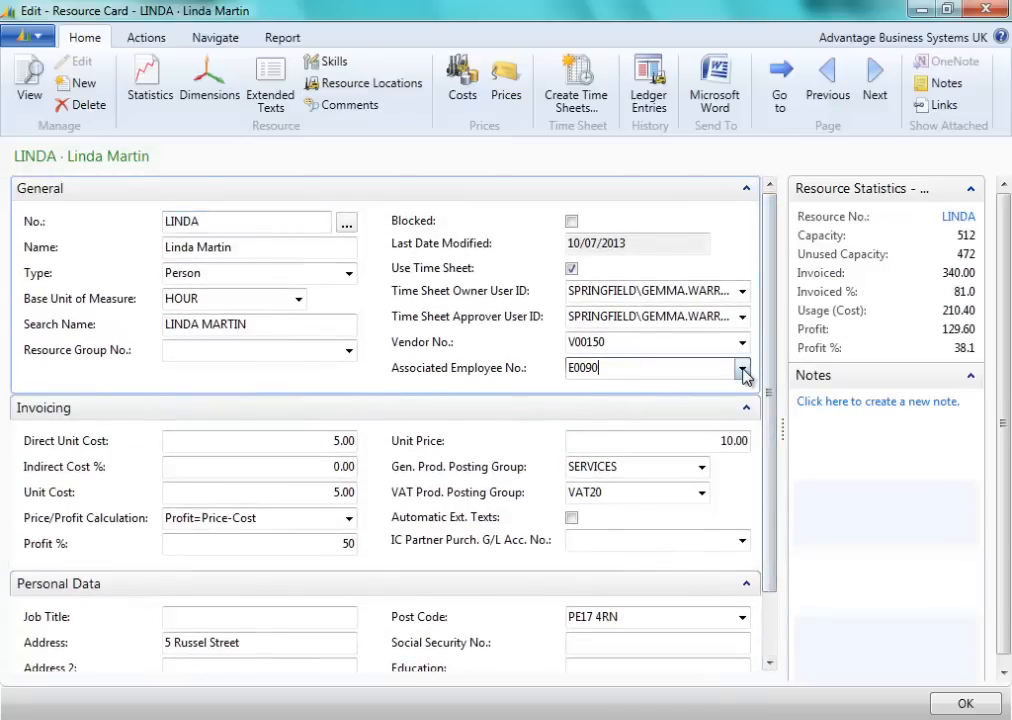
Look up the associated employee and view the details of employee E0090
{"action": "left_click", "coordinate": [742, 367]}
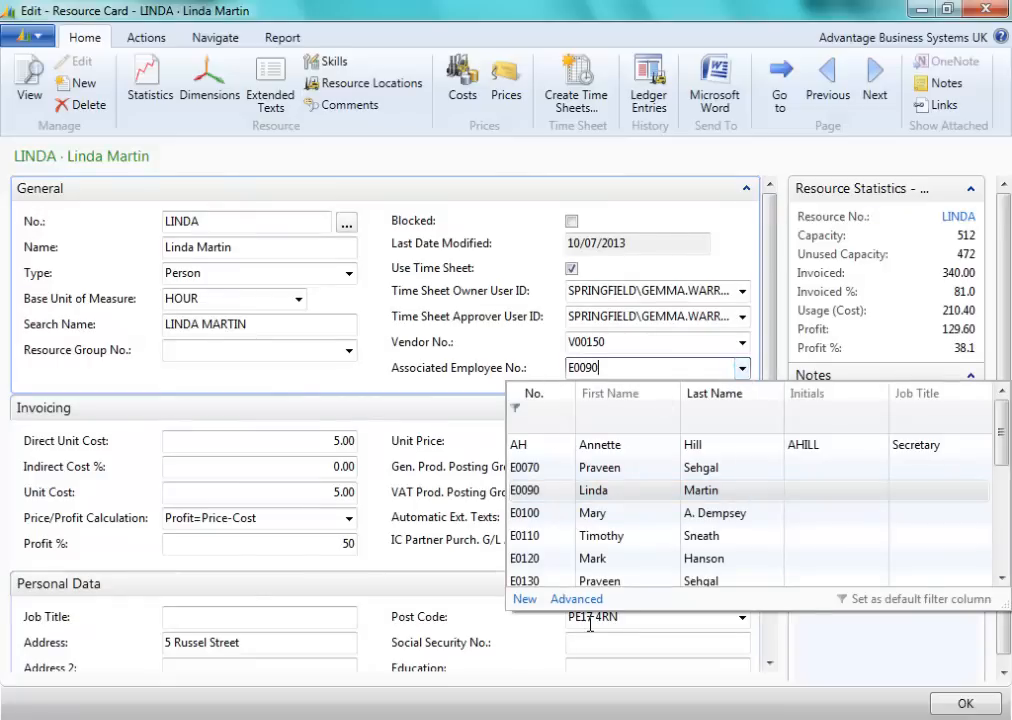
{"action": "left_click", "coordinate": [576, 598]}
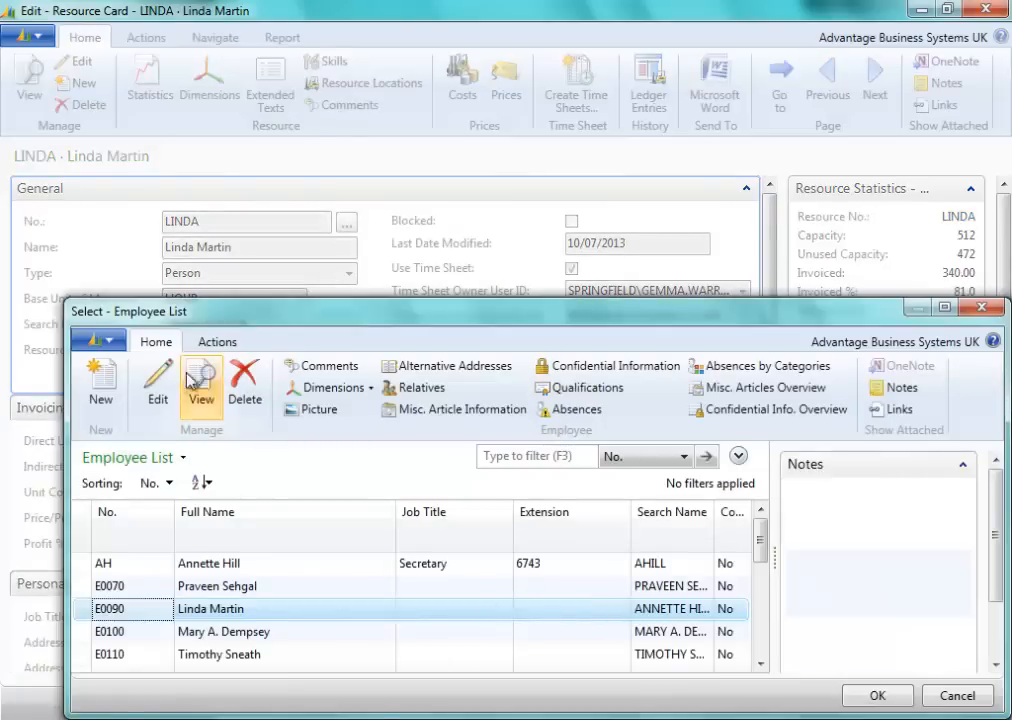
{"action": "left_click", "coordinate": [201, 383]}
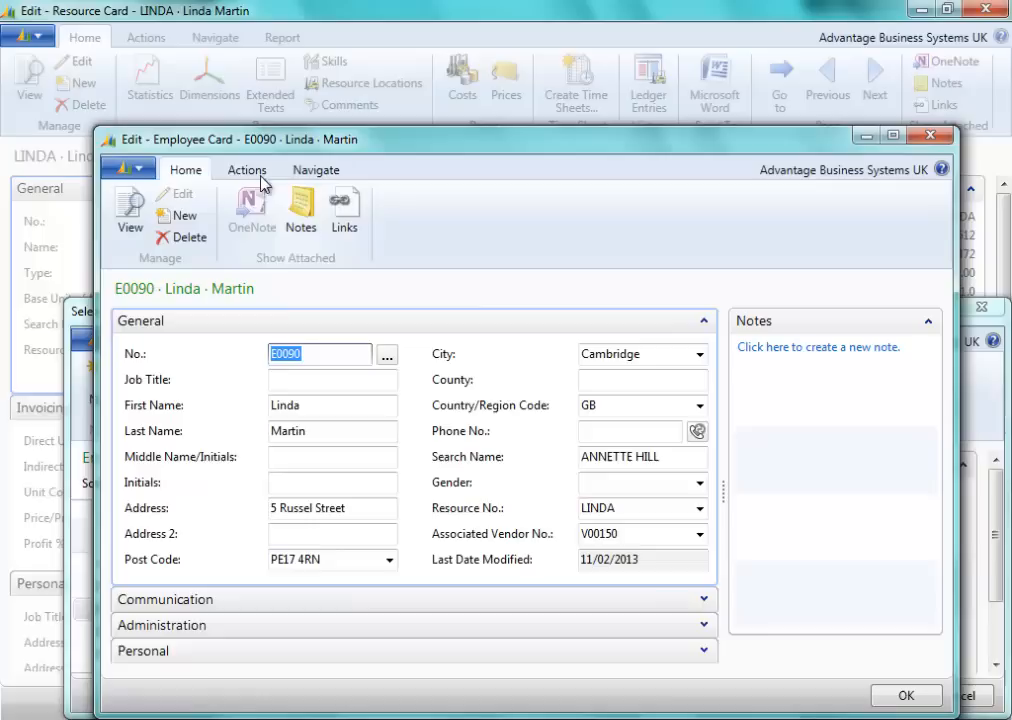
View E0090's qualifications, Designer and Fluent in French, then close the qualifications and card
{"action": "left_click", "coordinate": [315, 169]}
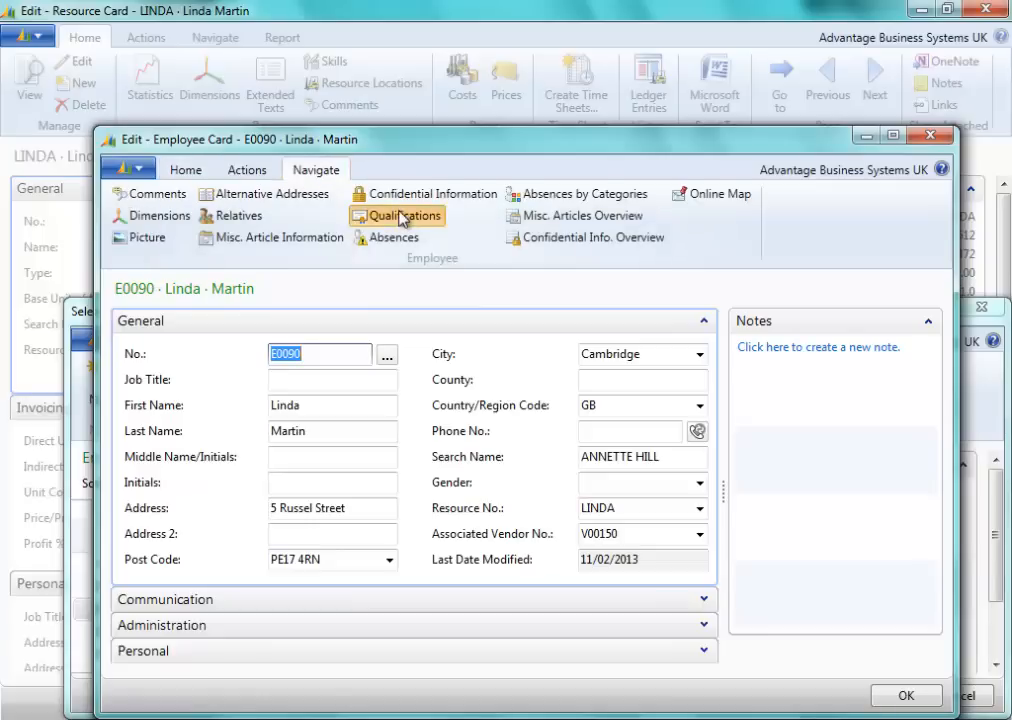
{"action": "left_click", "coordinate": [404, 215]}
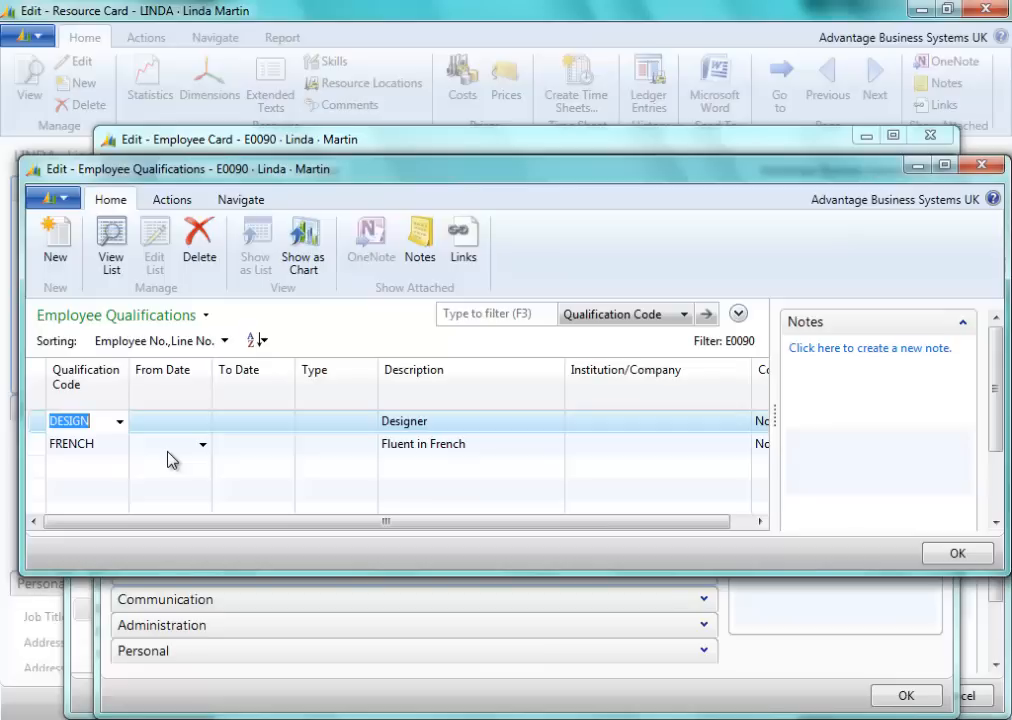
{"action": "left_click", "coordinate": [956, 553]}
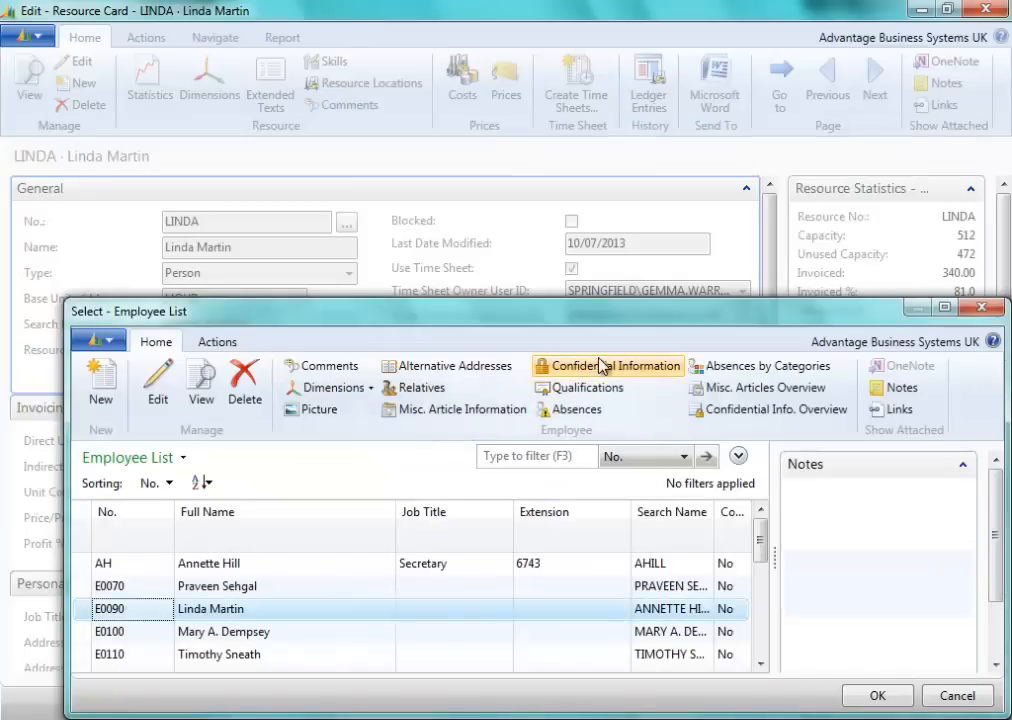
{"action": "left_click", "coordinate": [957, 695]}
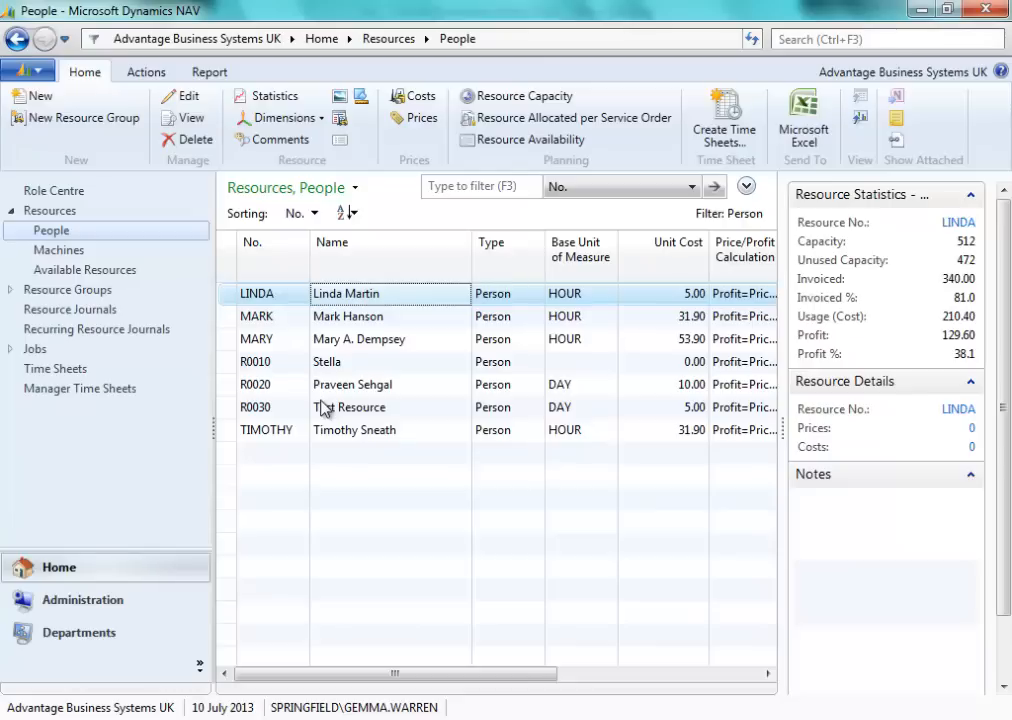
{"action": "left_click", "coordinate": [78, 632]}
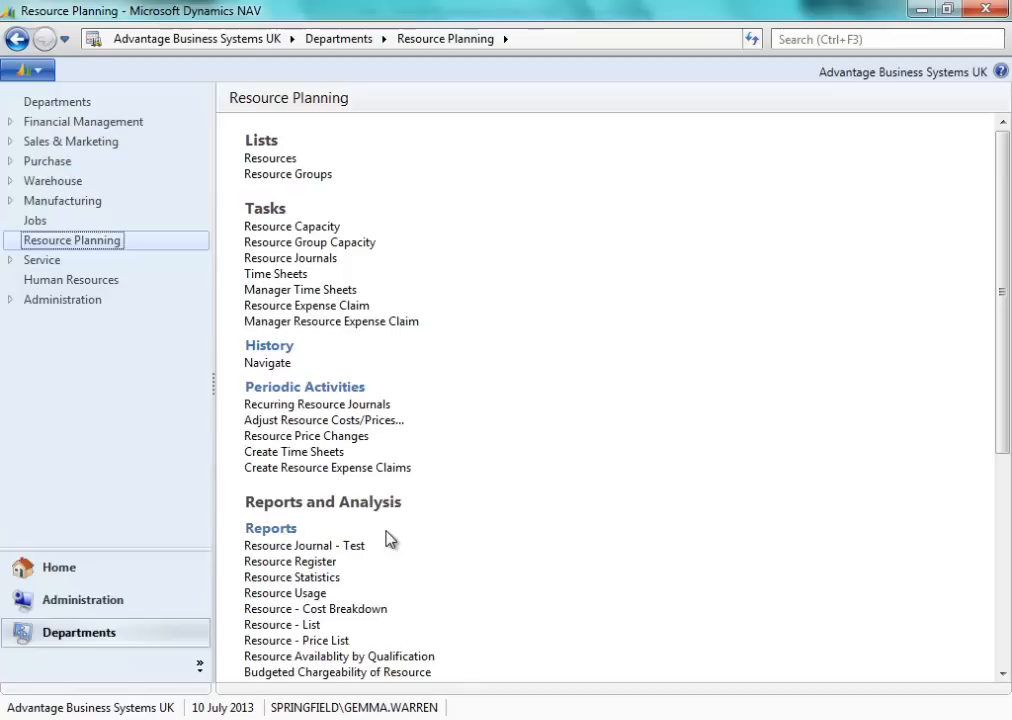
{"action": "mouse_move", "coordinate": [292, 226]}
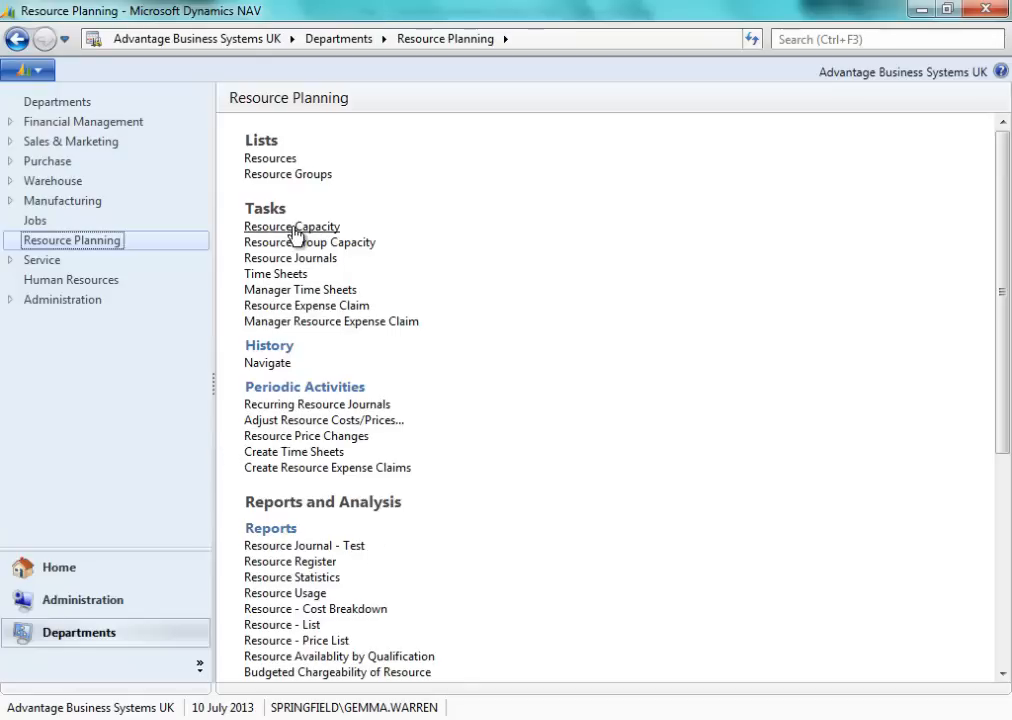
{"action": "left_click", "coordinate": [291, 226]}
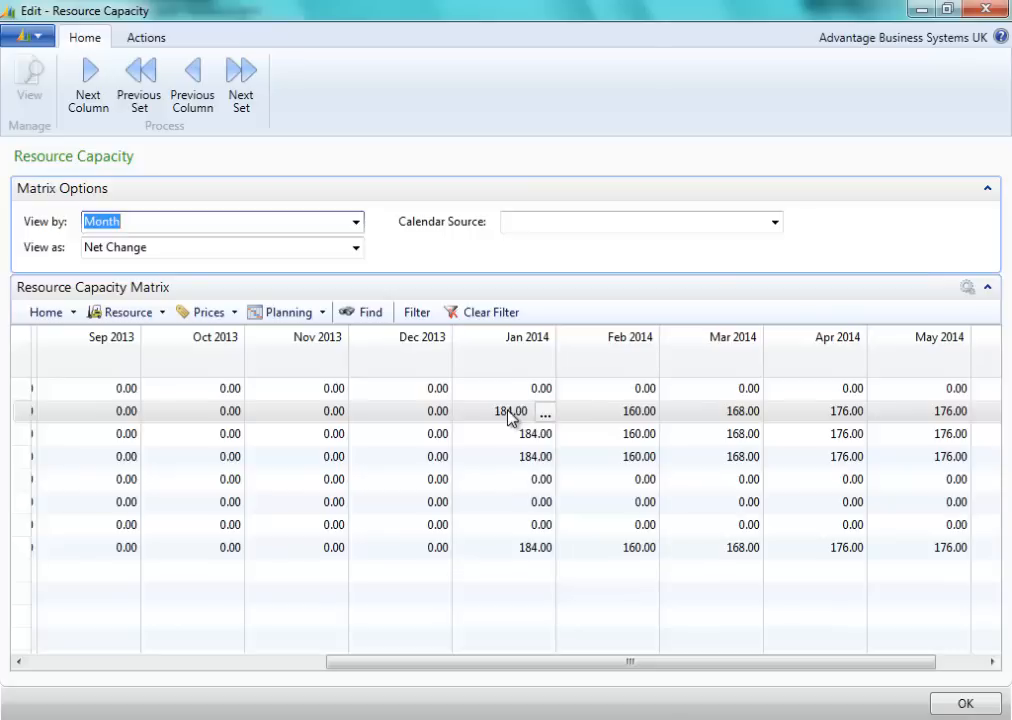
{"action": "mouse_move", "coordinate": [548, 422]}
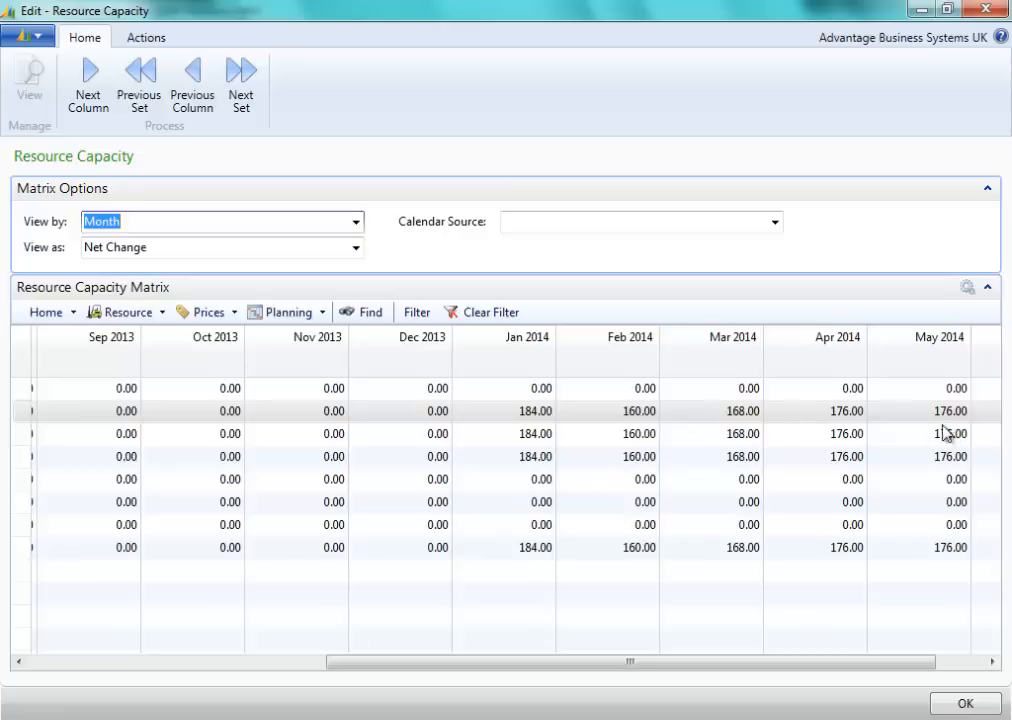
{"action": "mouse_move", "coordinate": [640, 417]}
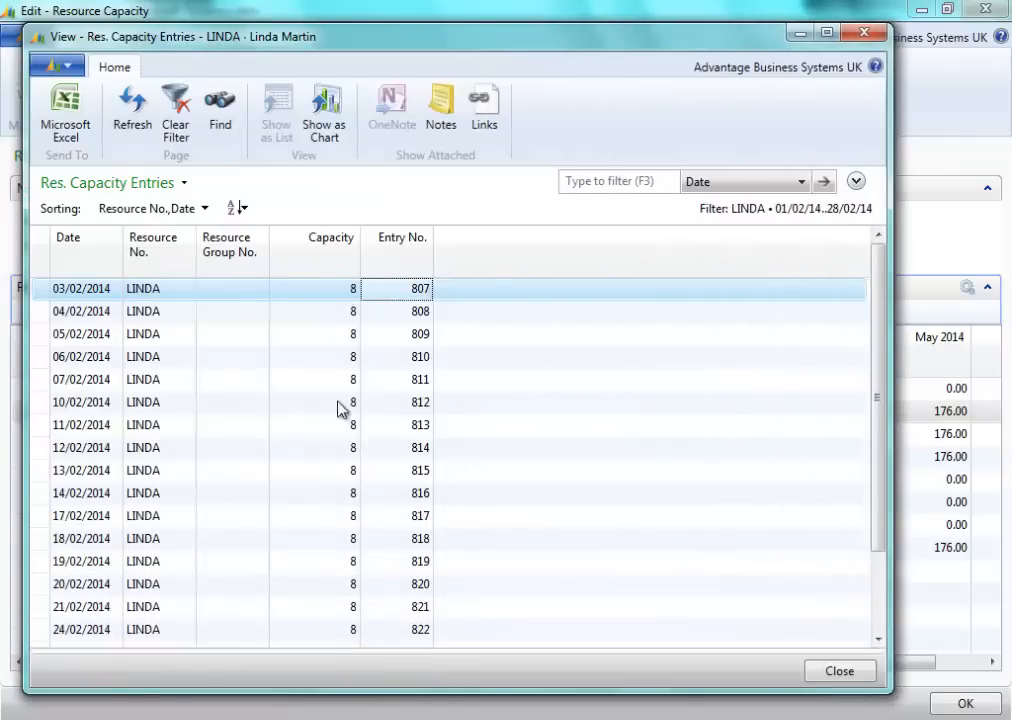
{"action": "mouse_move", "coordinate": [88, 402]}
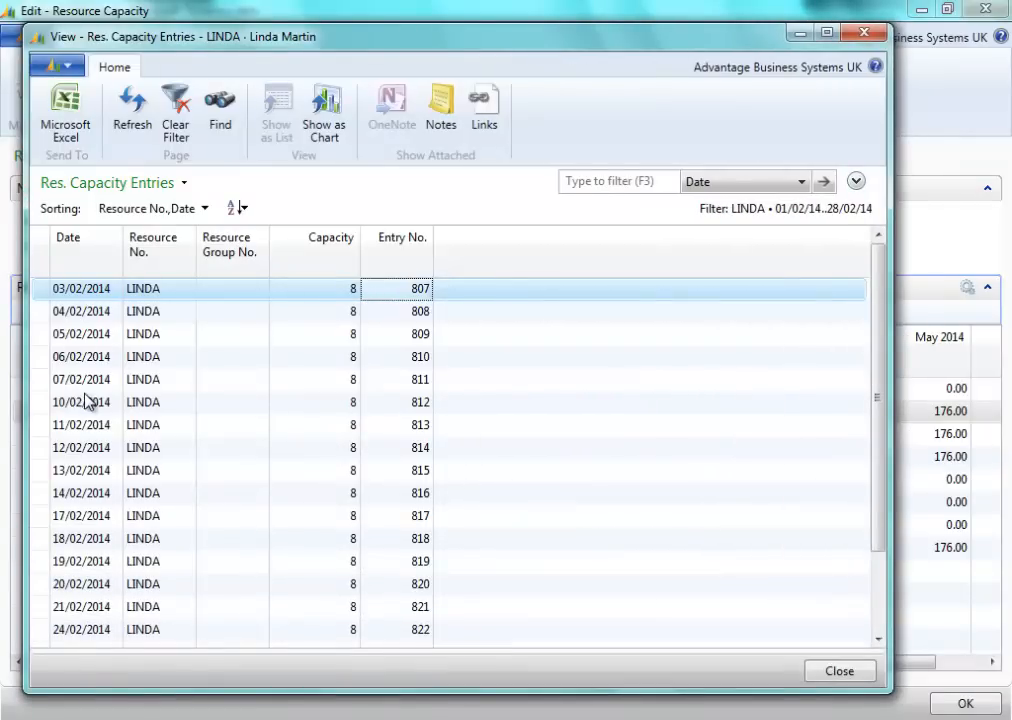
{"action": "mouse_move", "coordinate": [855, 690]}
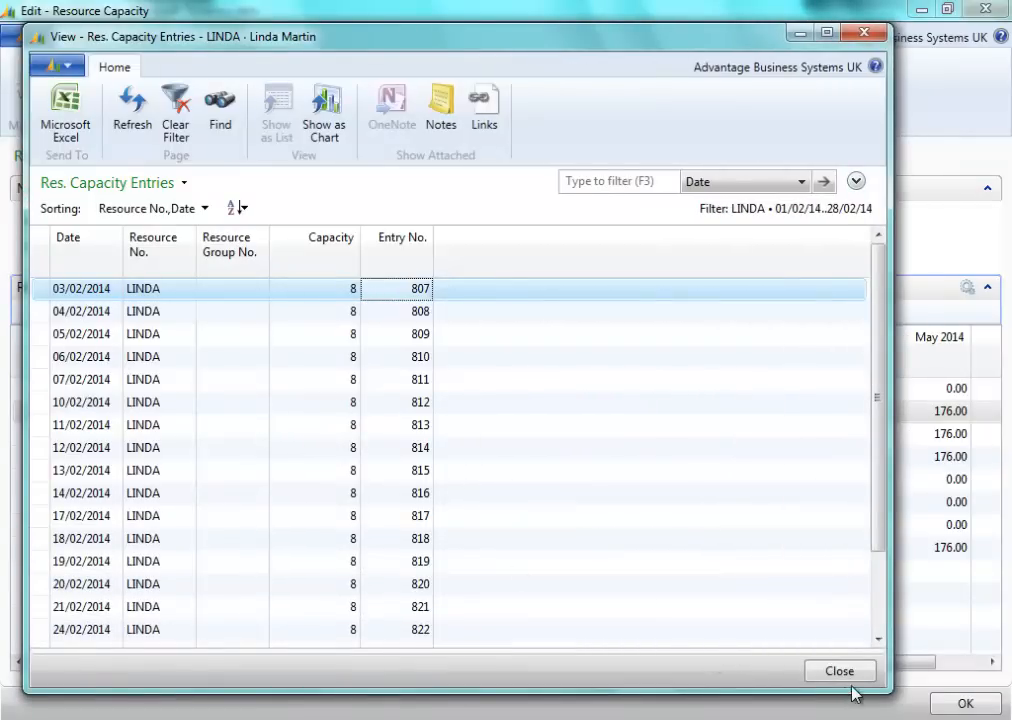
{"action": "left_click", "coordinate": [839, 671]}
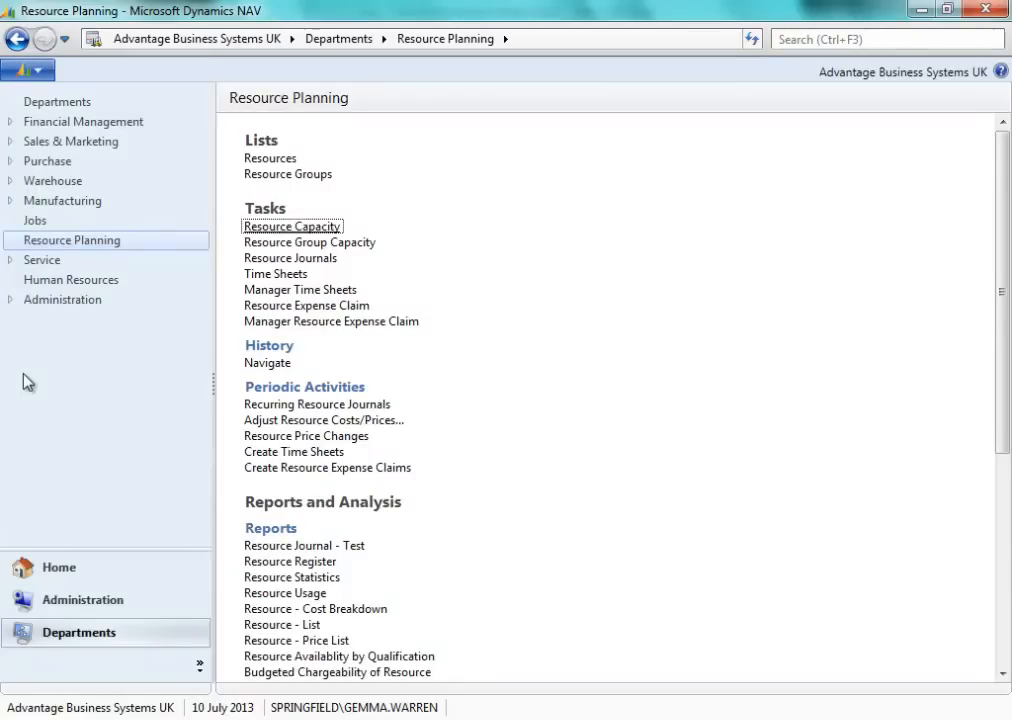
Show the list of all jobs and select J00070 On site Consulting
{"action": "left_click", "coordinate": [35, 220]}
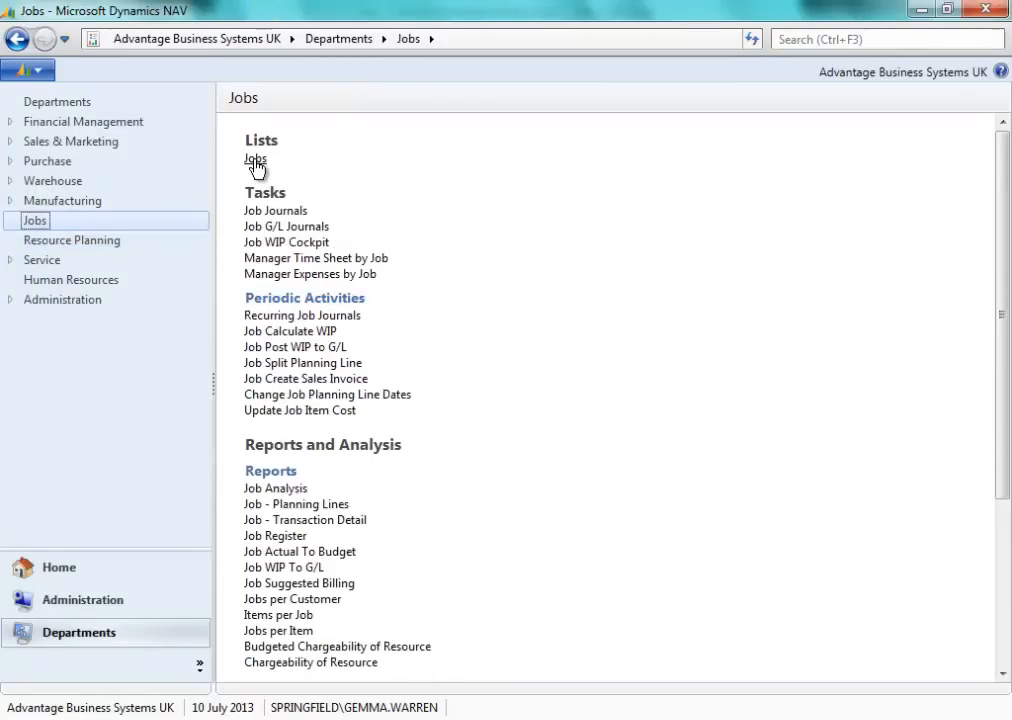
{"action": "left_click", "coordinate": [256, 160]}
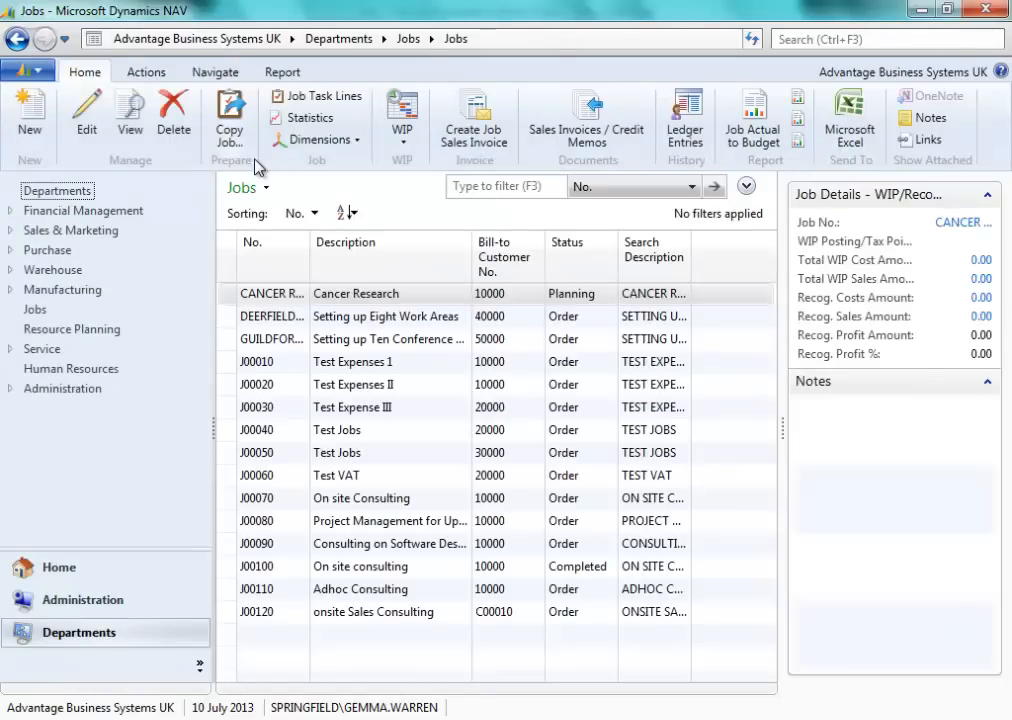
{"action": "mouse_move", "coordinate": [313, 568]}
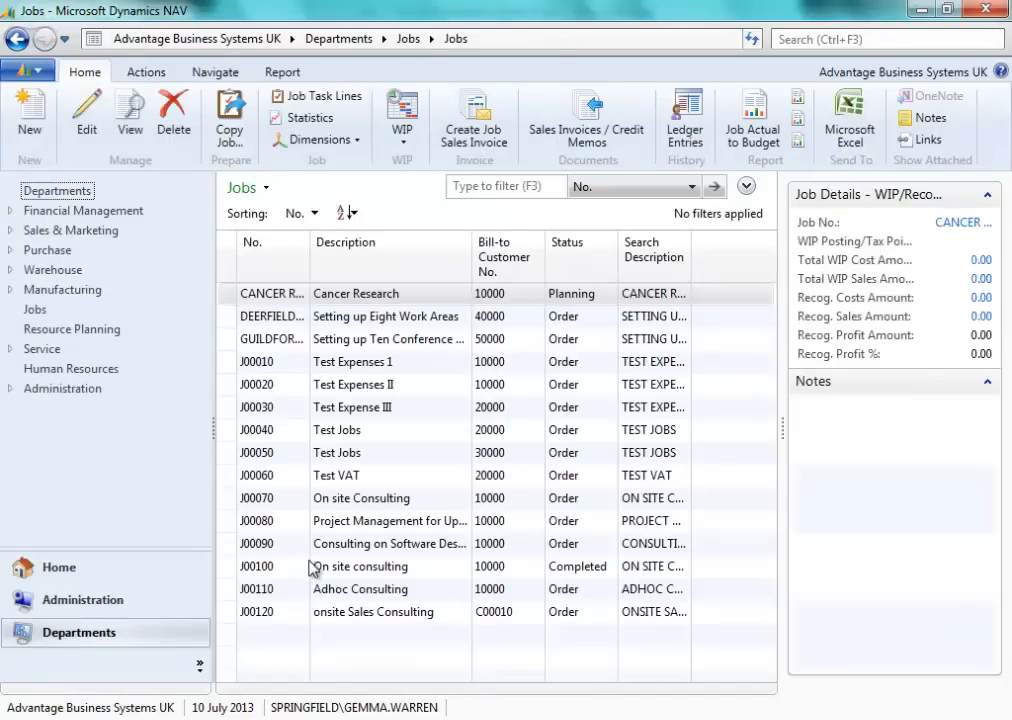
{"action": "mouse_move", "coordinate": [349, 573]}
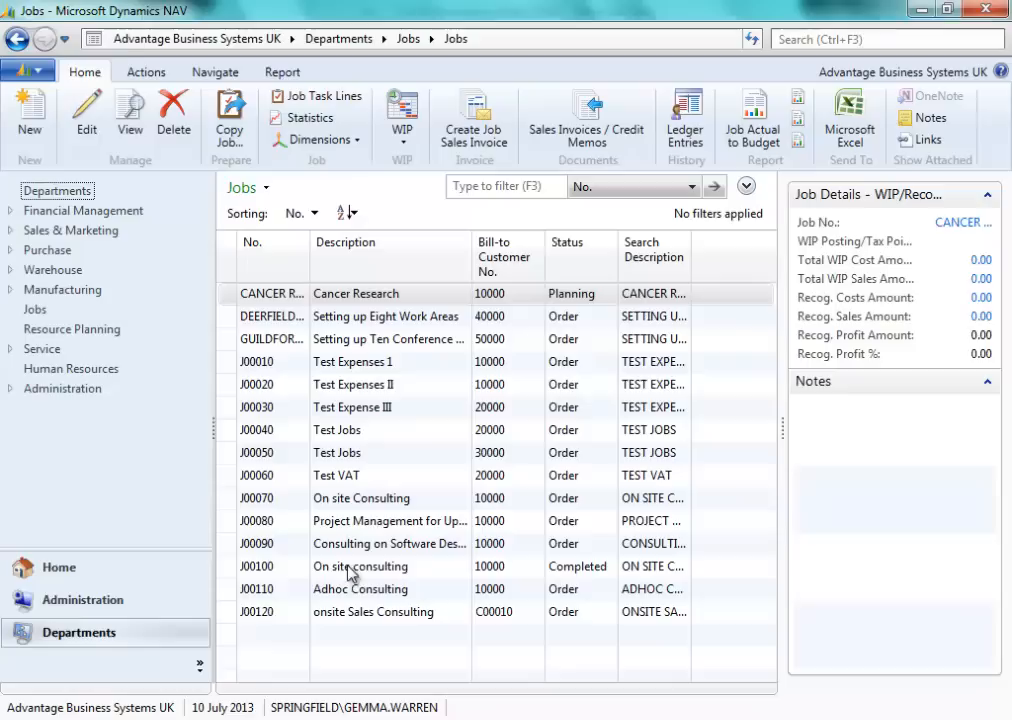
{"action": "left_click", "coordinate": [389, 498]}
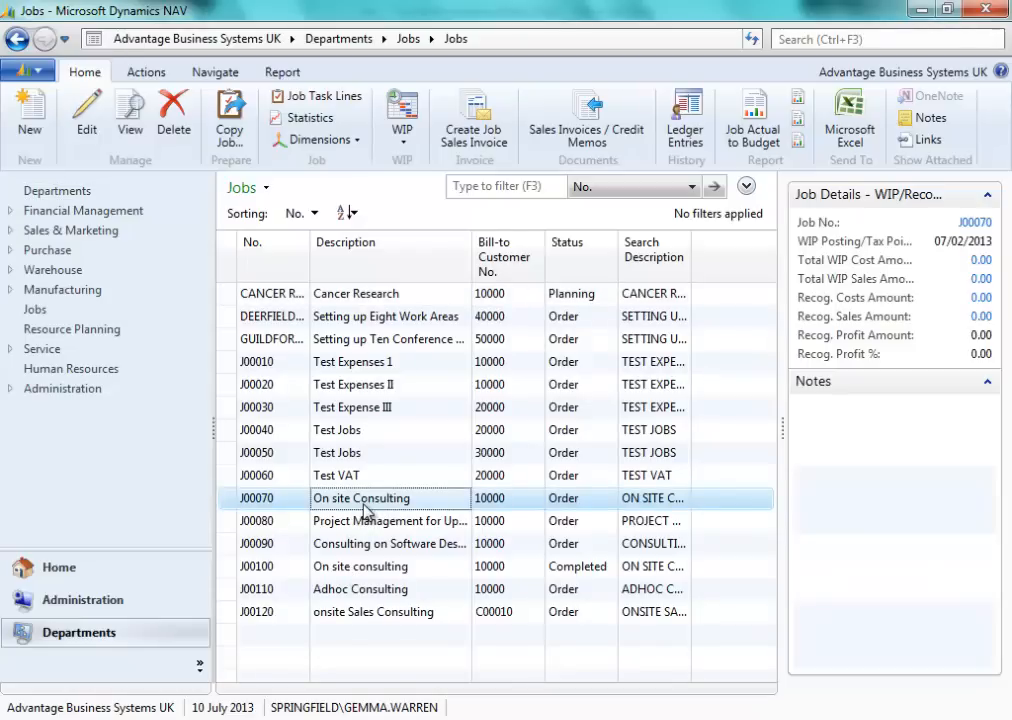
Open the J00070 job card, keep Approval Type as Line Approval and scroll to WIP and Recognition
{"action": "double_click", "coordinate": [362, 498]}
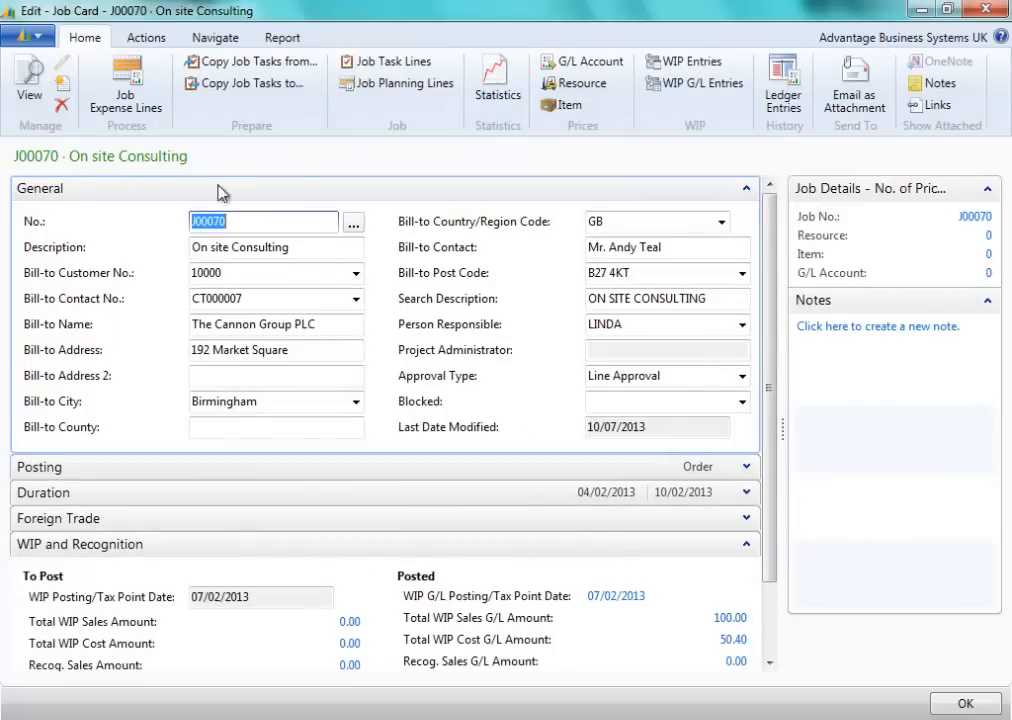
{"action": "mouse_move", "coordinate": [175, 288]}
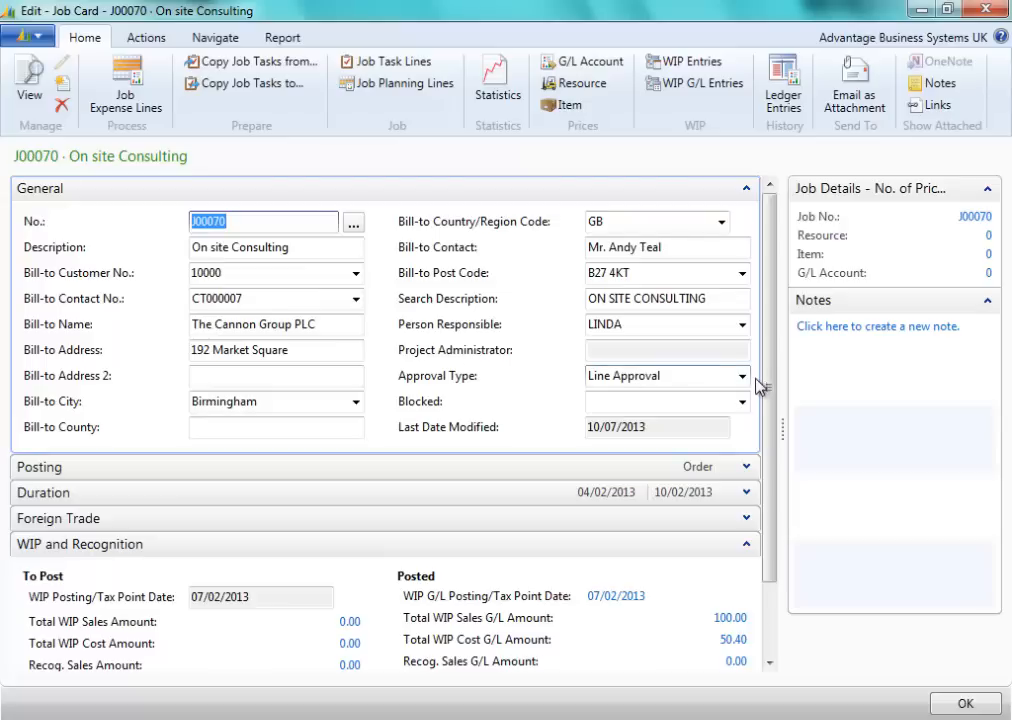
{"action": "left_click", "coordinate": [742, 376]}
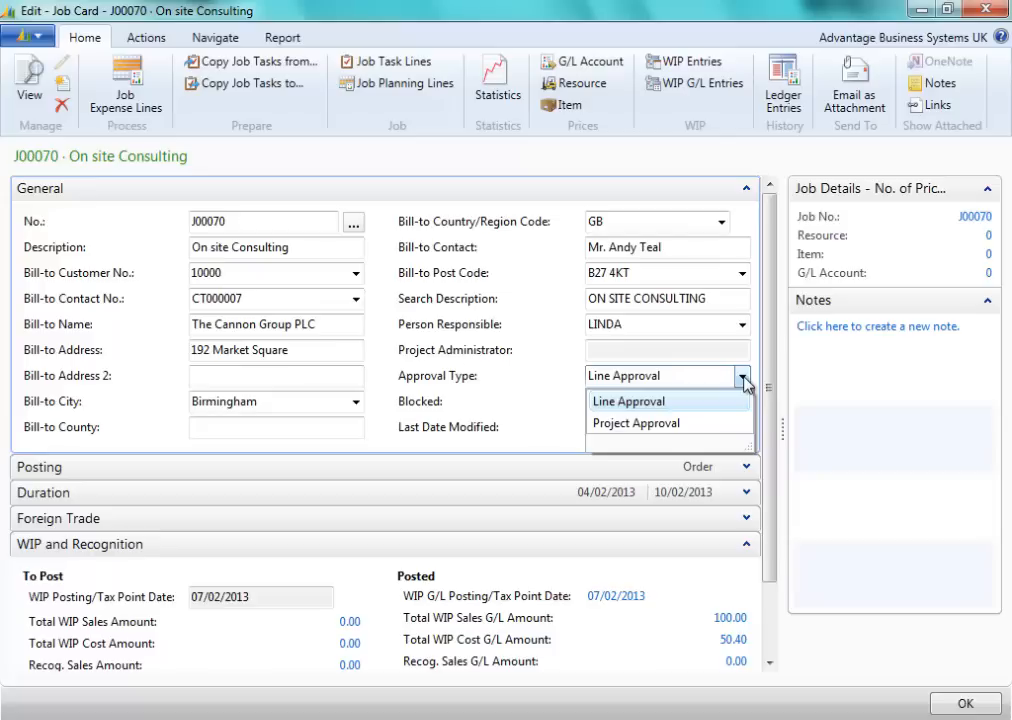
{"action": "left_click", "coordinate": [629, 401]}
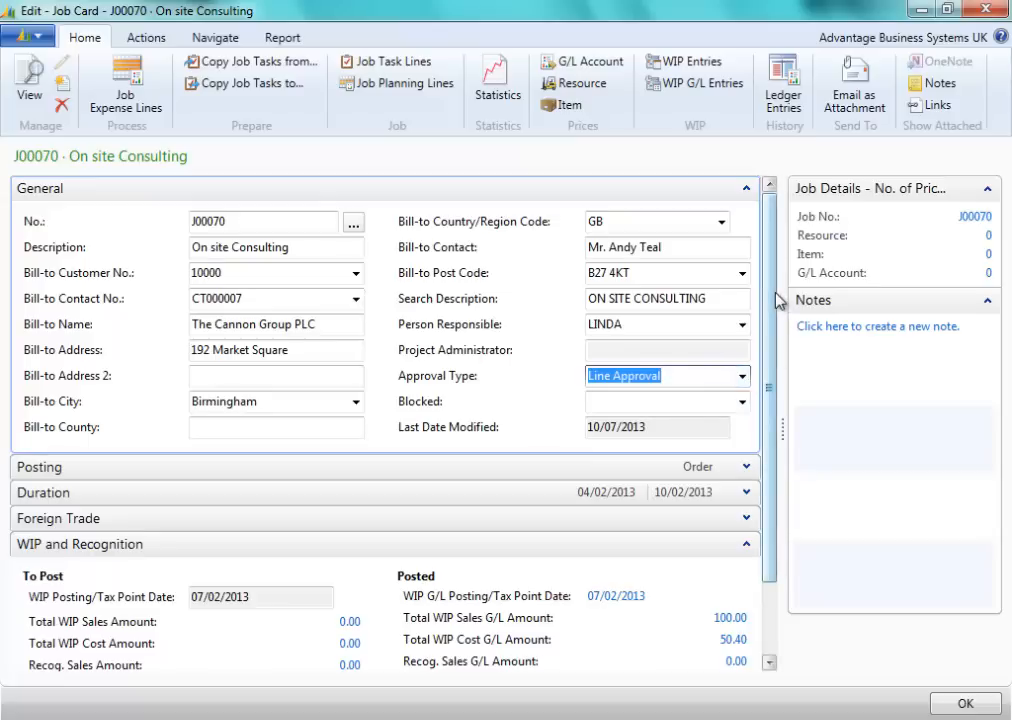
{"action": "left_click", "coordinate": [745, 402]}
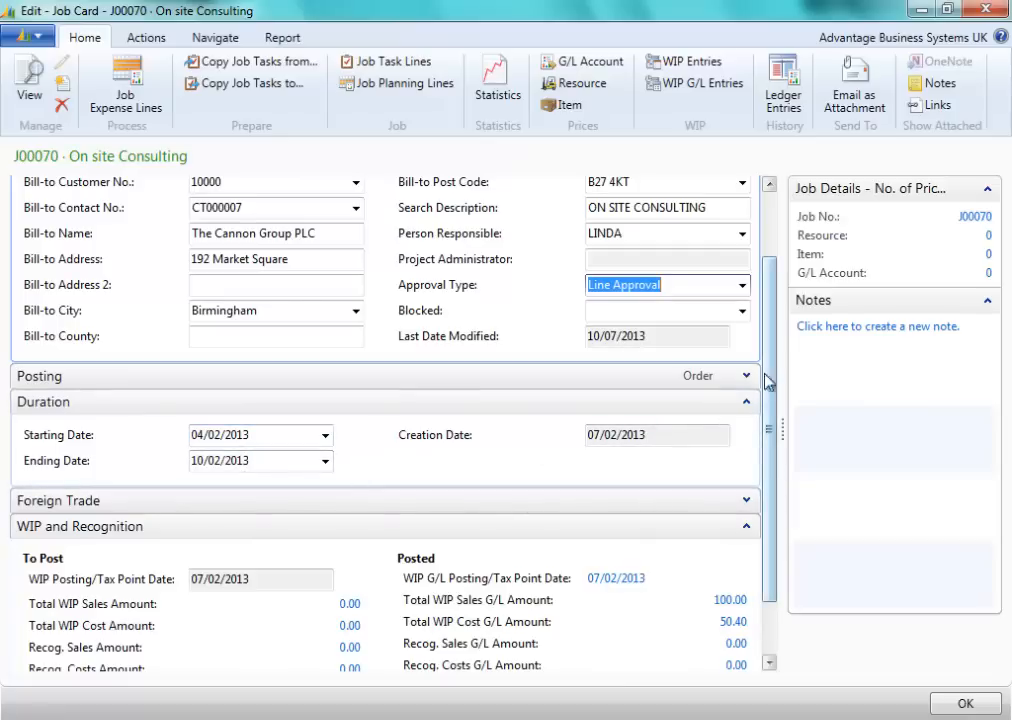
{"action": "scroll", "scroll_direction": "down", "scroll_amount": 3}
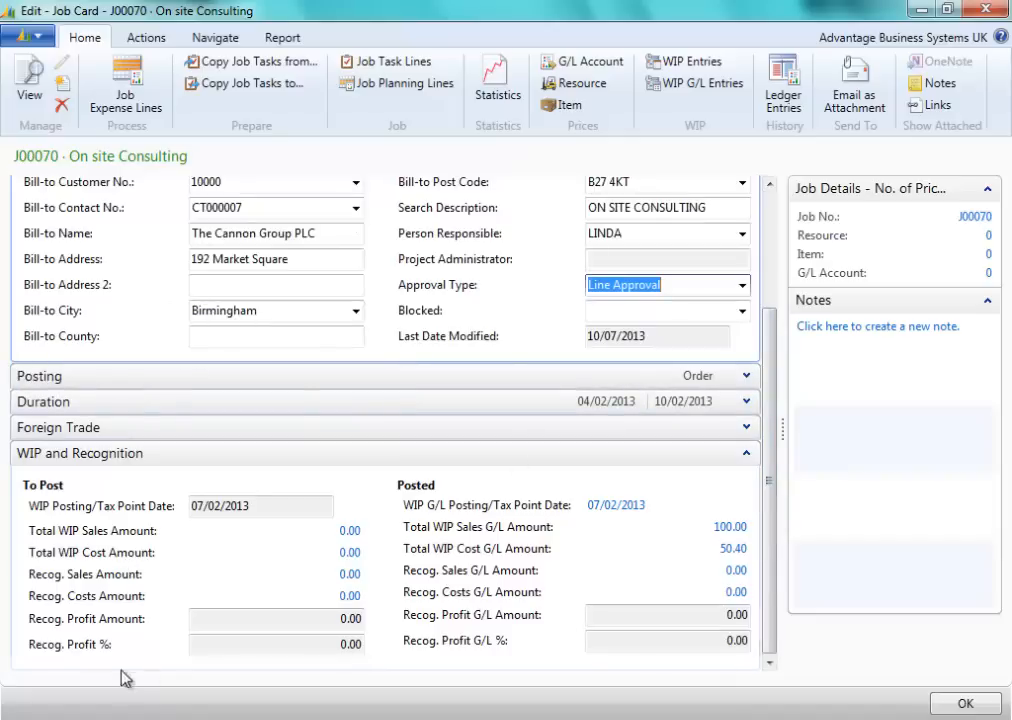
{"action": "mouse_move", "coordinate": [570, 584]}
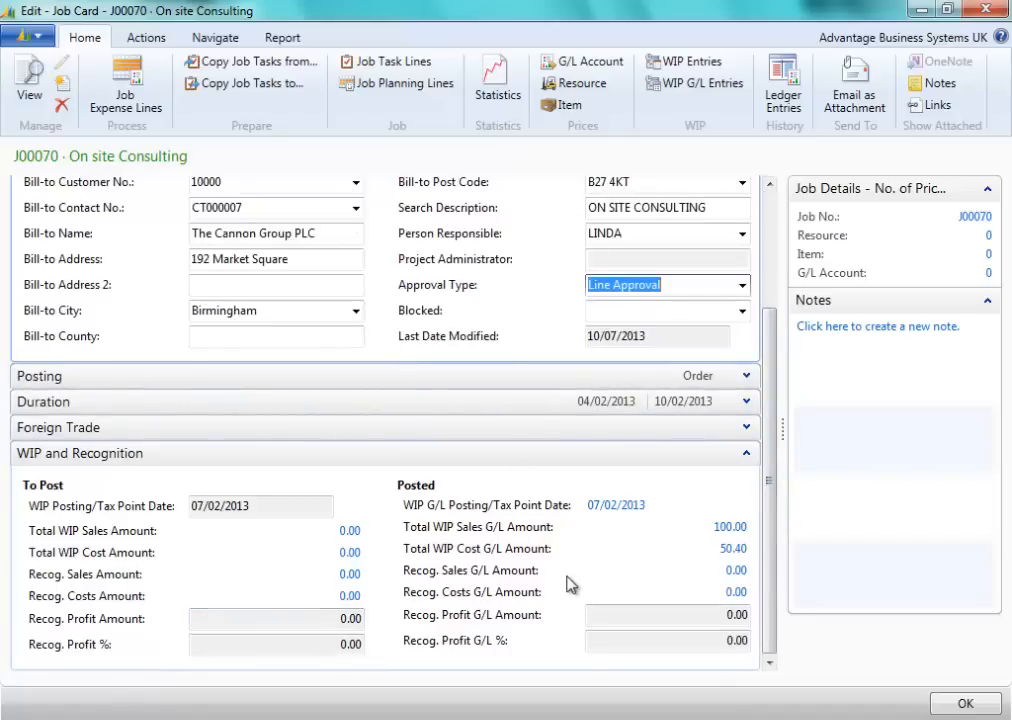
{"action": "mouse_move", "coordinate": [418, 534]}
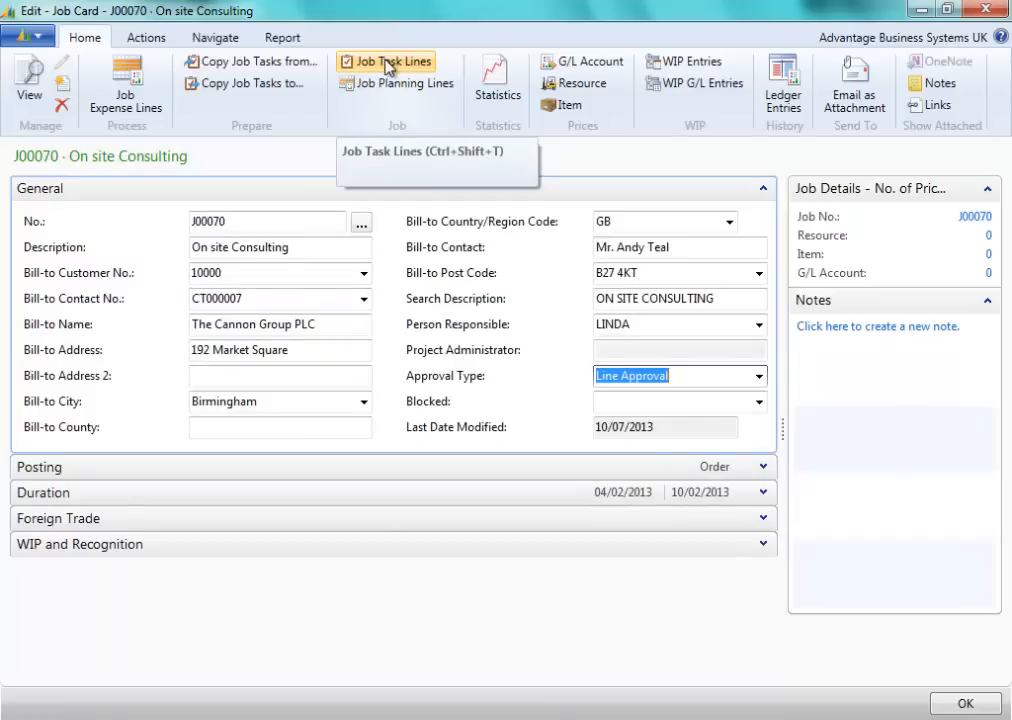
Show J00070's job task lines and scroll across their schedule and usage amounts
{"action": "left_click", "coordinate": [386, 61]}
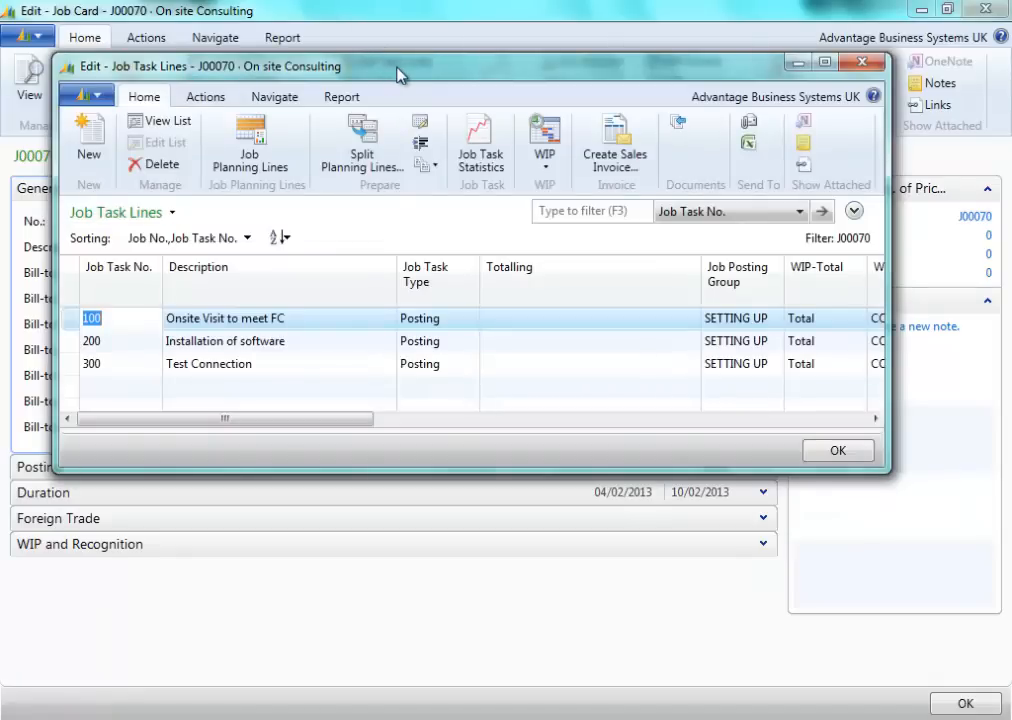
{"action": "mouse_move", "coordinate": [252, 328]}
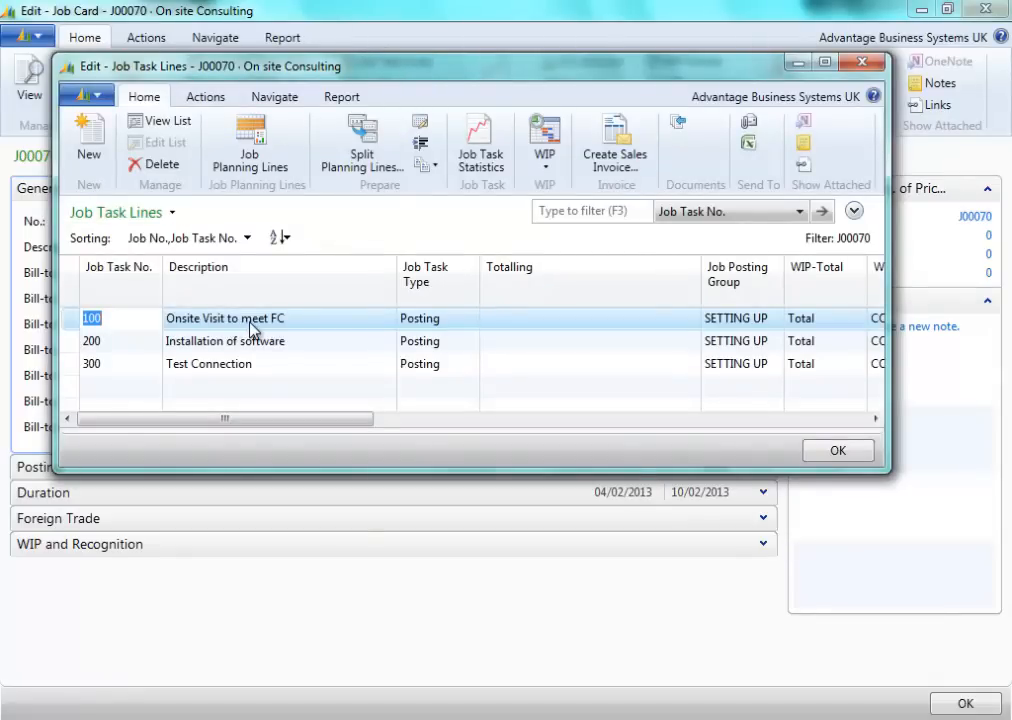
{"action": "mouse_move", "coordinate": [293, 335]}
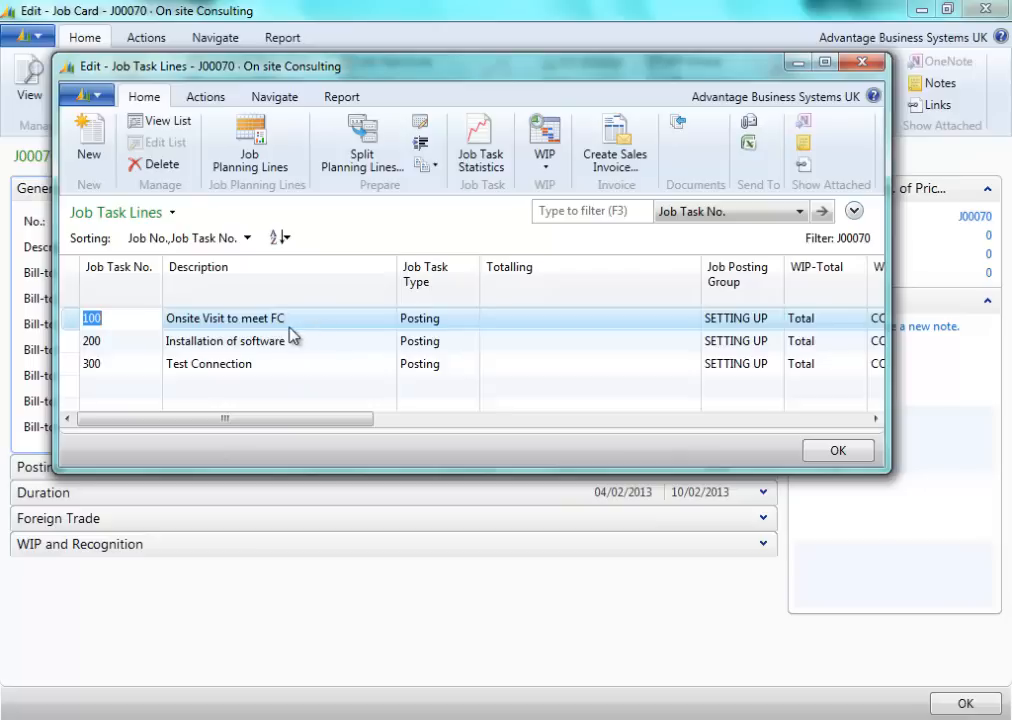
{"action": "mouse_move", "coordinate": [304, 378]}
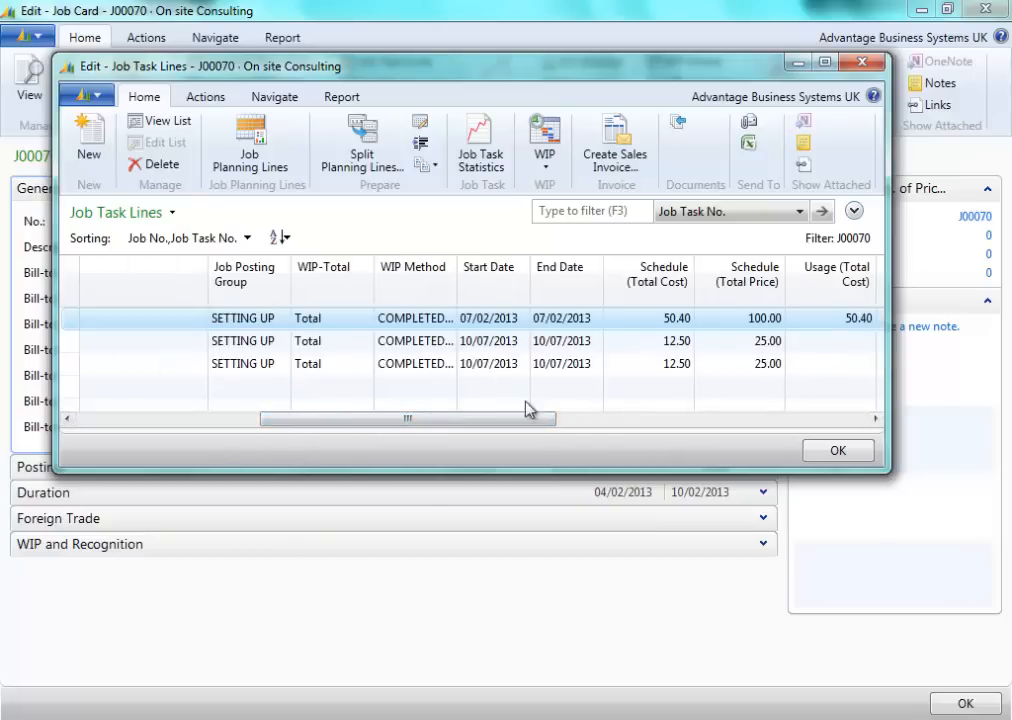
{"action": "left_click_drag", "start_coordinate": [407, 418], "coordinate": [491, 418]}
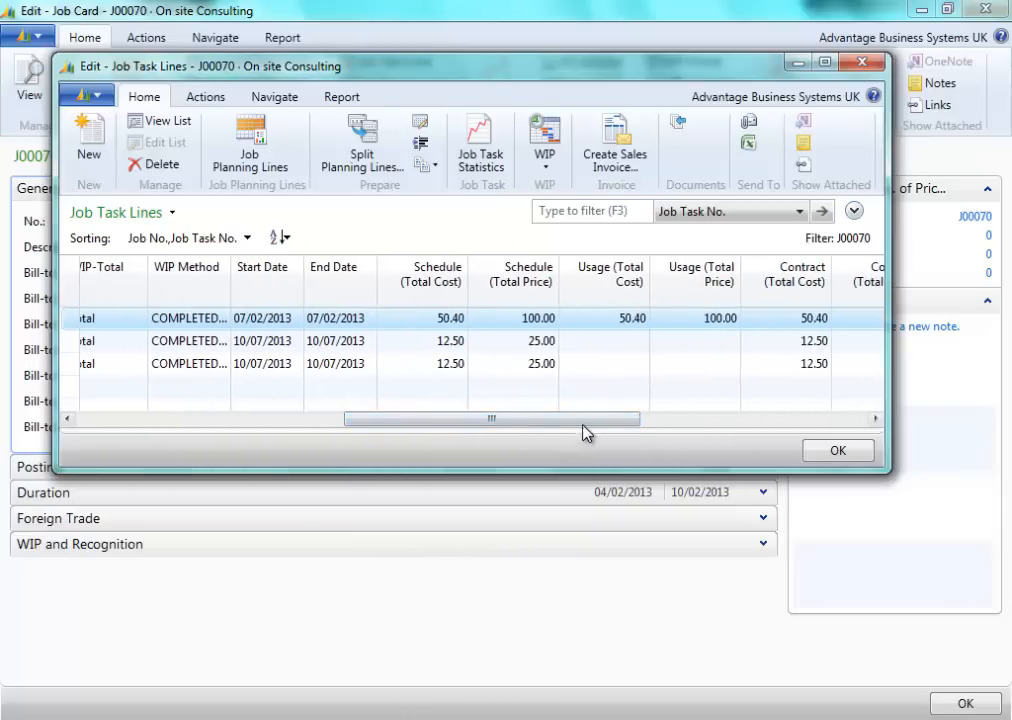
{"action": "left_click_drag", "start_coordinate": [490, 418], "coordinate": [640, 418]}
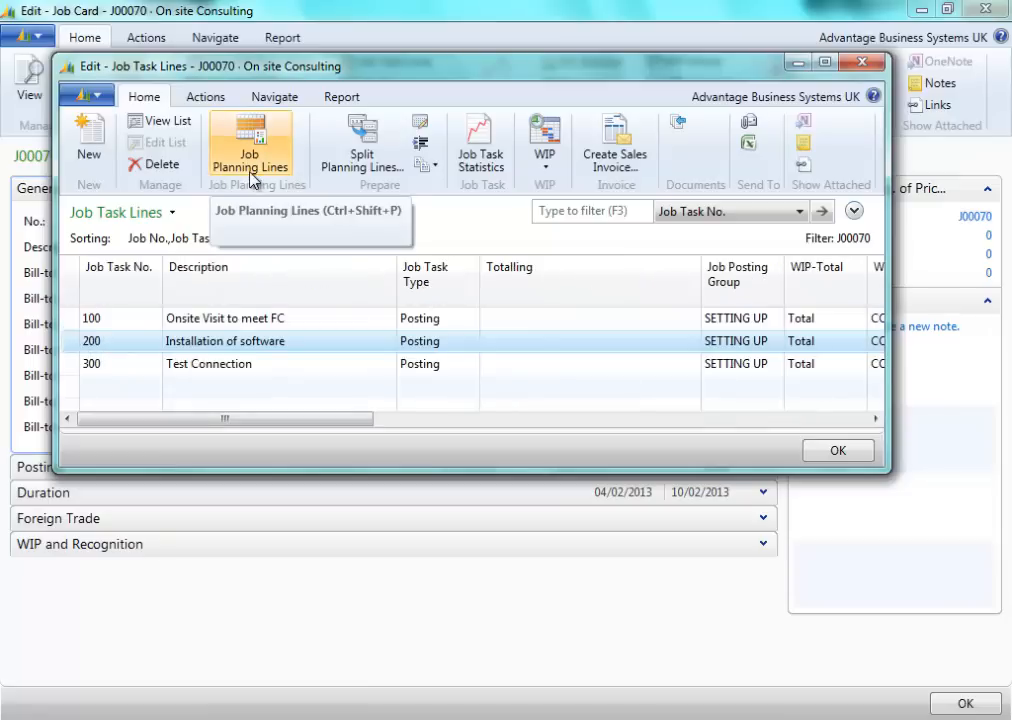
{"action": "mouse_move", "coordinate": [252, 170]}
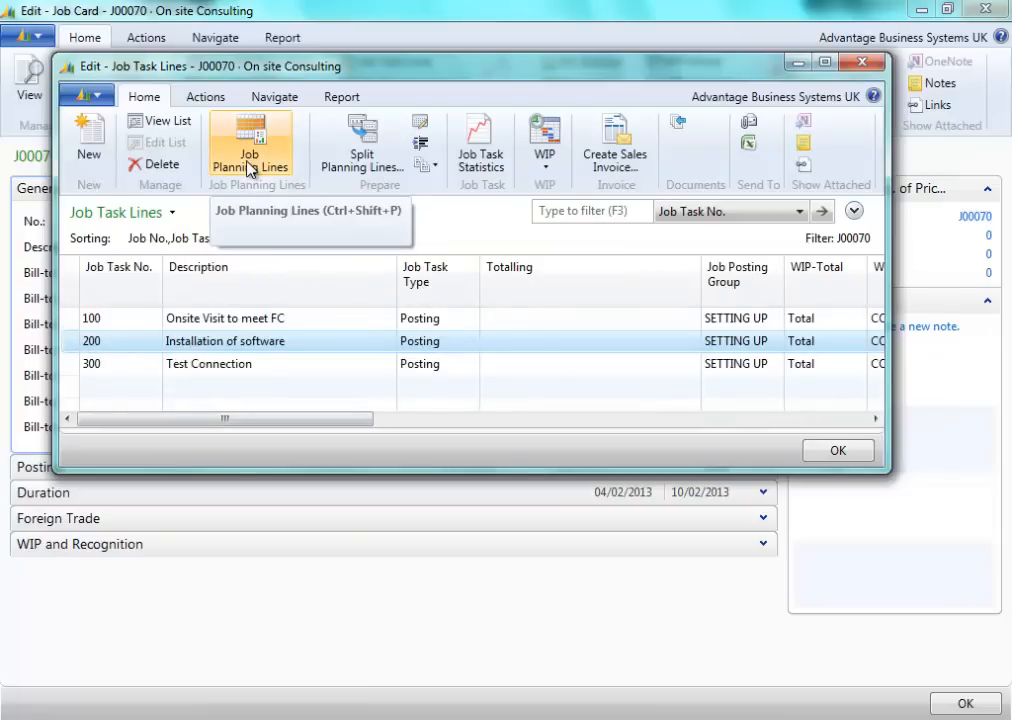
View the planning lines for the Installation of software task with their unit costs, total costs and prices
{"action": "left_click", "coordinate": [250, 145]}
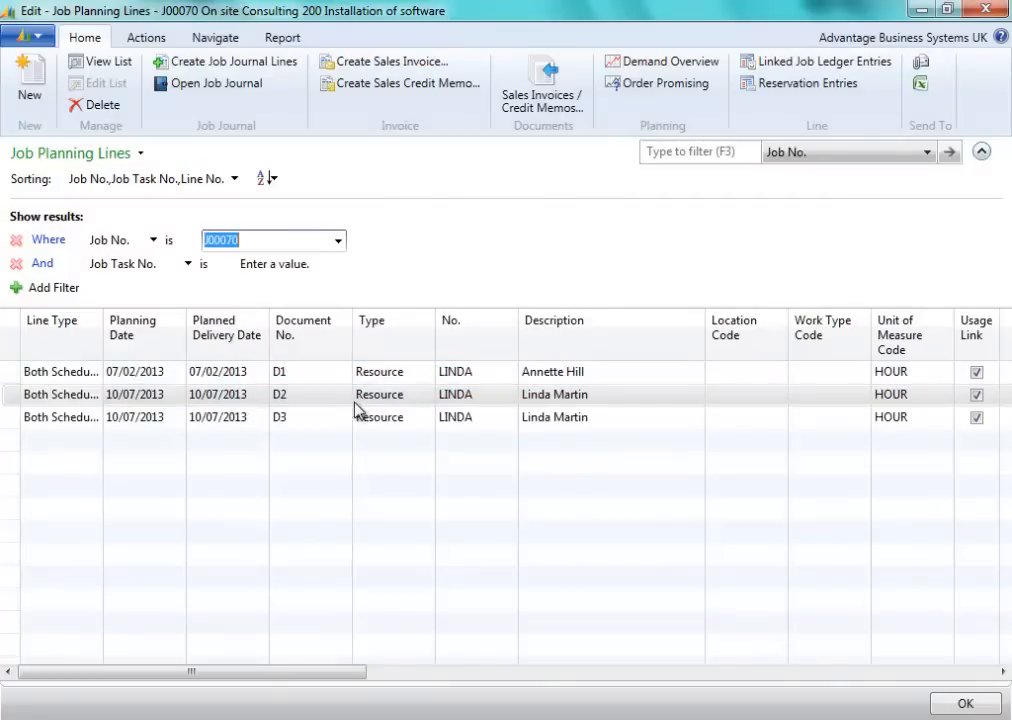
{"action": "mouse_move", "coordinate": [151, 372]}
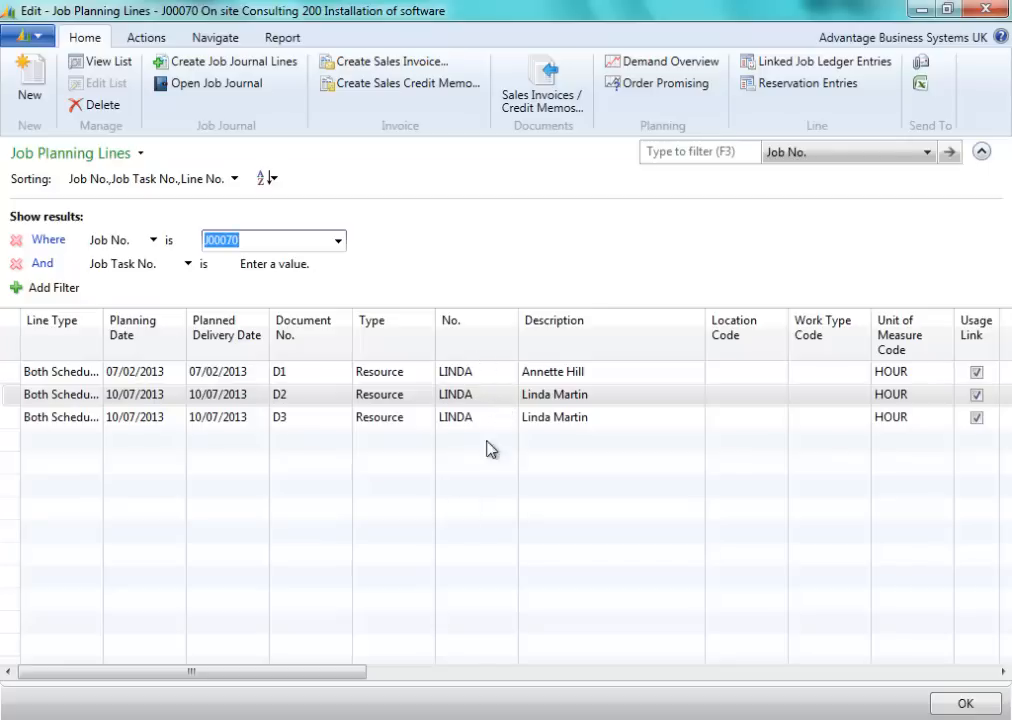
{"action": "scroll", "scroll_direction": "right", "scroll_amount": 3}
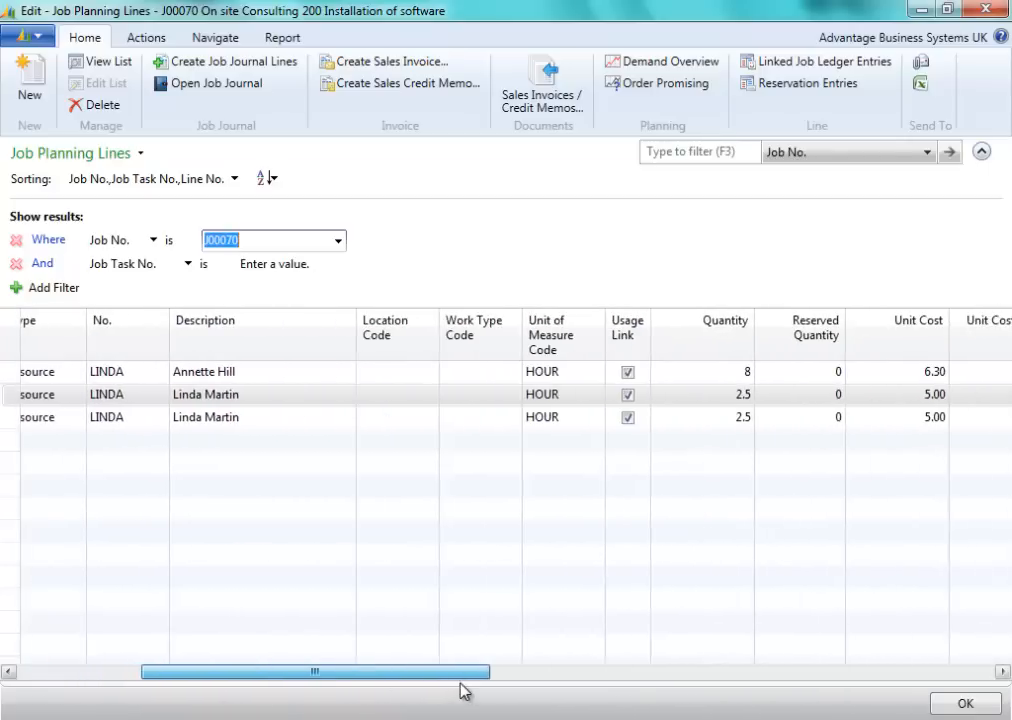
{"action": "left_click_drag", "start_coordinate": [315, 671], "coordinate": [452, 671]}
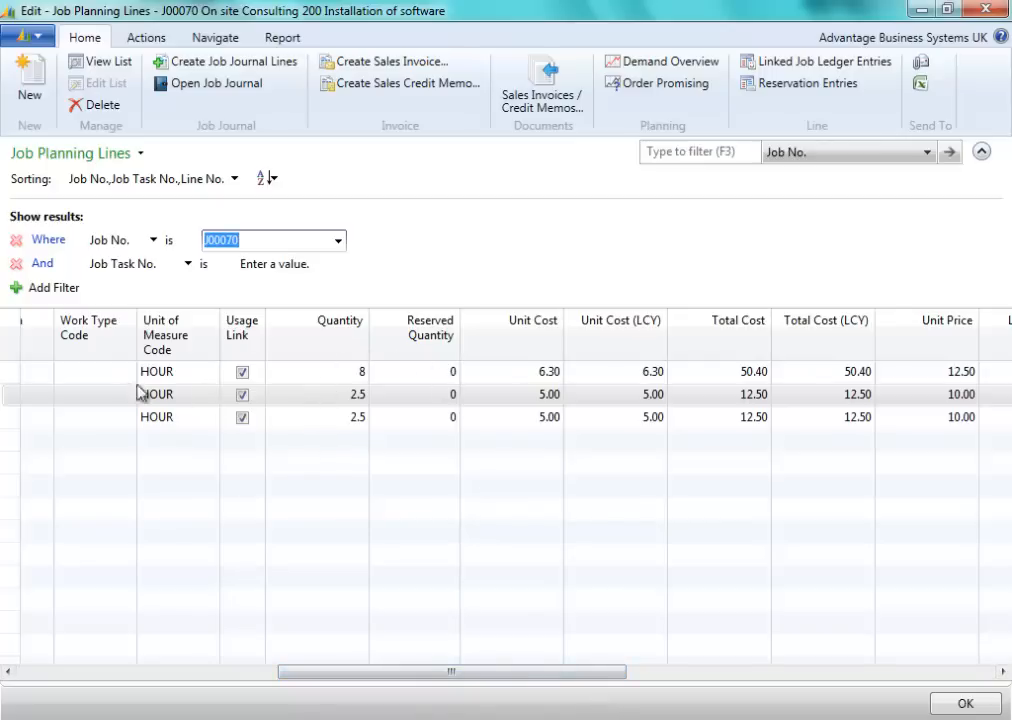
{"action": "mouse_move", "coordinate": [480, 663]}
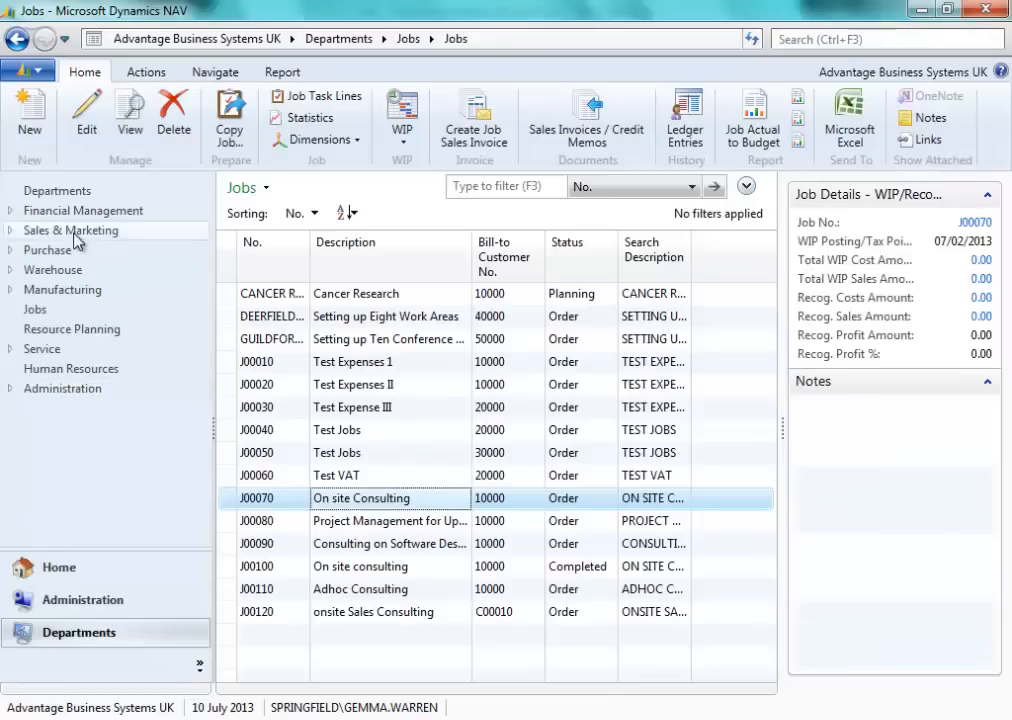
Create time sheets for LINDA (Person) starting 08/07/2013 for 2 periods from job planning
{"action": "left_click", "coordinate": [71, 329]}
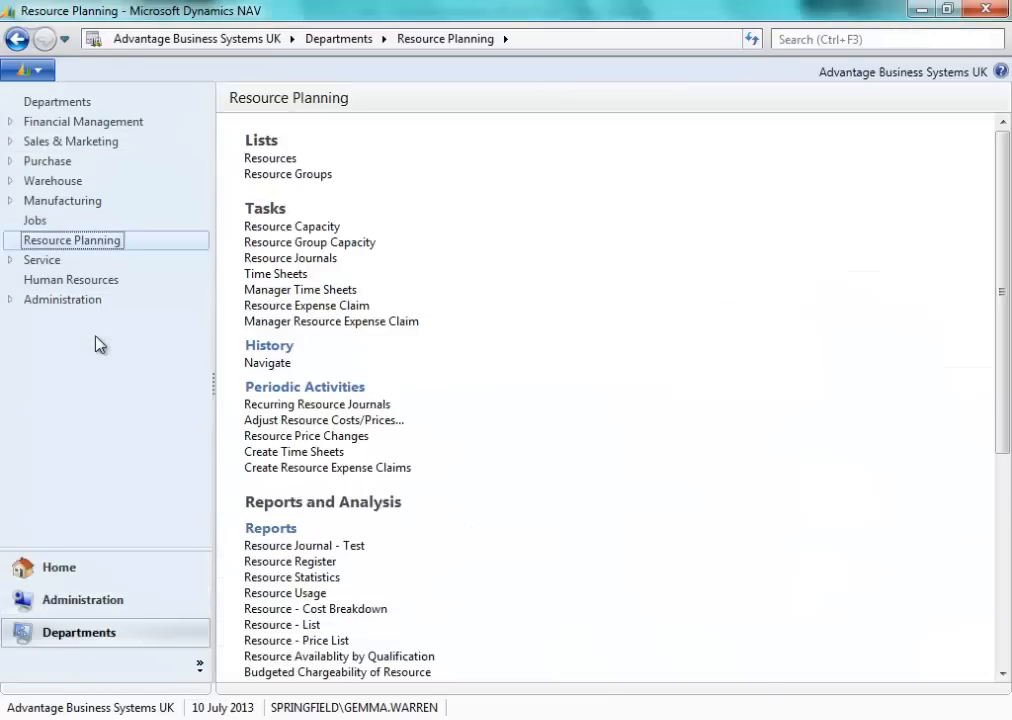
{"action": "mouse_move", "coordinate": [307, 467]}
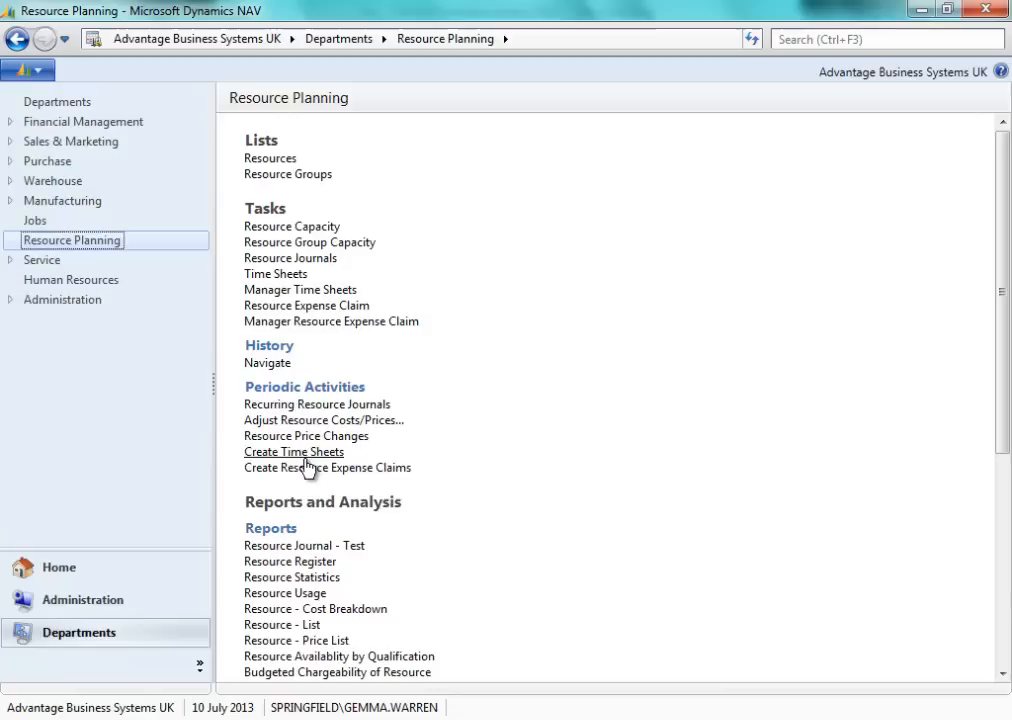
{"action": "mouse_move", "coordinate": [275, 462]}
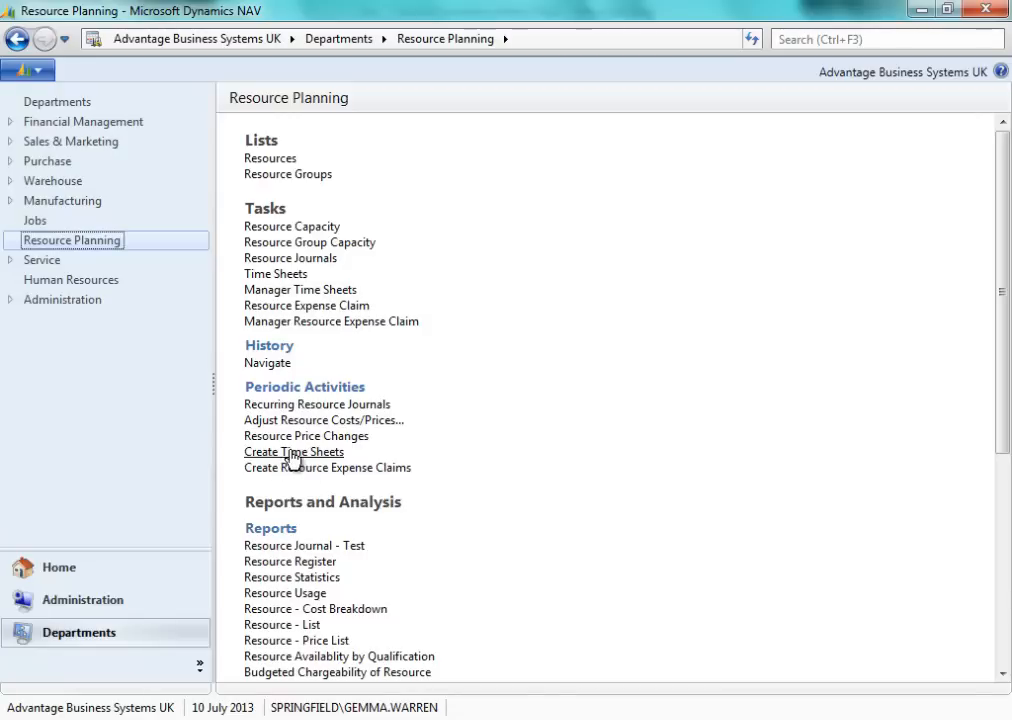
{"action": "left_click", "coordinate": [293, 452]}
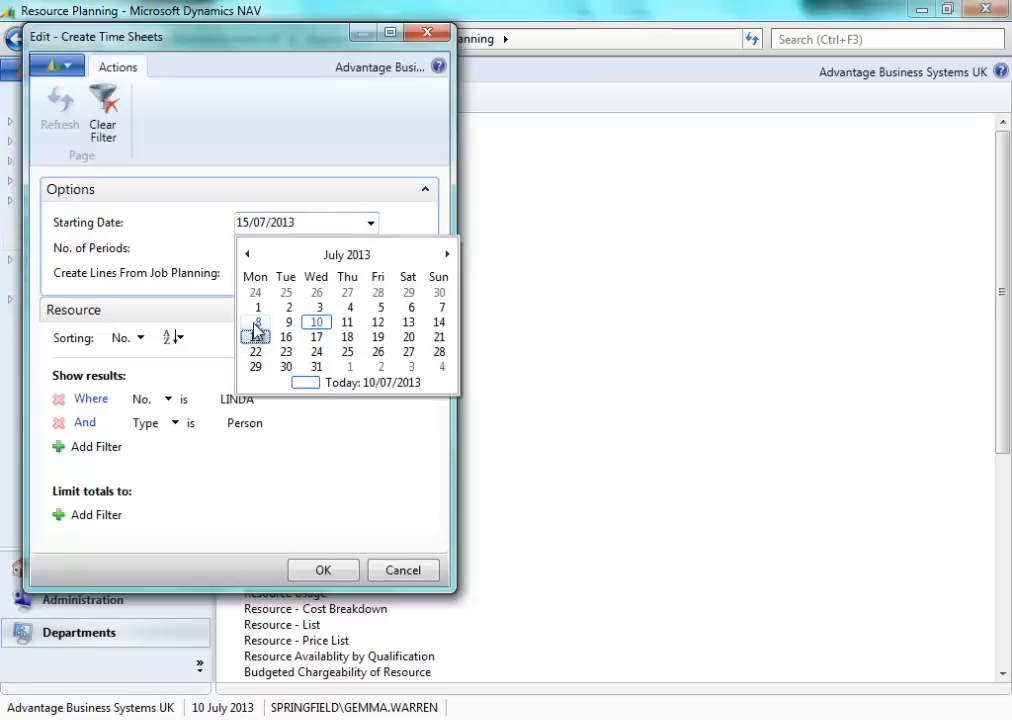
{"action": "left_click", "coordinate": [257, 321]}
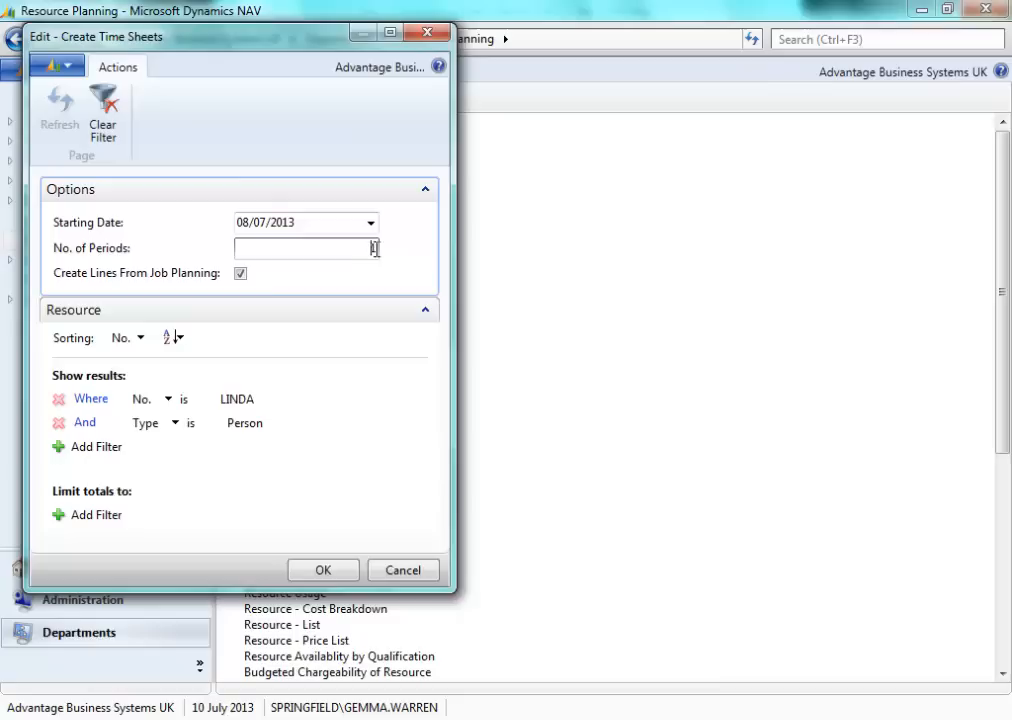
{"action": "type", "text": "2"}
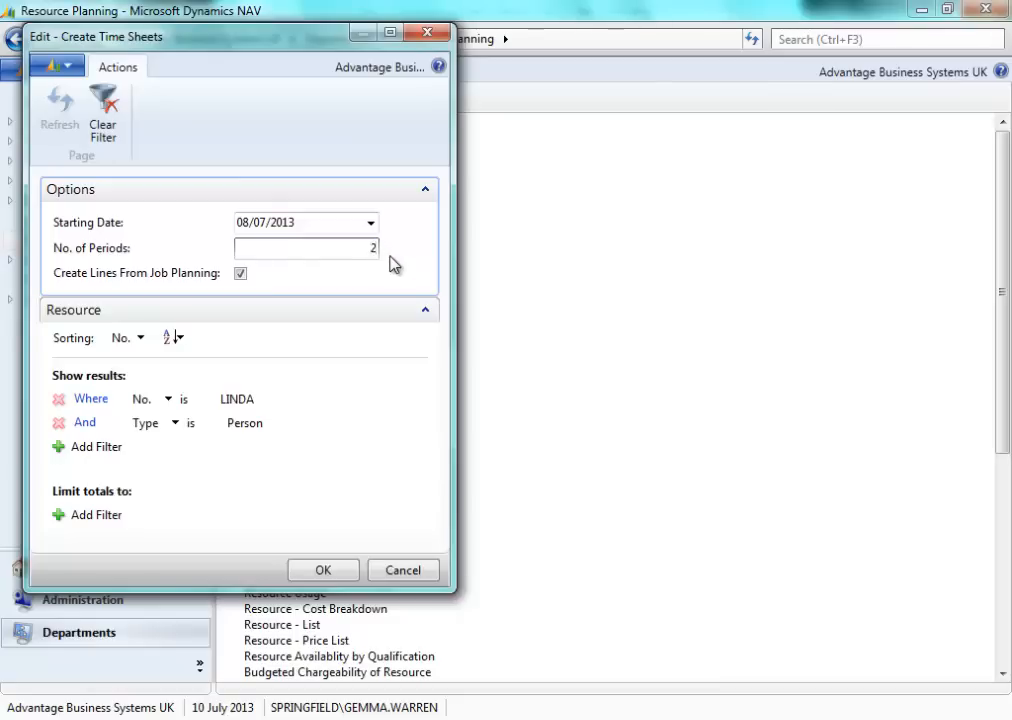
{"action": "mouse_move", "coordinate": [88, 287]}
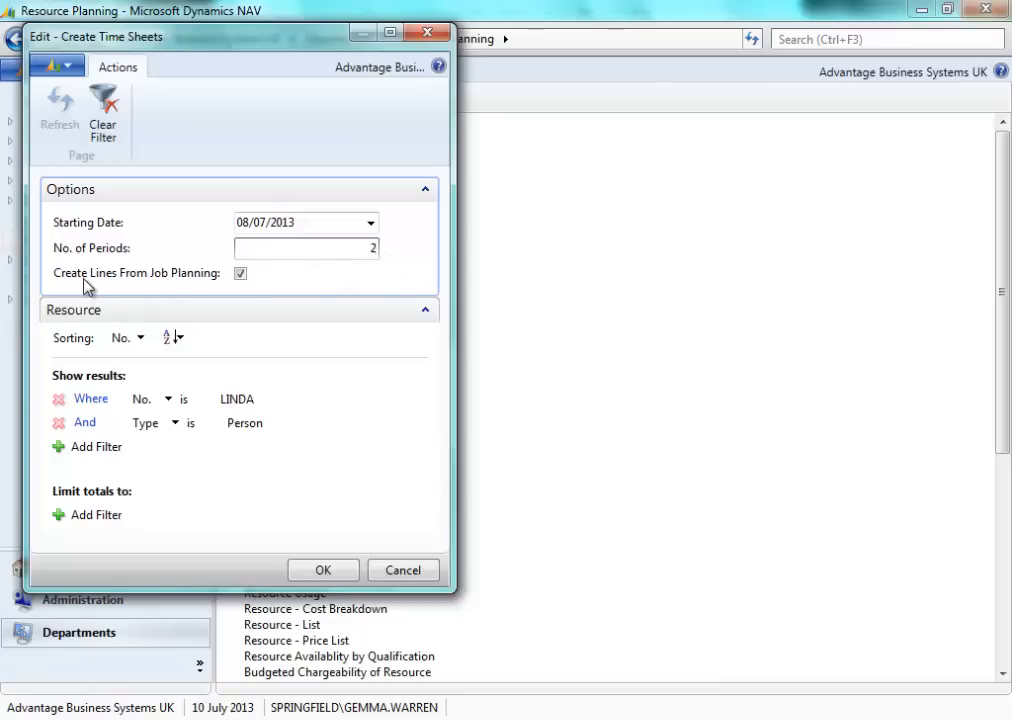
{"action": "mouse_move", "coordinate": [220, 290]}
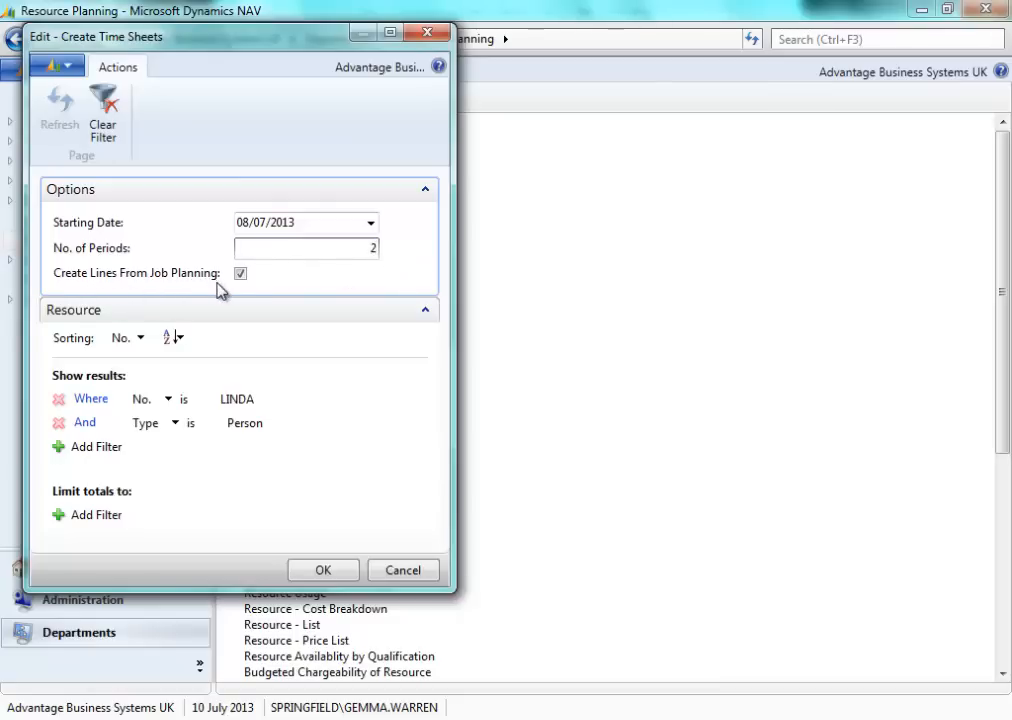
{"action": "mouse_move", "coordinate": [247, 308]}
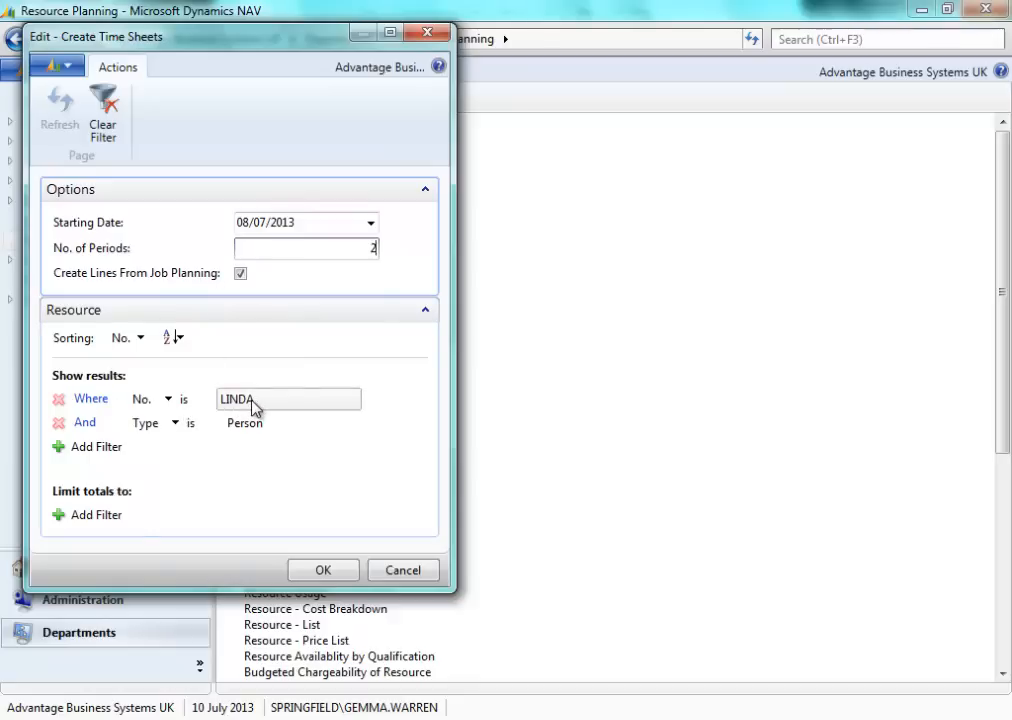
{"action": "left_click", "coordinate": [270, 422]}
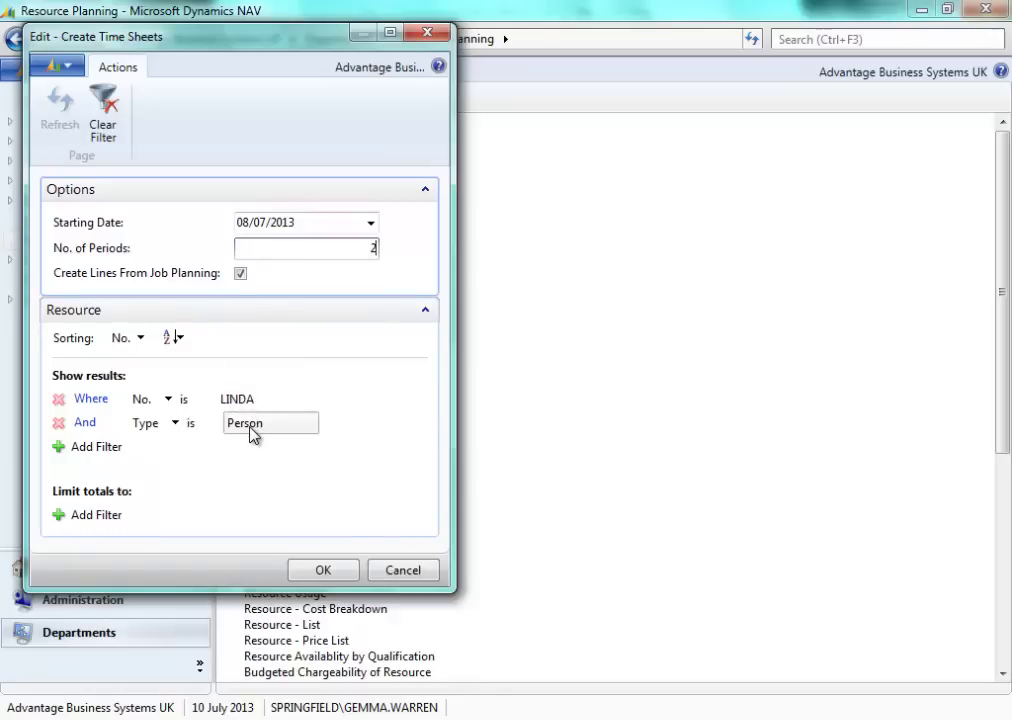
{"action": "left_click", "coordinate": [323, 570]}
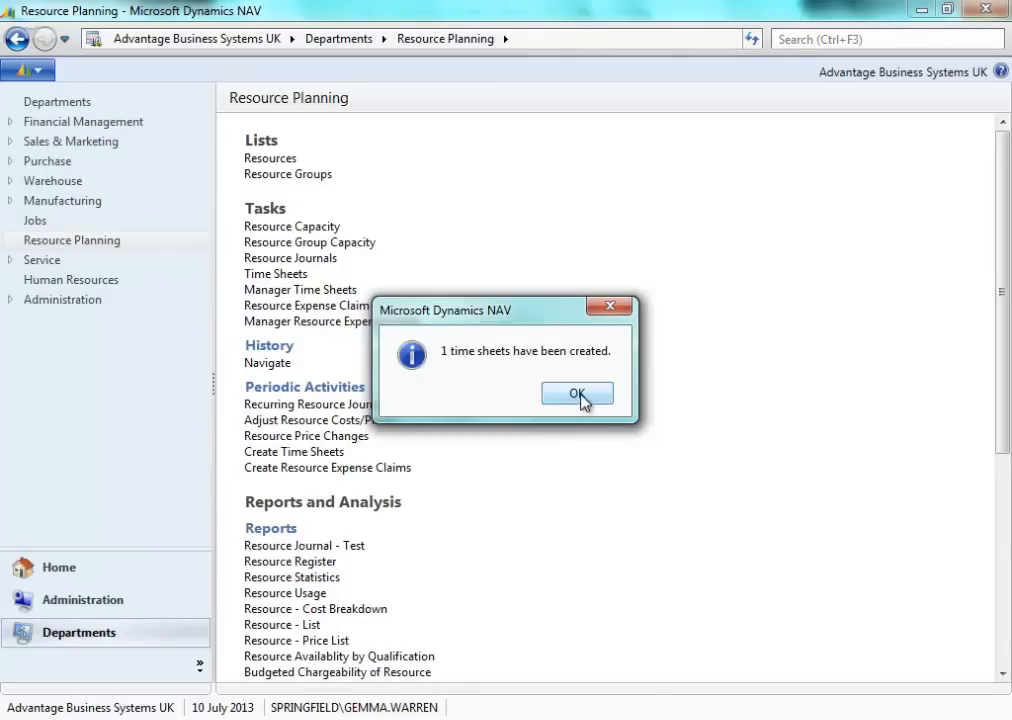
Dismiss the creation message and show LINDA's time sheet list TS00025 and TS00026 full-window
{"action": "left_click", "coordinate": [577, 393]}
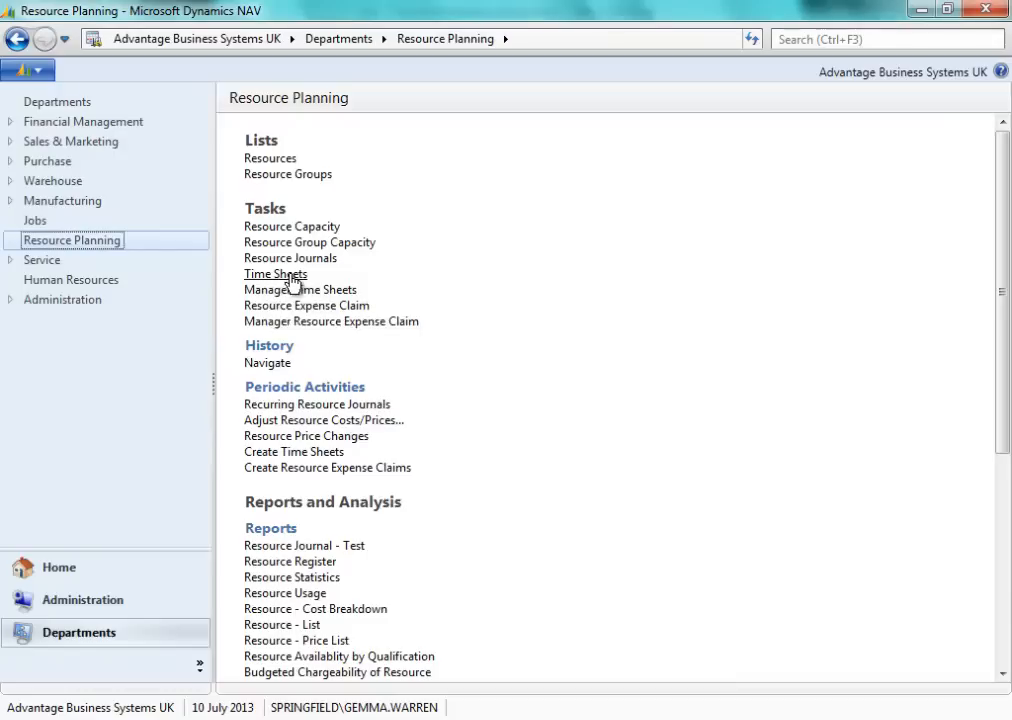
{"action": "left_click", "coordinate": [275, 274]}
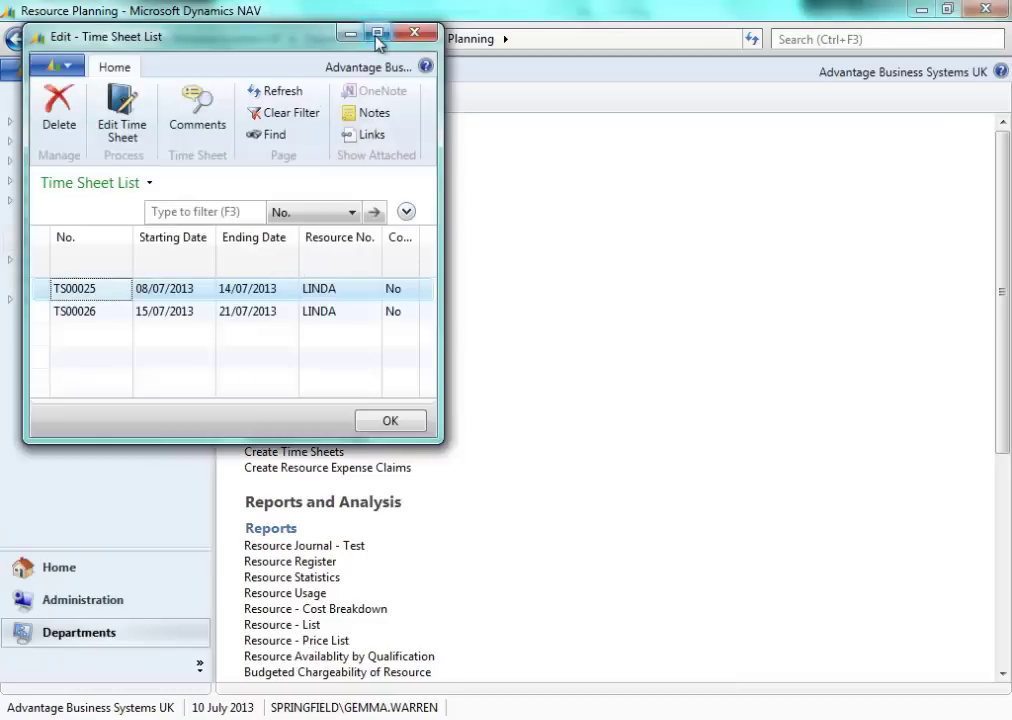
{"action": "left_click", "coordinate": [378, 33]}
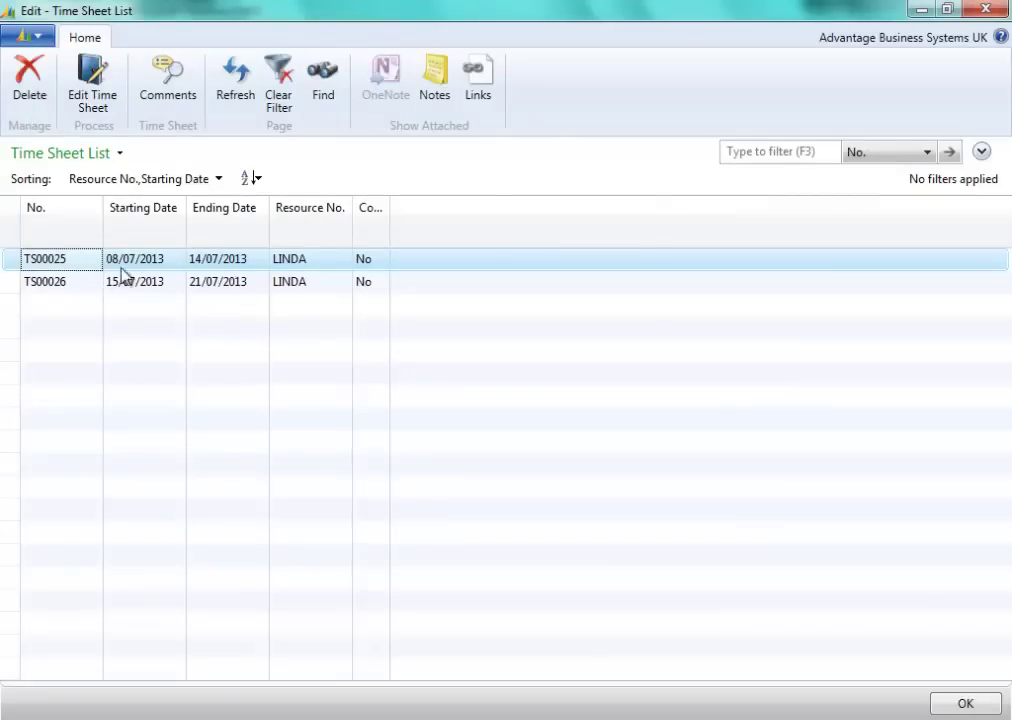
{"action": "mouse_move", "coordinate": [223, 282]}
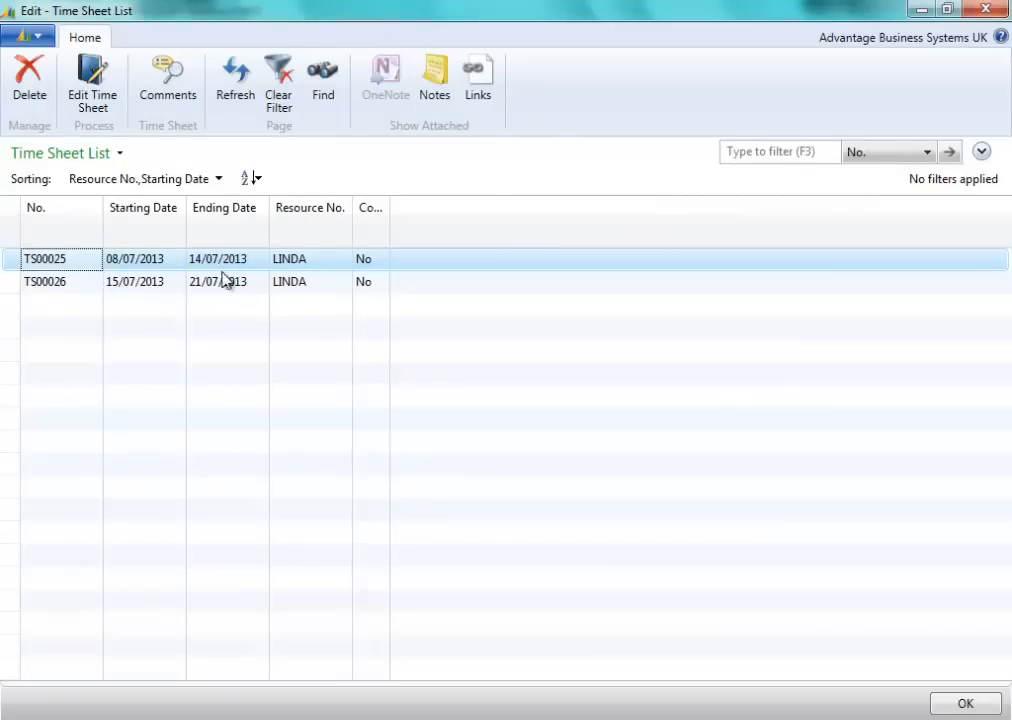
{"action": "mouse_move", "coordinate": [248, 293]}
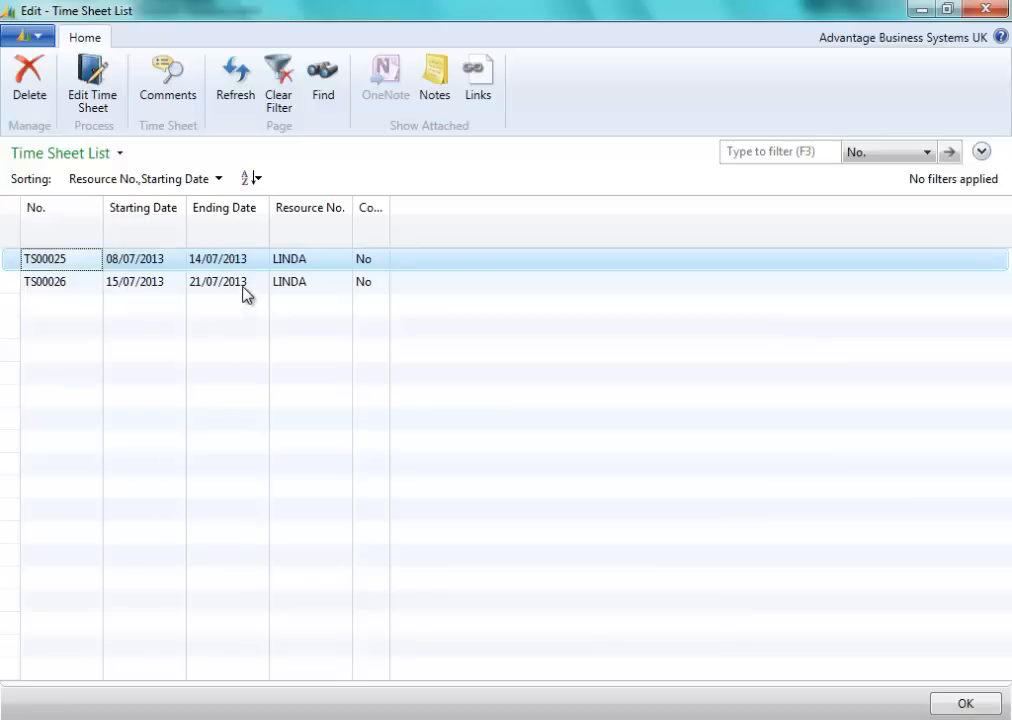
{"action": "mouse_move", "coordinate": [145, 270]}
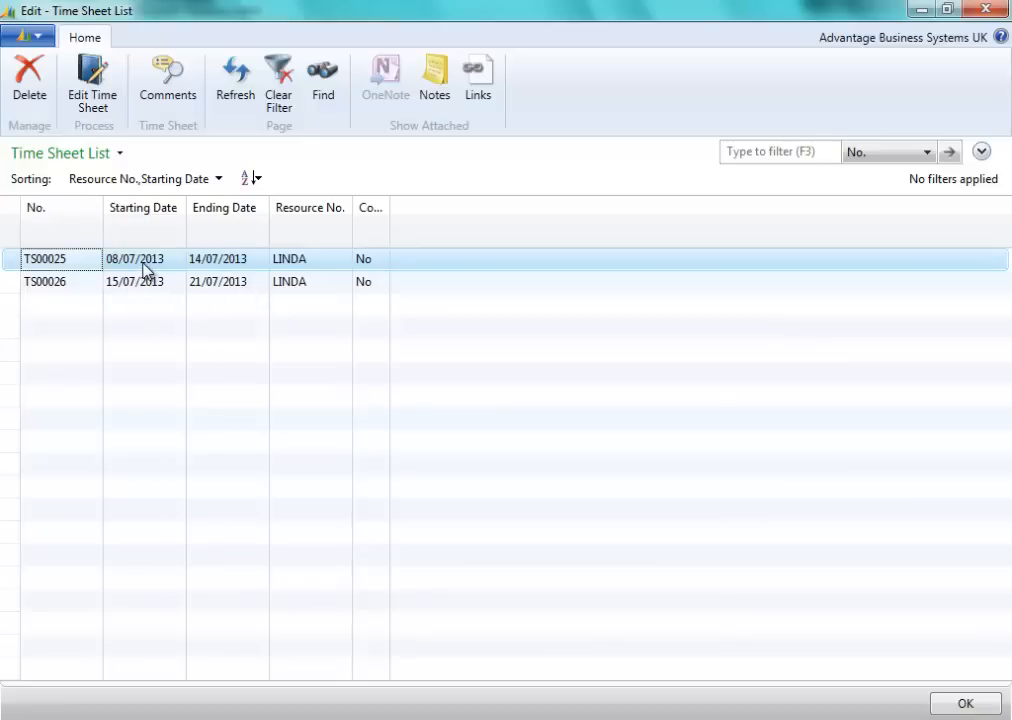
{"action": "mouse_move", "coordinate": [92, 80]}
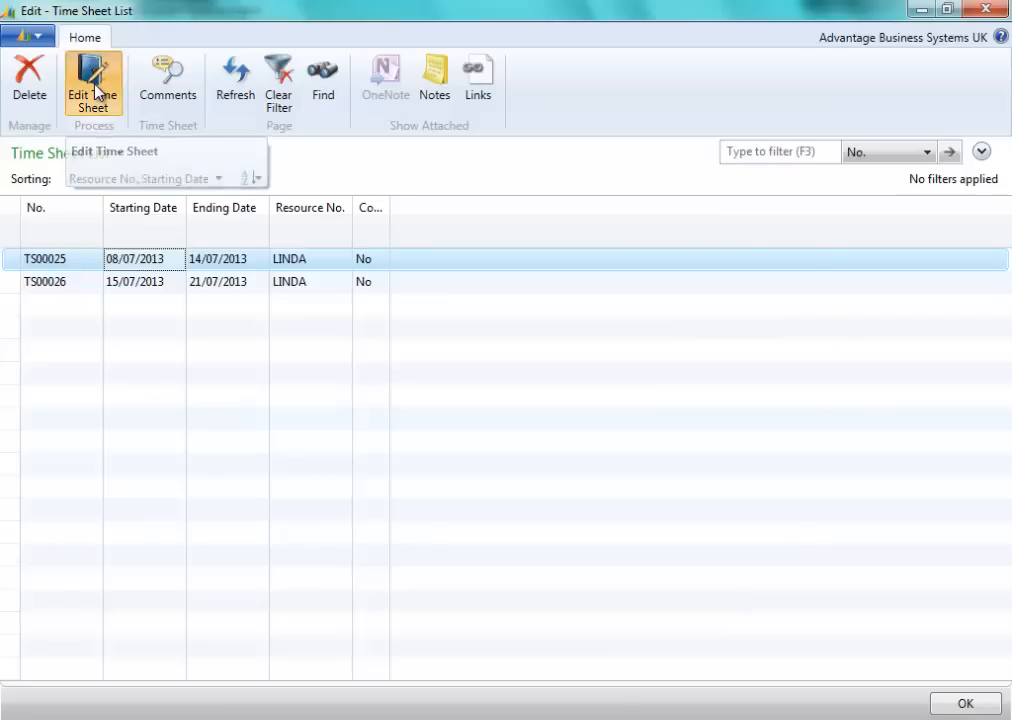
Edit TS00025 and record Tuesday hours: 1 for Installation of software, 0.5 for Test Connection
{"action": "left_click", "coordinate": [92, 83]}
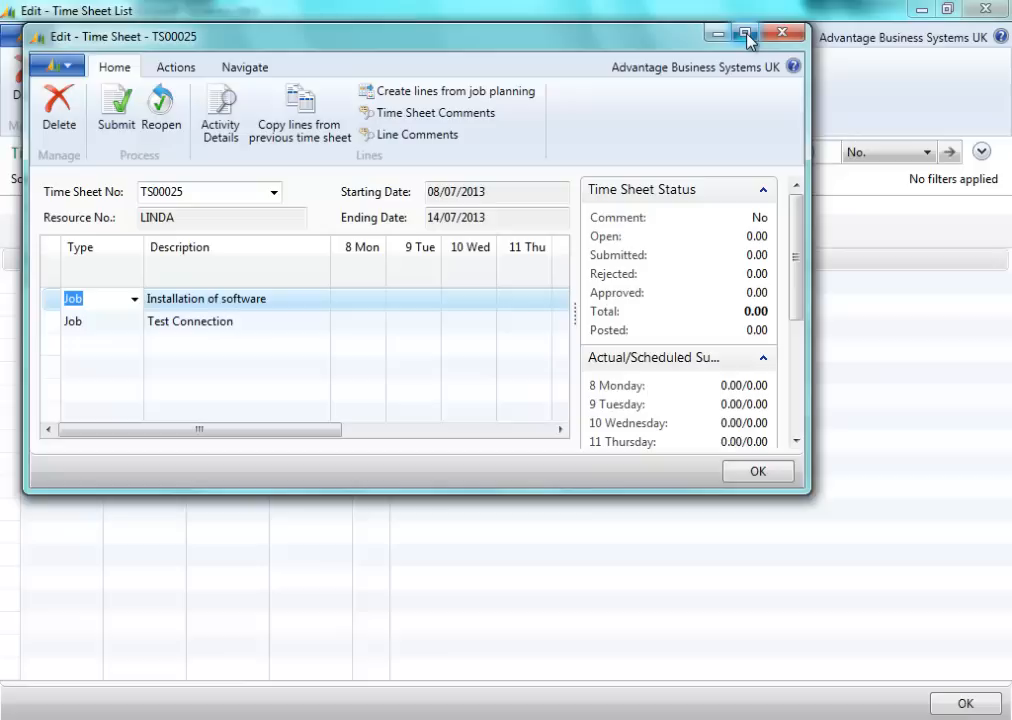
{"action": "left_click", "coordinate": [749, 33]}
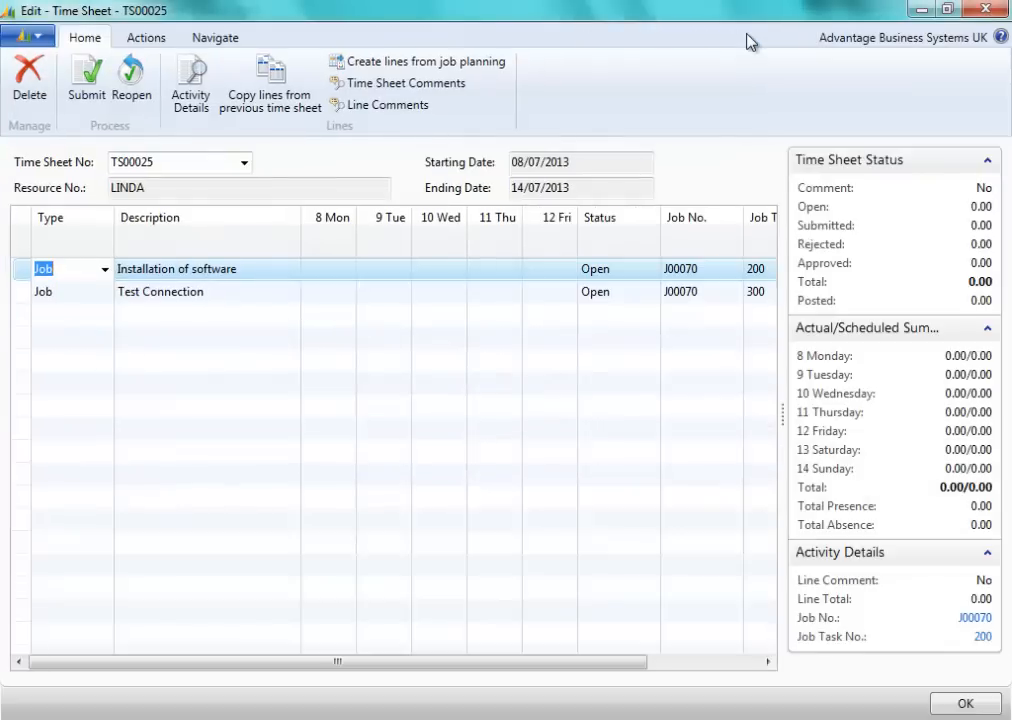
{"action": "mouse_move", "coordinate": [50, 260]}
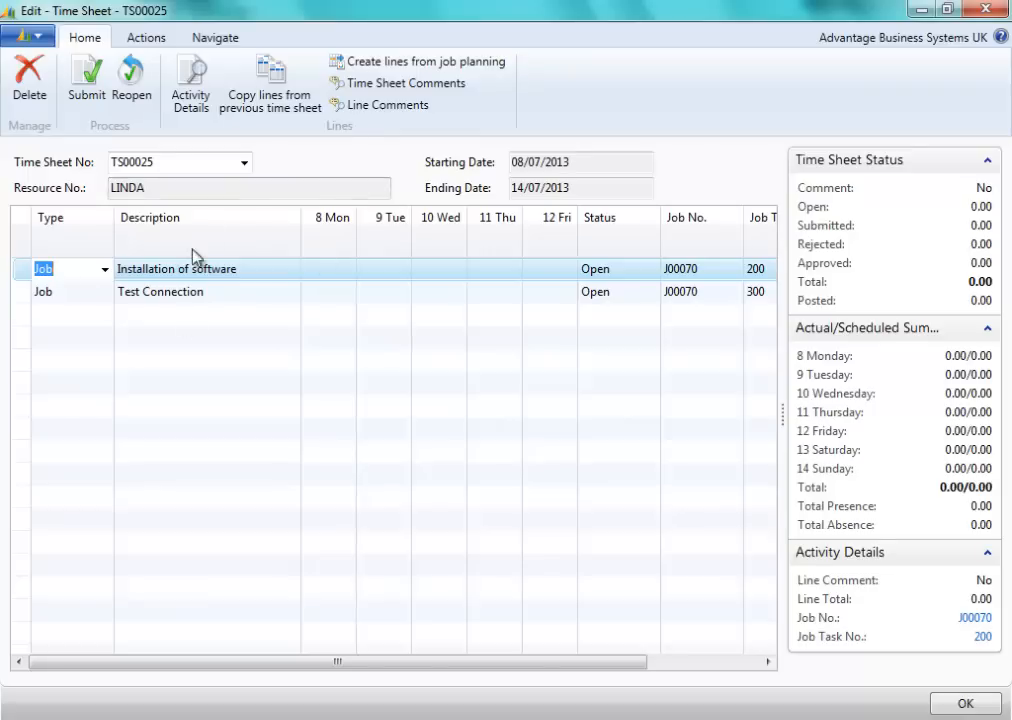
{"action": "mouse_move", "coordinate": [200, 307]}
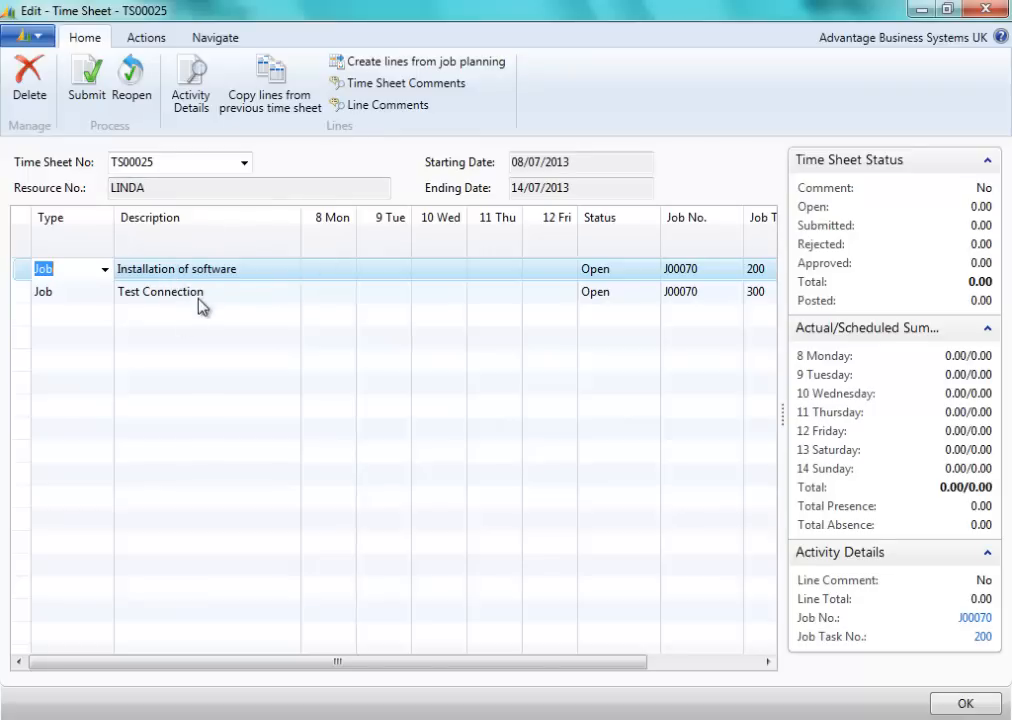
{"action": "mouse_move", "coordinate": [379, 274]}
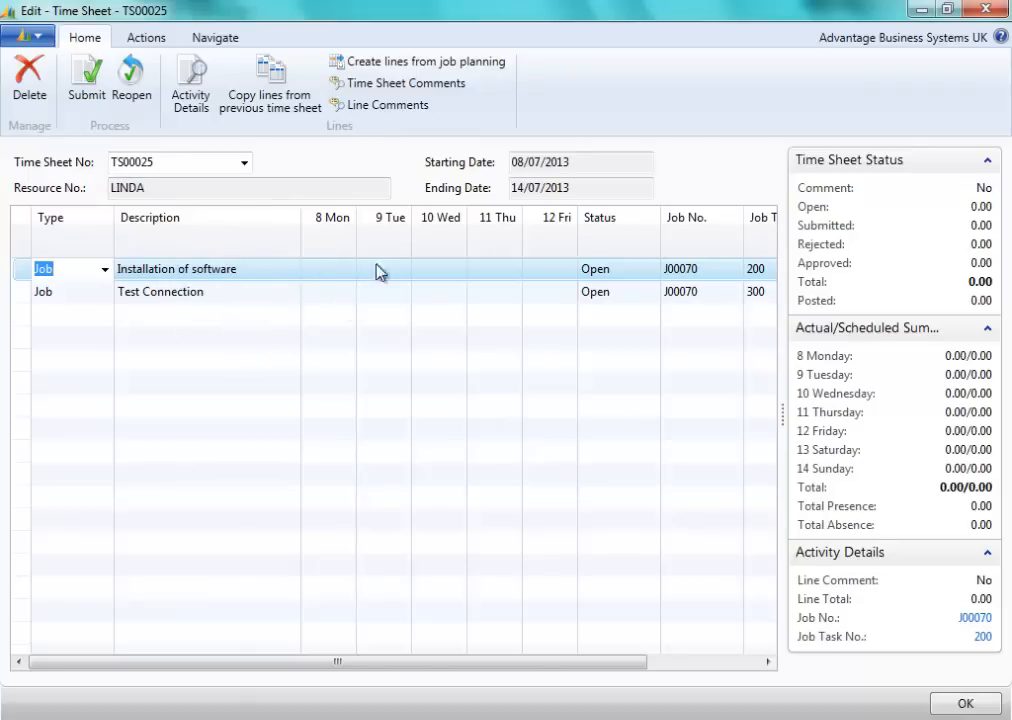
{"action": "left_click", "coordinate": [385, 269]}
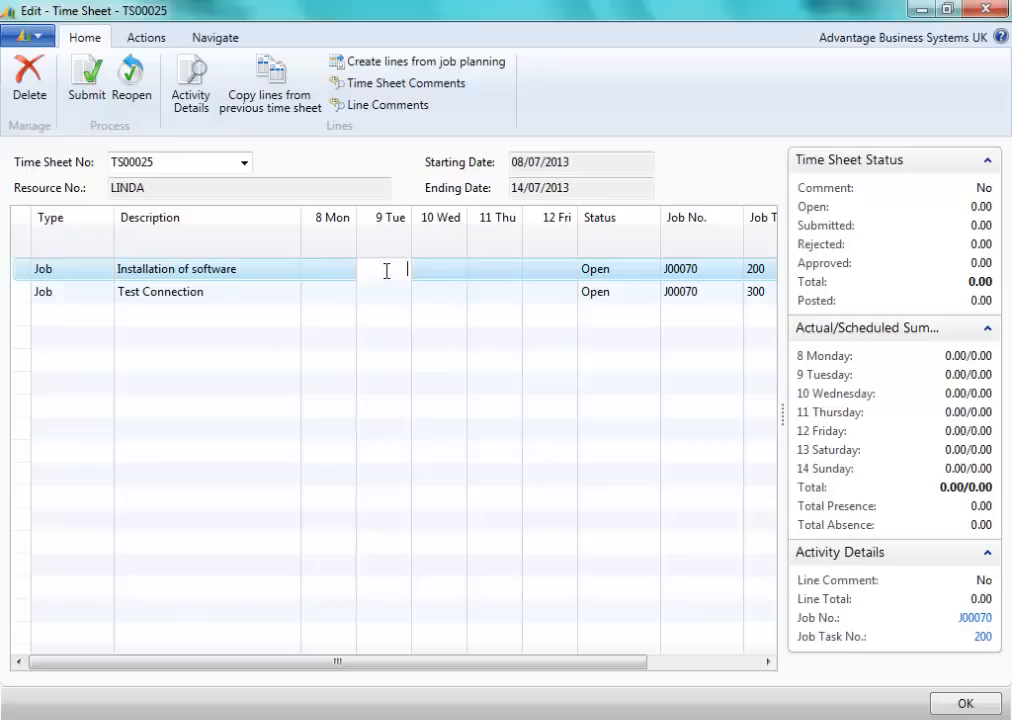
{"action": "type", "text": "1"}
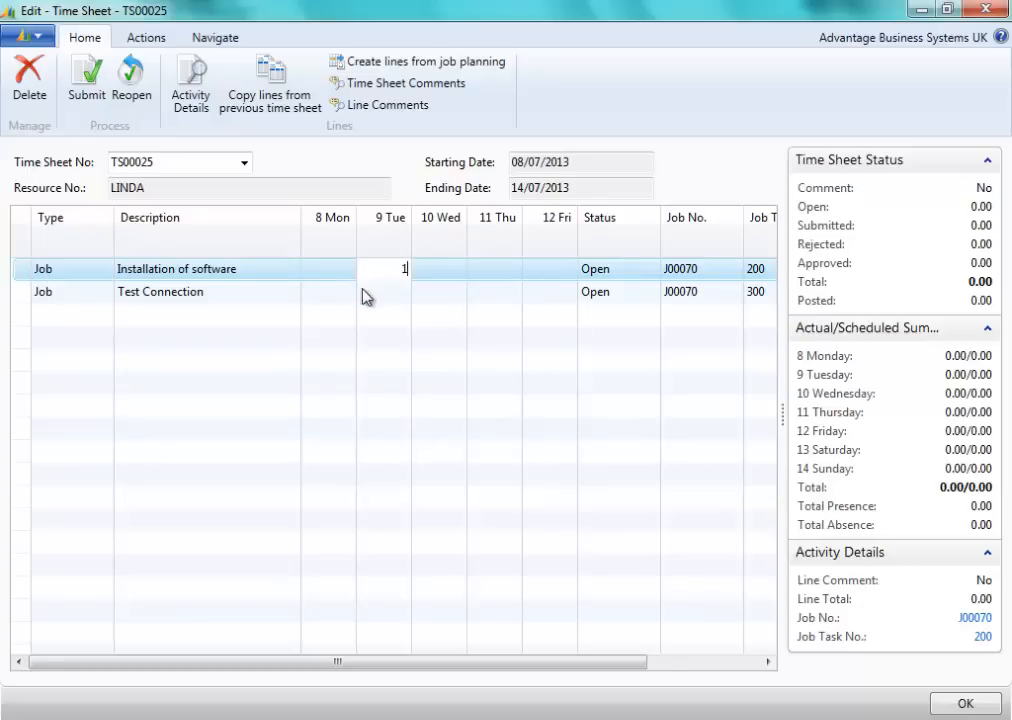
{"action": "left_click", "coordinate": [391, 291]}
{"action": "type", "text": "0.5"}
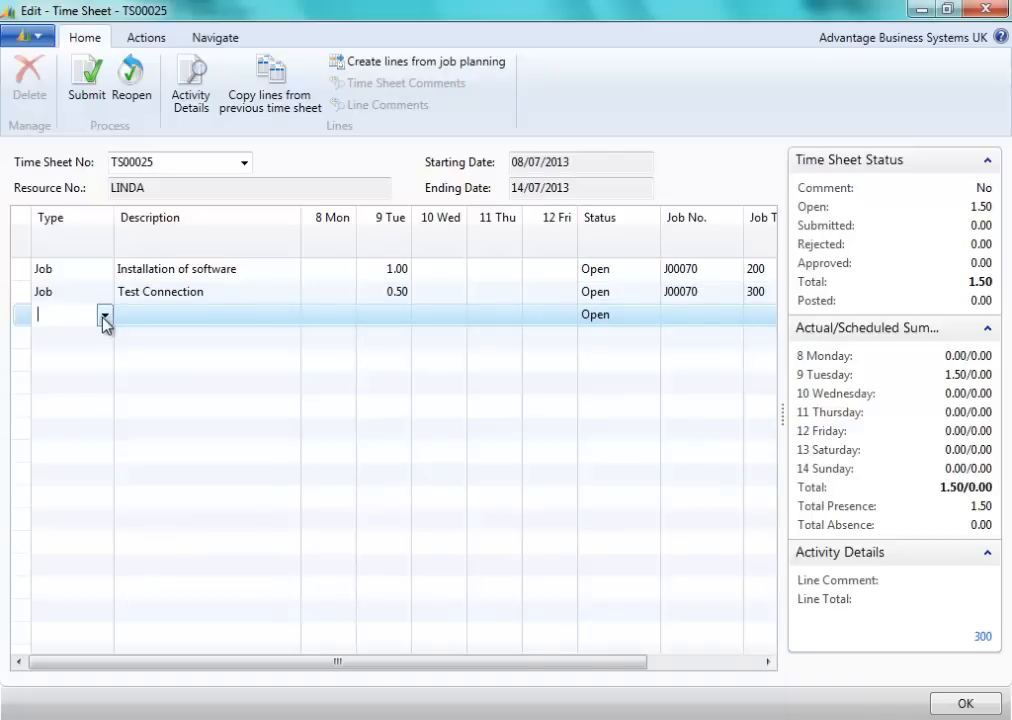
Add a new Absence line to TS00025 with Cause of Absence Code SICK
{"action": "left_click", "coordinate": [105, 317]}
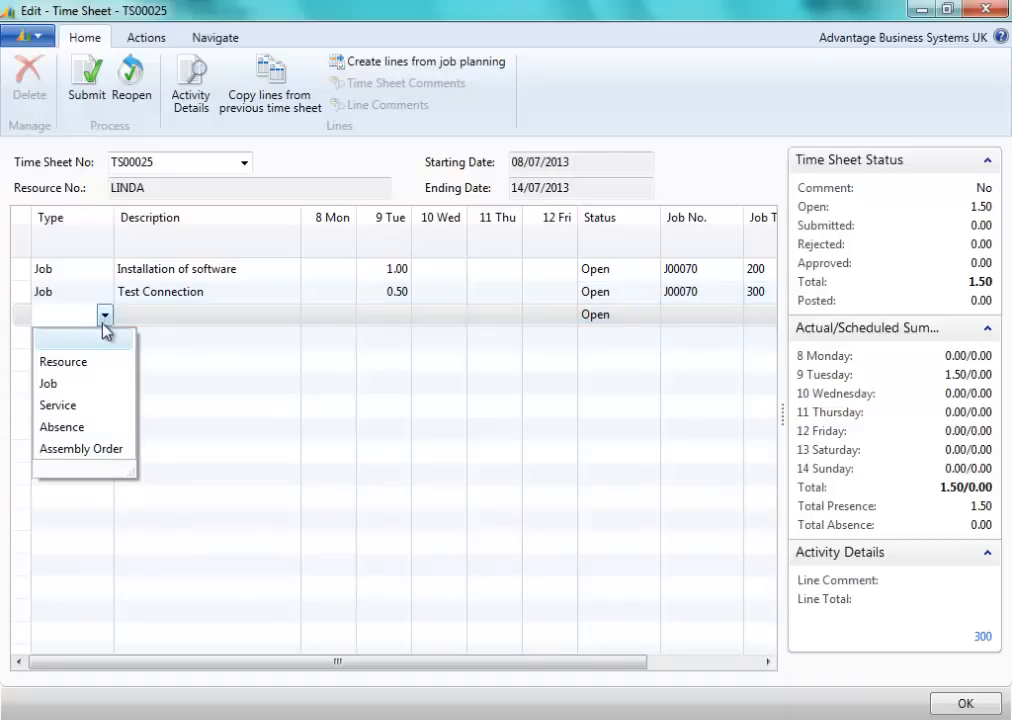
{"action": "left_click", "coordinate": [61, 427]}
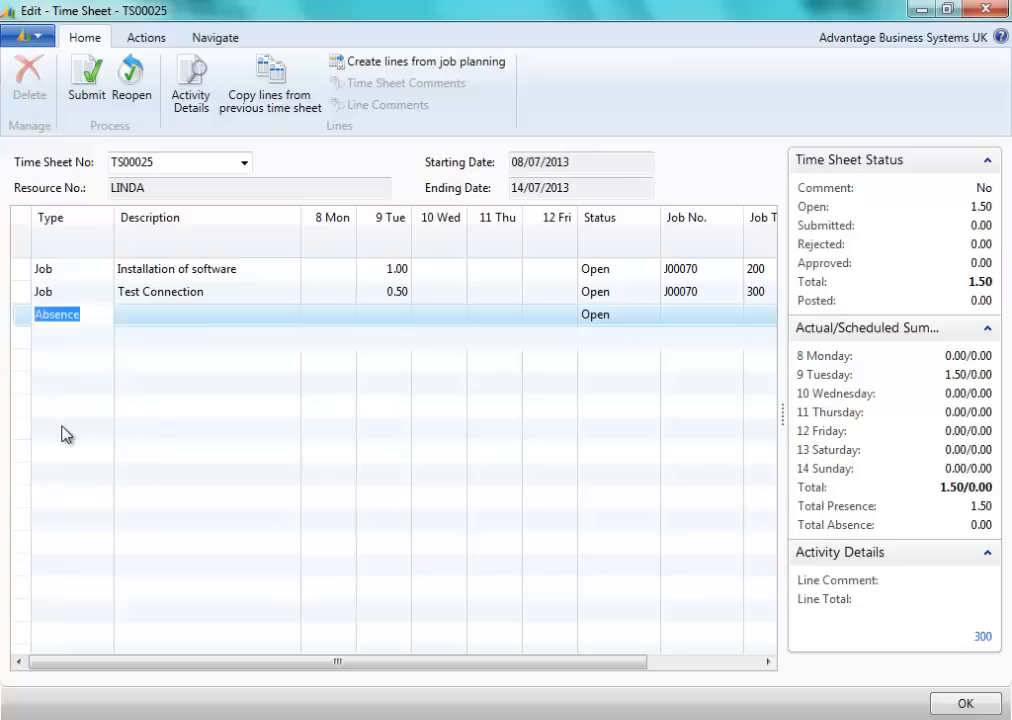
{"action": "left_click", "coordinate": [200, 314]}
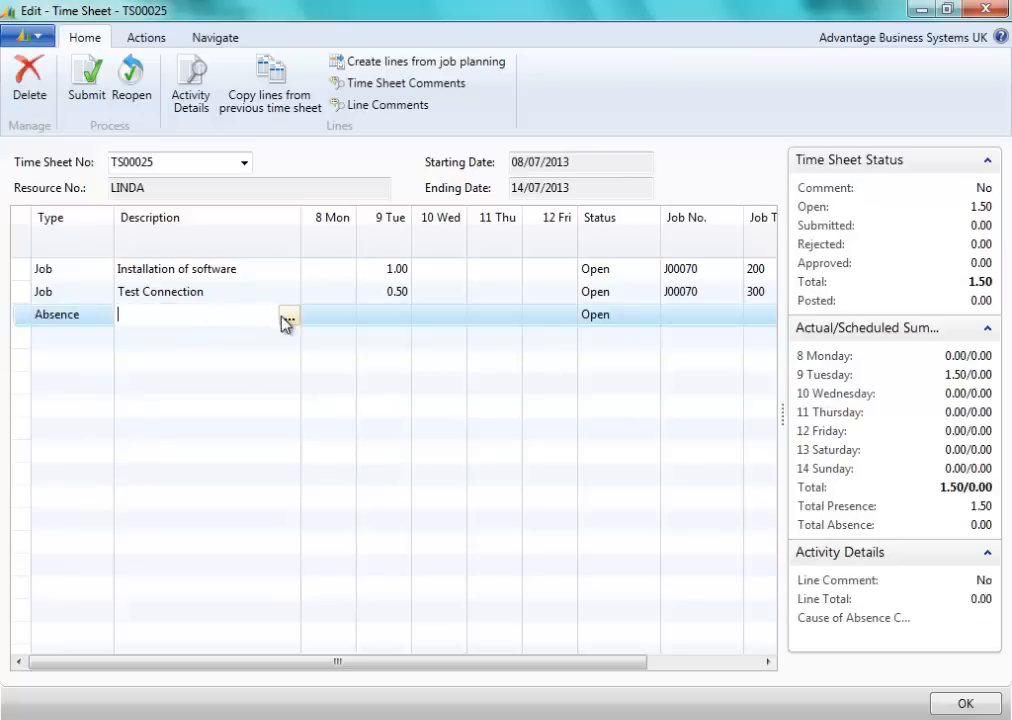
{"action": "left_click", "coordinate": [289, 315]}
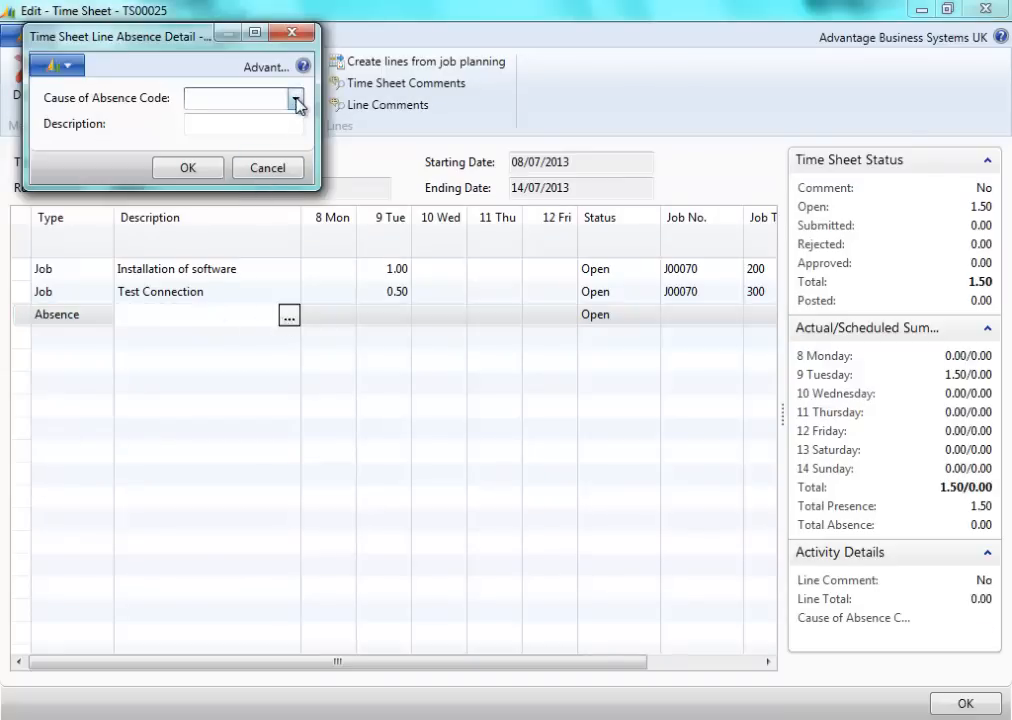
{"action": "left_click", "coordinate": [294, 97]}
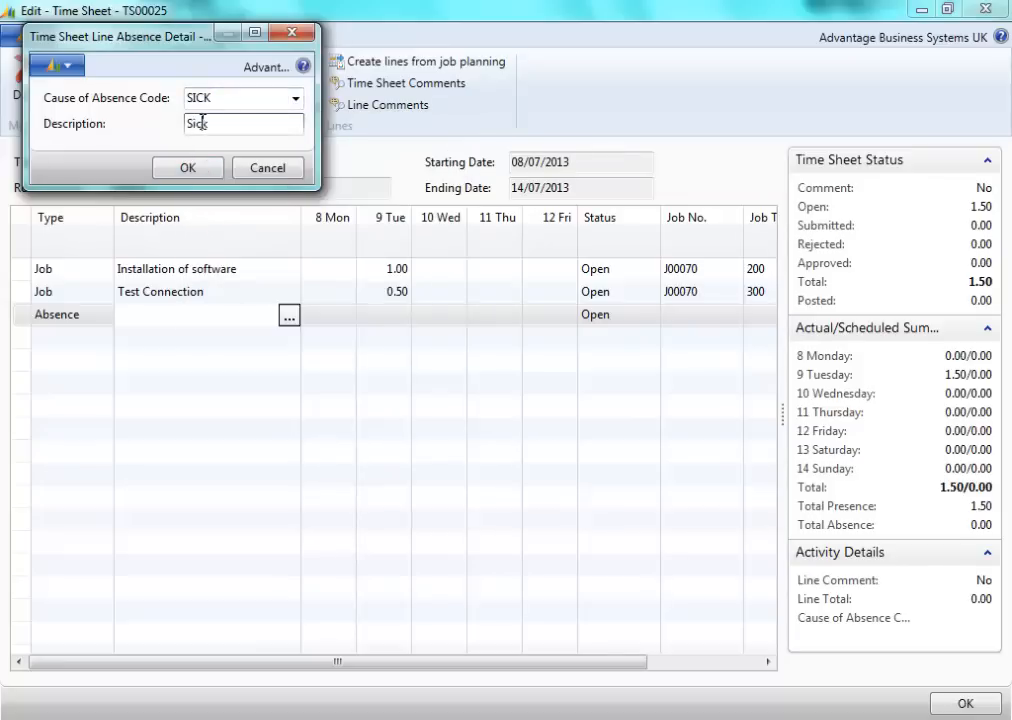
{"action": "left_click", "coordinate": [188, 167]}
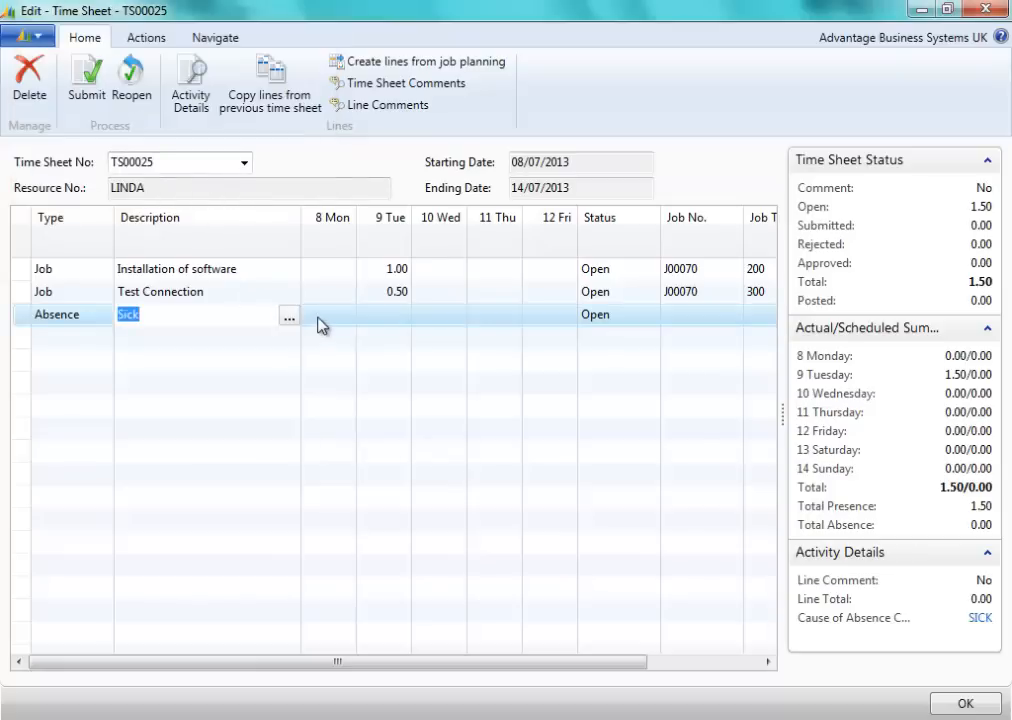
{"action": "mouse_move", "coordinate": [388, 322]}
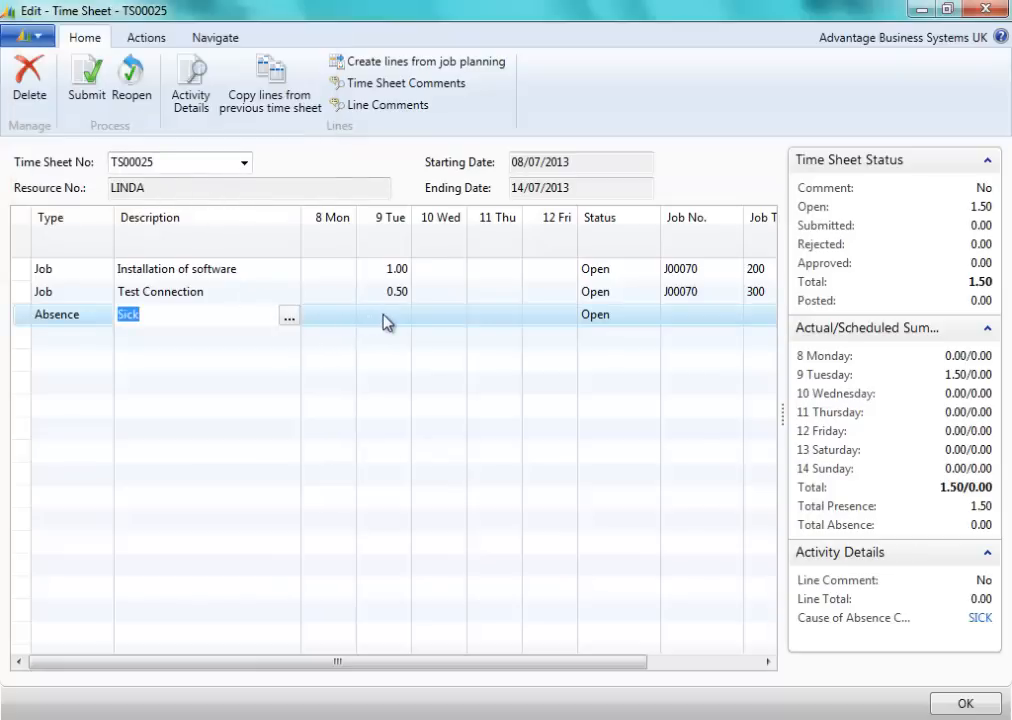
Record 4 hours on Monday 8 for the sick absence line
{"action": "left_click", "coordinate": [385, 315]}
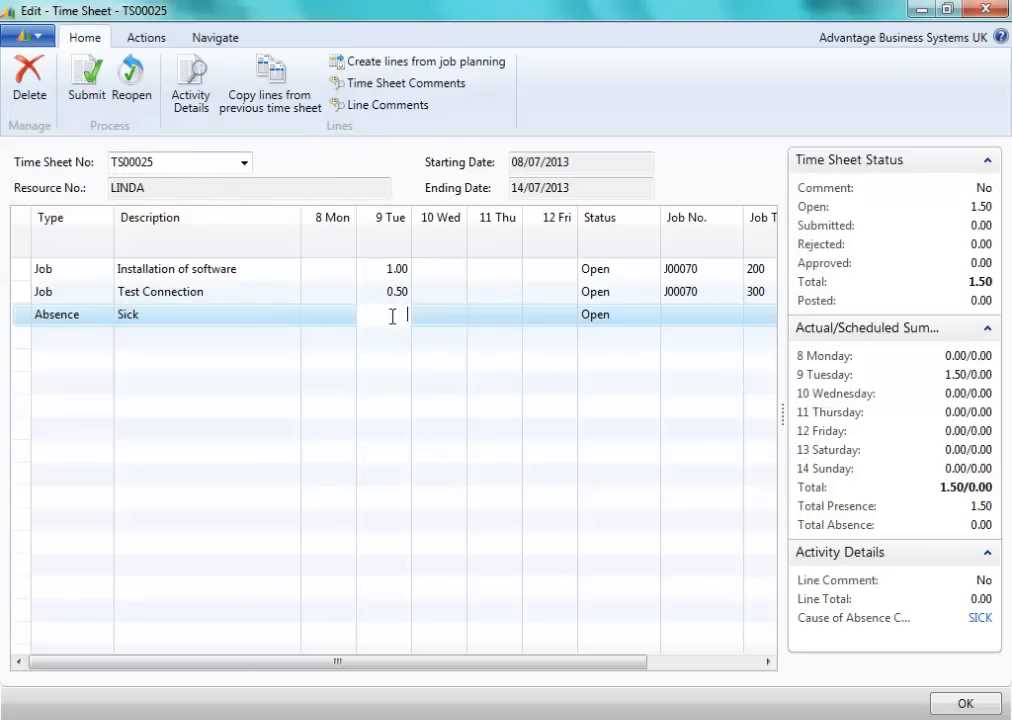
{"action": "left_click", "coordinate": [330, 314]}
{"action": "type", "text": "4"}
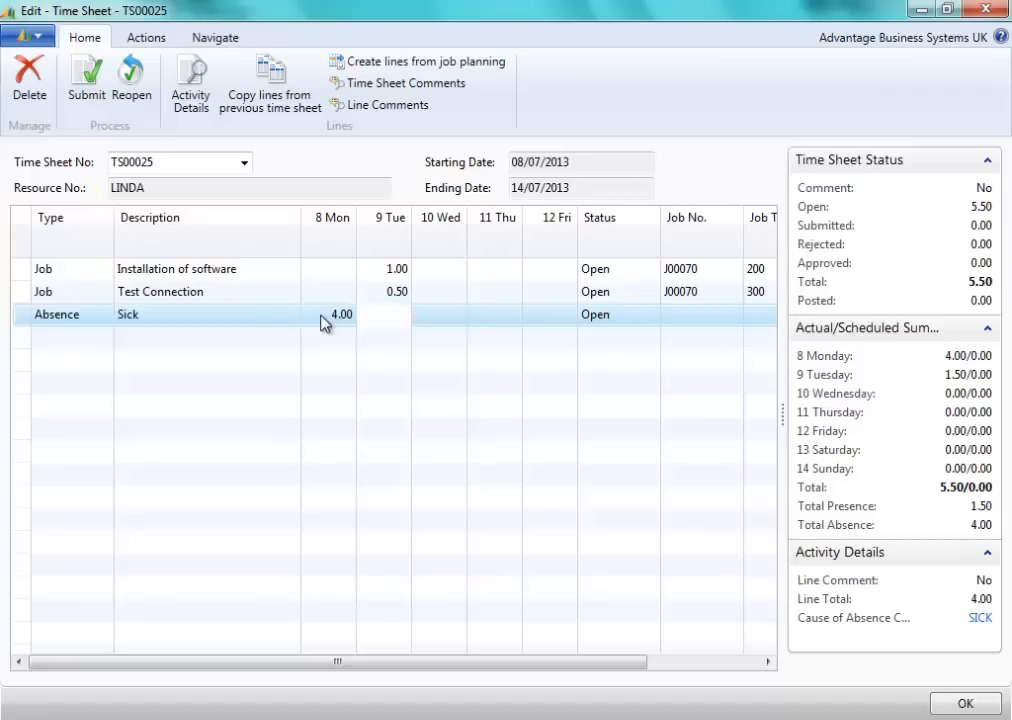
{"action": "scroll", "scroll_direction": "right", "scroll_amount": 3}
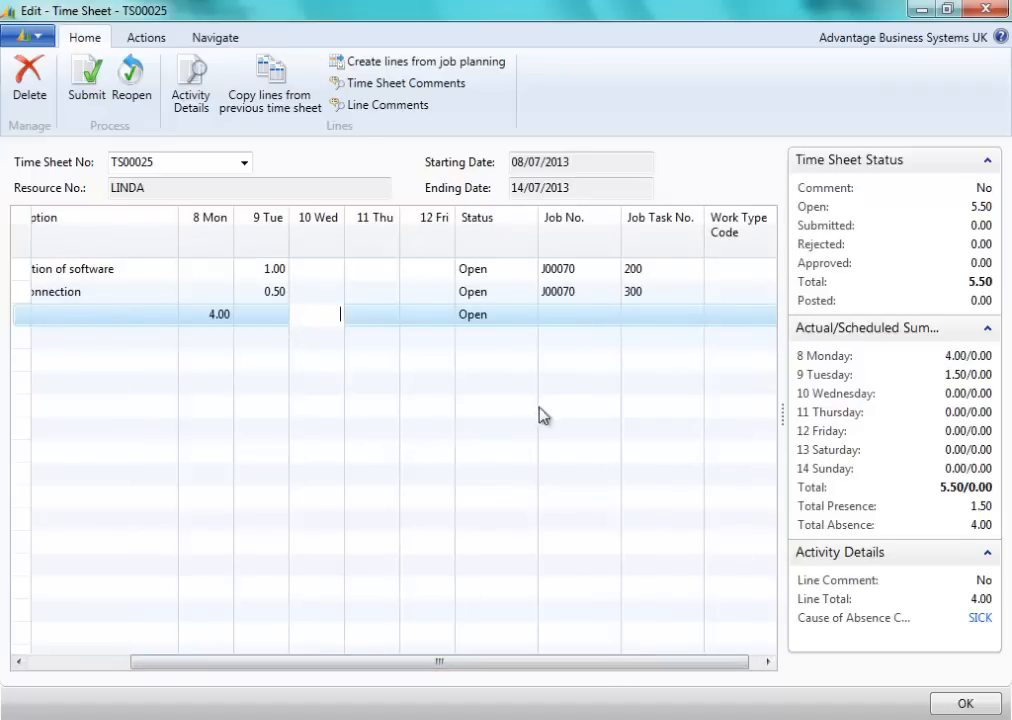
{"action": "mouse_move", "coordinate": [658, 277]}
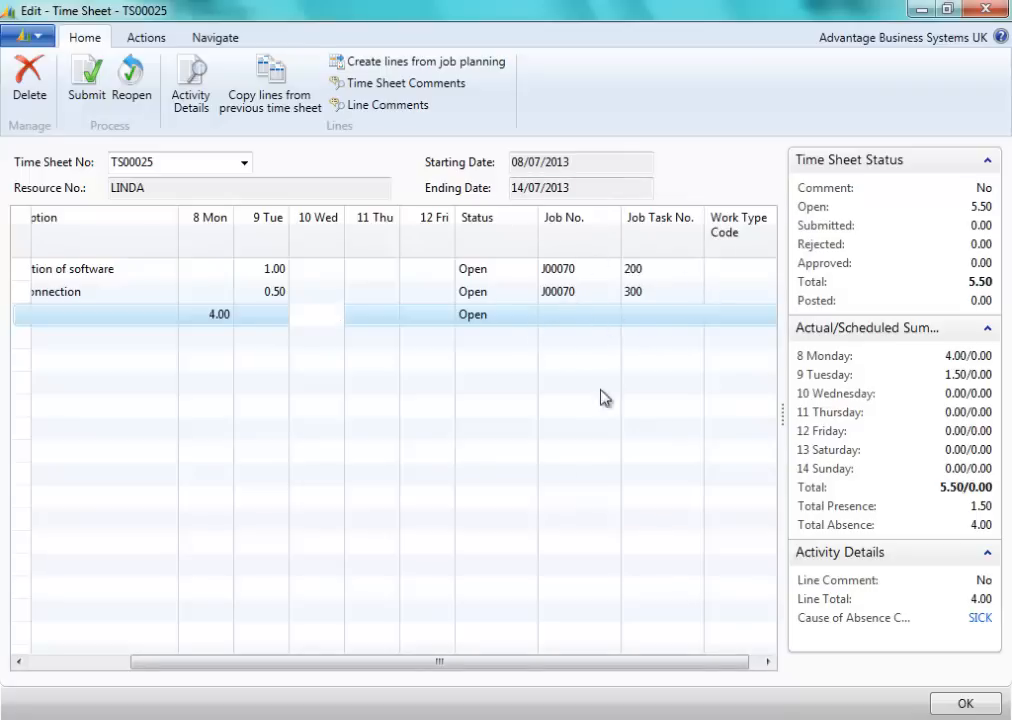
{"action": "scroll", "scroll_direction": "left", "scroll_amount": 3}
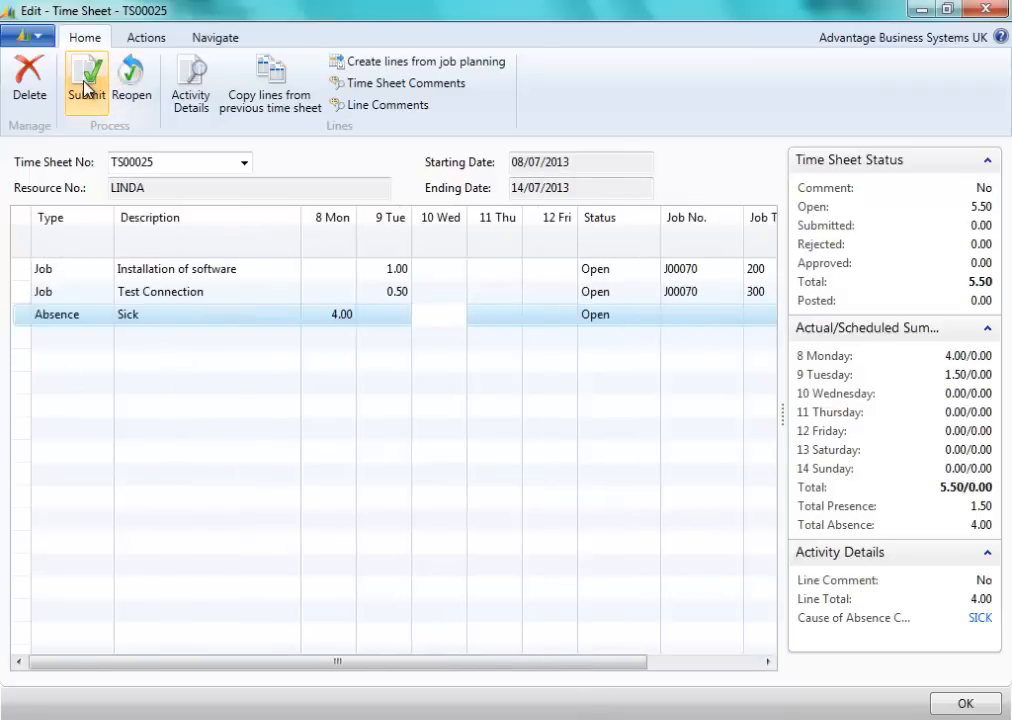
{"action": "mouse_move", "coordinate": [86, 84]}
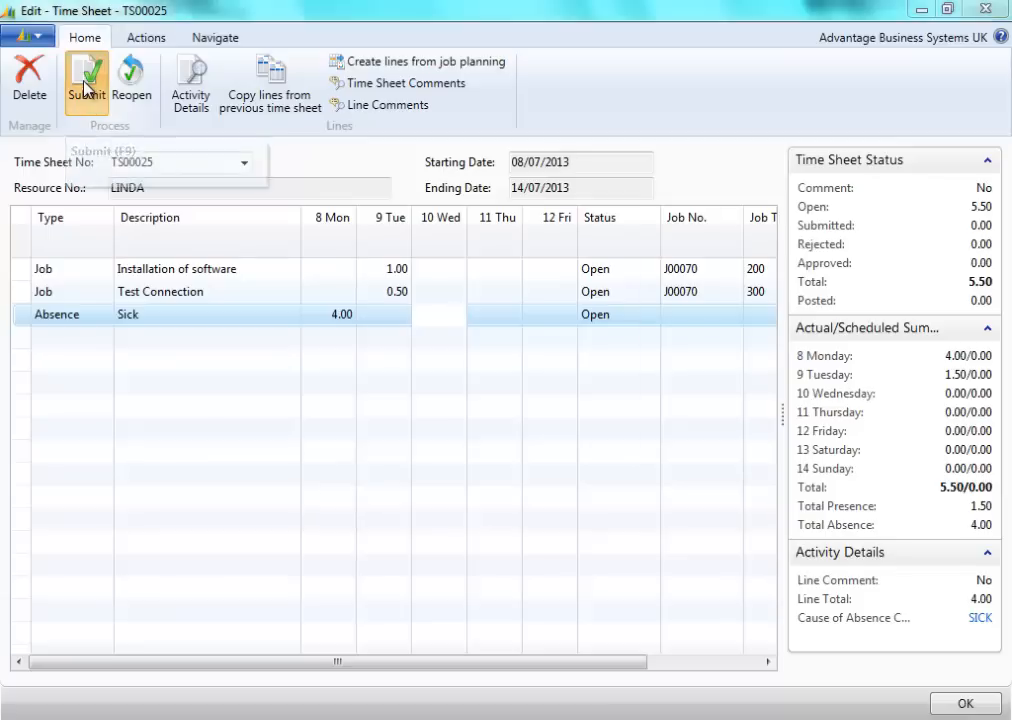
Submit all open lines of TS00025 for approval and close the time sheet
{"action": "left_click", "coordinate": [85, 82]}
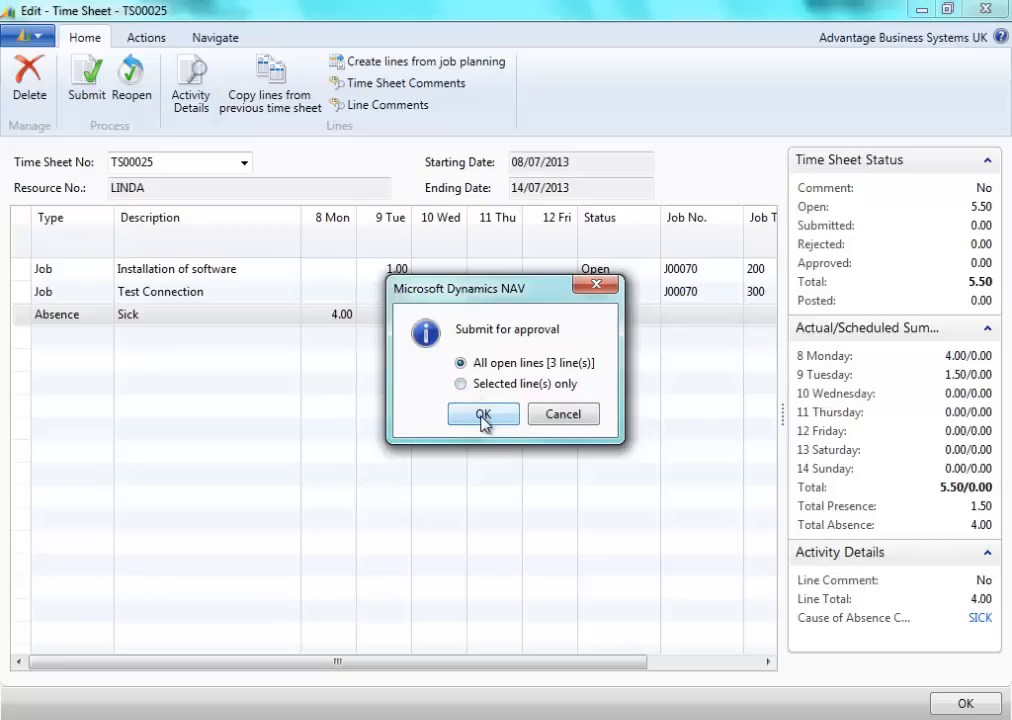
{"action": "left_click", "coordinate": [483, 414]}
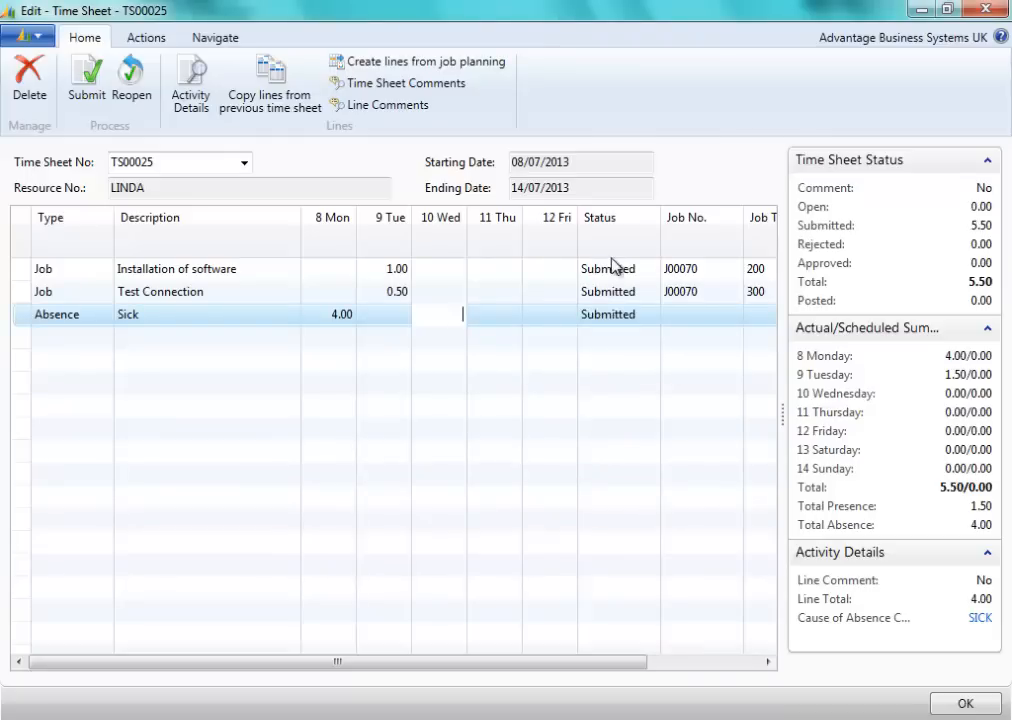
{"action": "left_click", "coordinate": [965, 703]}
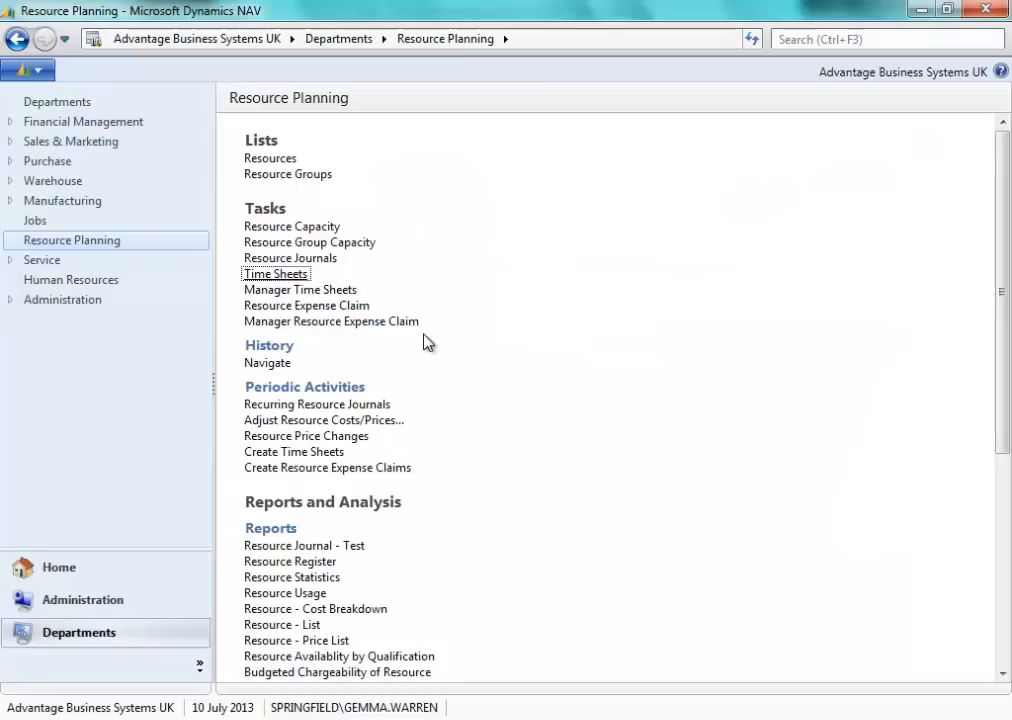
{"action": "mouse_move", "coordinate": [300, 296]}
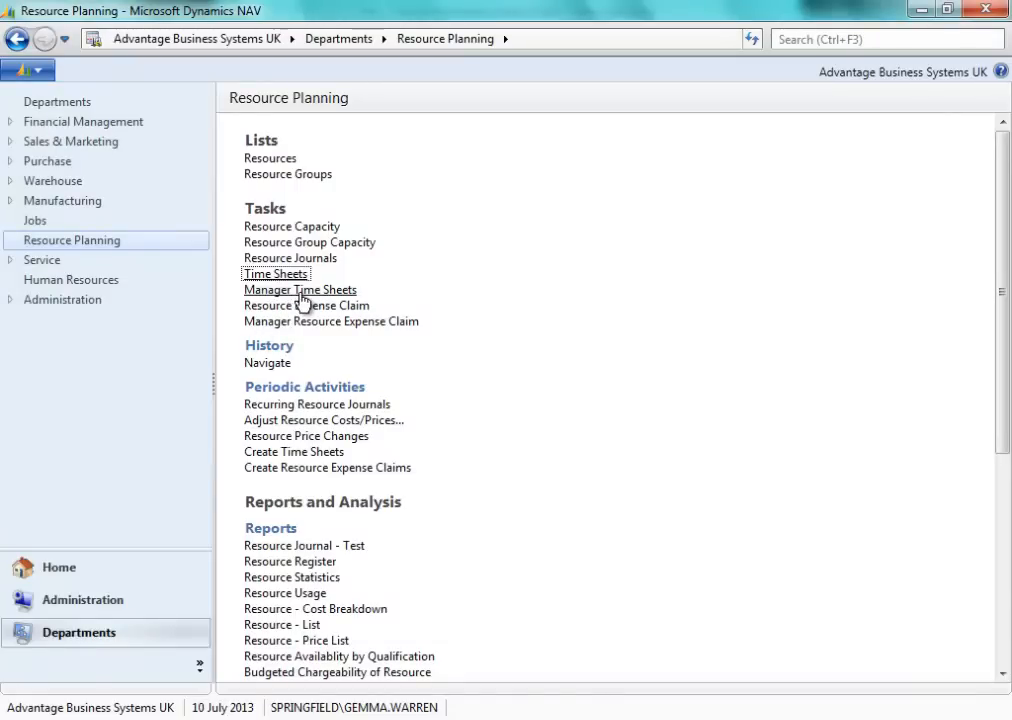
Show the Manager Time Sheet List full-window and select time sheet TS00025
{"action": "left_click", "coordinate": [300, 289]}
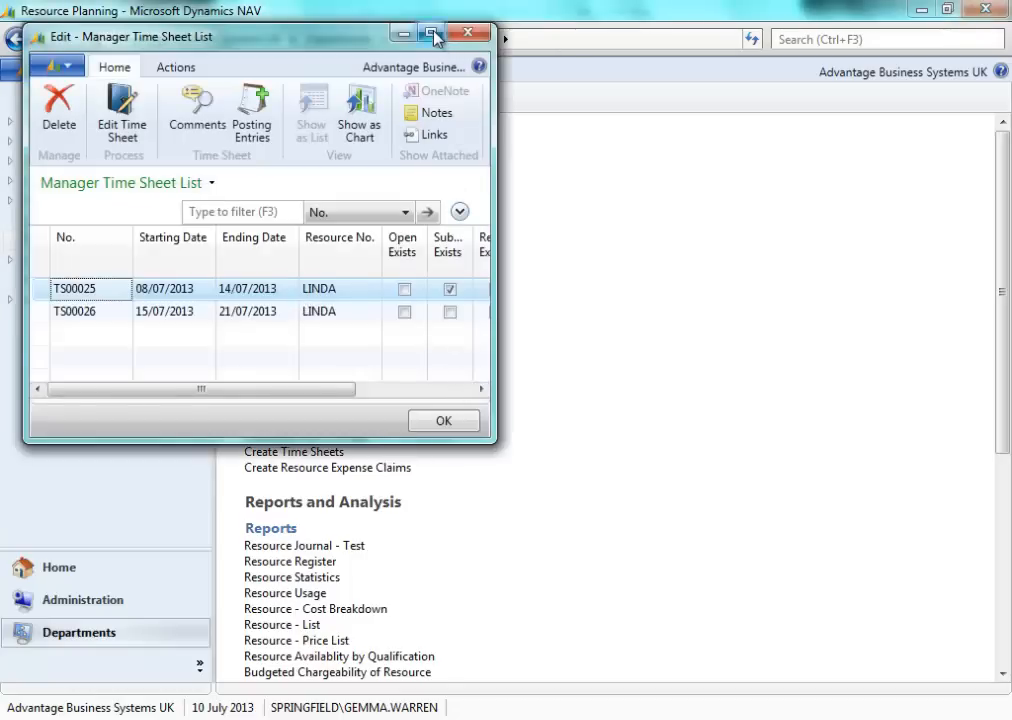
{"action": "left_click", "coordinate": [431, 33]}
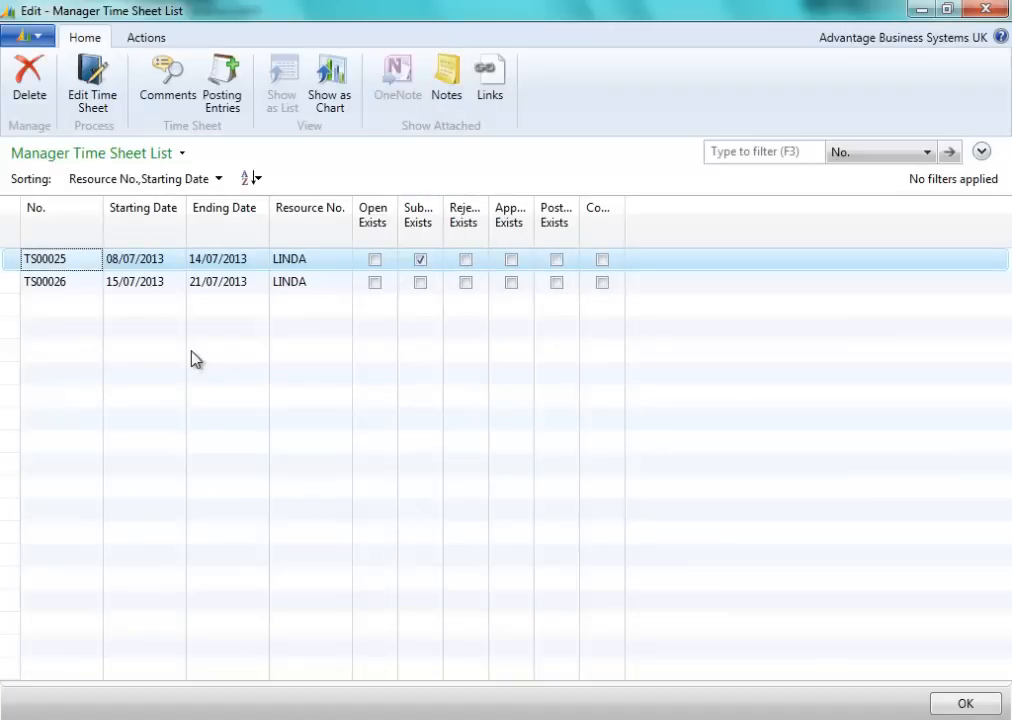
{"action": "mouse_move", "coordinate": [305, 270]}
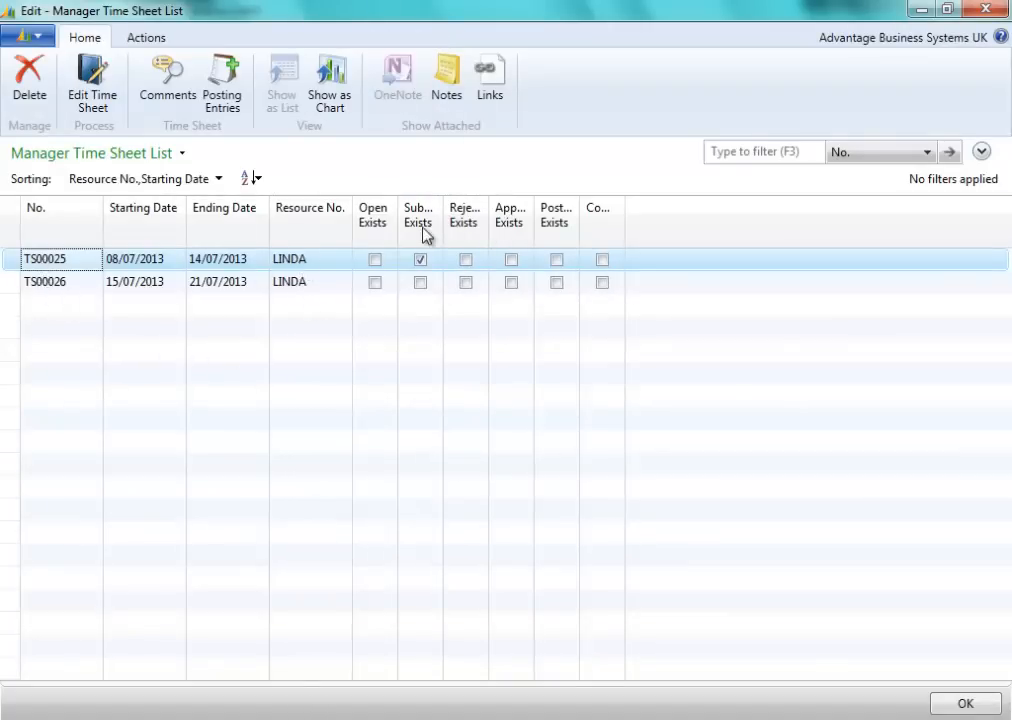
{"action": "left_click", "coordinate": [419, 259]}
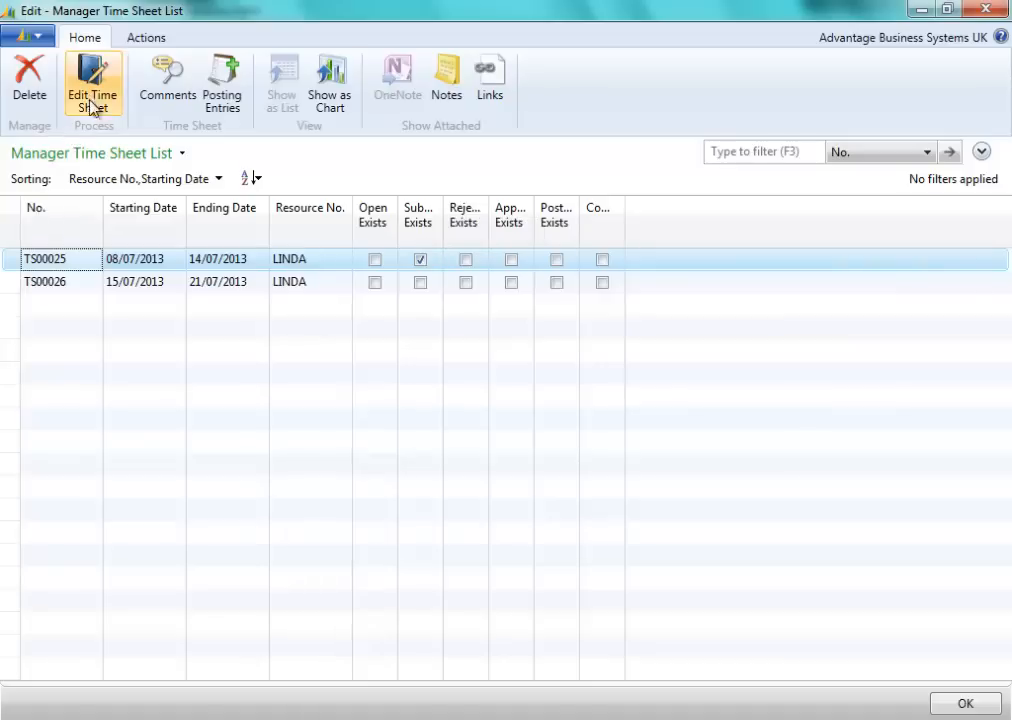
Approve all submitted lines of TS00025 as manager and close the time sheet
{"action": "left_click", "coordinate": [92, 85]}
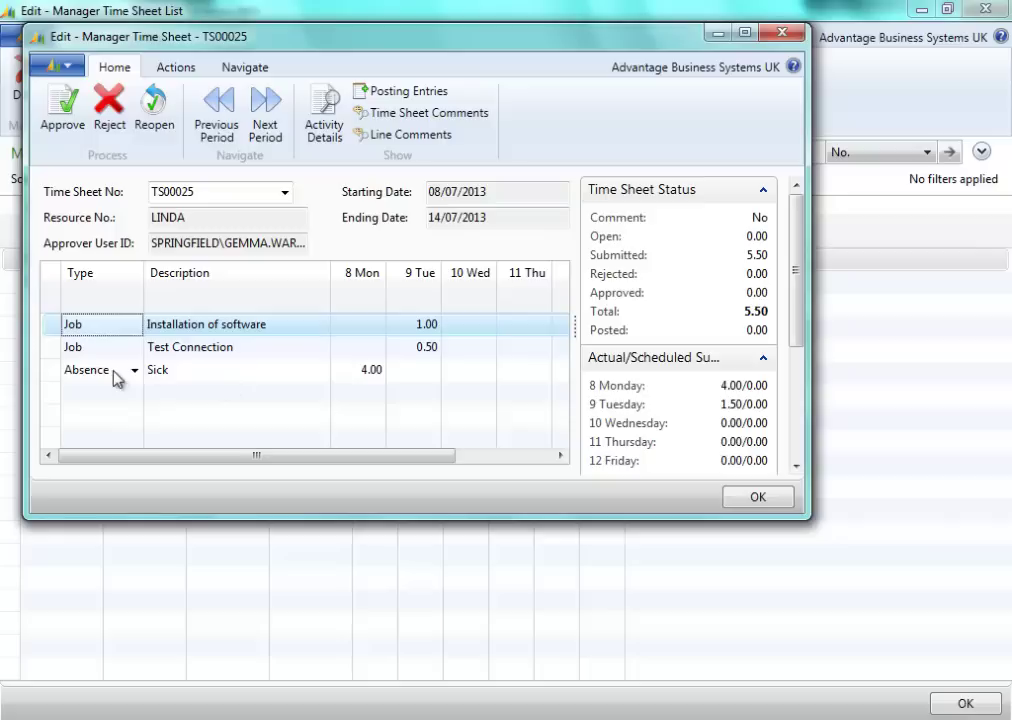
{"action": "mouse_move", "coordinate": [560, 196]}
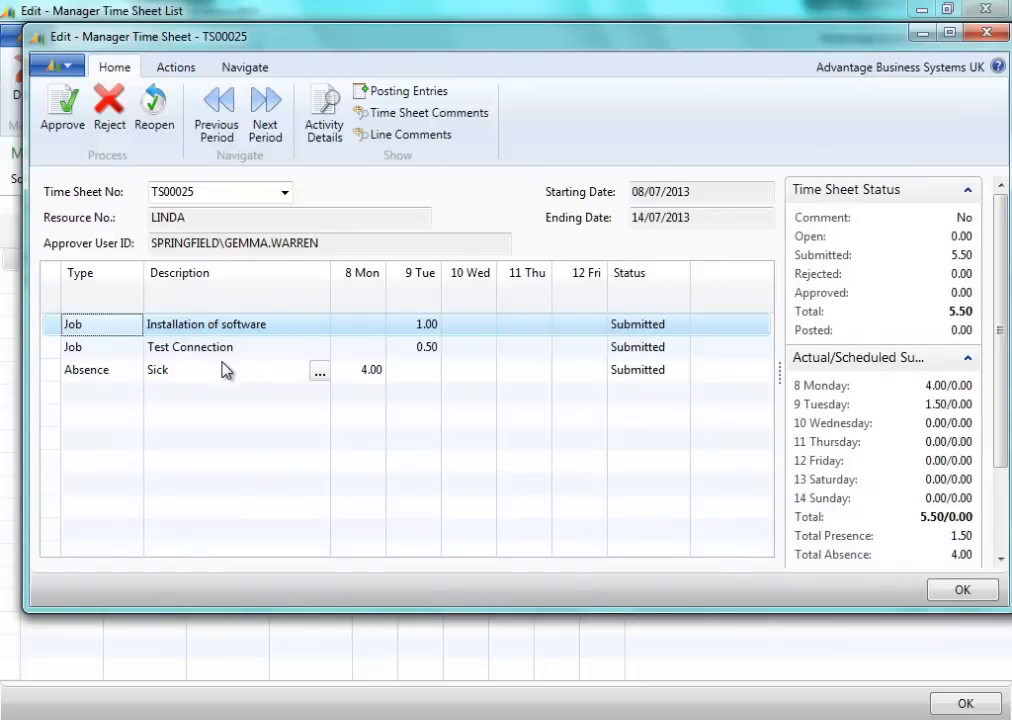
{"action": "mouse_move", "coordinate": [65, 140]}
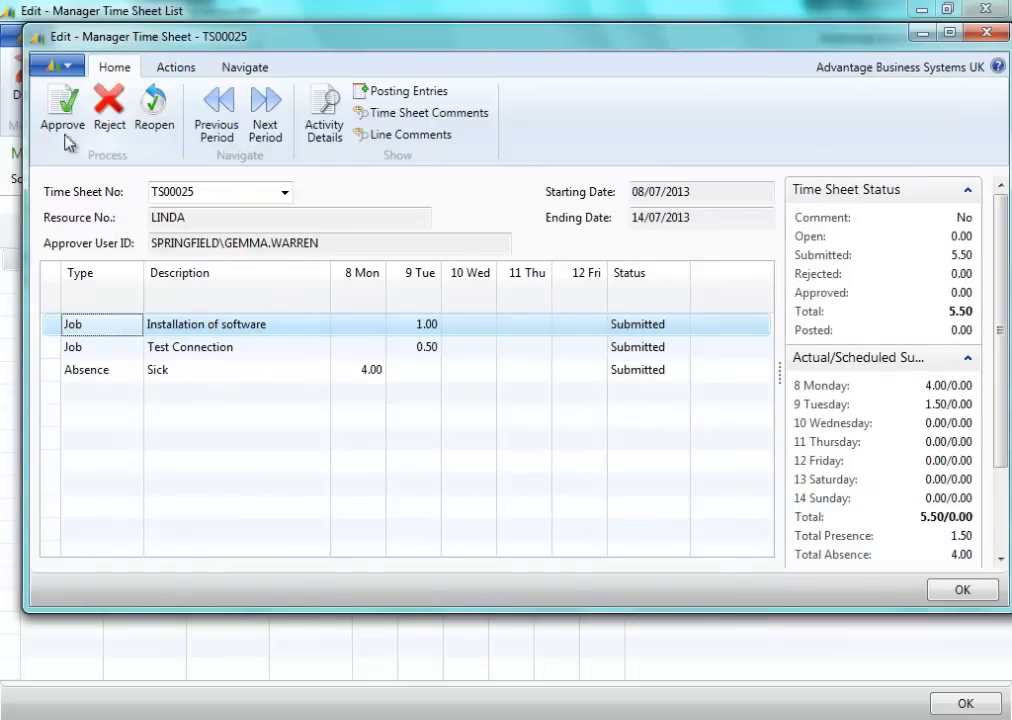
{"action": "mouse_move", "coordinate": [61, 110]}
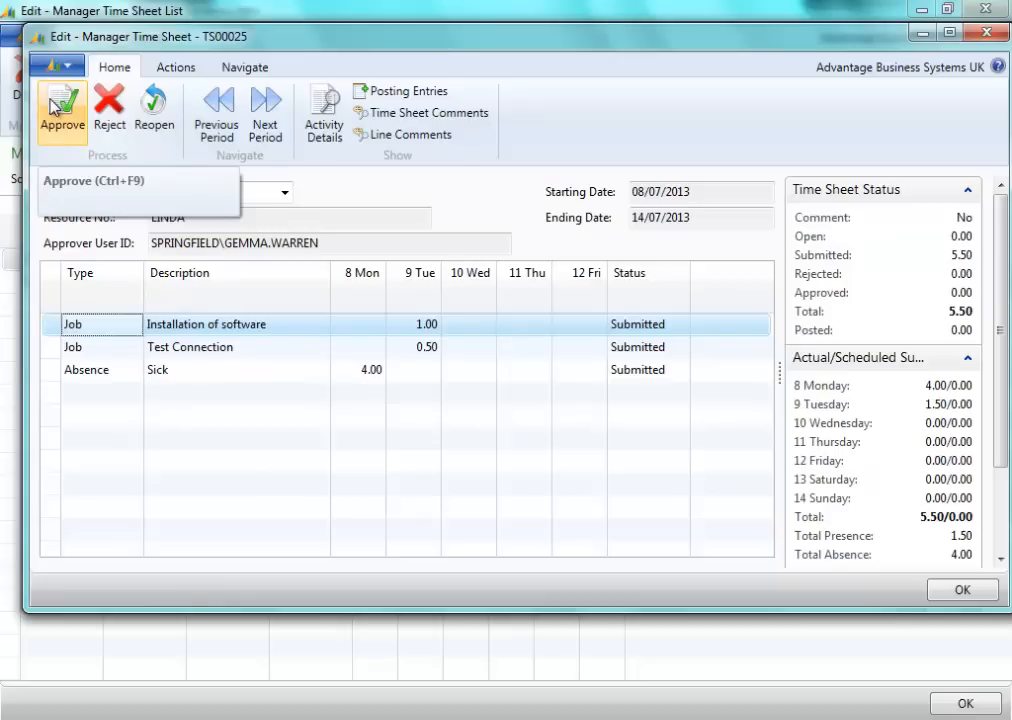
{"action": "left_click", "coordinate": [61, 110]}
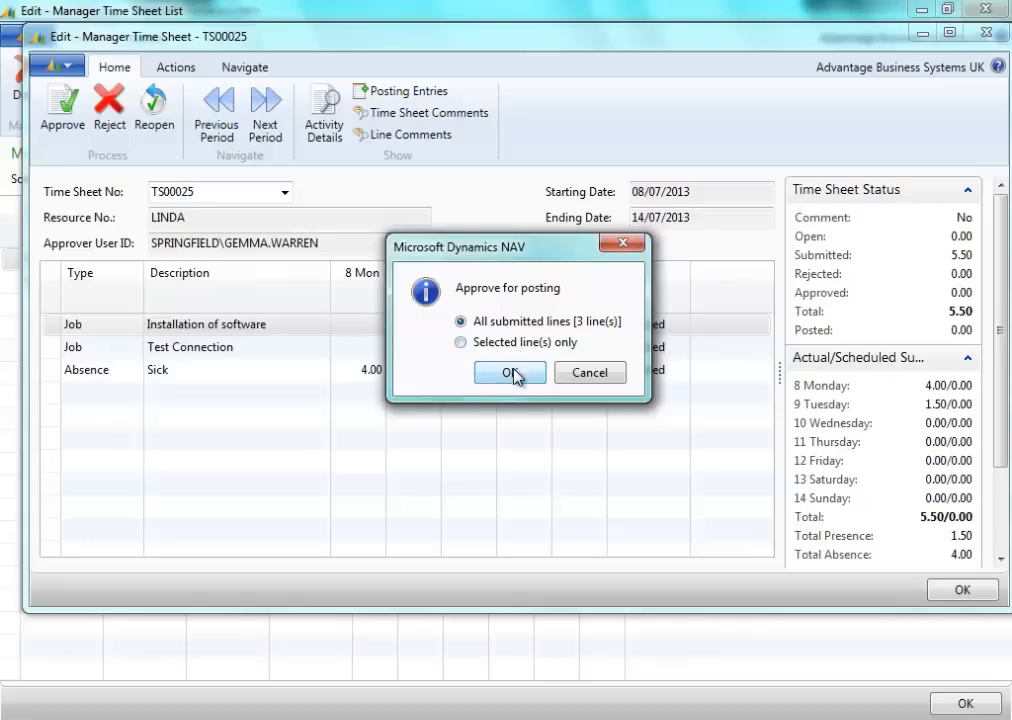
{"action": "left_click", "coordinate": [509, 372]}
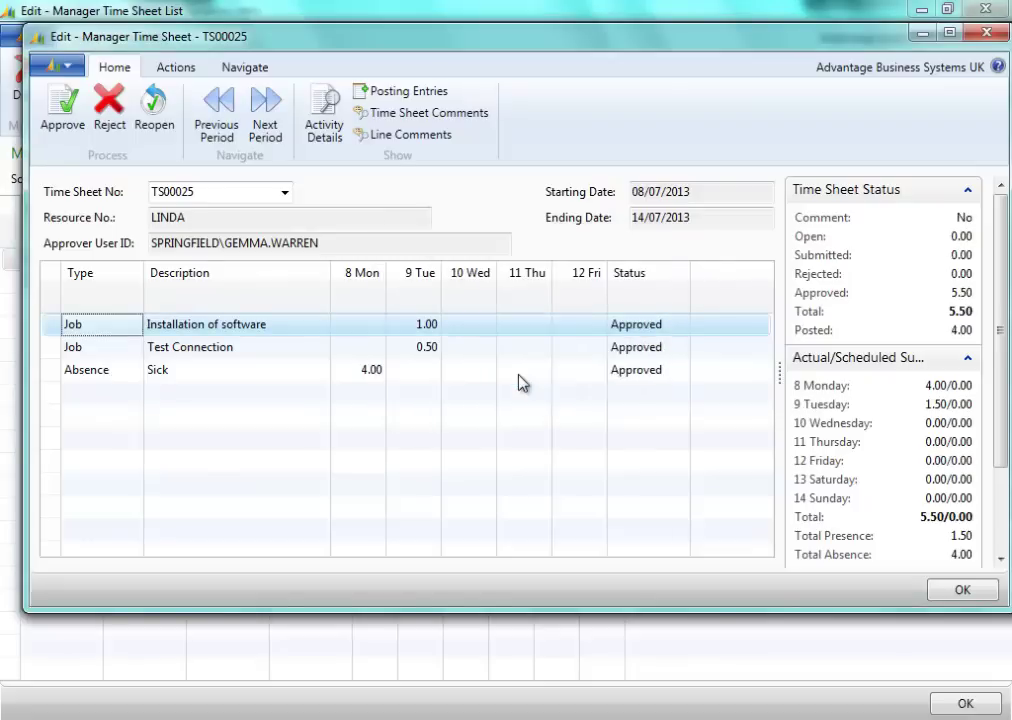
{"action": "mouse_move", "coordinate": [628, 367]}
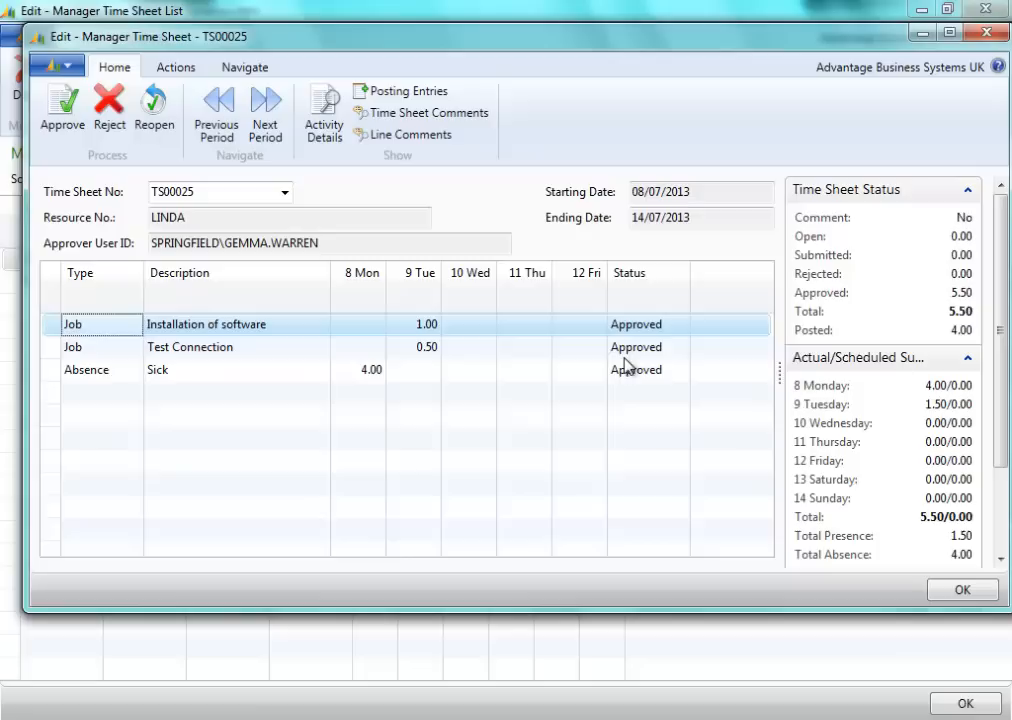
{"action": "left_click", "coordinate": [961, 589]}
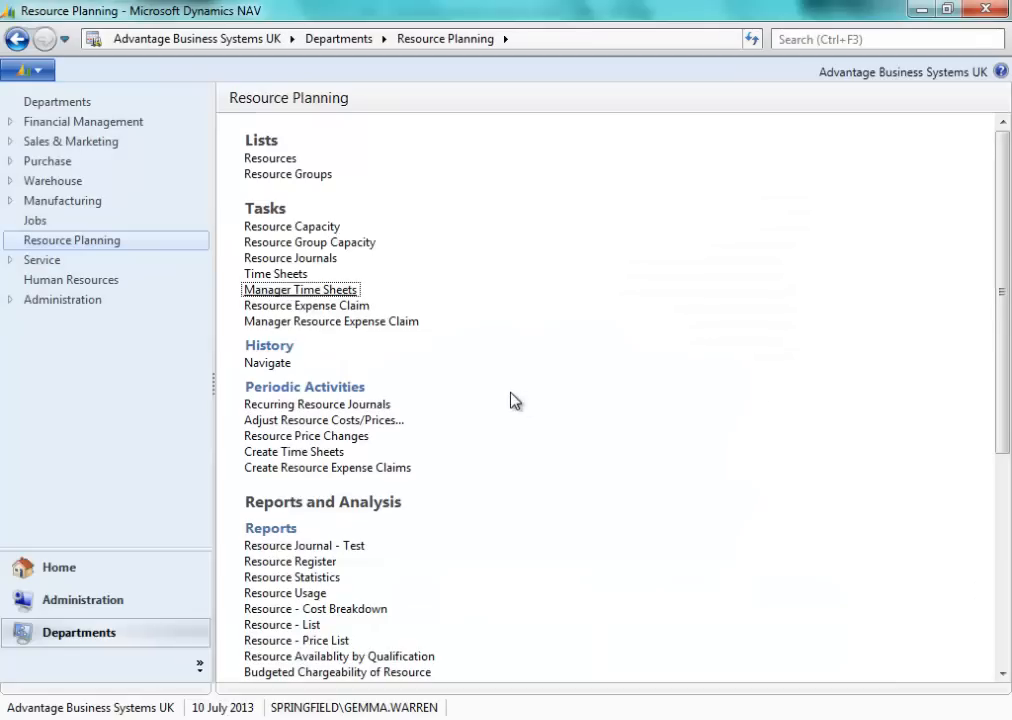
{"action": "mouse_move", "coordinate": [306, 436]}
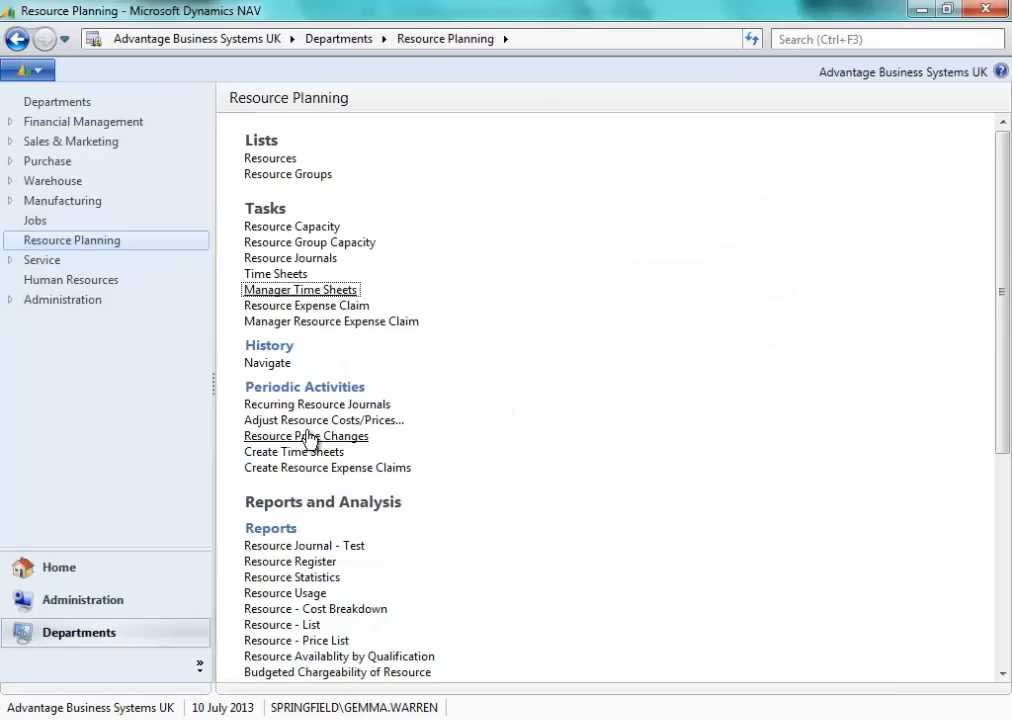
From the Jobs list, bring up job card J00070 On site Consulting and its Navigate options
{"action": "left_click", "coordinate": [35, 220]}
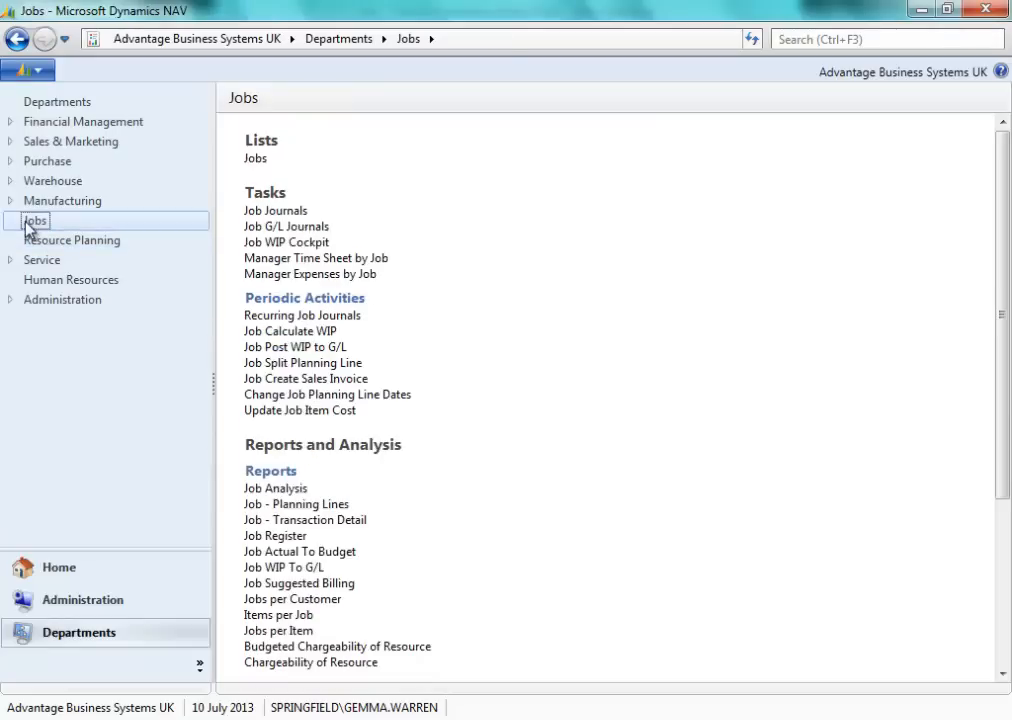
{"action": "mouse_move", "coordinate": [256, 158]}
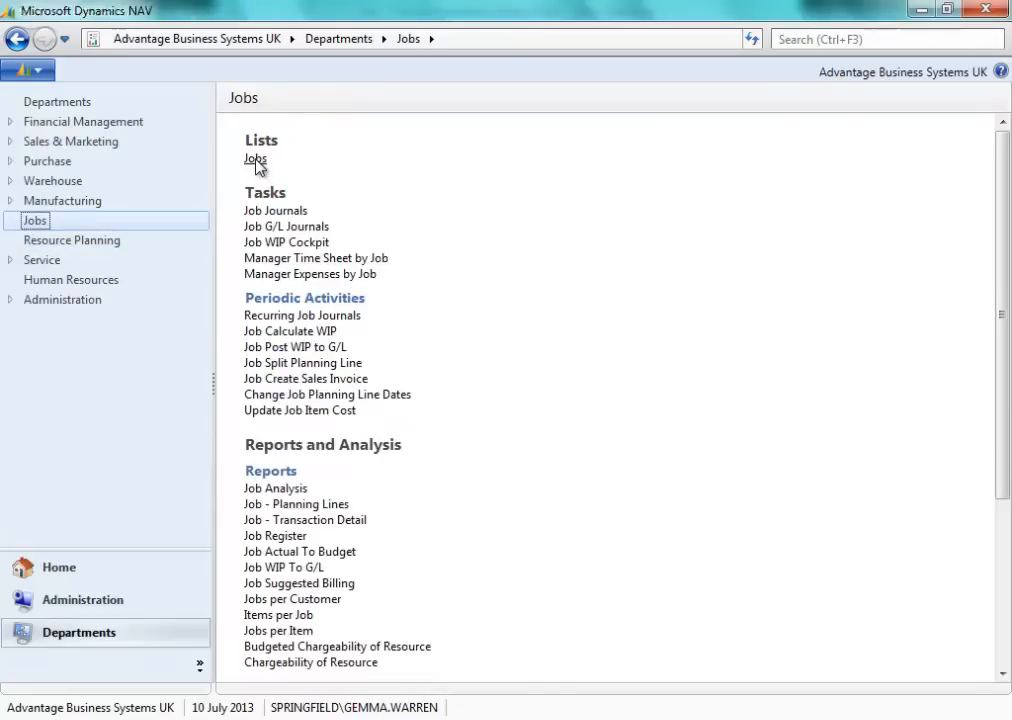
{"action": "left_click", "coordinate": [255, 161]}
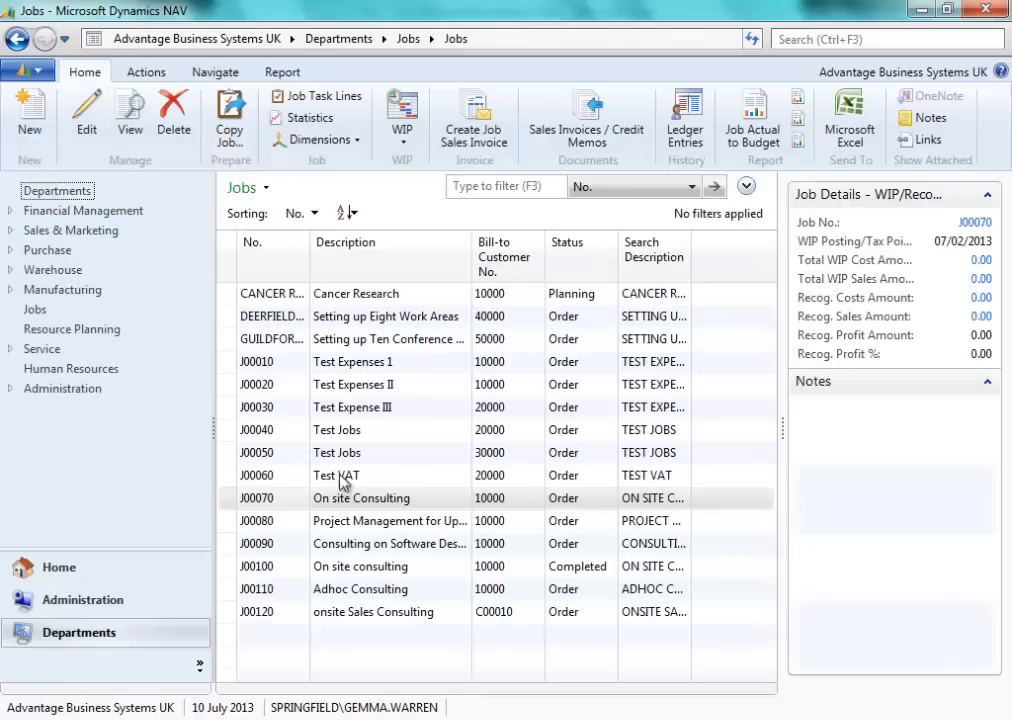
{"action": "double_click", "coordinate": [361, 498]}
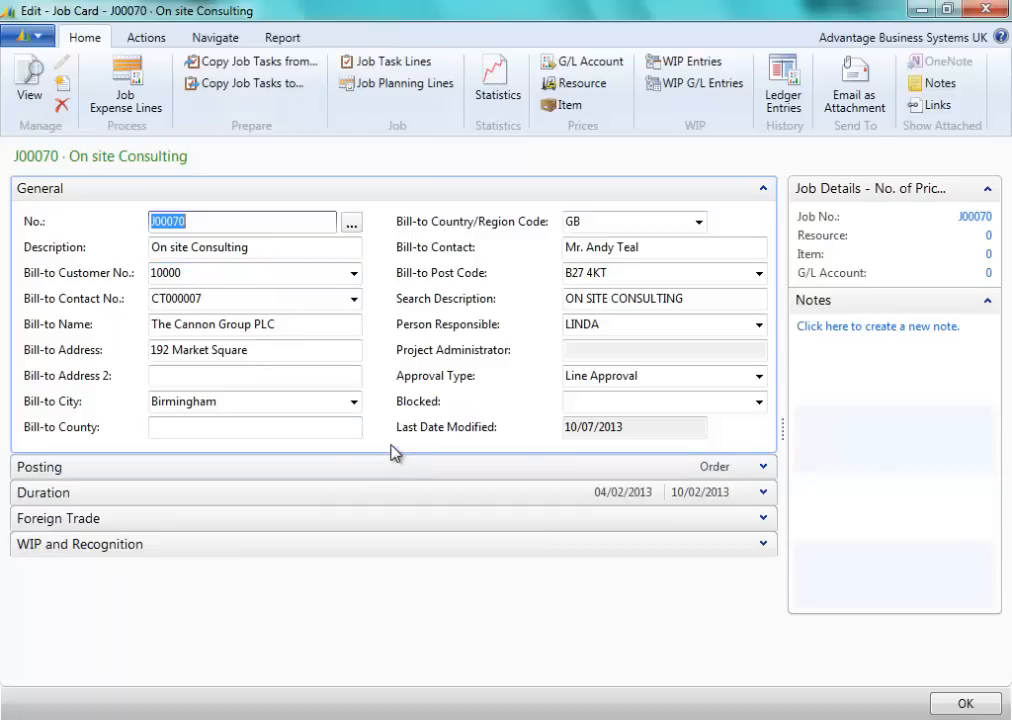
{"action": "left_click", "coordinate": [214, 37]}
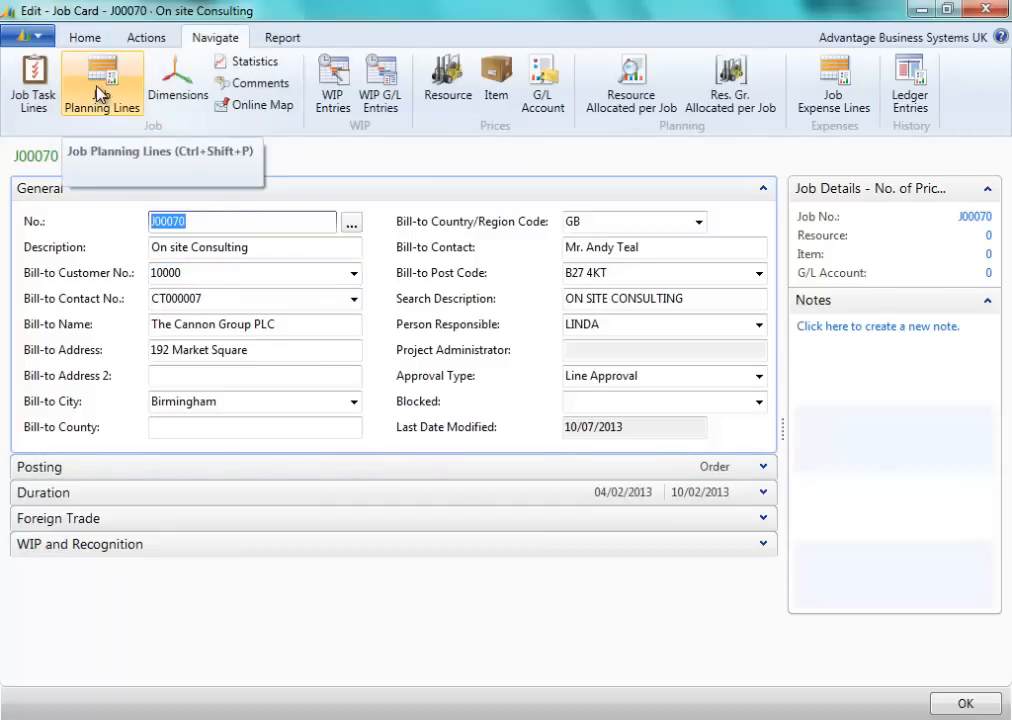
From J00070's planning lines, create a new sales invoice posting-dated 10/07/2013
{"action": "left_click", "coordinate": [101, 85]}
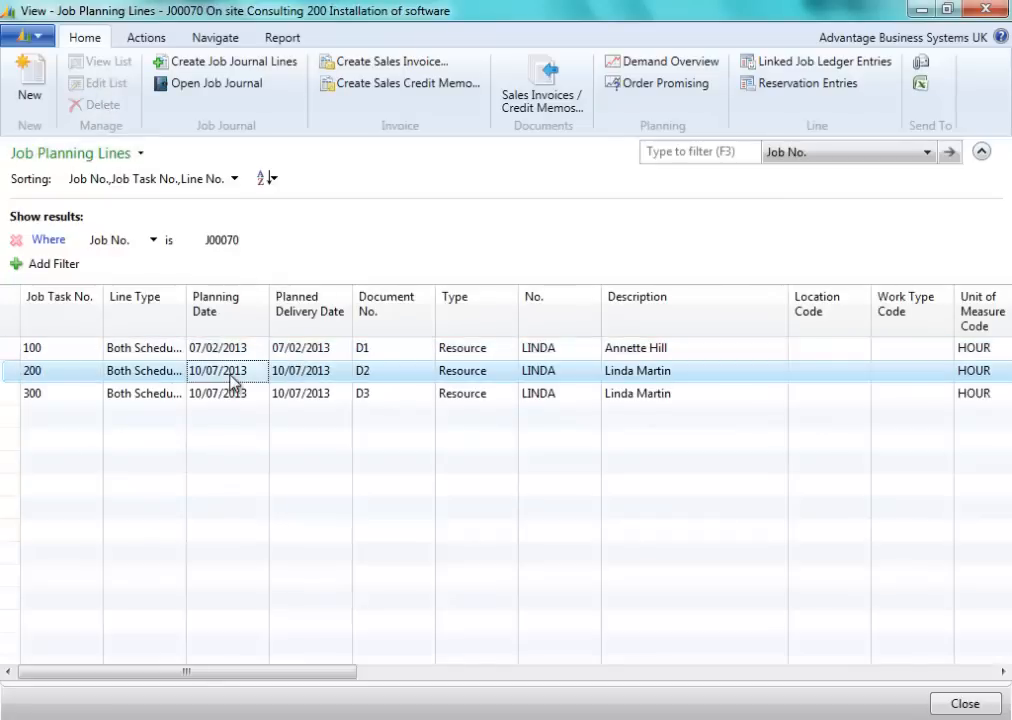
{"action": "mouse_move", "coordinate": [385, 61]}
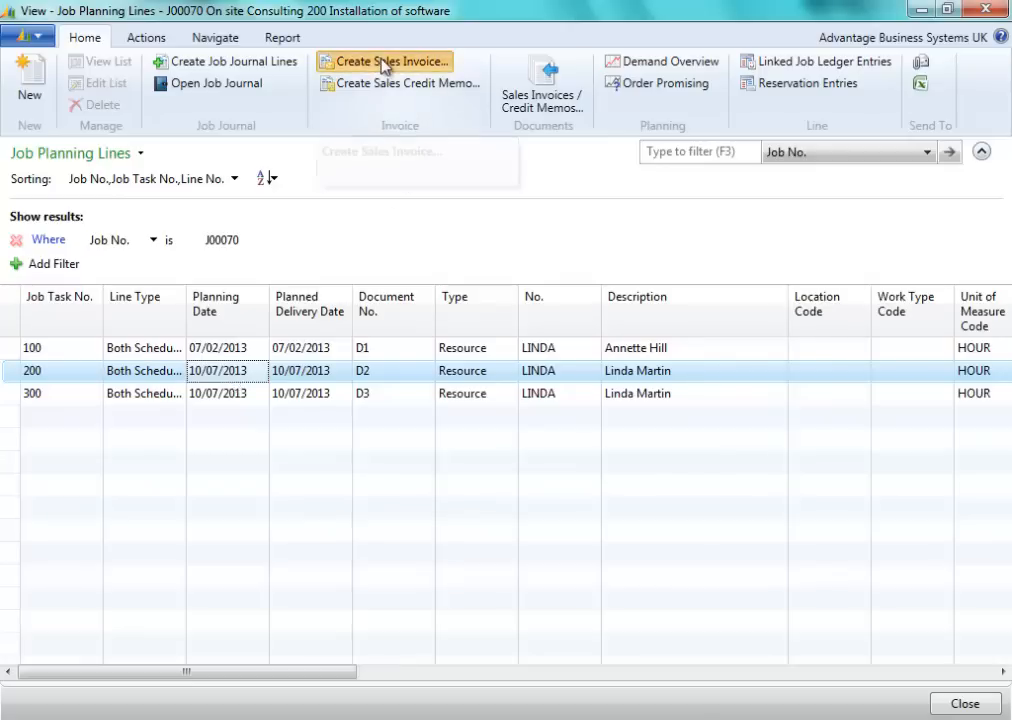
{"action": "left_click", "coordinate": [385, 61]}
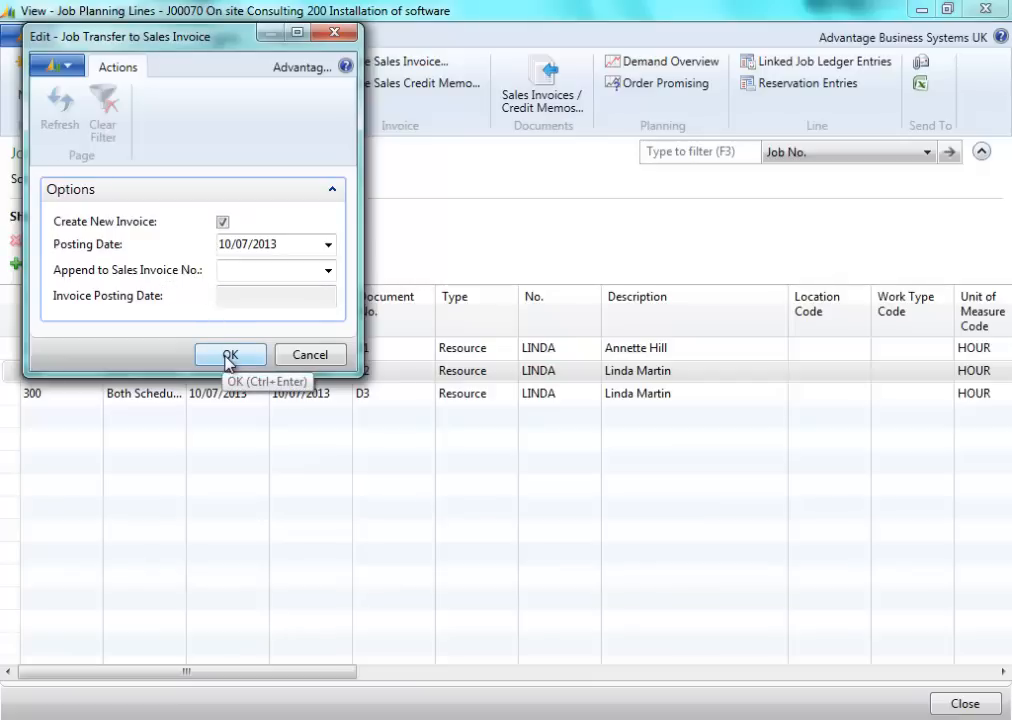
{"action": "left_click", "coordinate": [230, 355]}
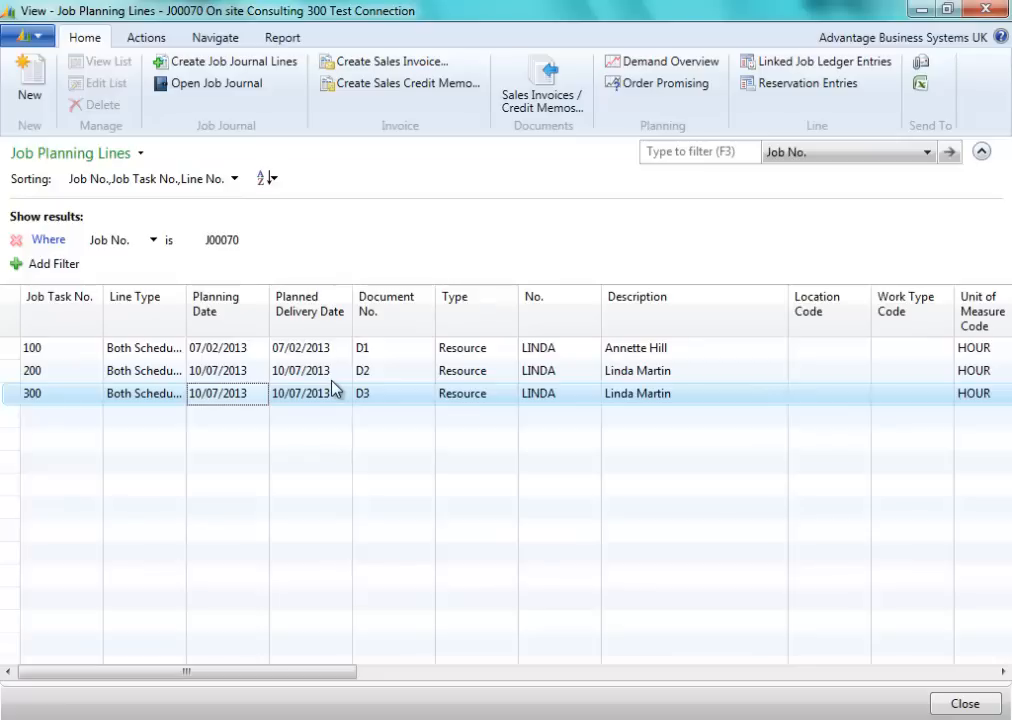
{"action": "mouse_move", "coordinate": [137, 371]}
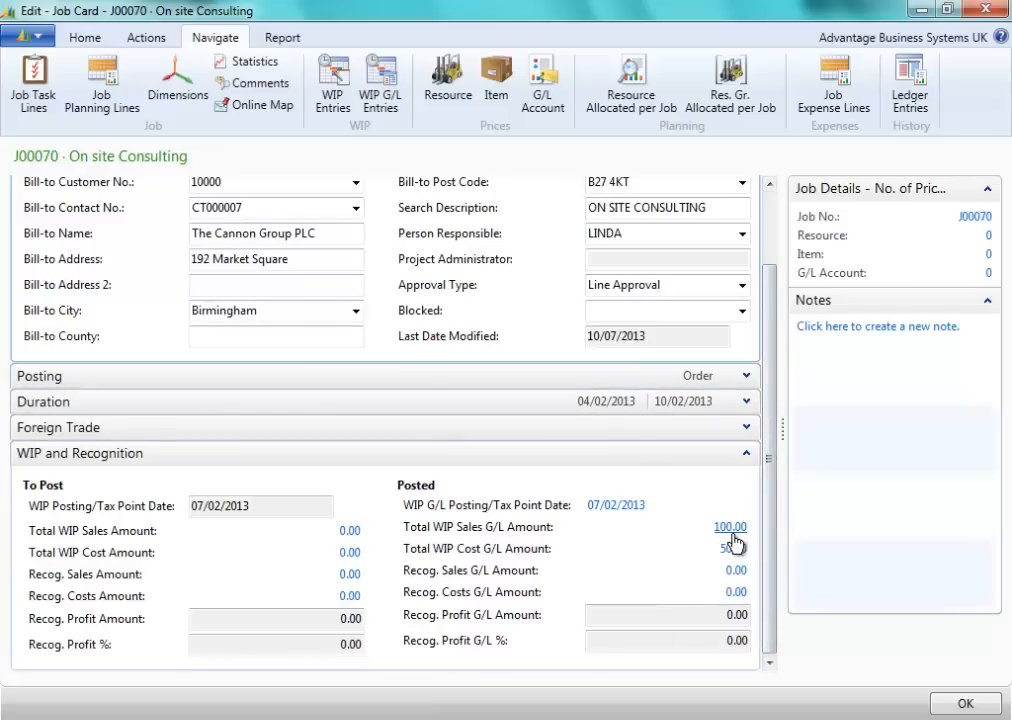
{"action": "mouse_move", "coordinate": [620, 585]}
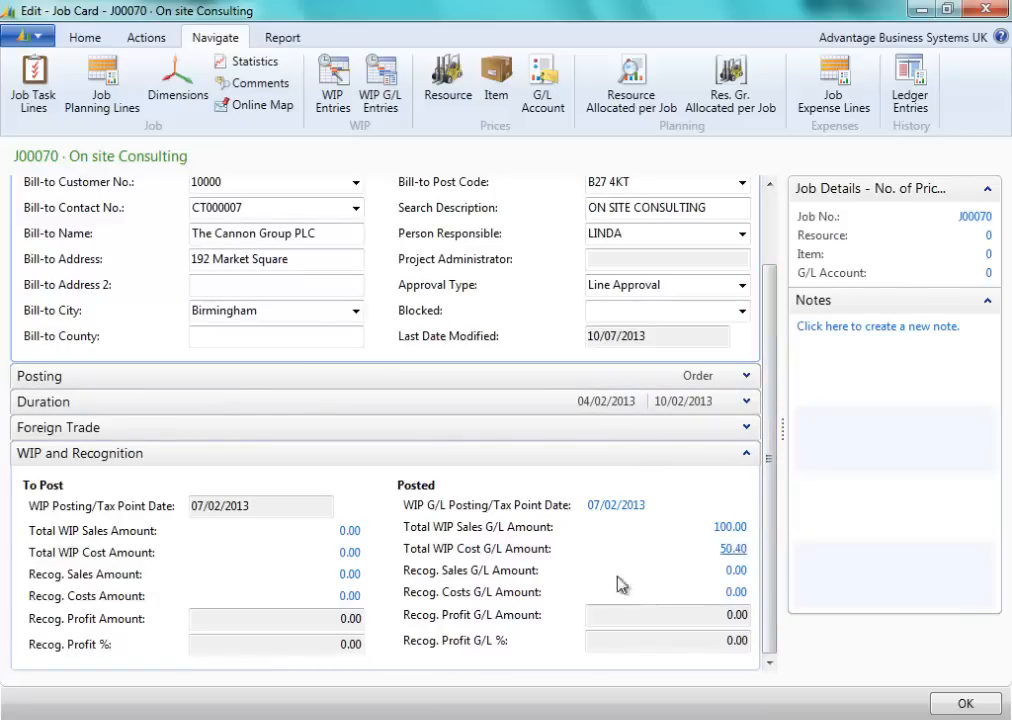
{"action": "mouse_move", "coordinate": [100, 545]}
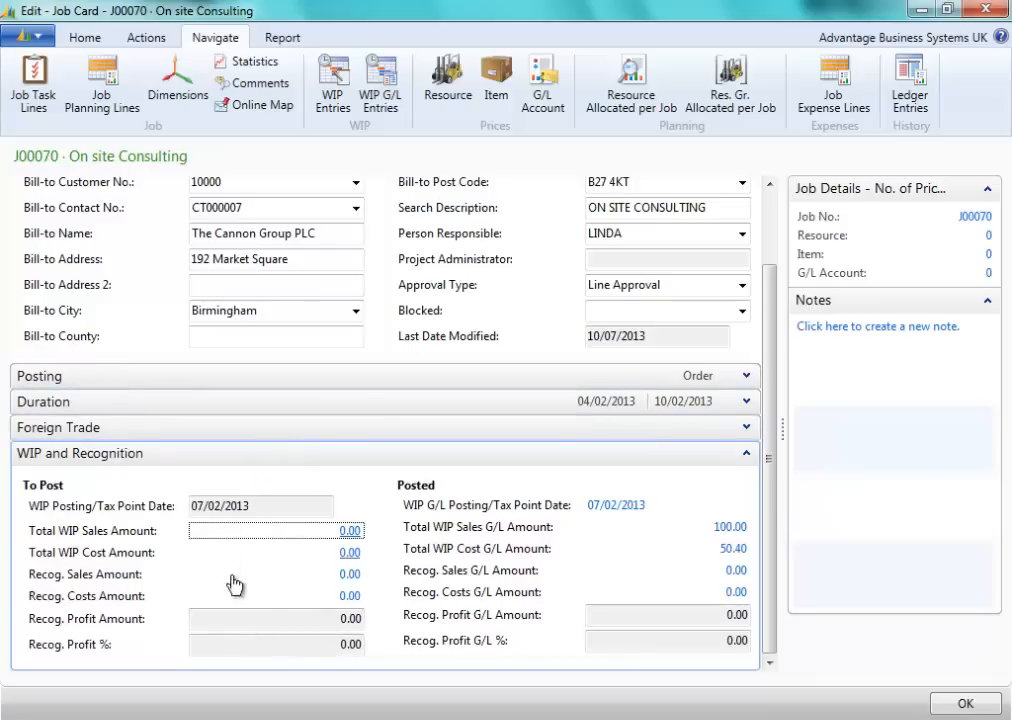
{"action": "mouse_move", "coordinate": [305, 598]}
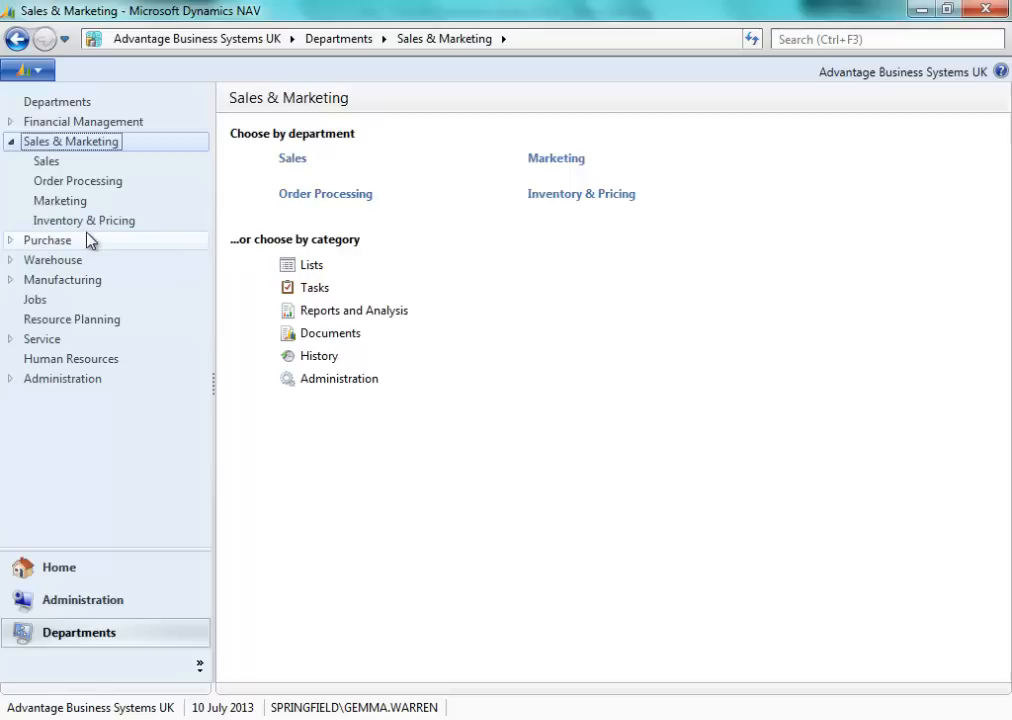
Post sales invoice 1052 for The Cannon Group PLC from Order Processing
{"action": "left_click", "coordinate": [78, 180]}
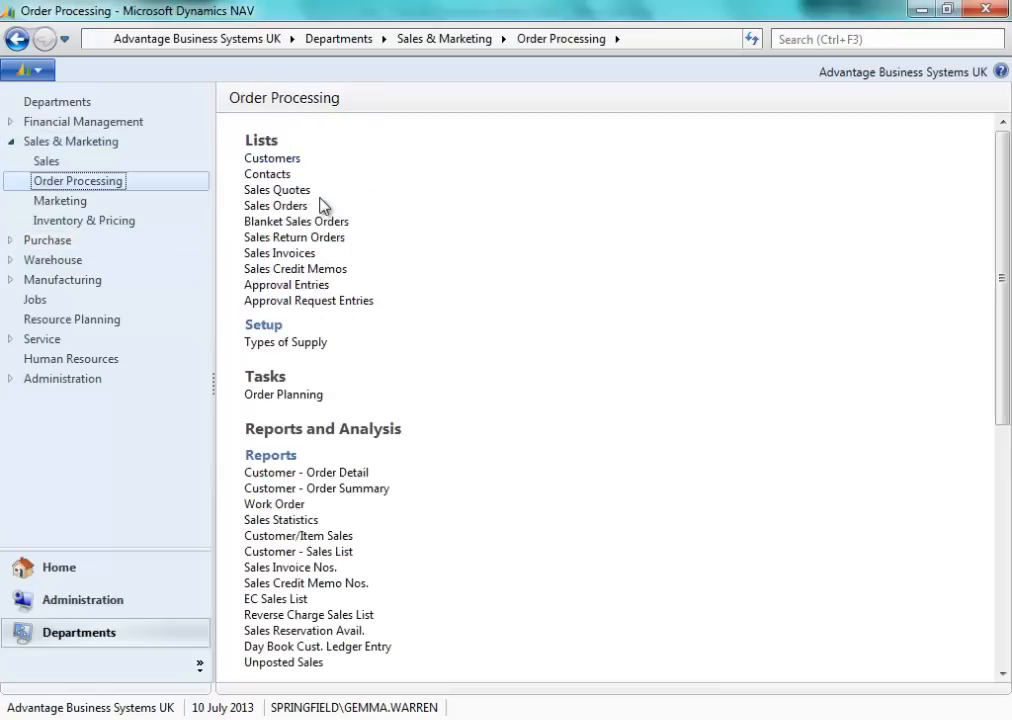
{"action": "left_click", "coordinate": [280, 253]}
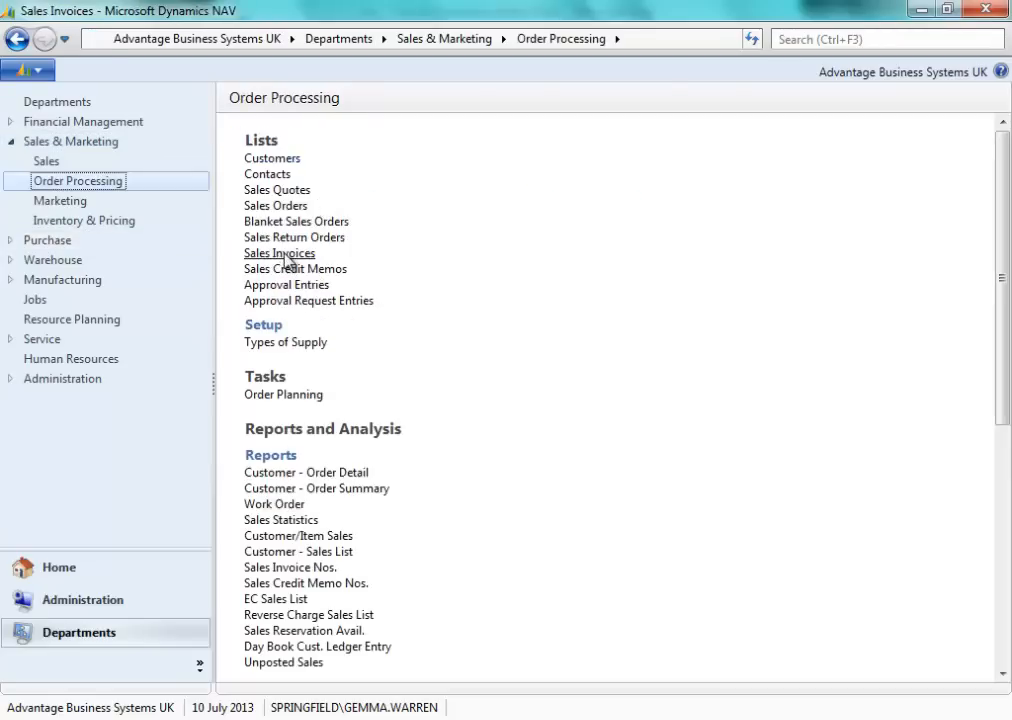
{"action": "left_click", "coordinate": [280, 253]}
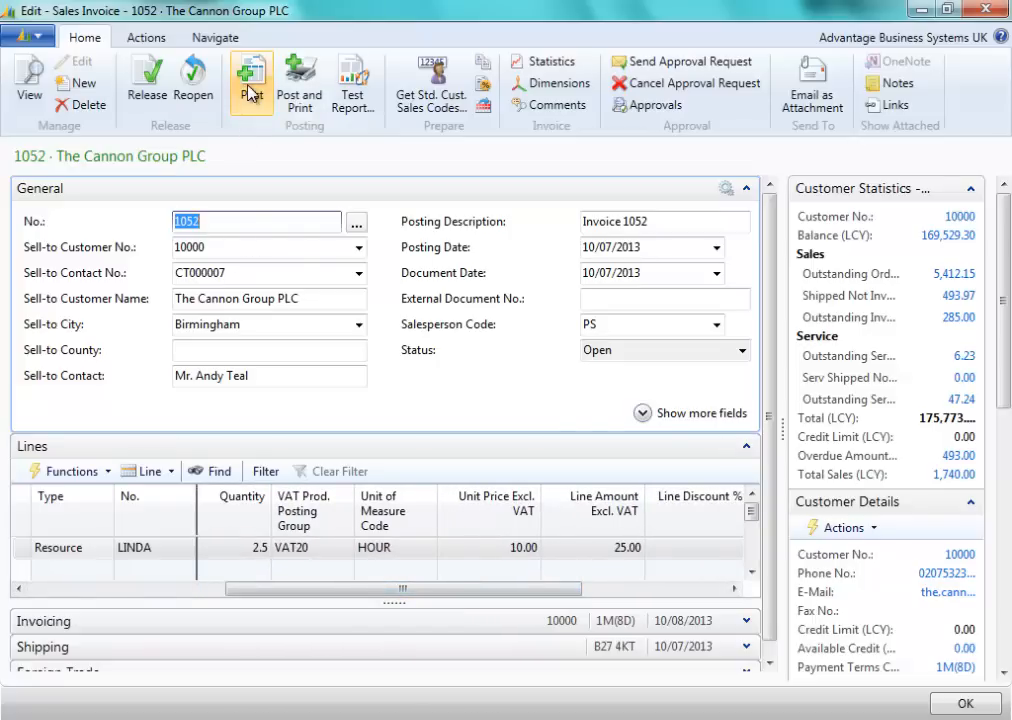
{"action": "mouse_move", "coordinate": [251, 82]}
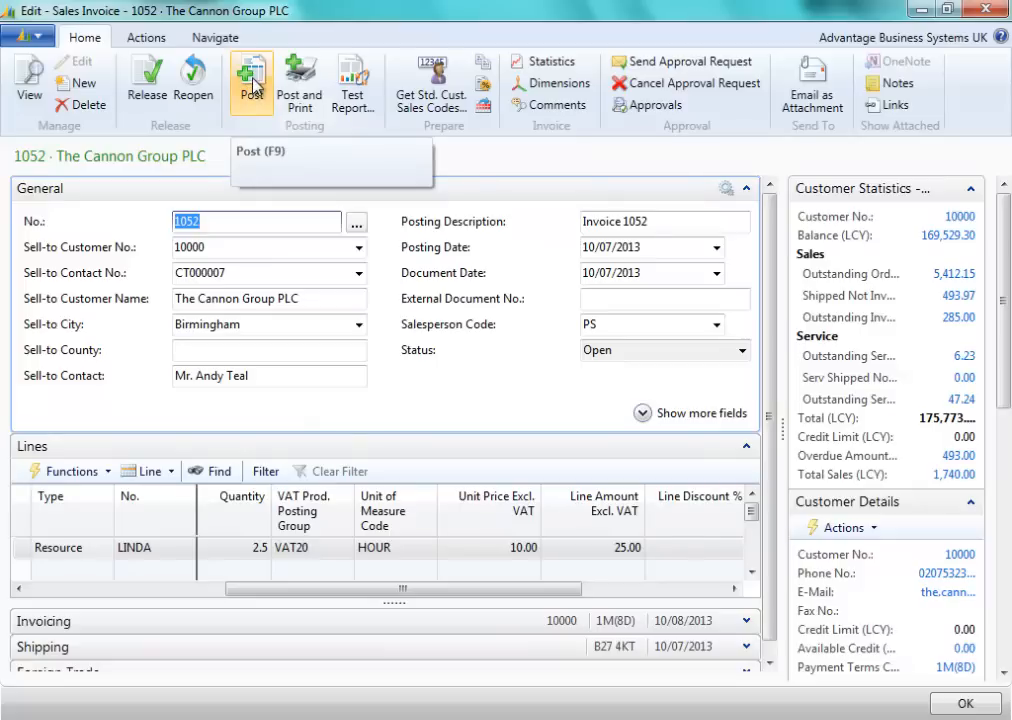
{"action": "left_click", "coordinate": [251, 80]}
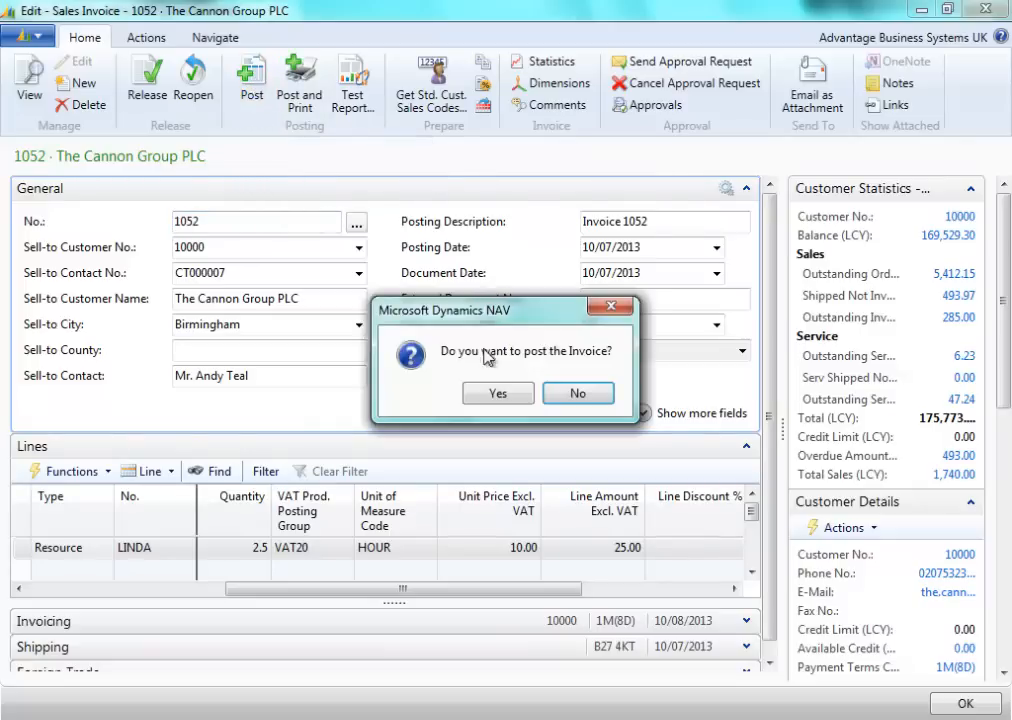
{"action": "left_click", "coordinate": [577, 392]}
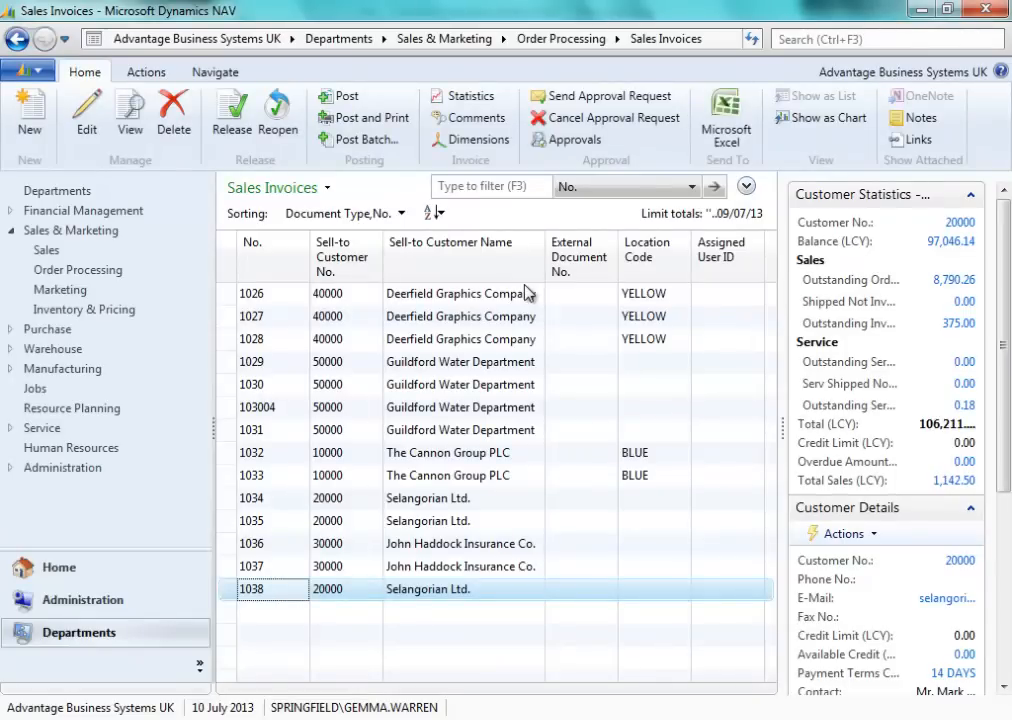
Return to the Jobs department and its list of jobs
{"action": "left_click", "coordinate": [33, 388]}
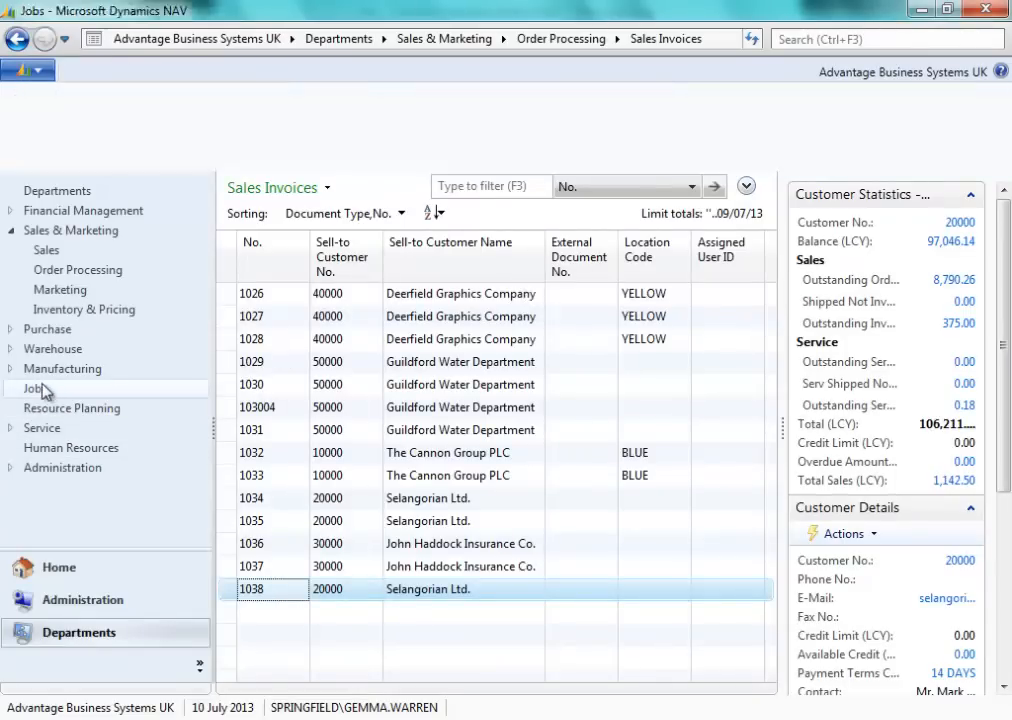
{"action": "left_click", "coordinate": [34, 389]}
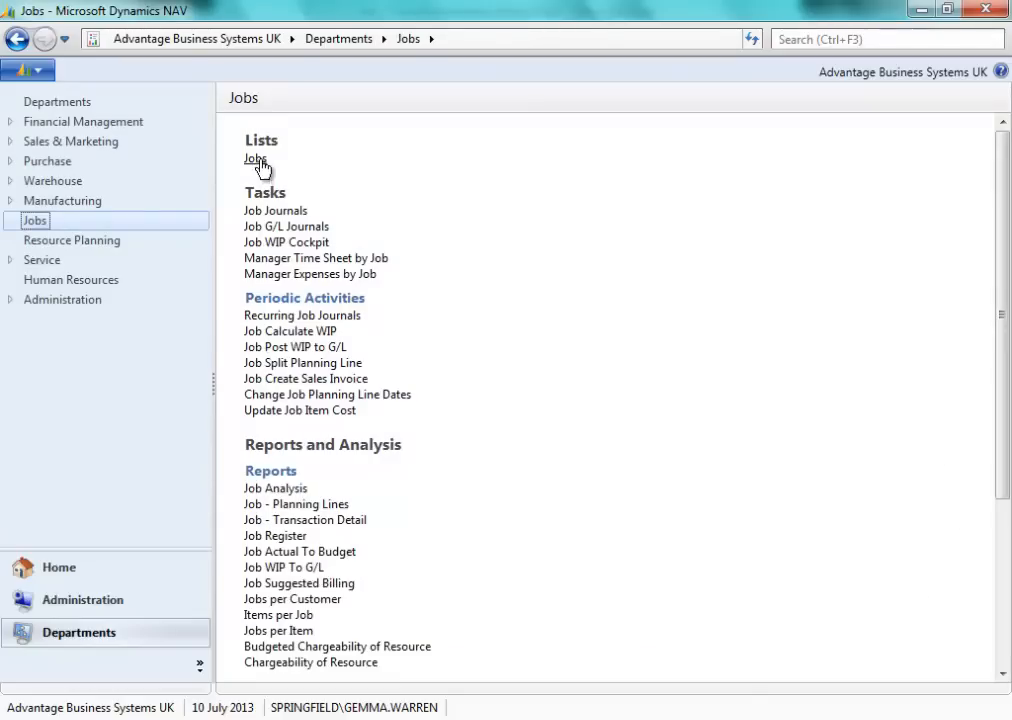
{"action": "left_click", "coordinate": [255, 159]}
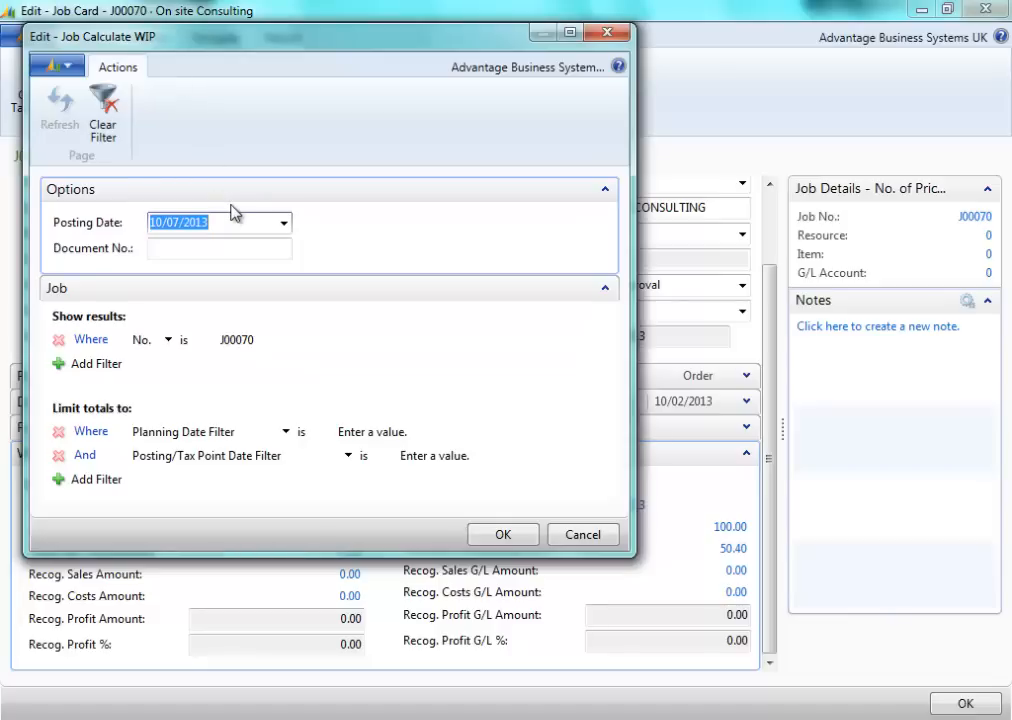
Calculate WIP for J00070 under document D3, giving 125.00 WIP sales and 50.40 cost
{"action": "left_click", "coordinate": [218, 248]}
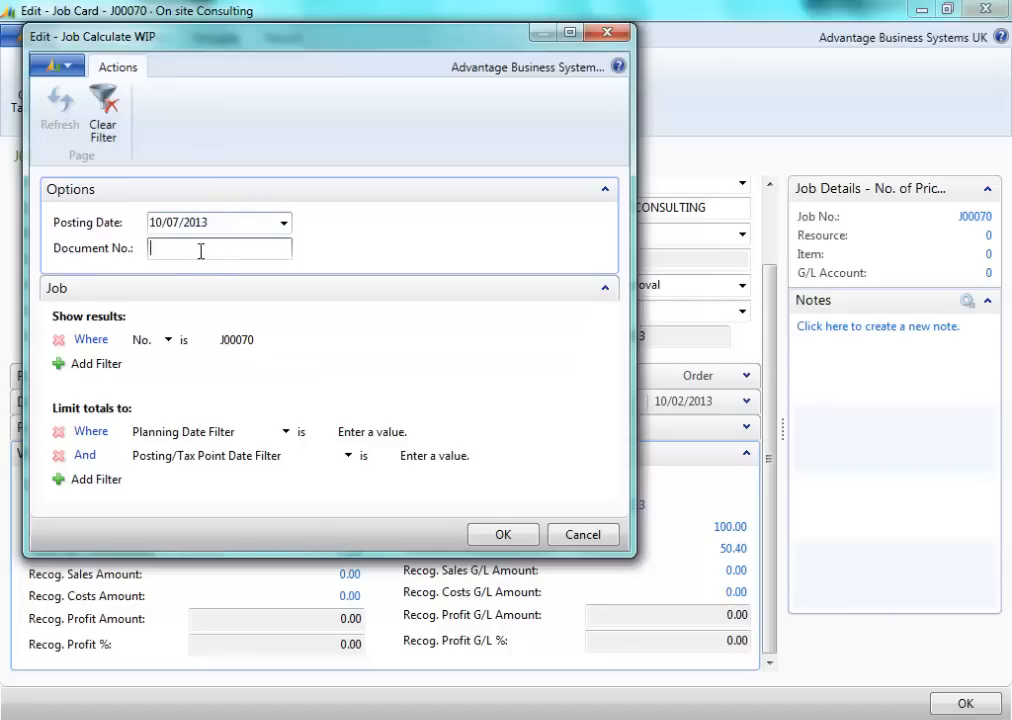
{"action": "type", "text": "D3"}
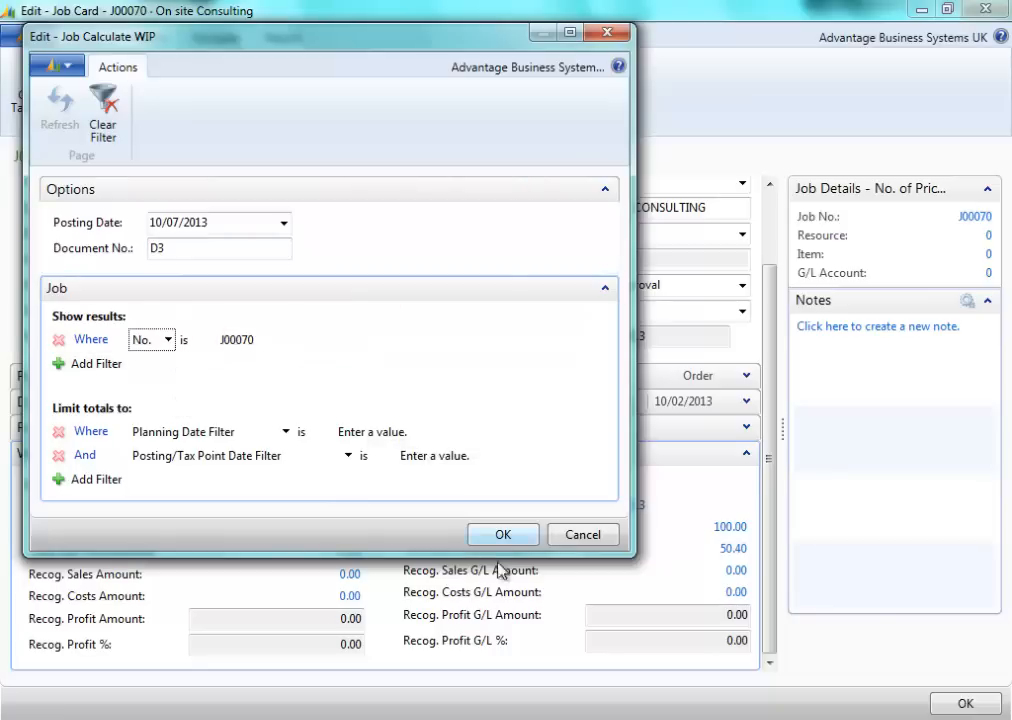
{"action": "left_click", "coordinate": [503, 534]}
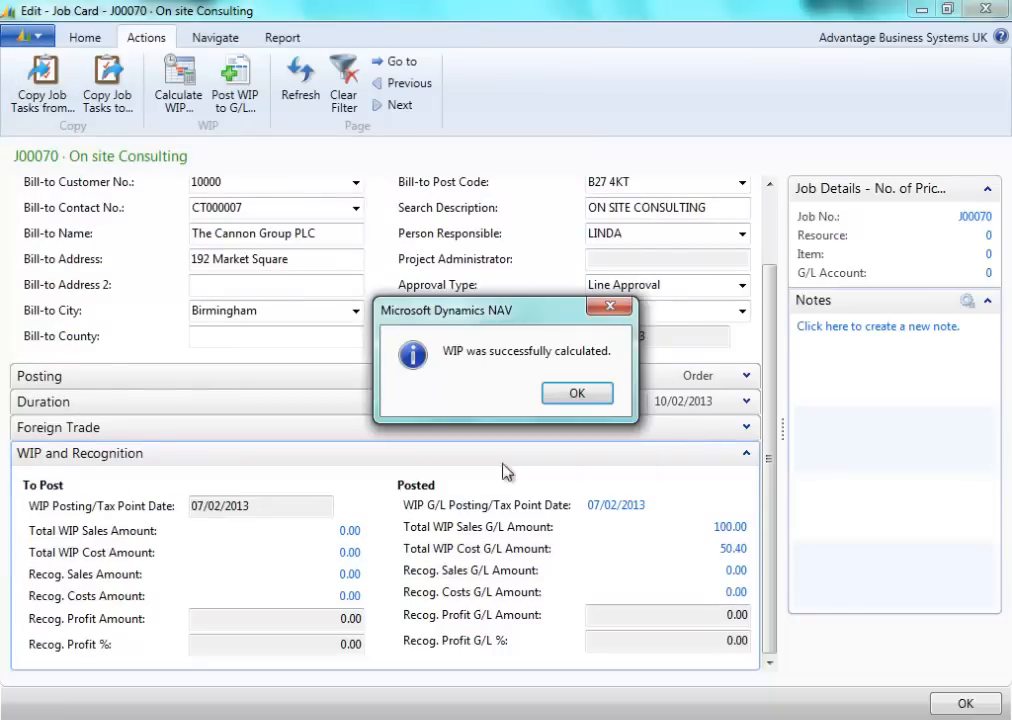
{"action": "left_click", "coordinate": [577, 392]}
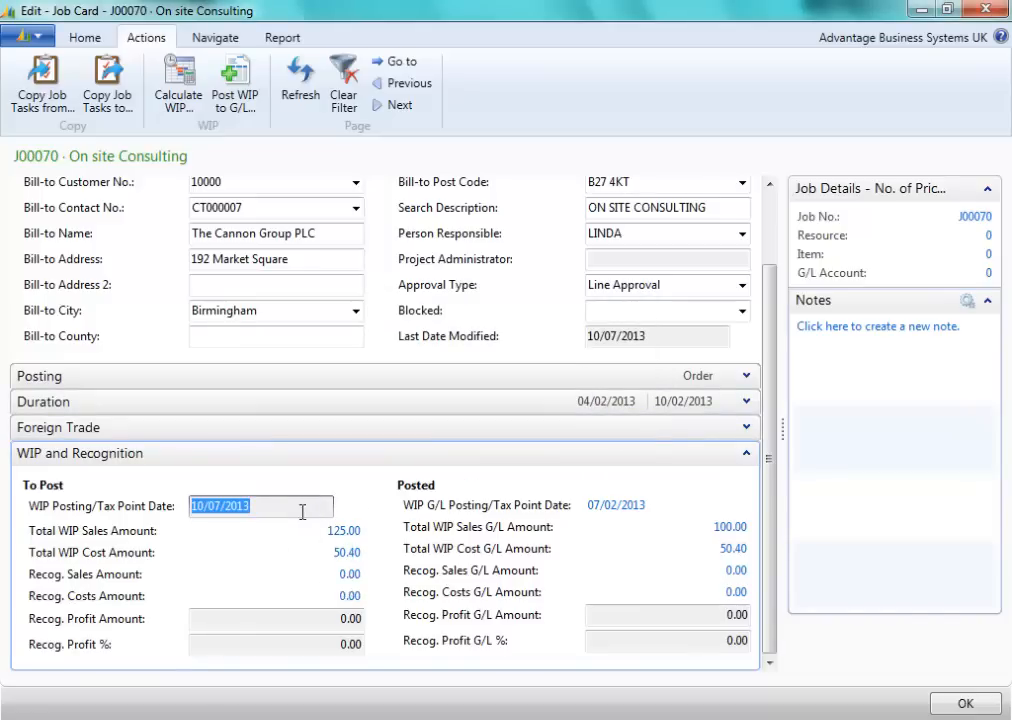
{"action": "mouse_move", "coordinate": [345, 537]}
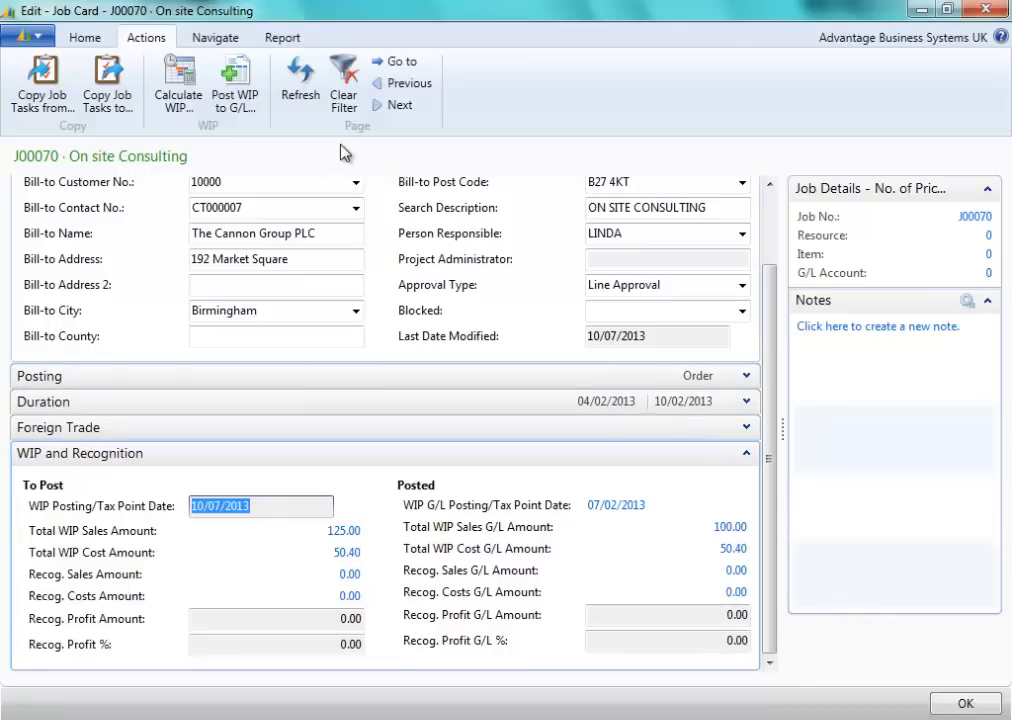
{"action": "mouse_move", "coordinate": [236, 80]}
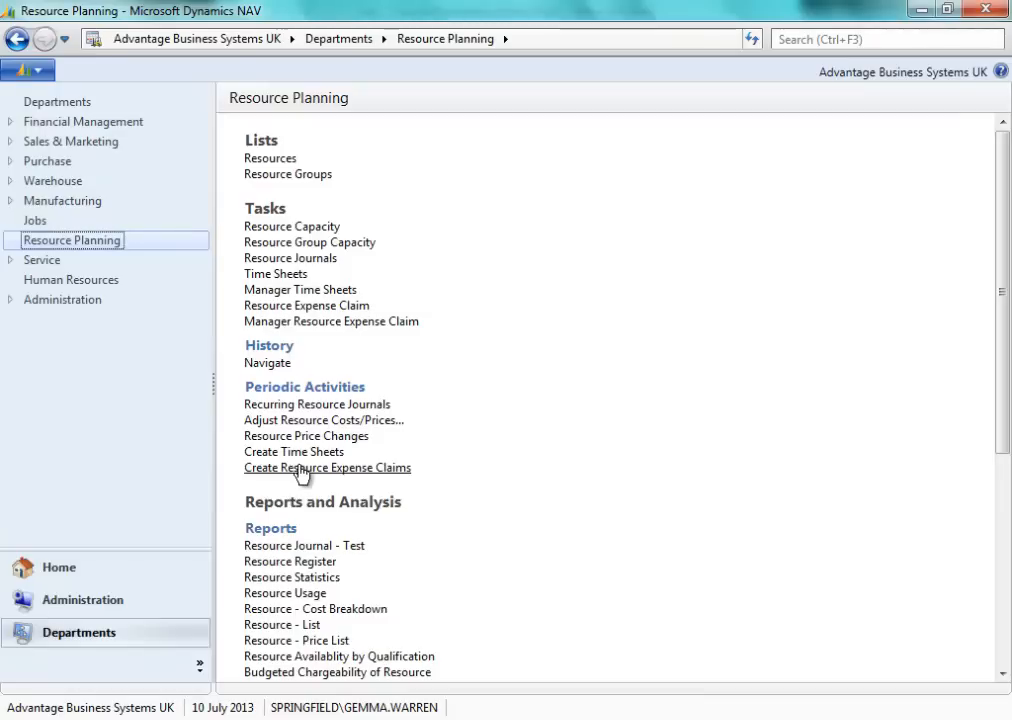
Create expense claims for resource LINDA from 08/07/2013 over 2 periods and acknowledge the message
{"action": "left_click", "coordinate": [327, 467]}
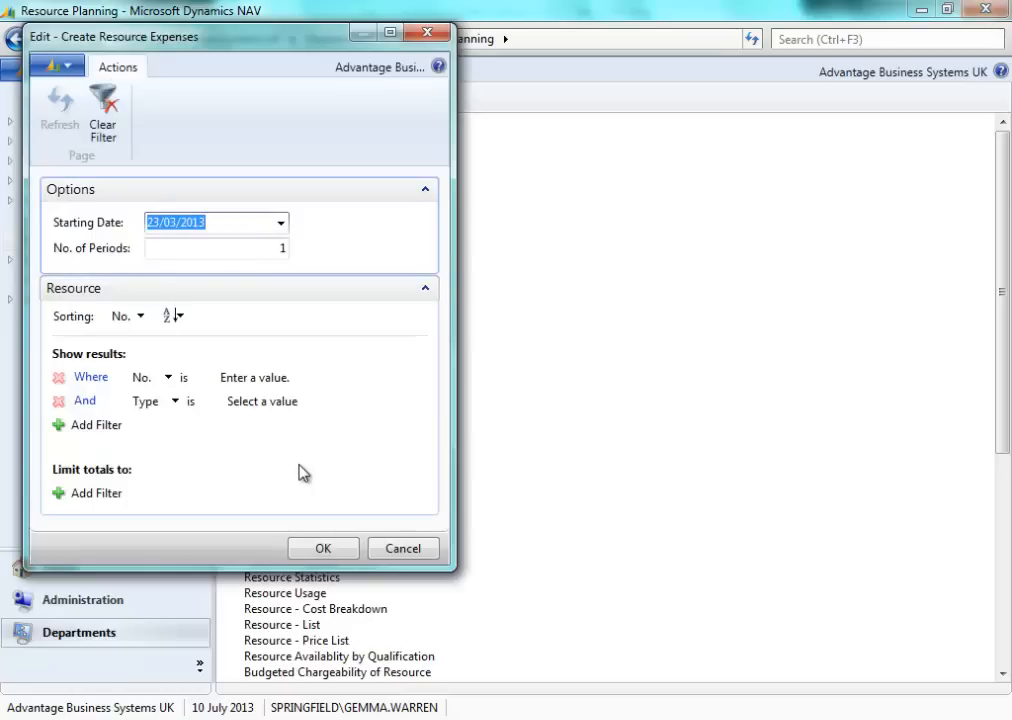
{"action": "mouse_move", "coordinate": [397, 290]}
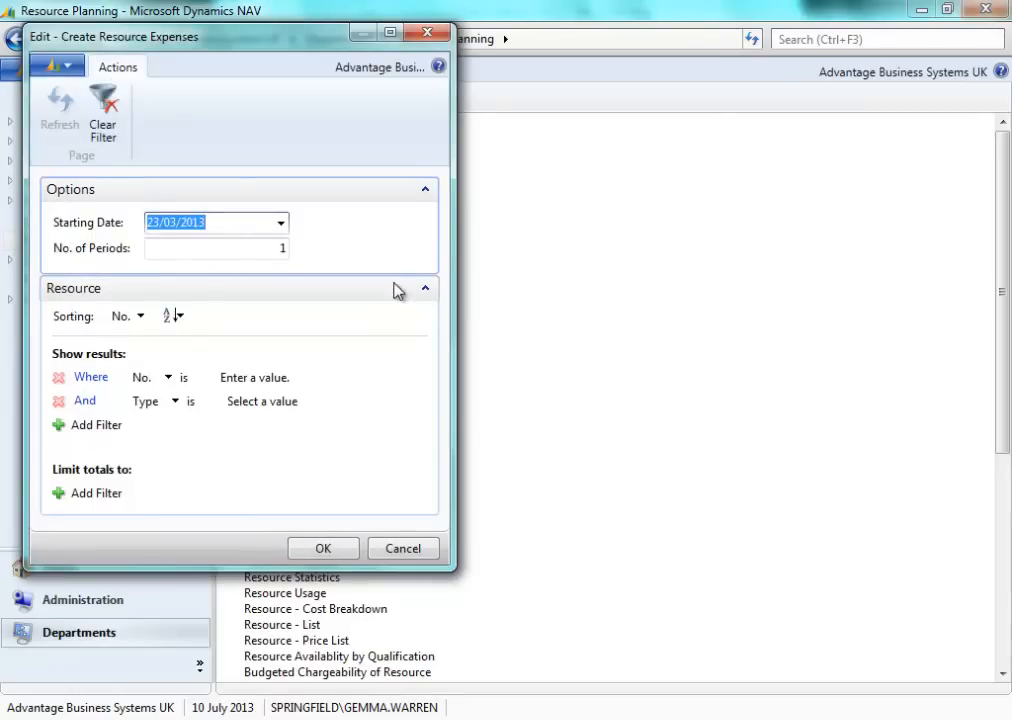
{"action": "left_click", "coordinate": [281, 222]}
{"action": "type", "text": "2"}
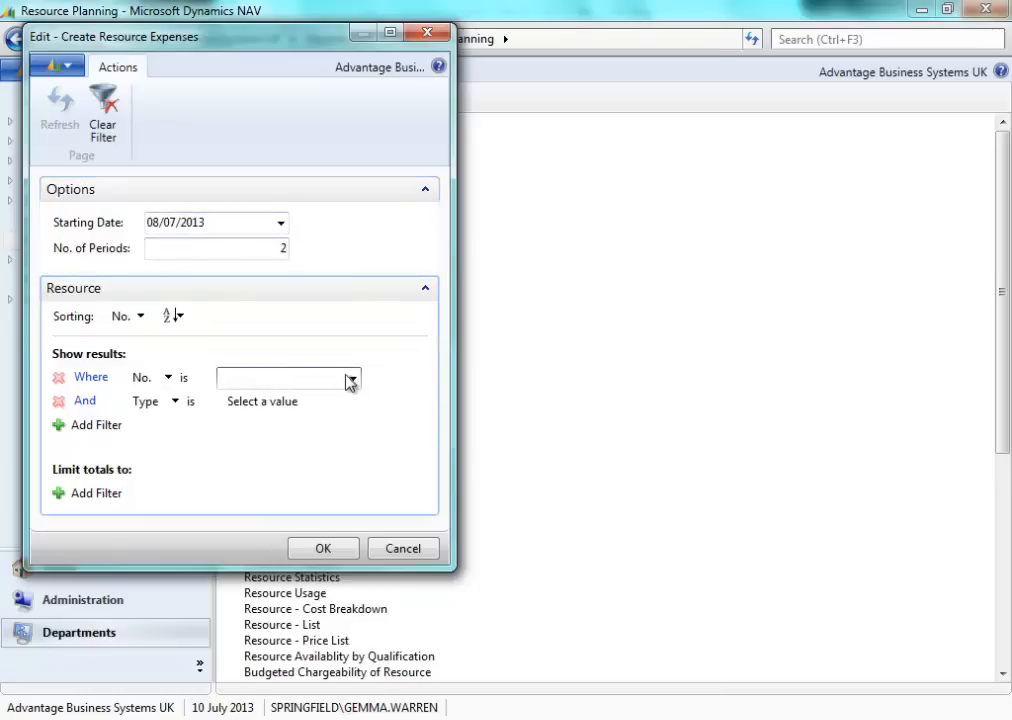
{"action": "type", "text": "LINDA"}
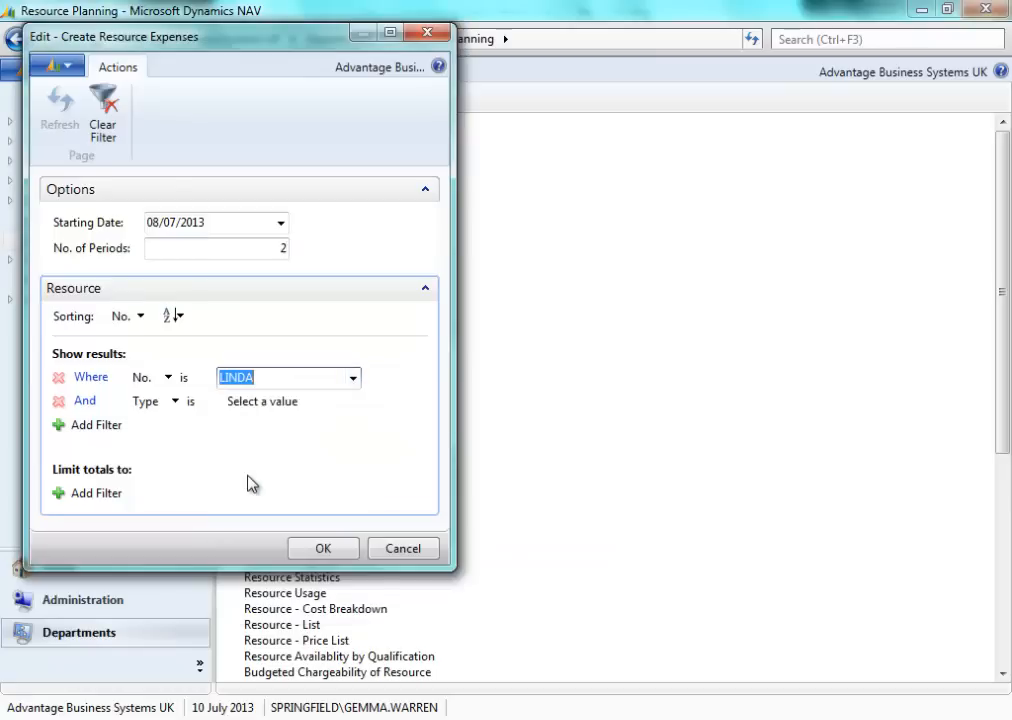
{"action": "left_click", "coordinate": [323, 548]}
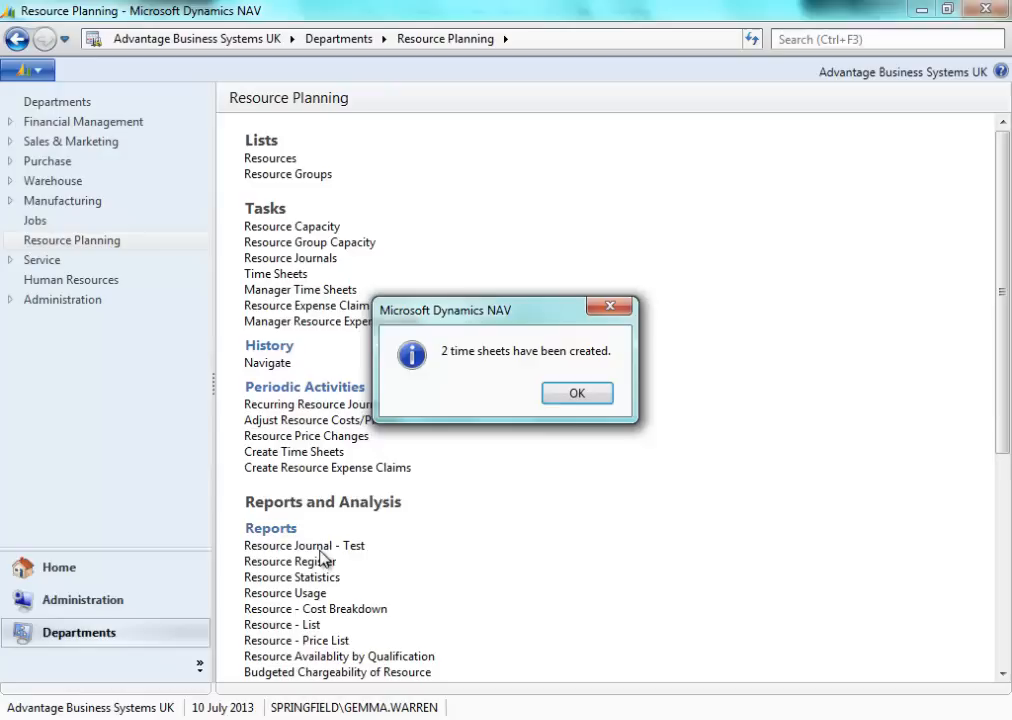
{"action": "left_click", "coordinate": [577, 392]}
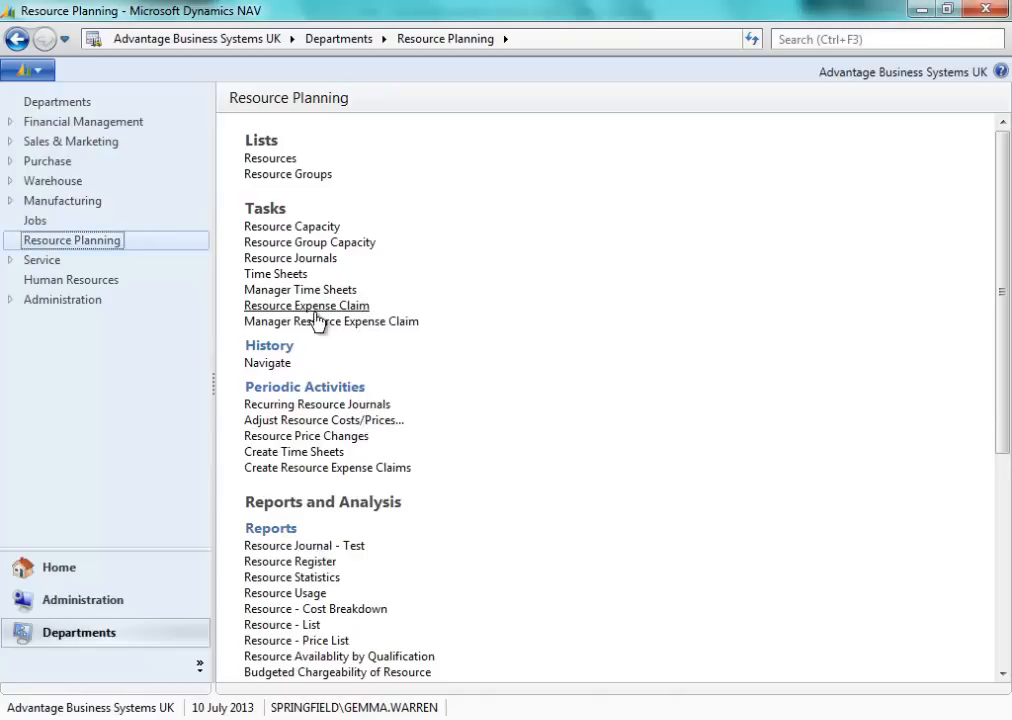
Filter the resource expense claim list to LINDA and open EXP00071 for editing
{"action": "left_click", "coordinate": [305, 305]}
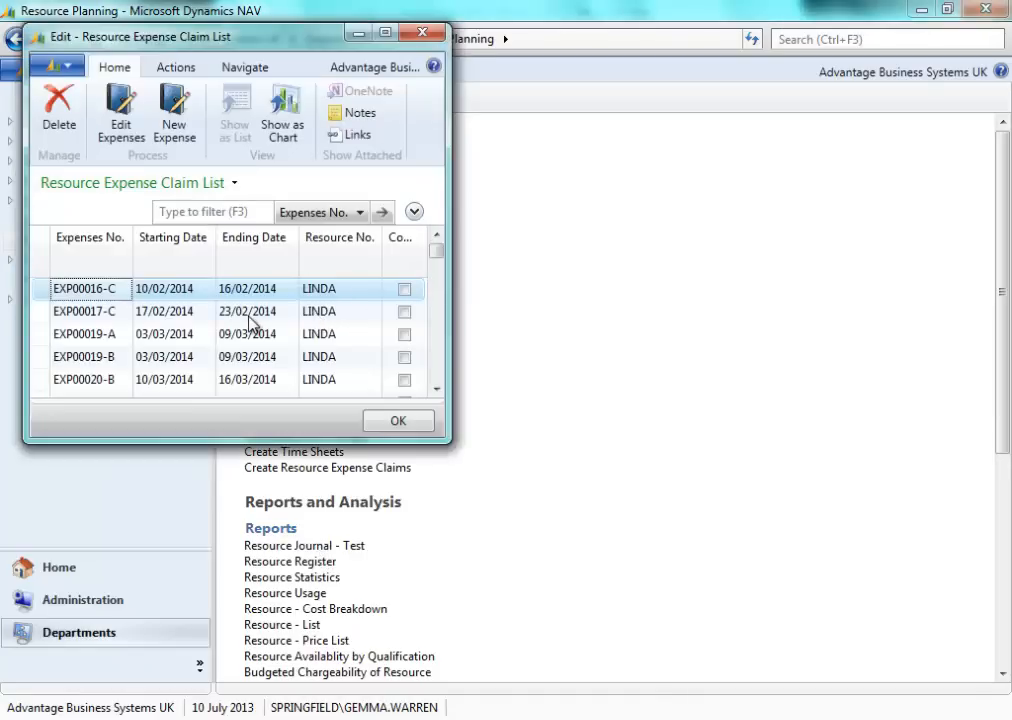
{"action": "mouse_move", "coordinate": [447, 443]}
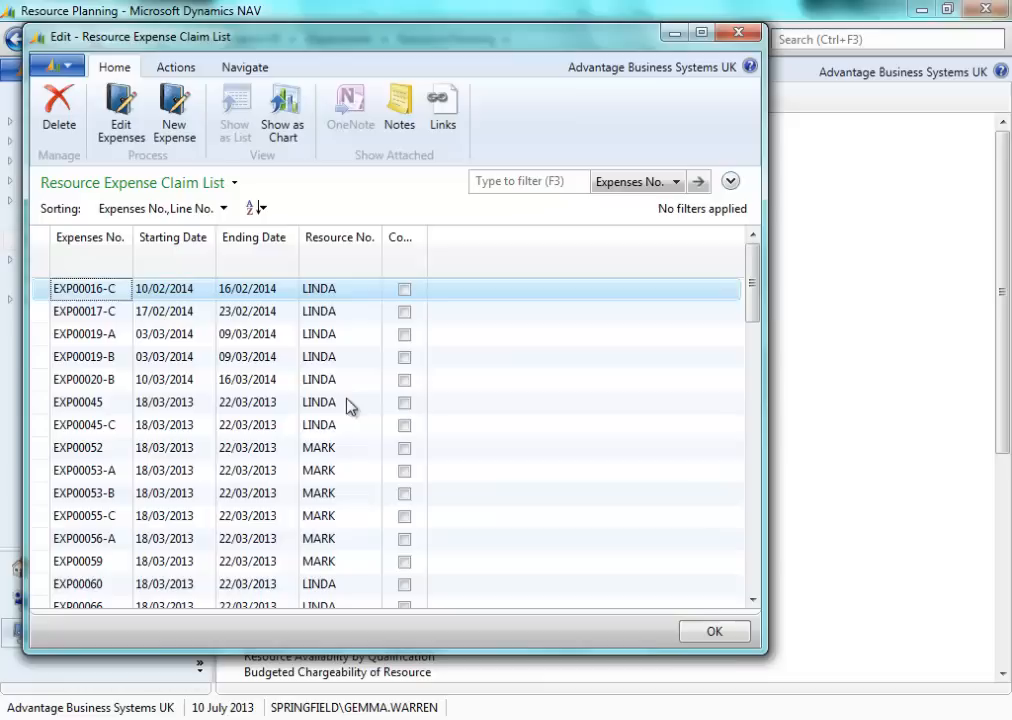
{"action": "right_click", "coordinate": [313, 379]}
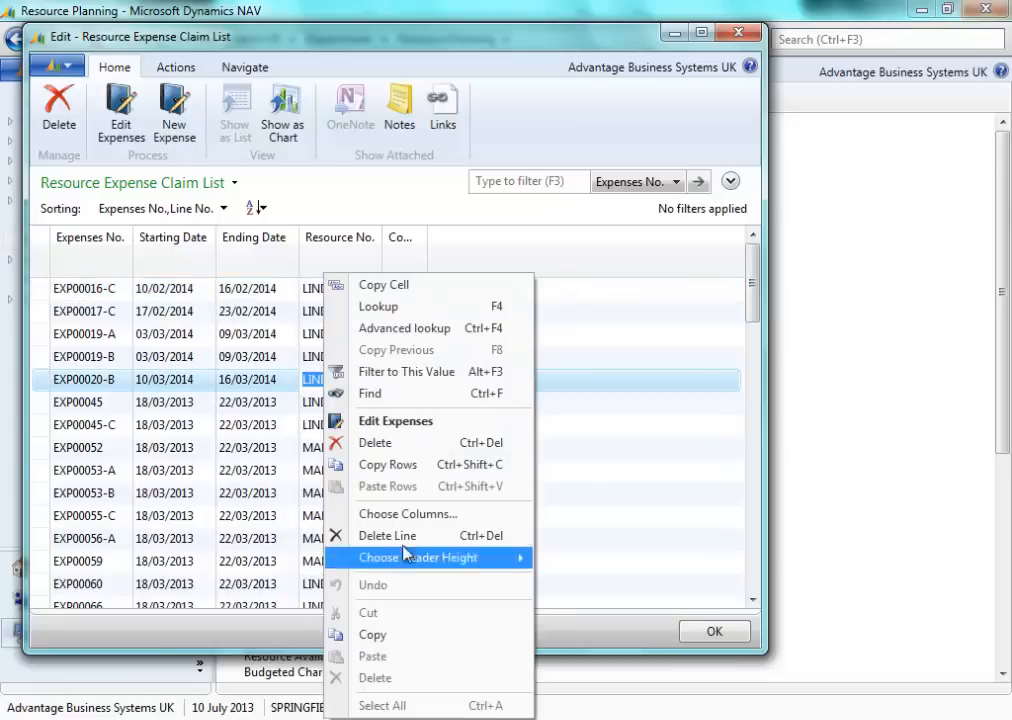
{"action": "left_click", "coordinate": [406, 371]}
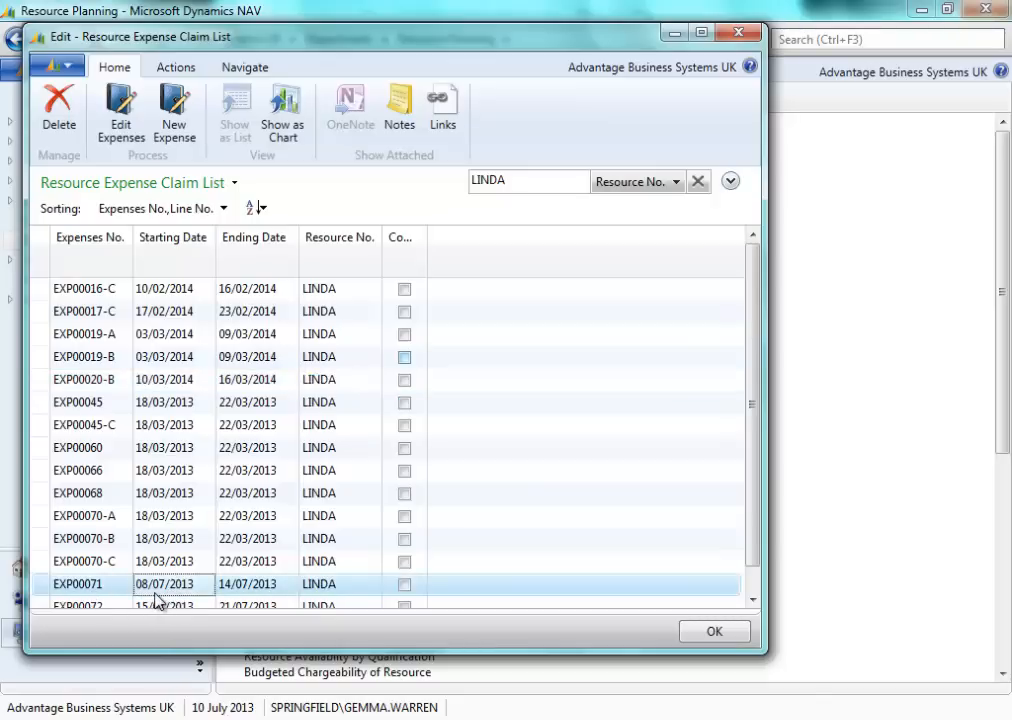
{"action": "mouse_move", "coordinate": [120, 115]}
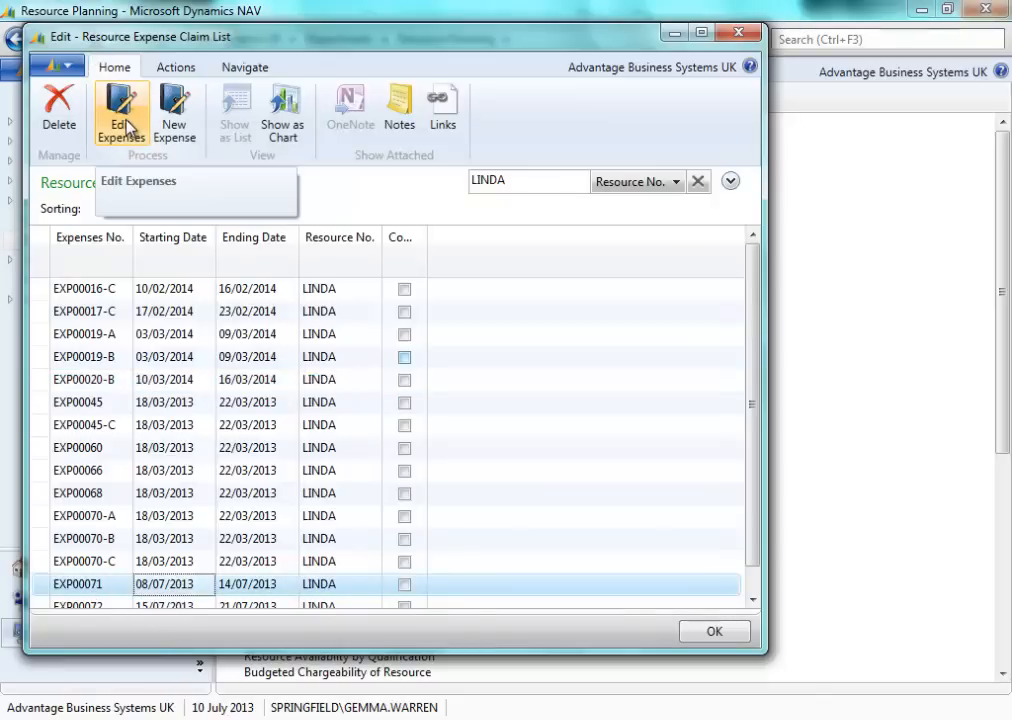
{"action": "left_click", "coordinate": [120, 110]}
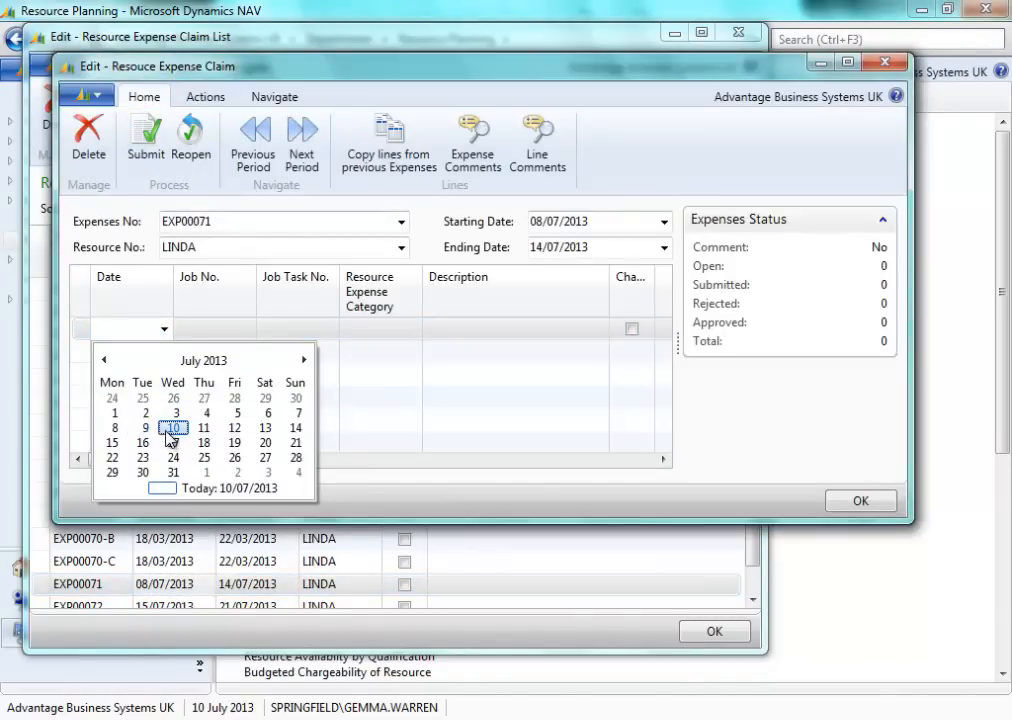
Add a claim line dated 09/07/2013 for job J00070, task 200, category MILEAGE, and maximise the window
{"action": "left_click", "coordinate": [143, 427]}
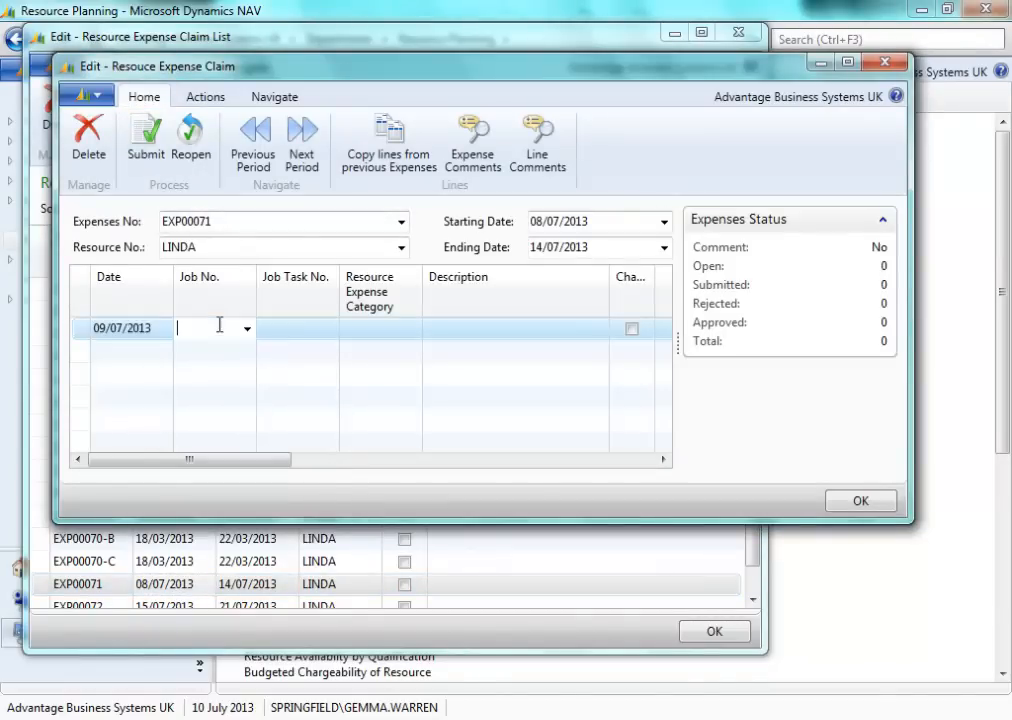
{"action": "left_click", "coordinate": [245, 328]}
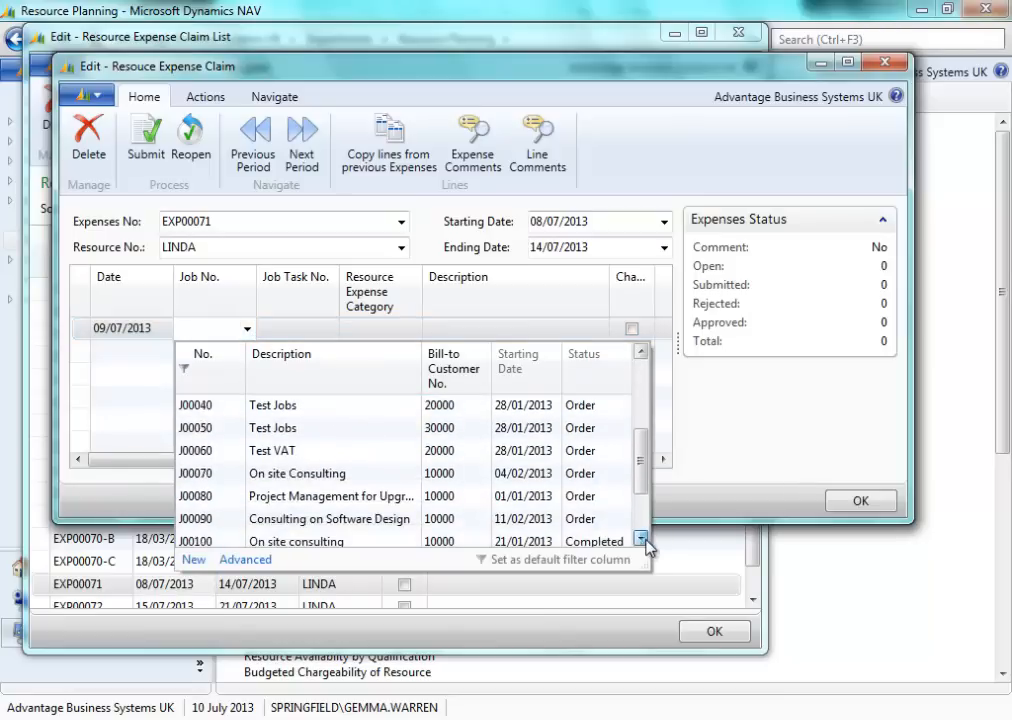
{"action": "left_click", "coordinate": [196, 473]}
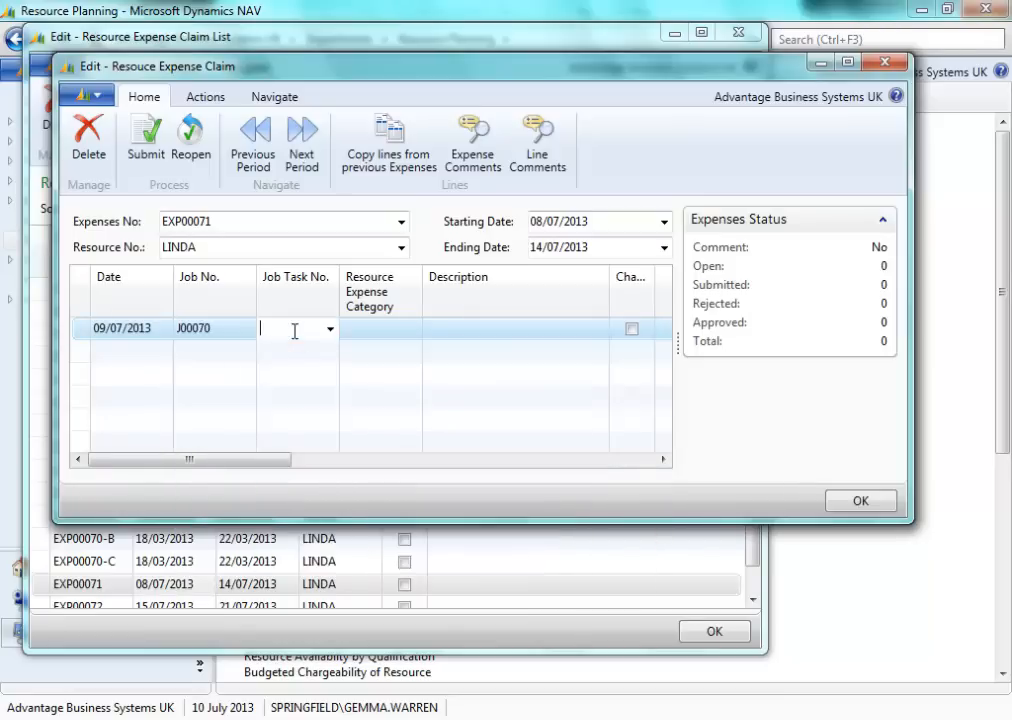
{"action": "left_click", "coordinate": [327, 329]}
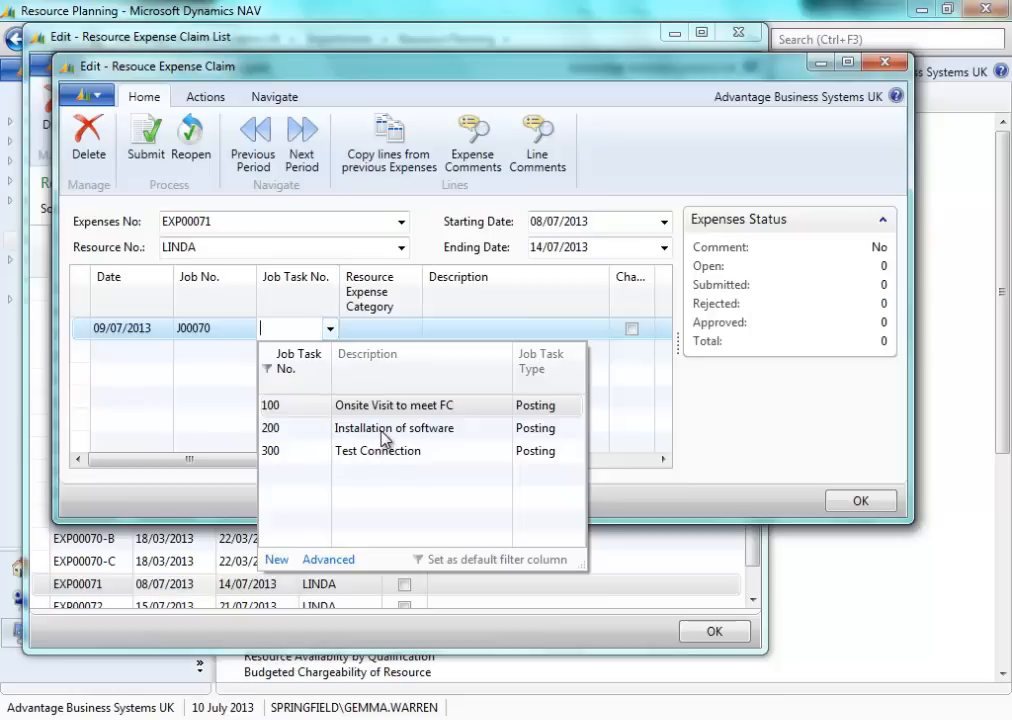
{"action": "left_click", "coordinate": [270, 428]}
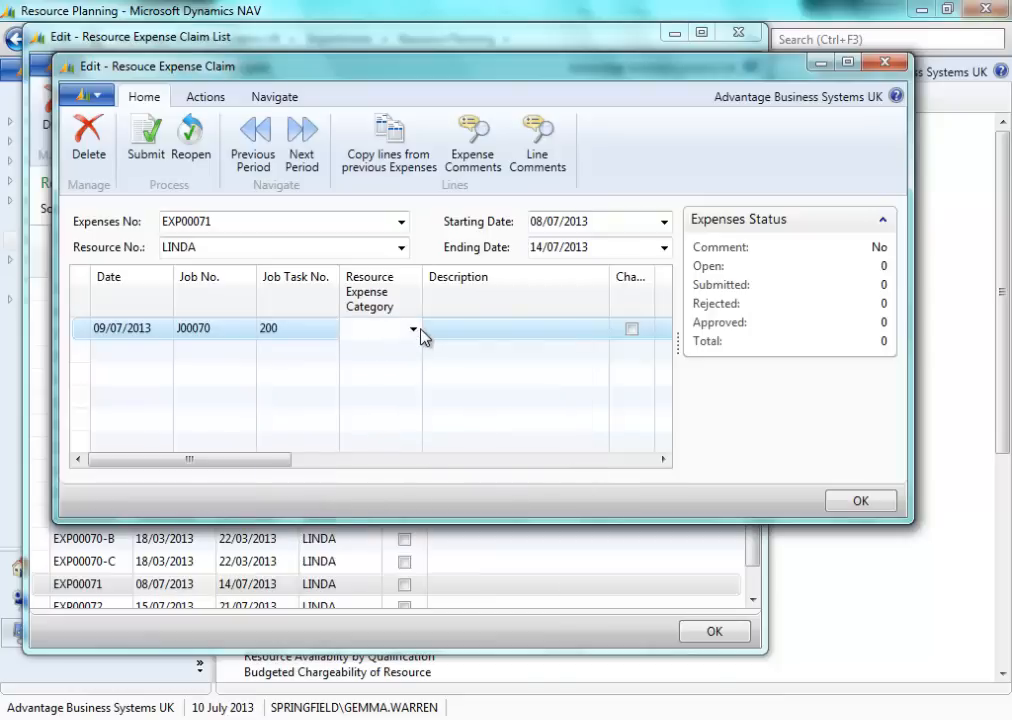
{"action": "left_click", "coordinate": [414, 329]}
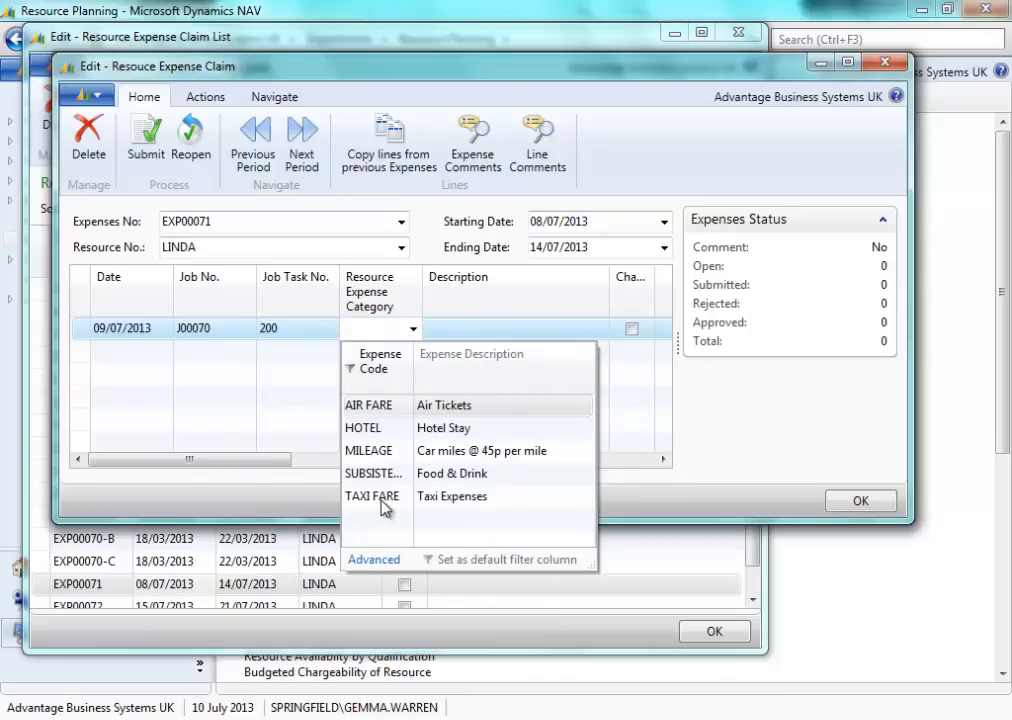
{"action": "mouse_move", "coordinate": [378, 415]}
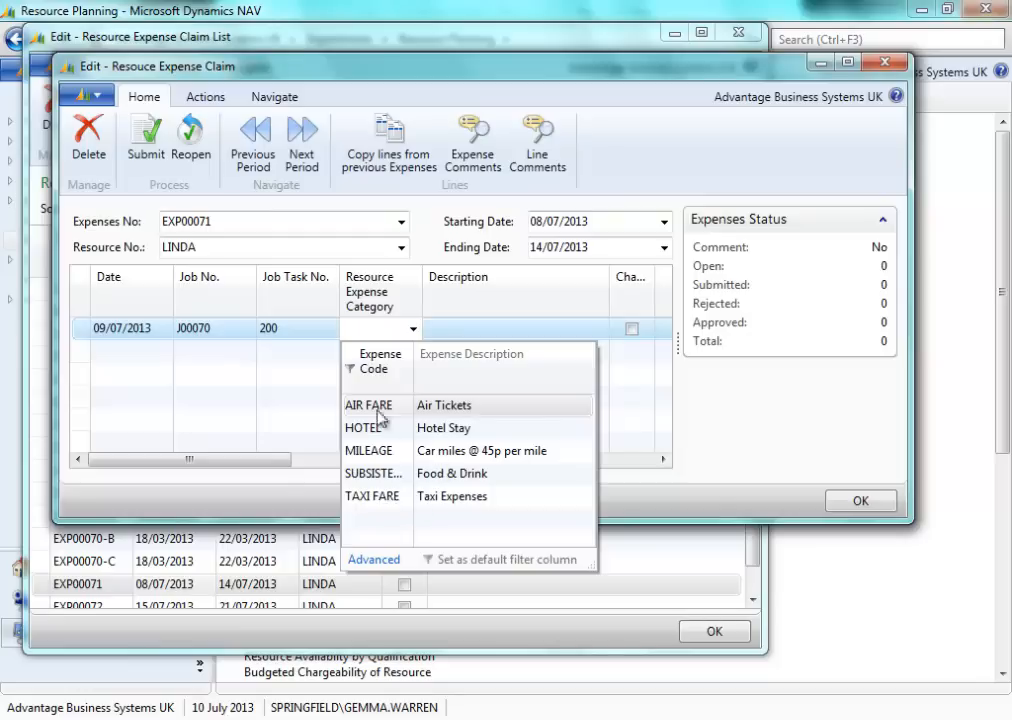
{"action": "mouse_move", "coordinate": [371, 460]}
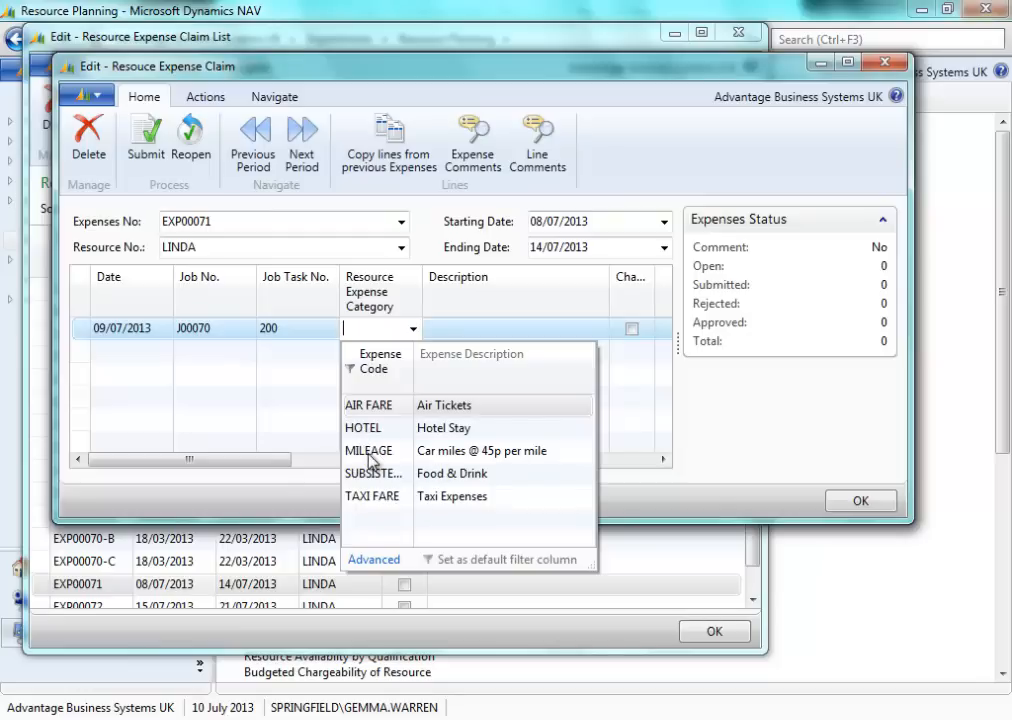
{"action": "left_click", "coordinate": [369, 450]}
{"action": "type", "text": "Travel to Client !11"}
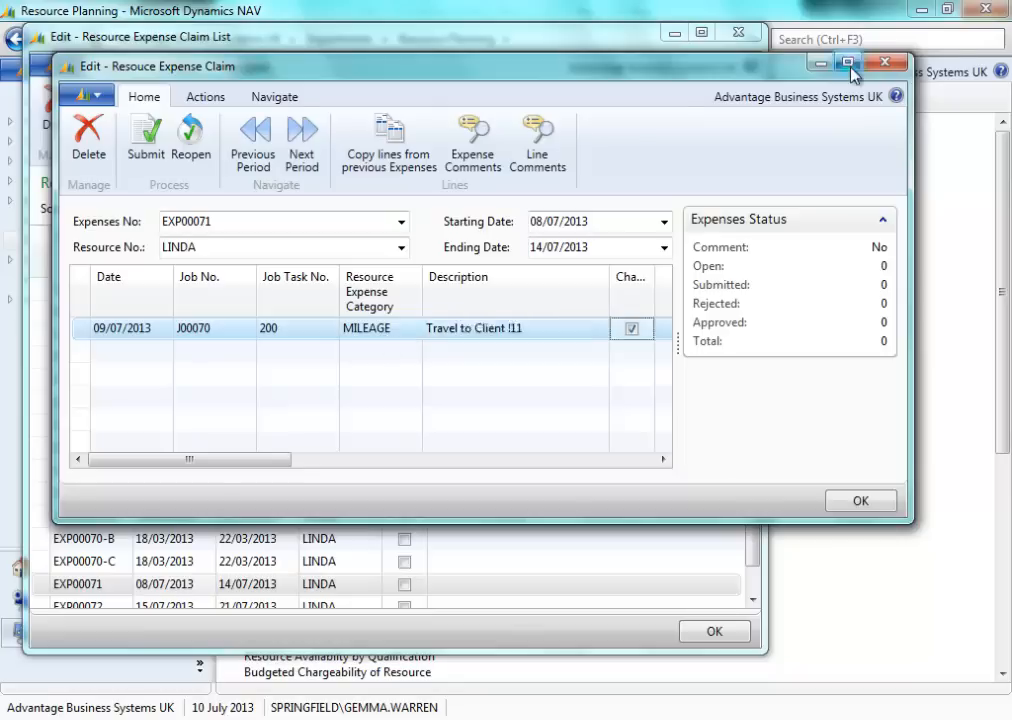
{"action": "left_click", "coordinate": [849, 62]}
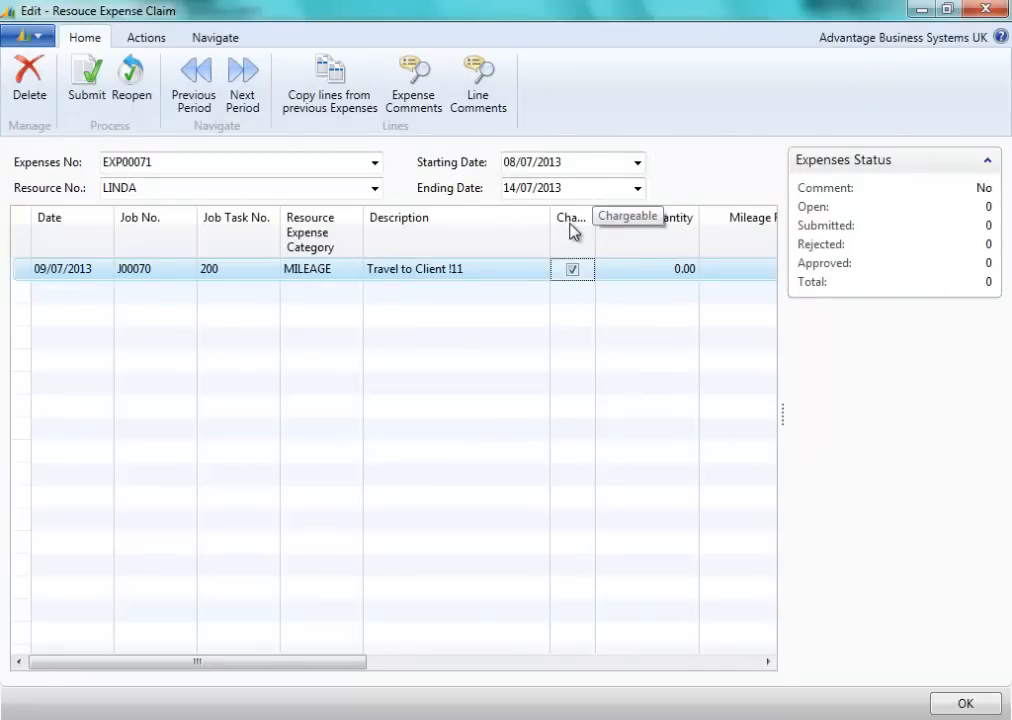
{"action": "mouse_move", "coordinate": [590, 250]}
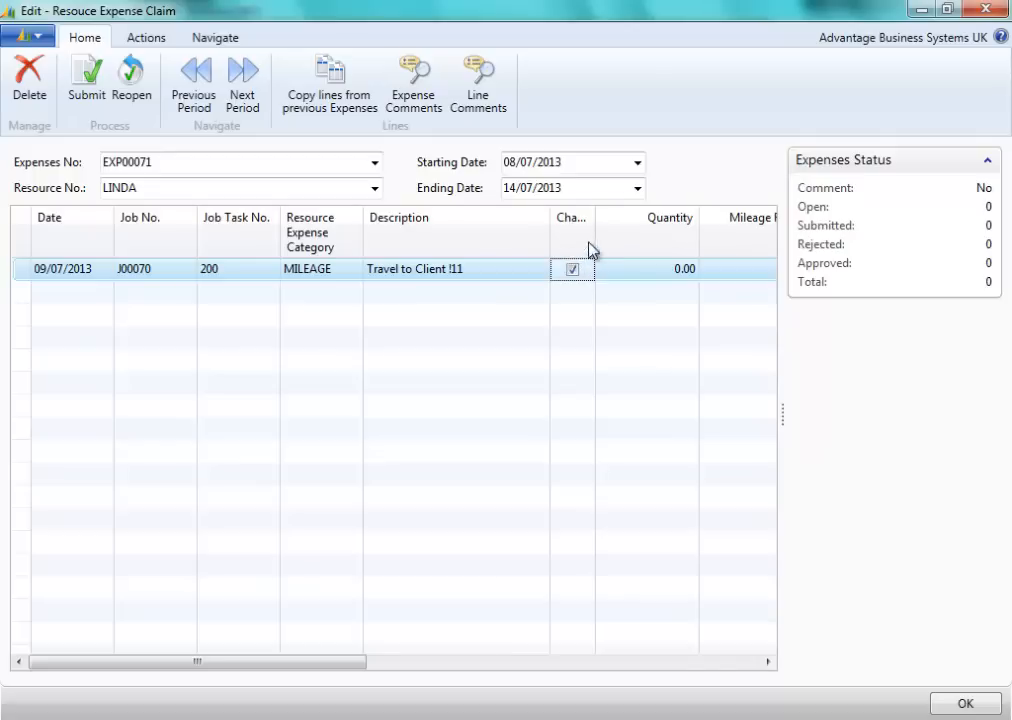
Keep the mileage line chargeable with quantity 10 at rate 0.45 and move to the amount
{"action": "left_click", "coordinate": [572, 269]}
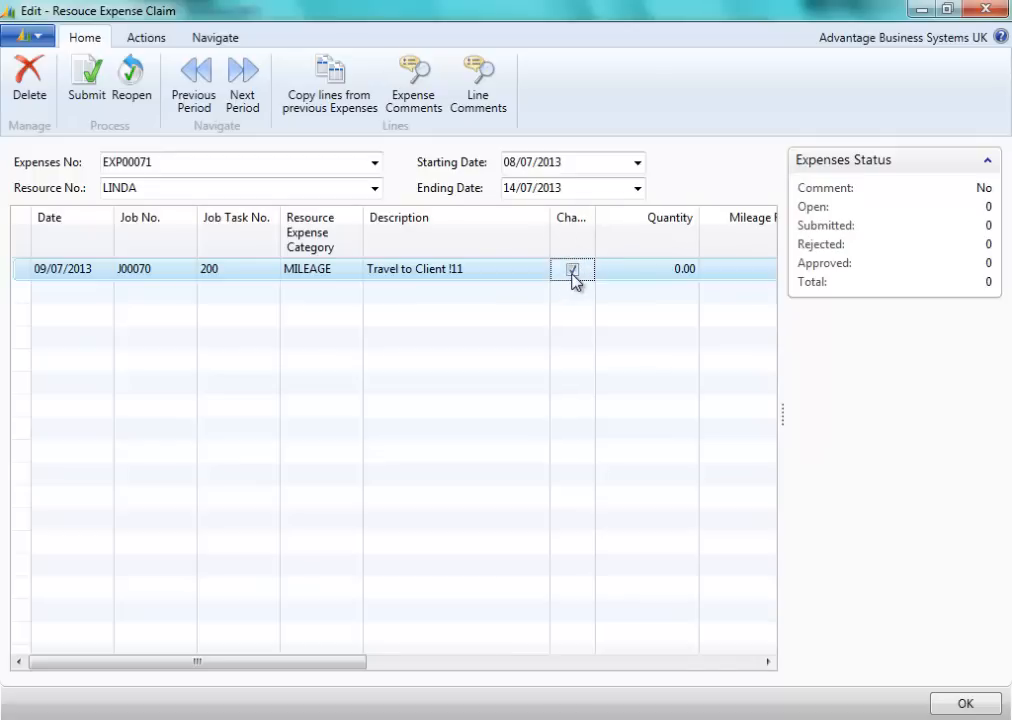
{"action": "left_click", "coordinate": [572, 268]}
{"action": "type", "text": "10"}
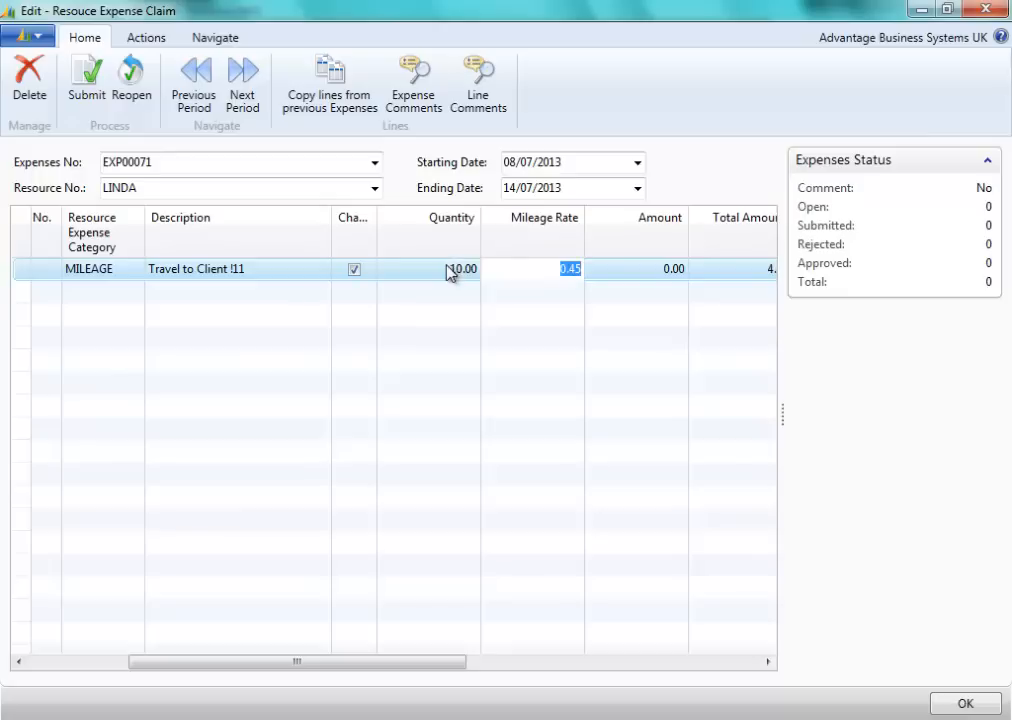
{"action": "left_click", "coordinate": [673, 268]}
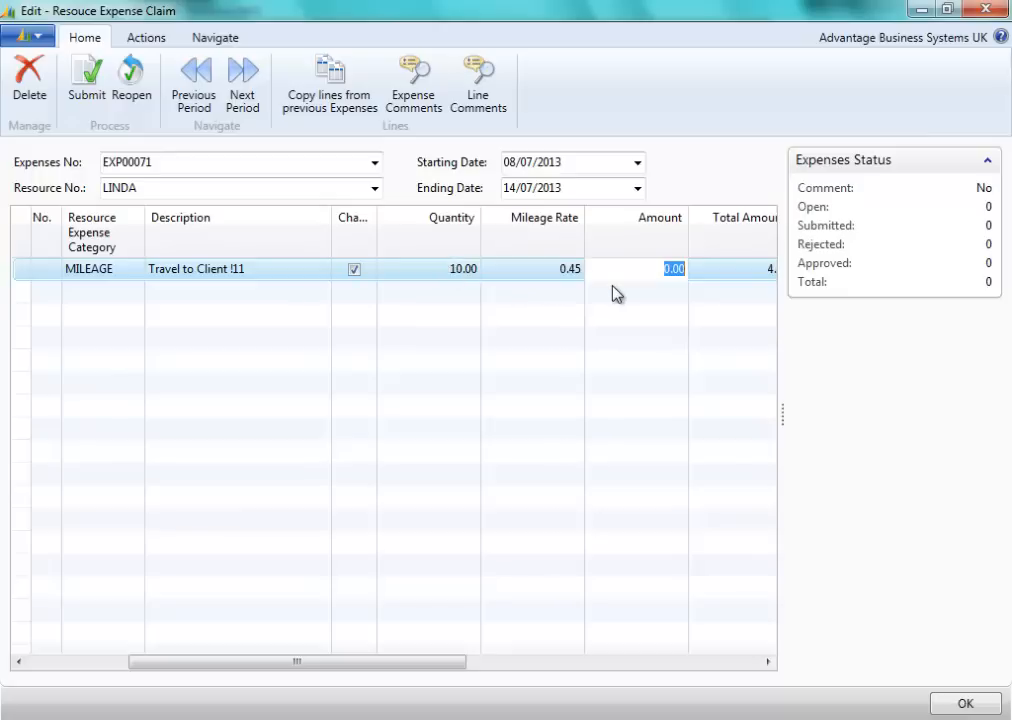
{"action": "mouse_move", "coordinate": [634, 298]}
{"action": "type", "text": "3.5"}
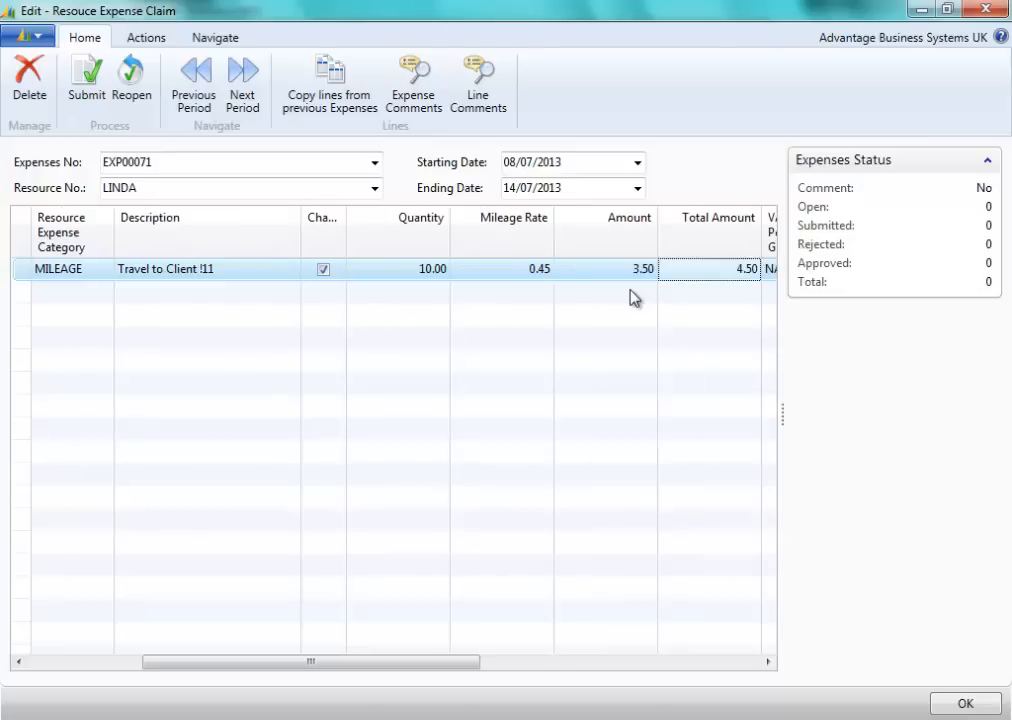
{"action": "mouse_move", "coordinate": [723, 285]}
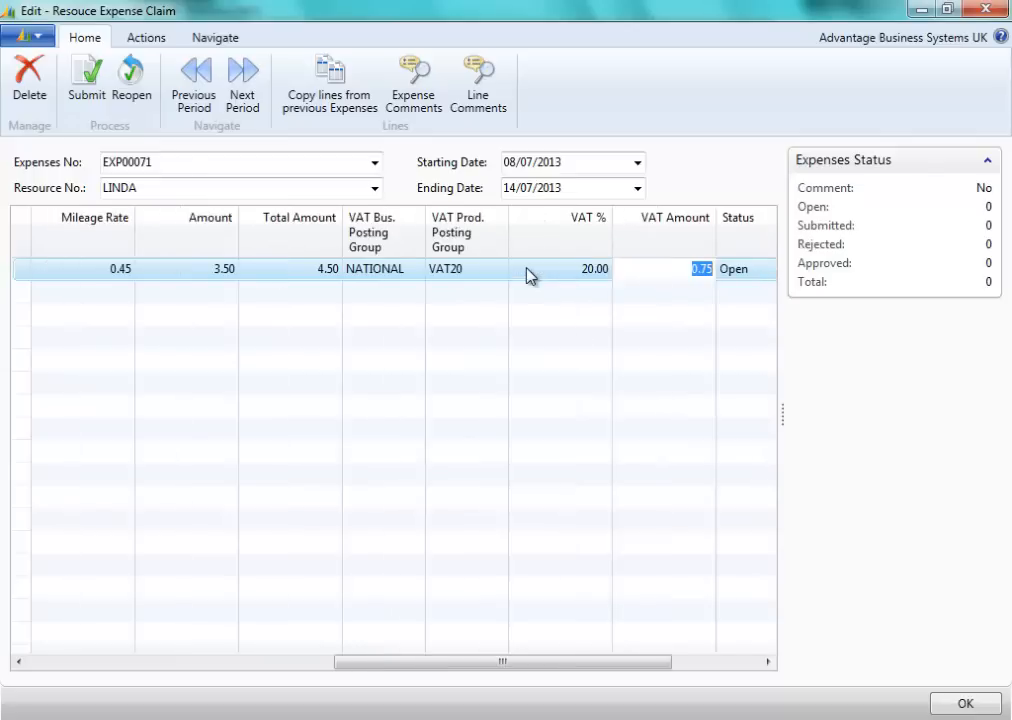
{"action": "mouse_move", "coordinate": [748, 290]}
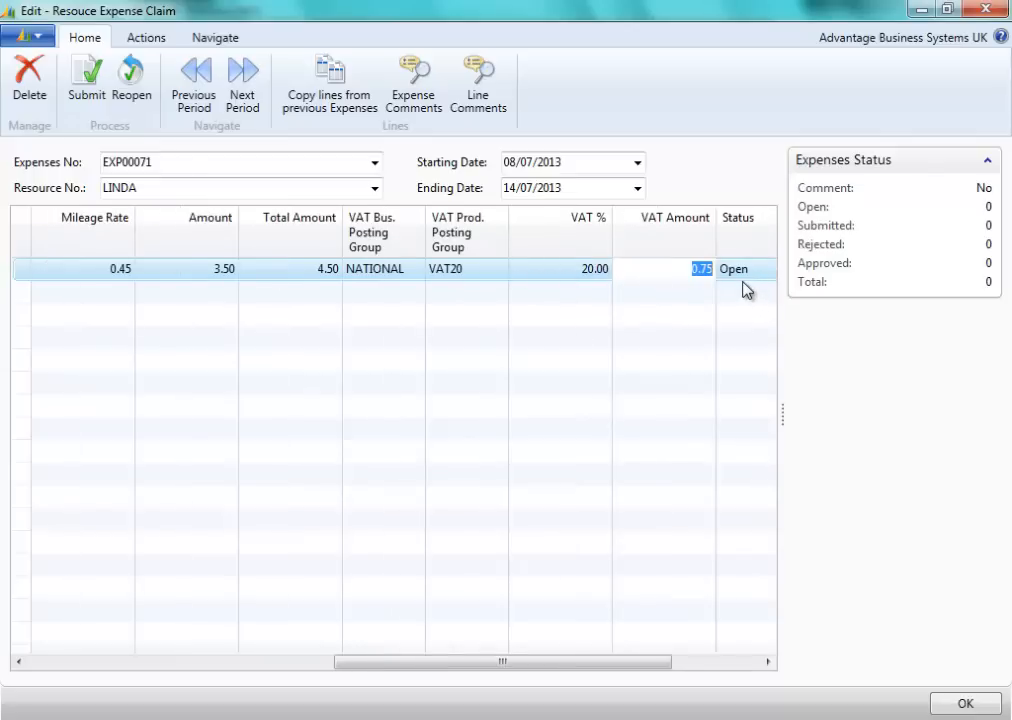
{"action": "mouse_move", "coordinate": [728, 291]}
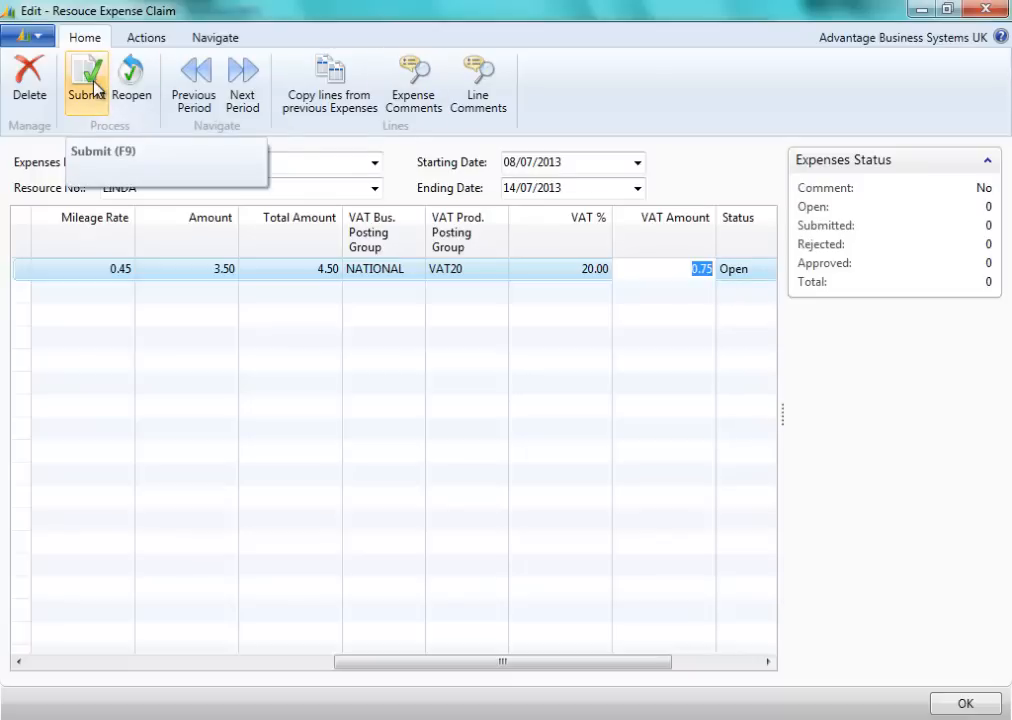
Submit all open lines of claim EXP00071 for approval
{"action": "left_click", "coordinate": [86, 85]}
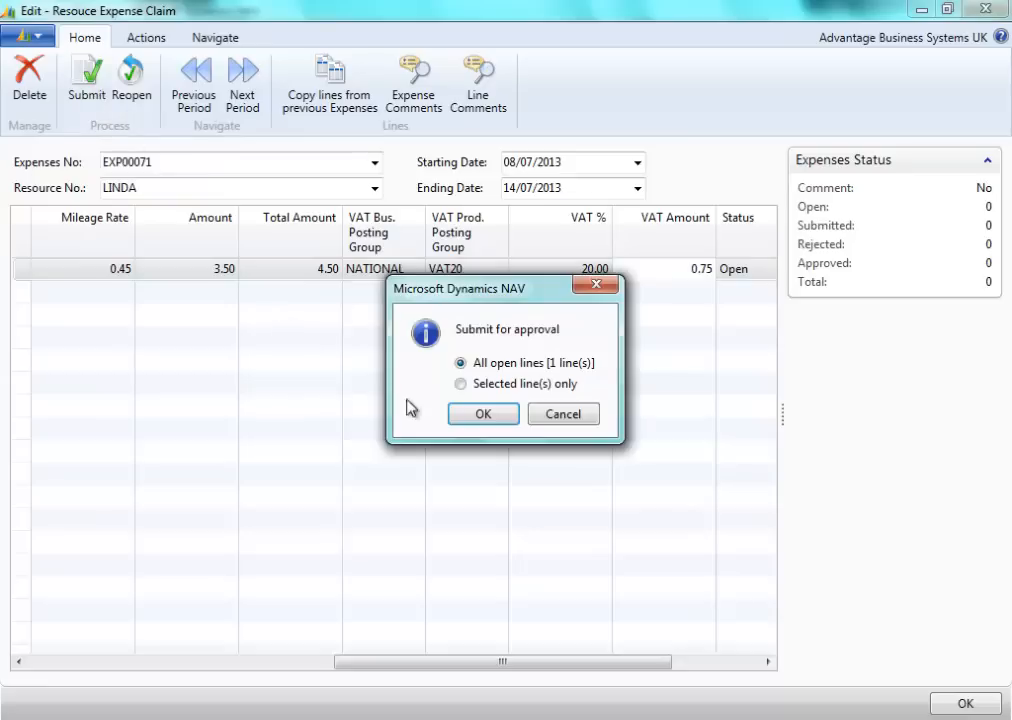
{"action": "left_click", "coordinate": [483, 414]}
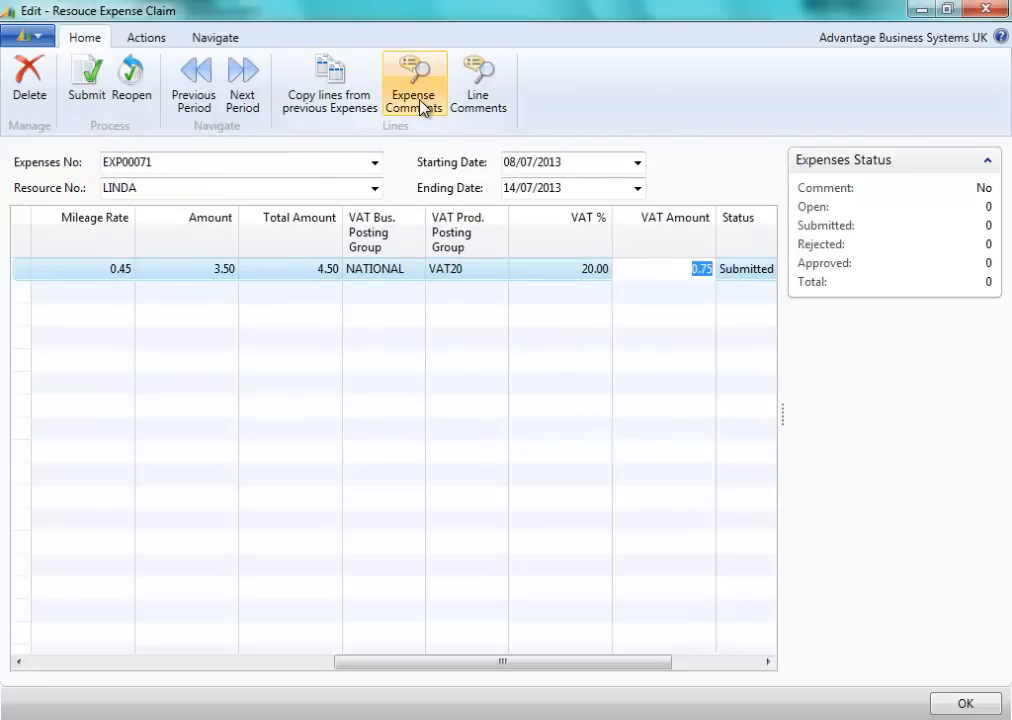
{"action": "mouse_move", "coordinate": [413, 85]}
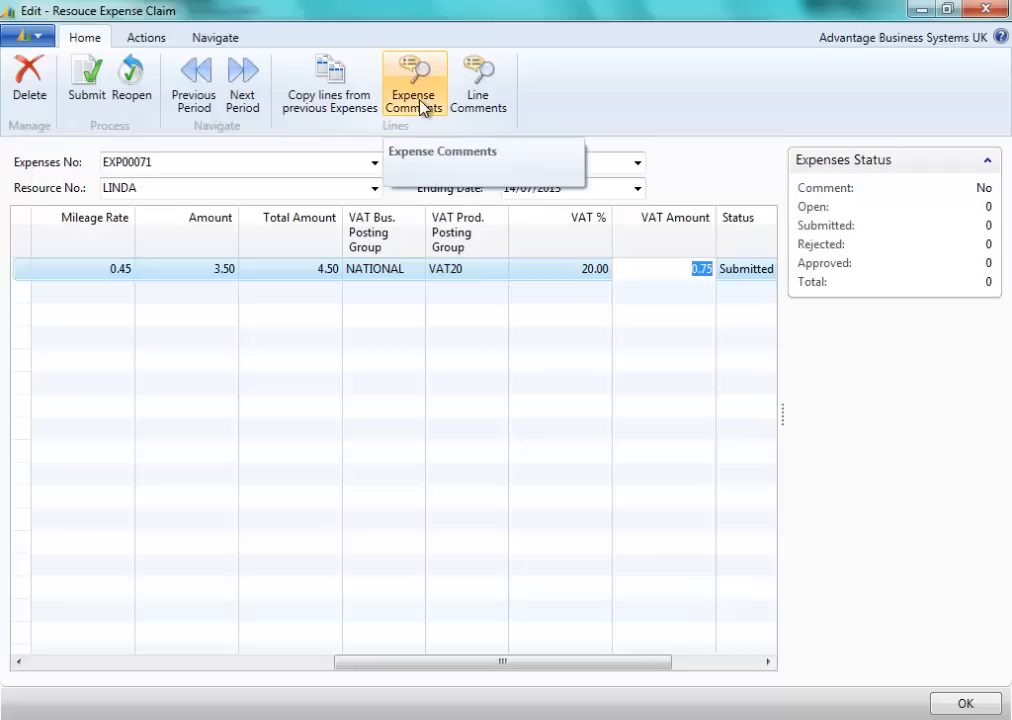
{"action": "mouse_move", "coordinate": [478, 85]}
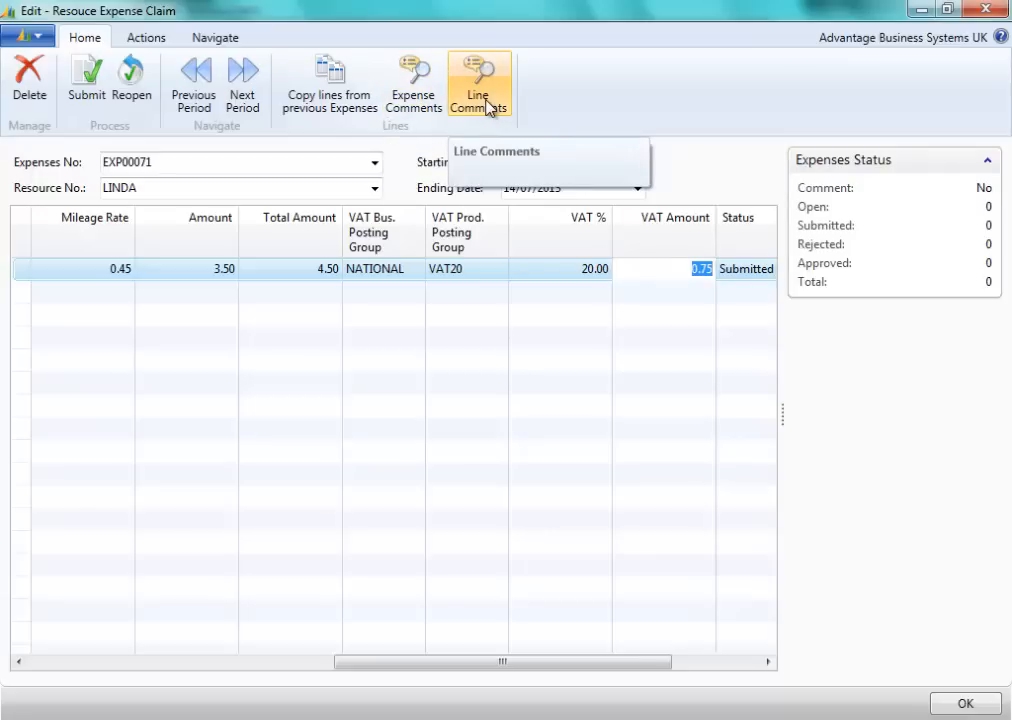
{"action": "mouse_move", "coordinate": [760, 263]}
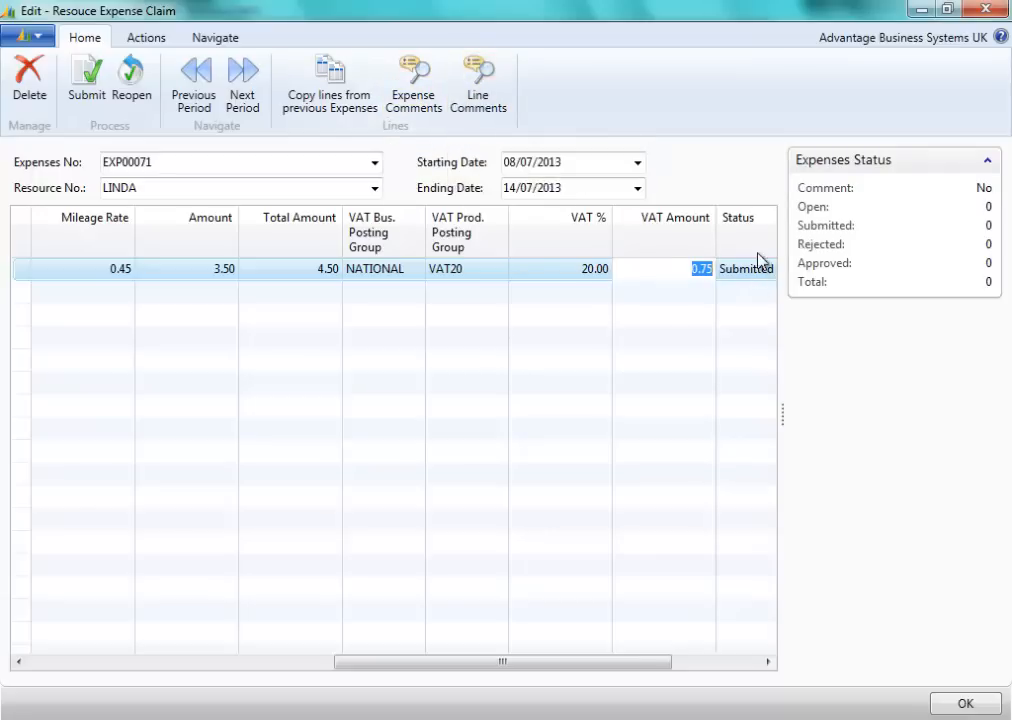
{"action": "mouse_move", "coordinate": [758, 296]}
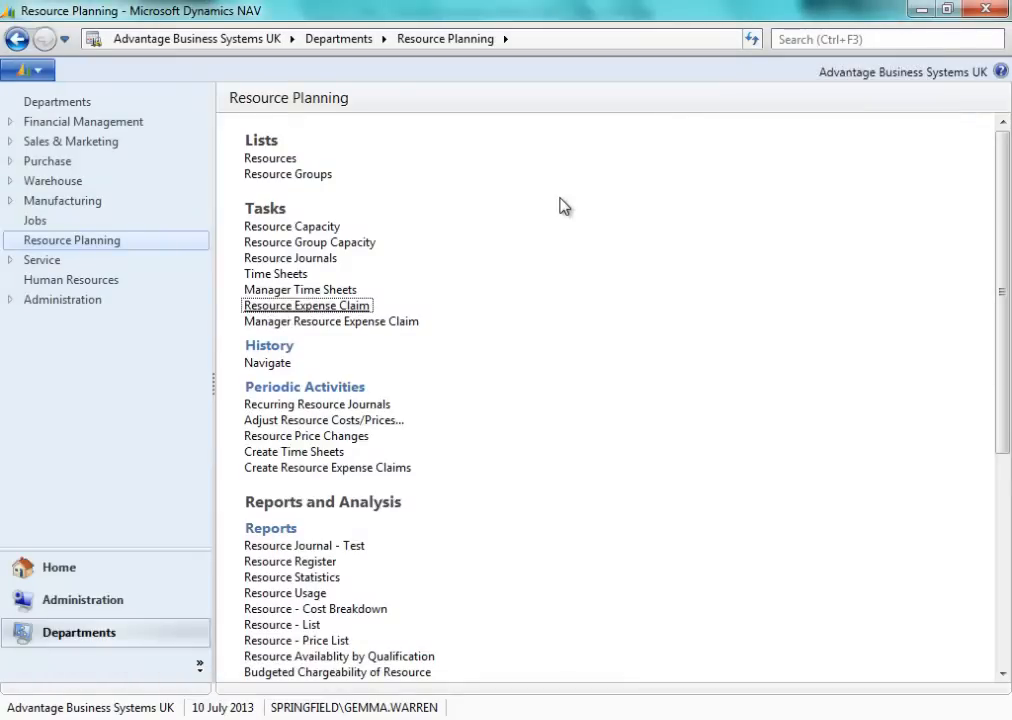
{"action": "mouse_move", "coordinate": [395, 332]}
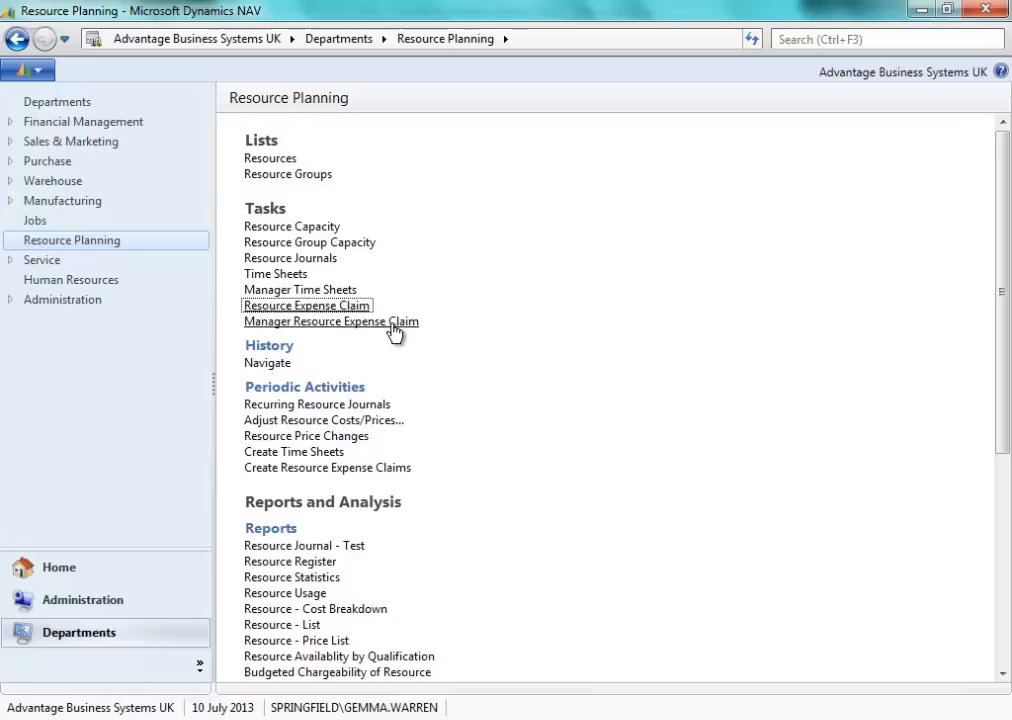
Show the manager's expense claim list filtered to this resource's claims
{"action": "left_click", "coordinate": [332, 321]}
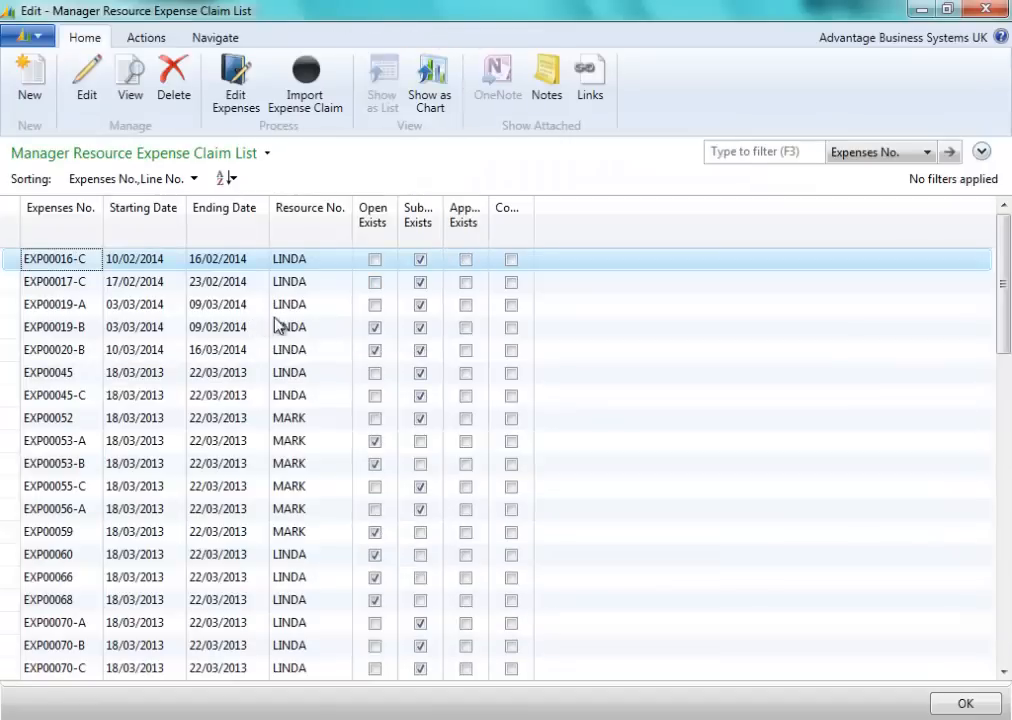
{"action": "right_click", "coordinate": [289, 327]}
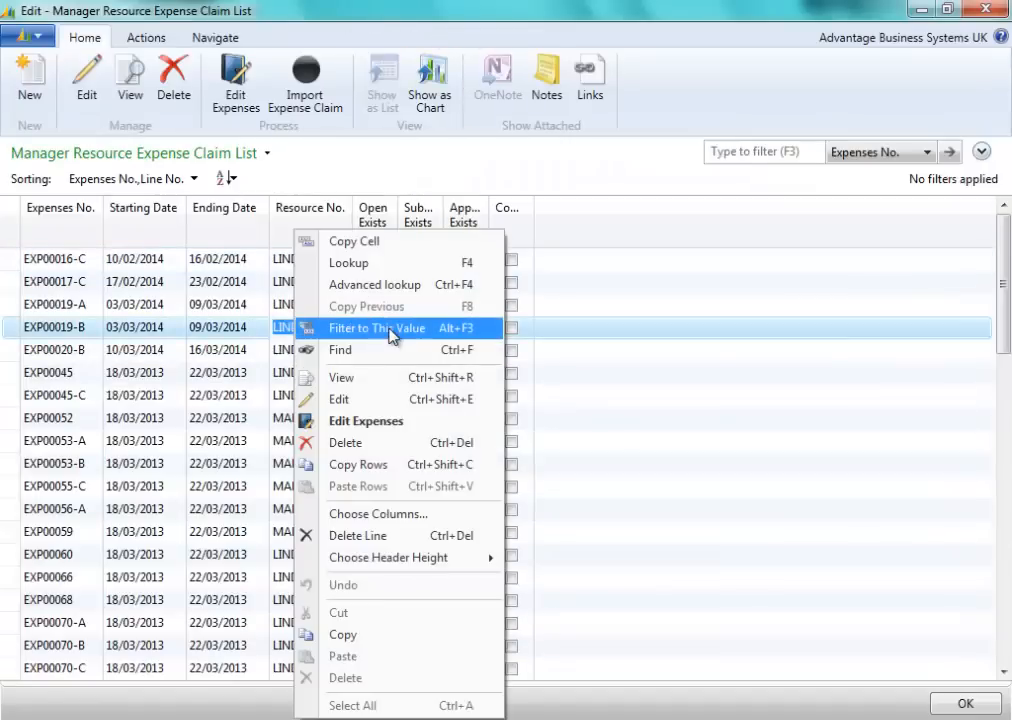
{"action": "left_click", "coordinate": [377, 328]}
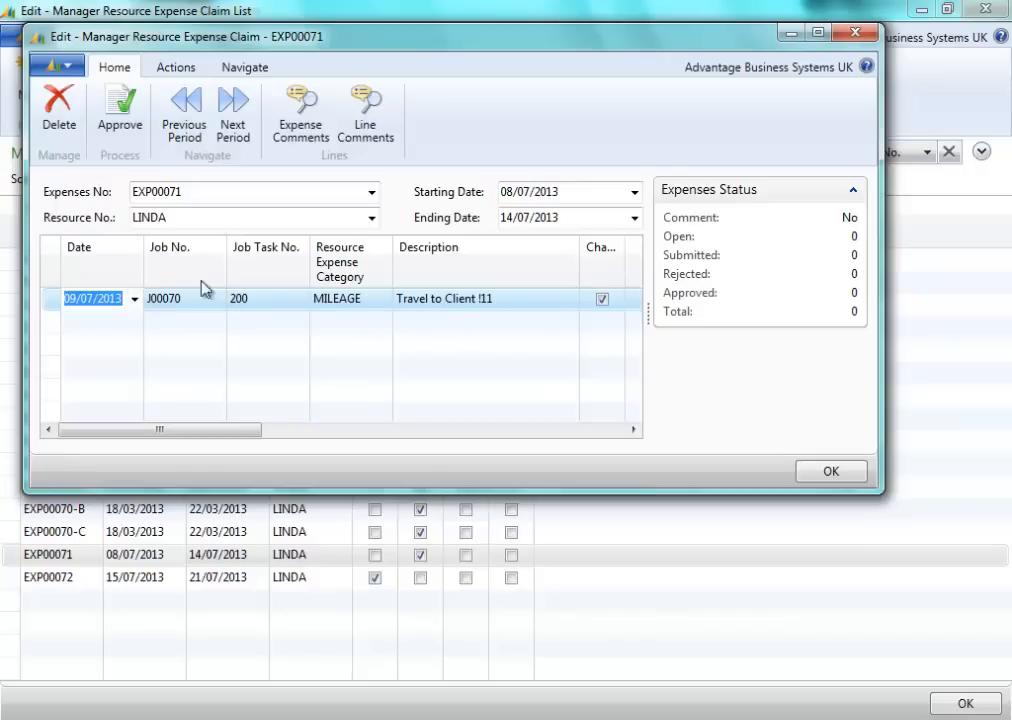
Approve all submitted lines of claim EXP00071
{"action": "left_click", "coordinate": [119, 110]}
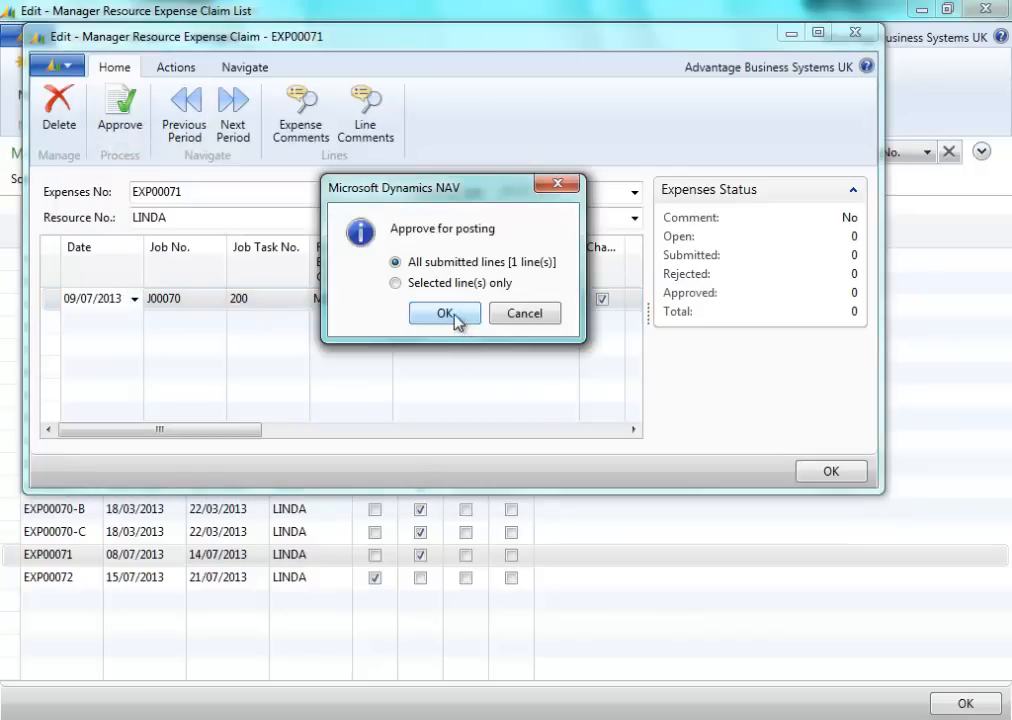
{"action": "left_click", "coordinate": [444, 313]}
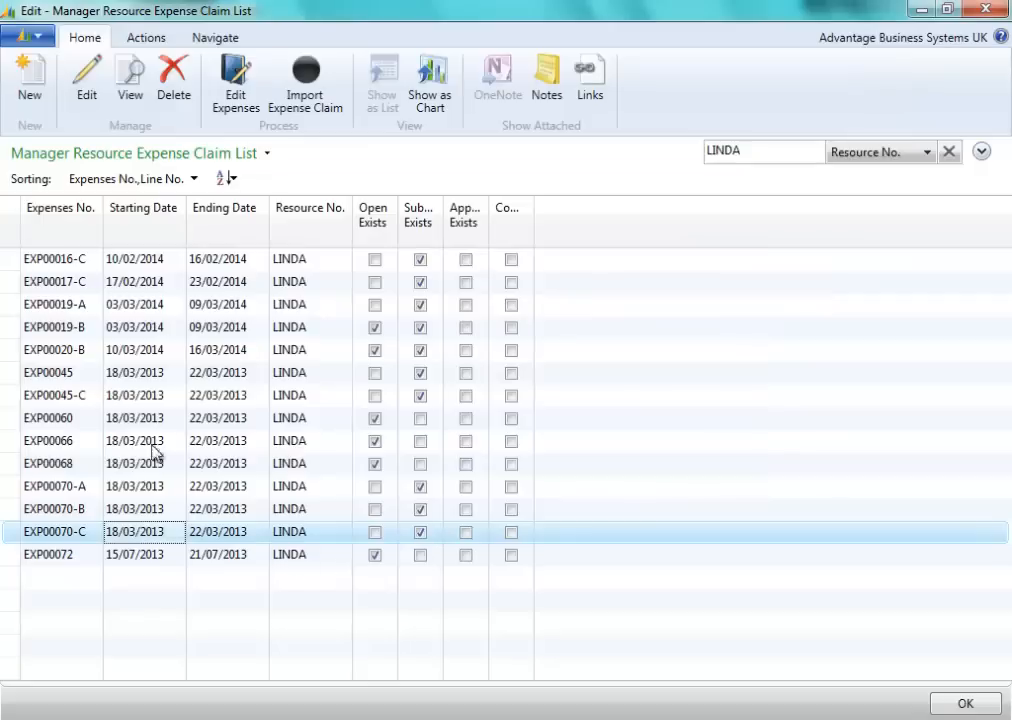
{"action": "mouse_move", "coordinate": [305, 82]}
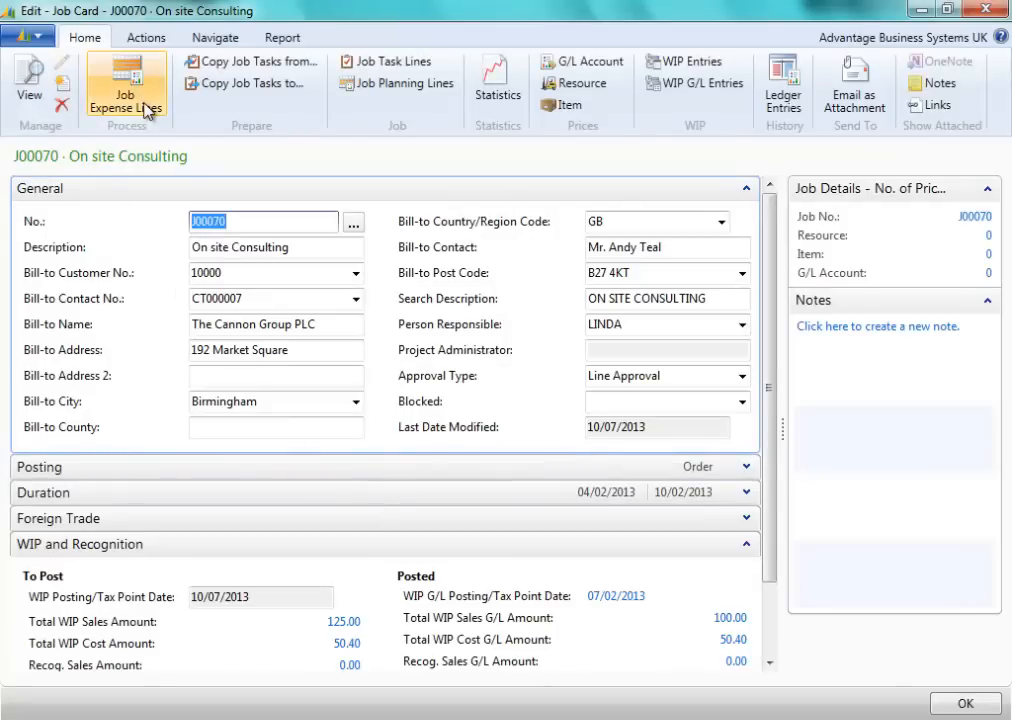
Show job J00070's resource expense lines and scroll across to review the mileage line's columns
{"action": "left_click", "coordinate": [126, 84]}
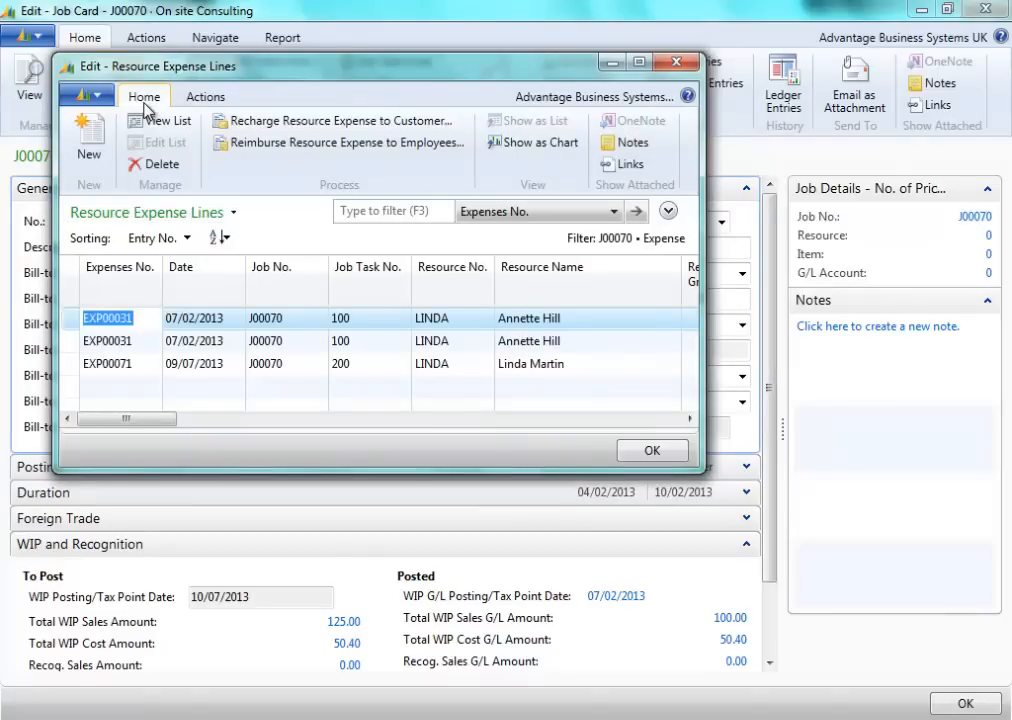
{"action": "mouse_move", "coordinate": [520, 440]}
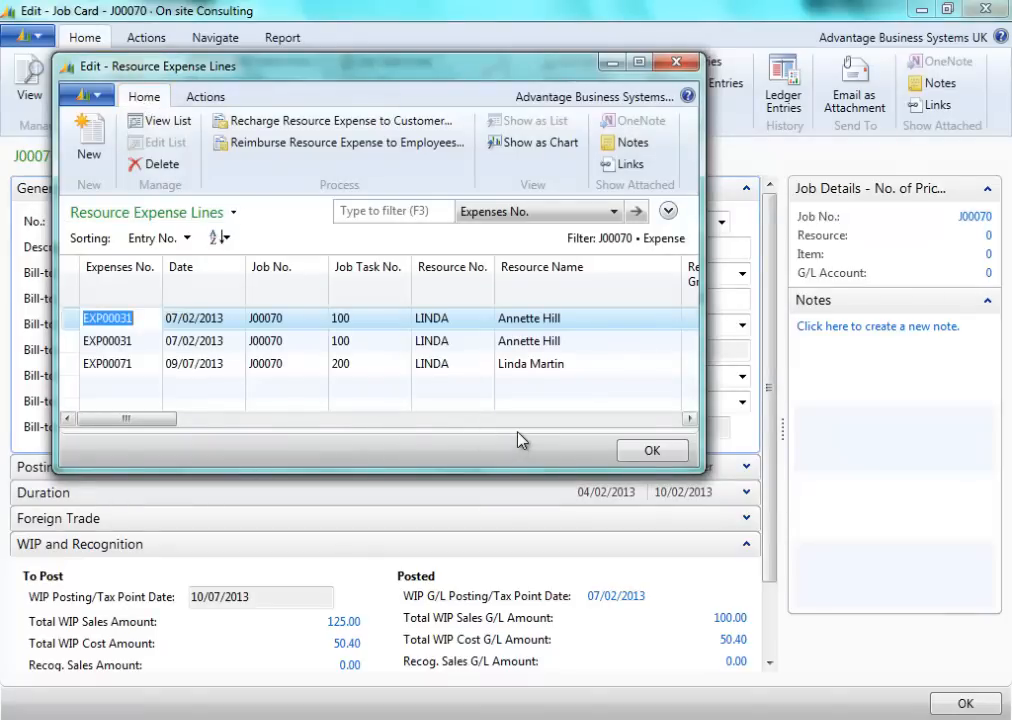
{"action": "left_click_drag", "start_coordinate": [125, 418], "coordinate": [228, 418]}
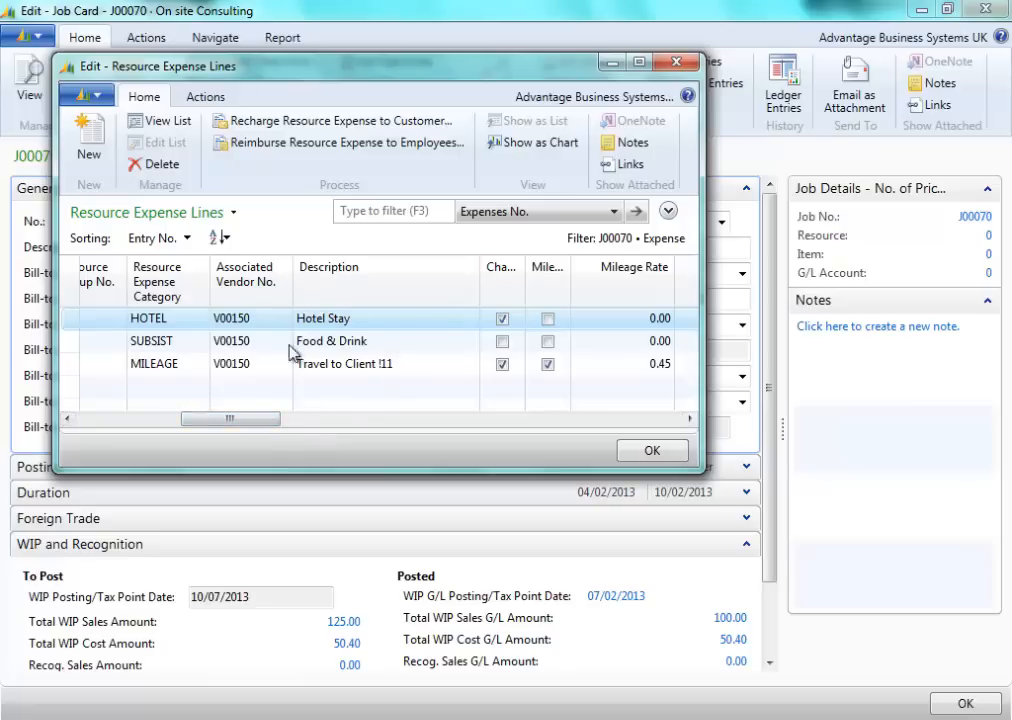
{"action": "mouse_move", "coordinate": [348, 374]}
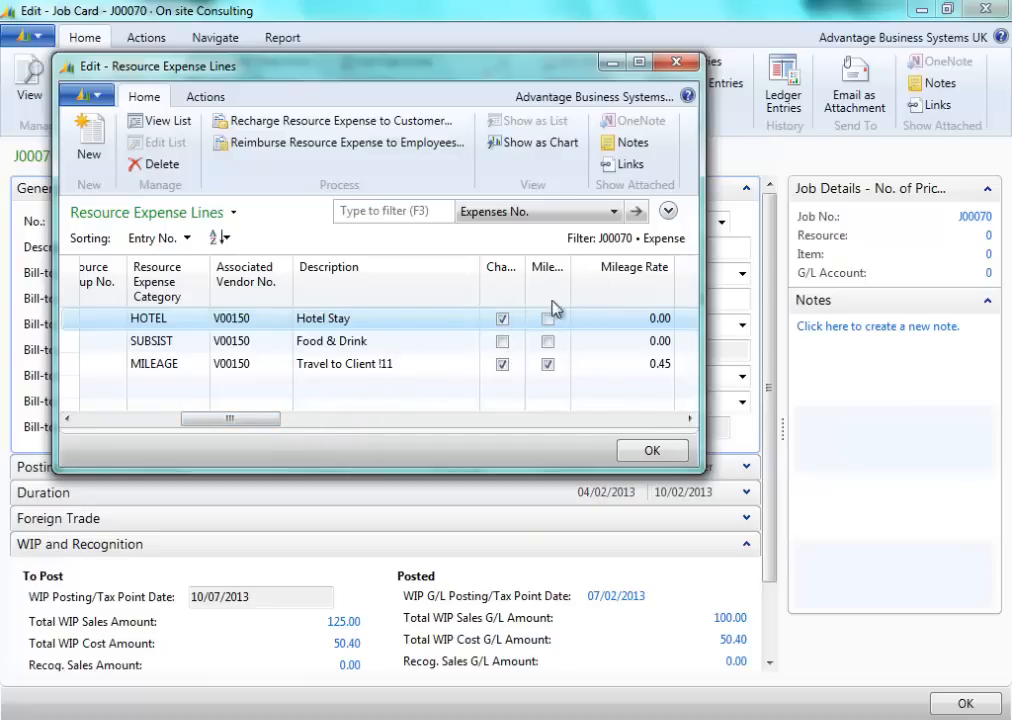
{"action": "left_click_drag", "start_coordinate": [230, 418], "coordinate": [247, 418]}
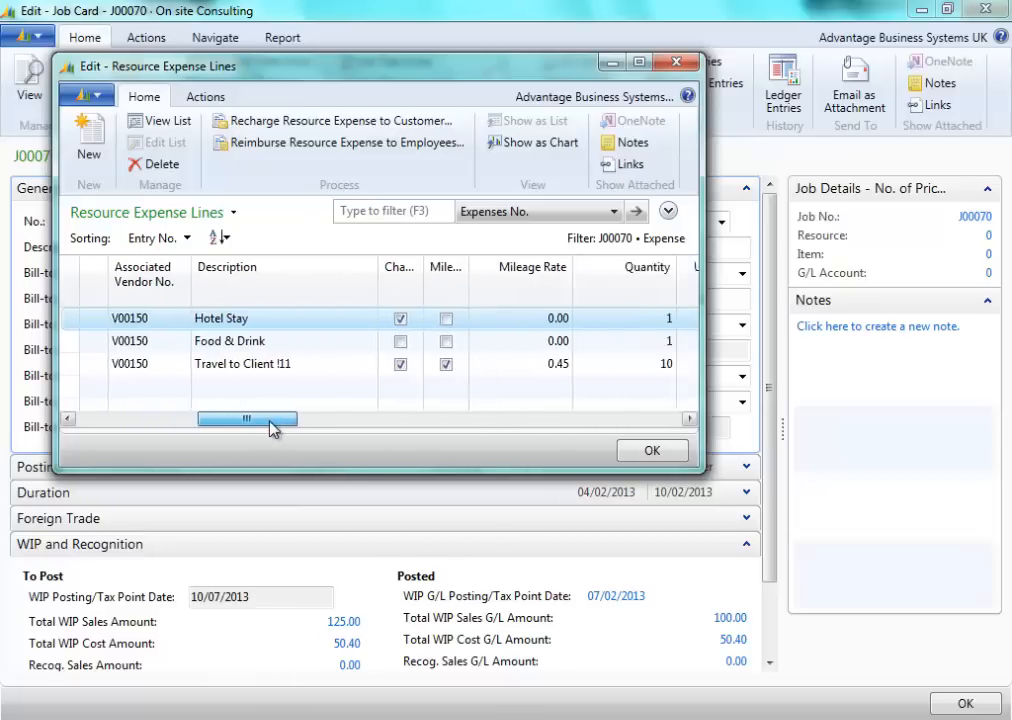
{"action": "left_click_drag", "start_coordinate": [247, 418], "coordinate": [362, 418]}
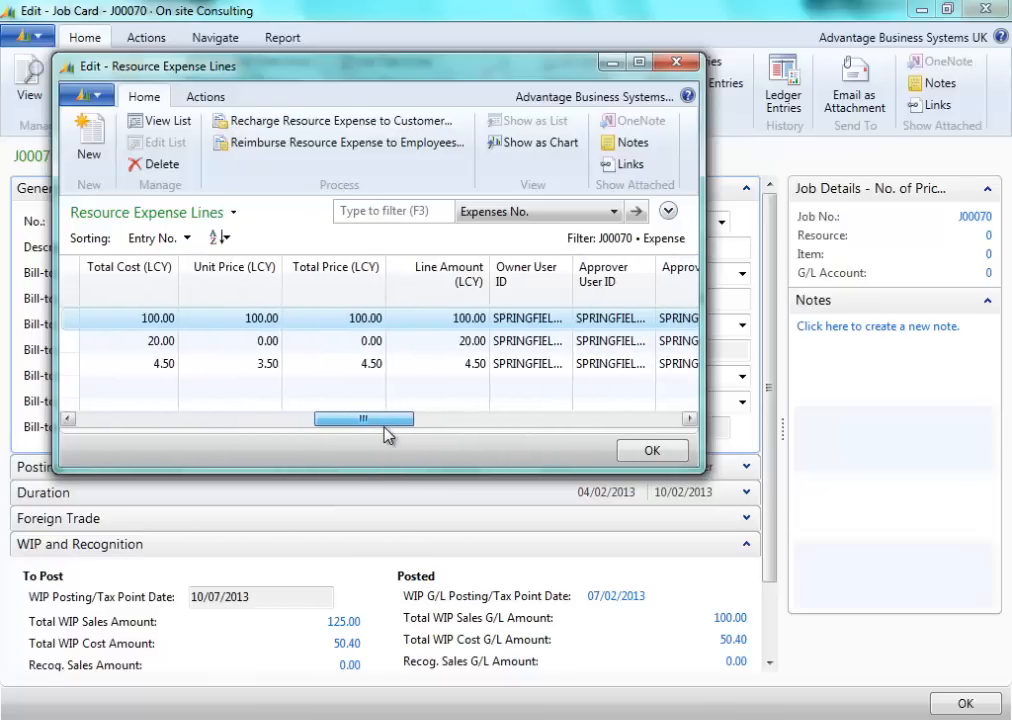
{"action": "left_click_drag", "start_coordinate": [363, 418], "coordinate": [435, 418]}
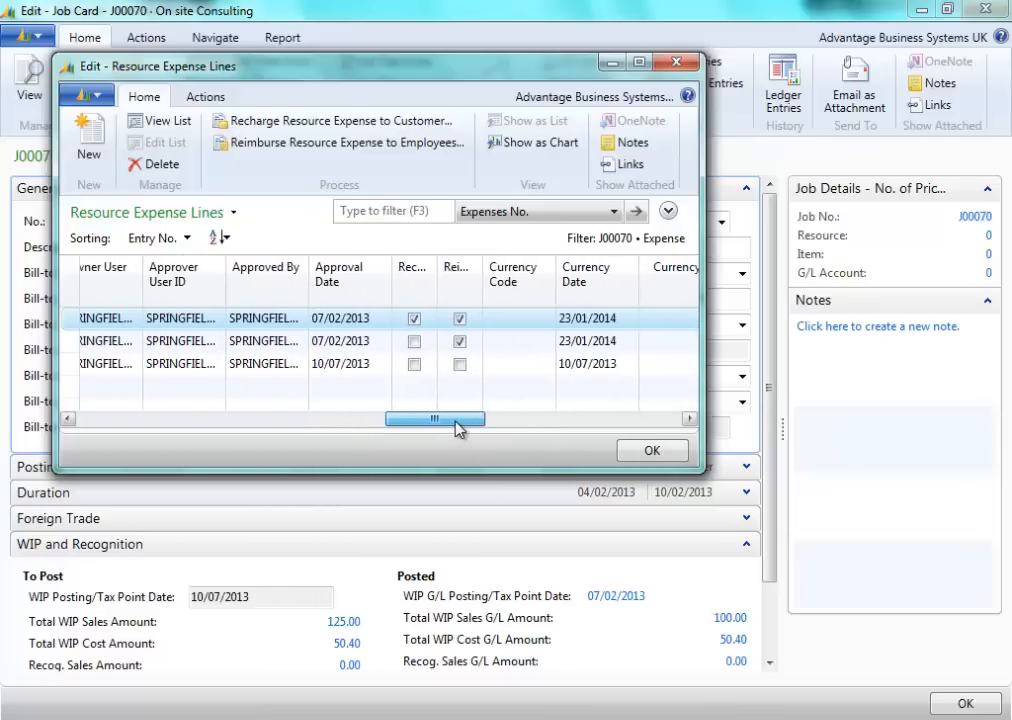
{"action": "left_click_drag", "start_coordinate": [435, 419], "coordinate": [527, 419]}
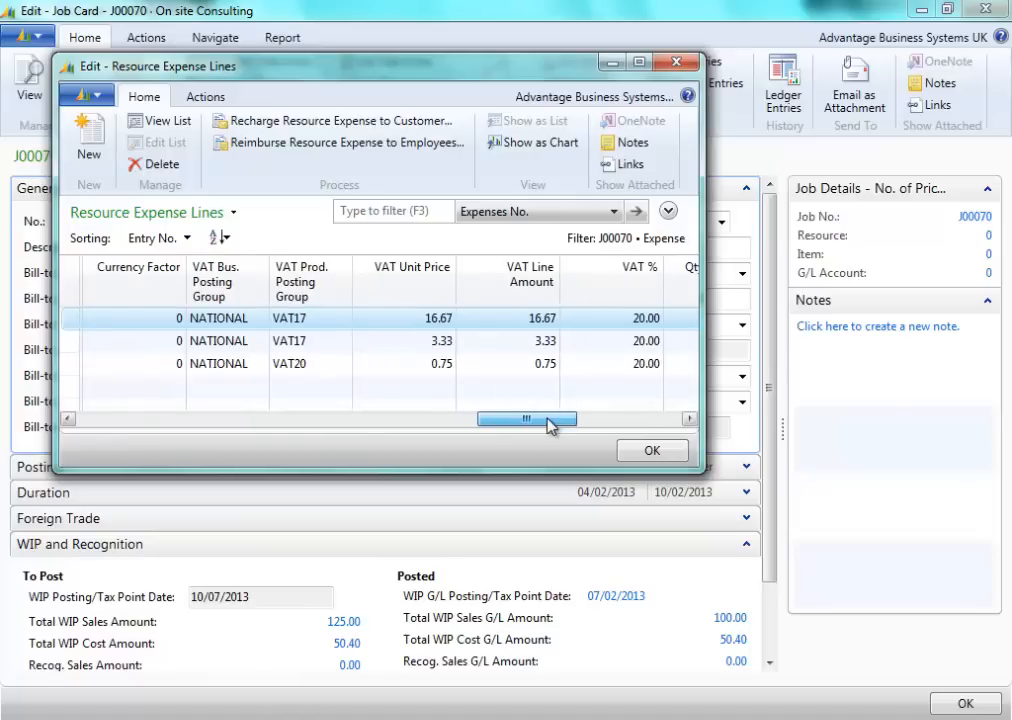
{"action": "left_click_drag", "start_coordinate": [528, 418], "coordinate": [580, 418]}
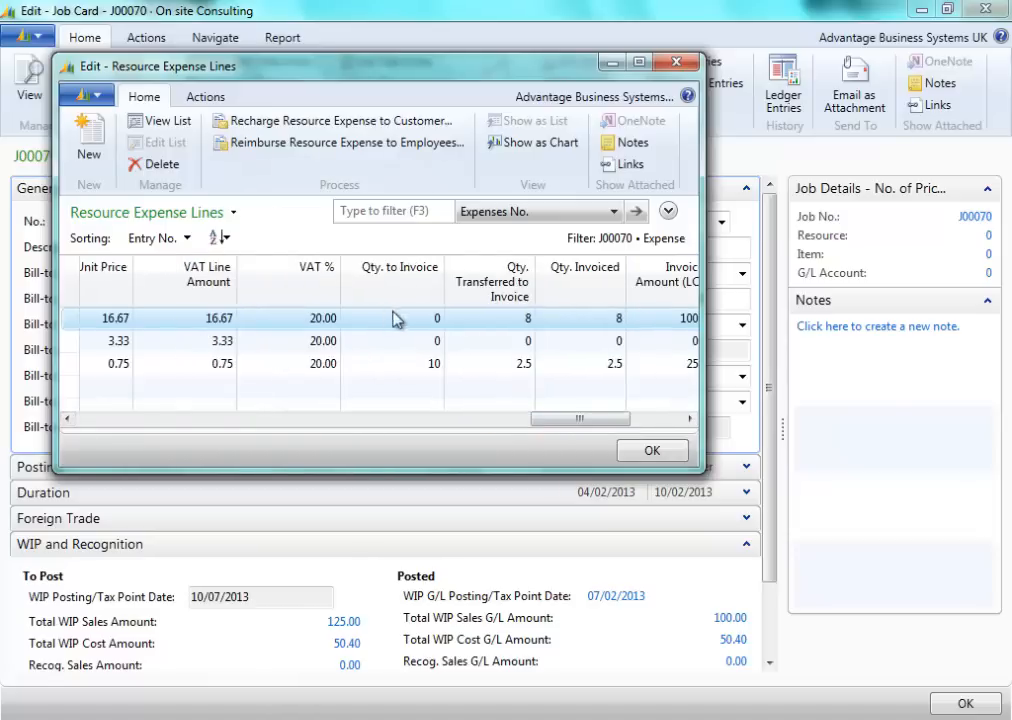
{"action": "mouse_move", "coordinate": [420, 372]}
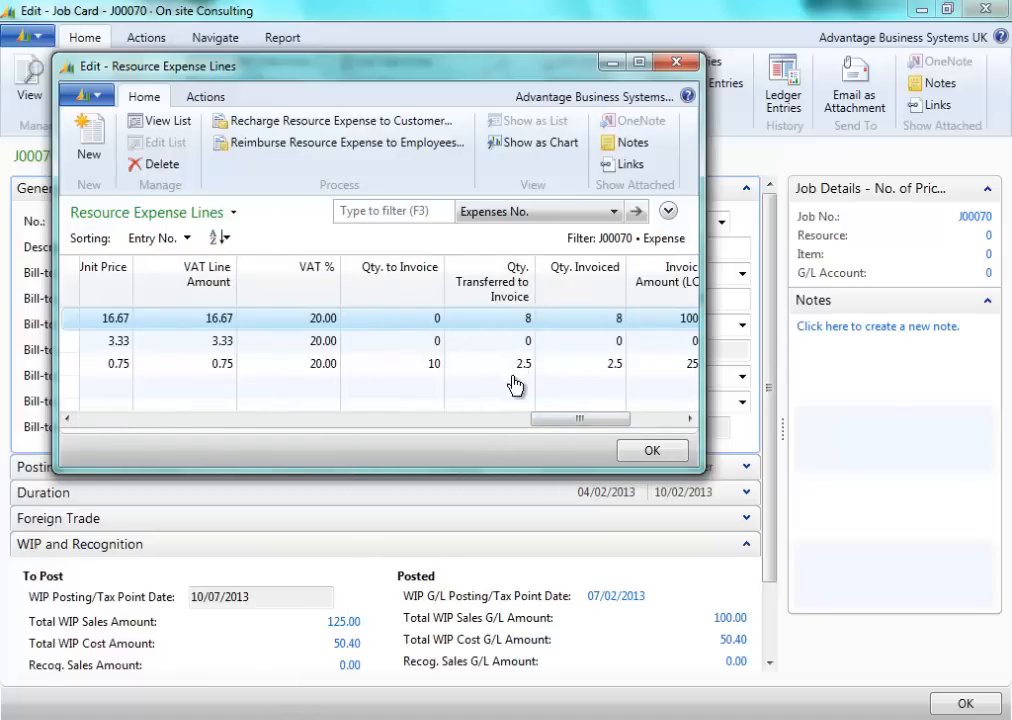
{"action": "mouse_move", "coordinate": [525, 370]}
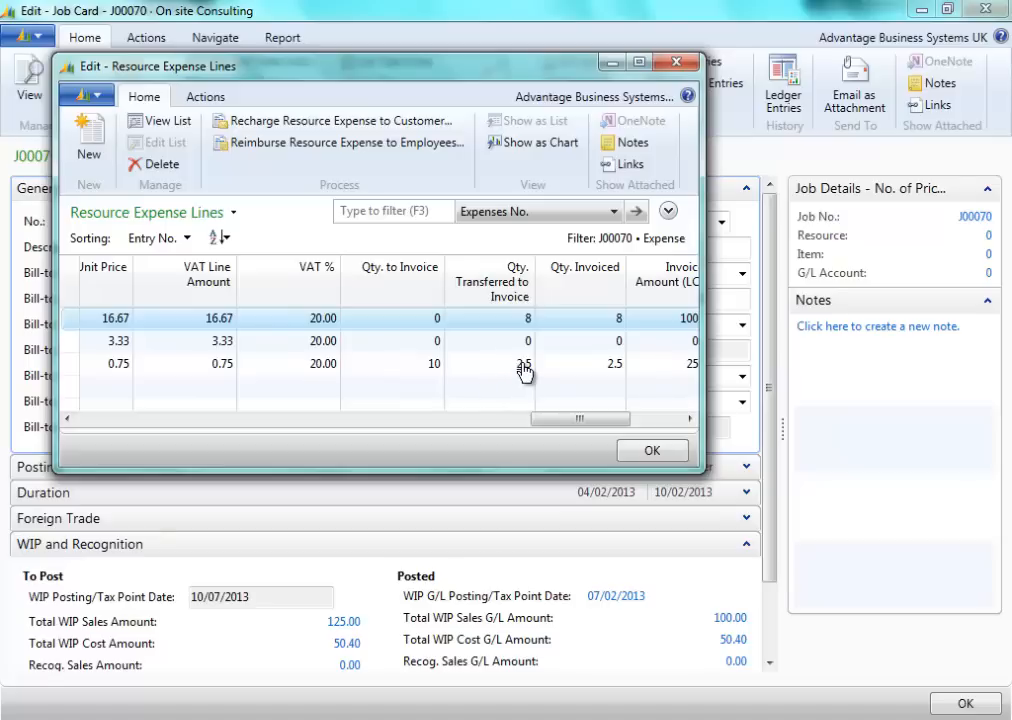
{"action": "mouse_move", "coordinate": [513, 377]}
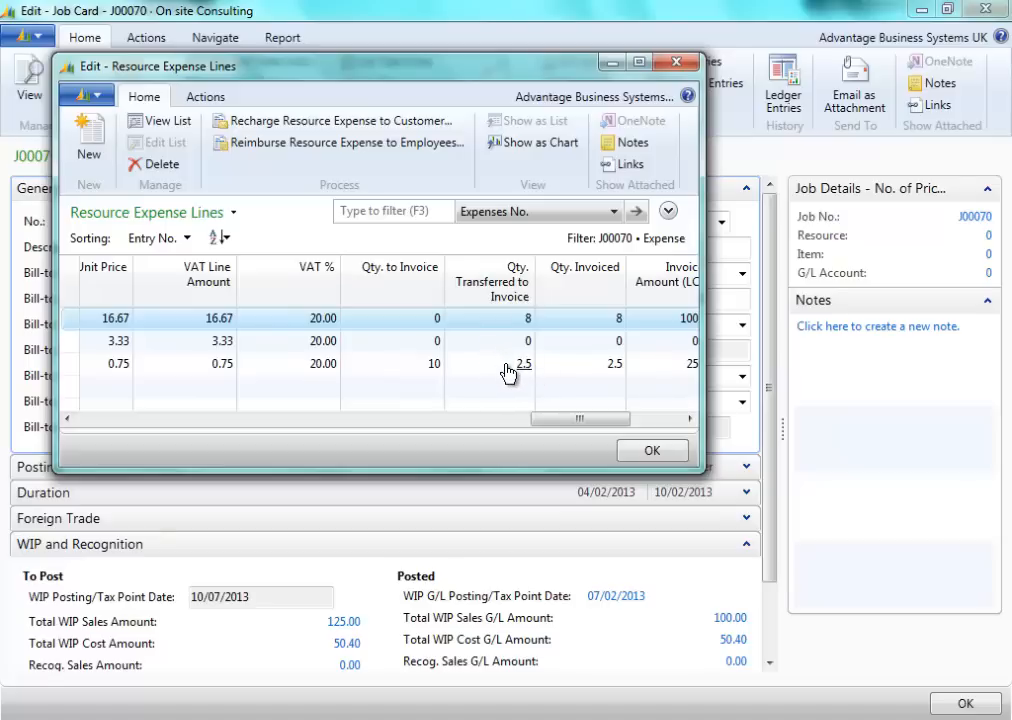
{"action": "mouse_move", "coordinate": [613, 378]}
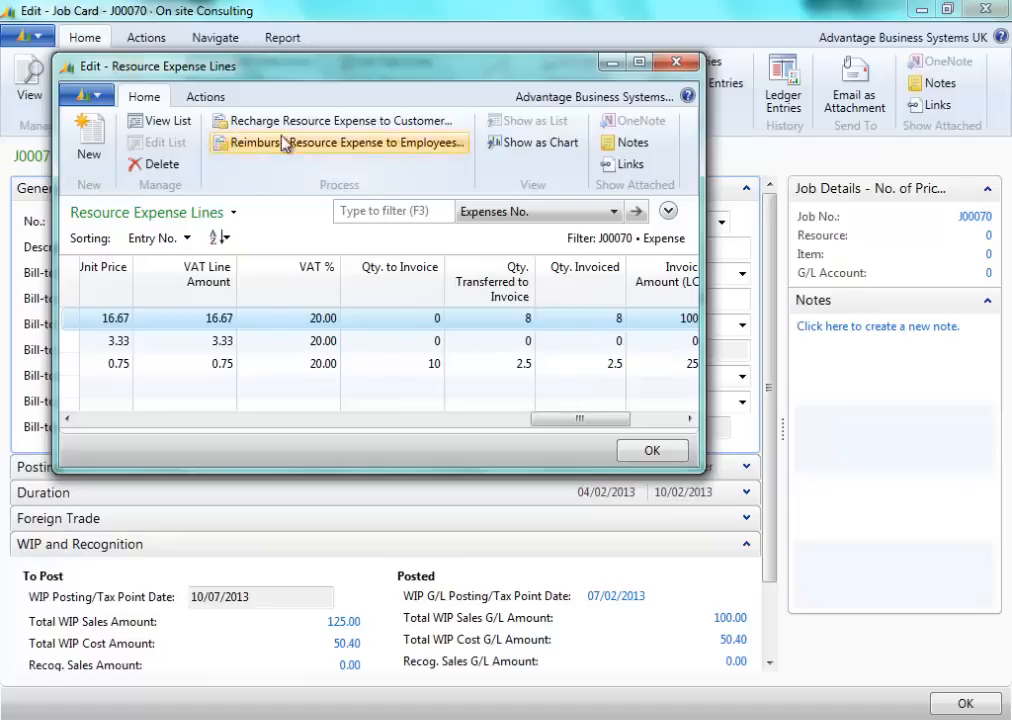
{"action": "mouse_move", "coordinate": [310, 120]}
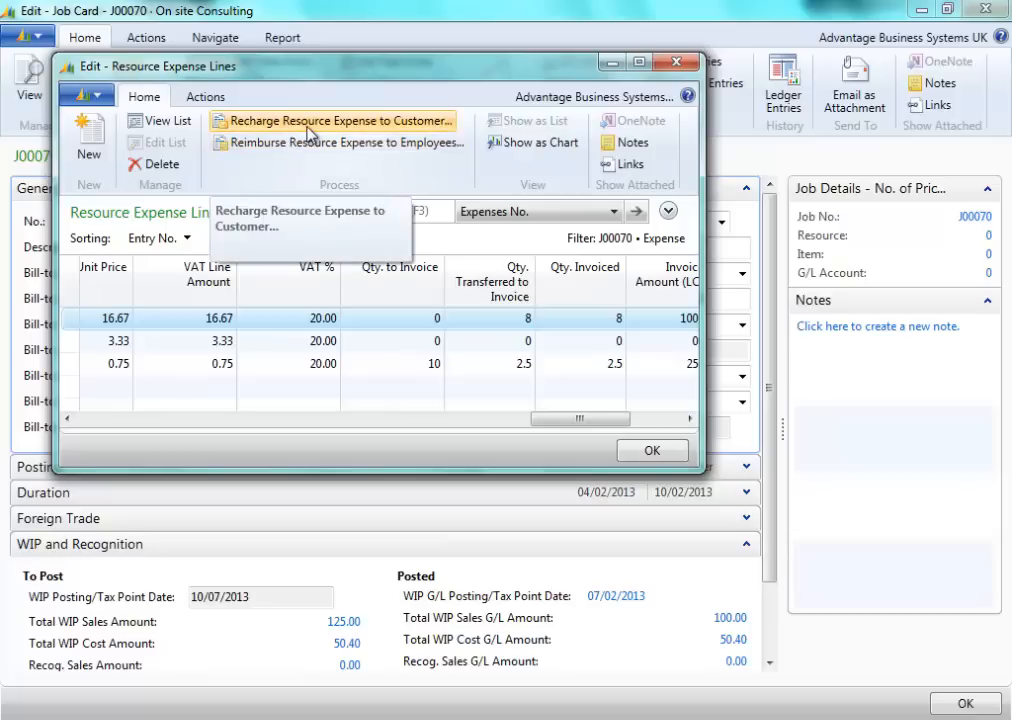
{"action": "mouse_move", "coordinate": [345, 143]}
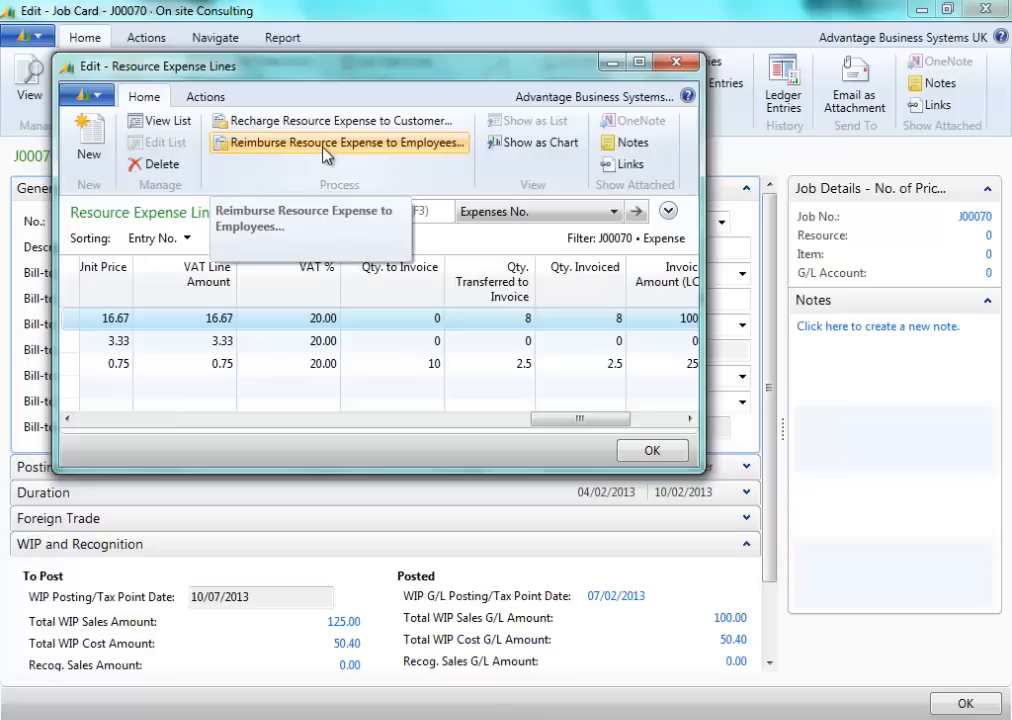
{"action": "mouse_move", "coordinate": [375, 127]}
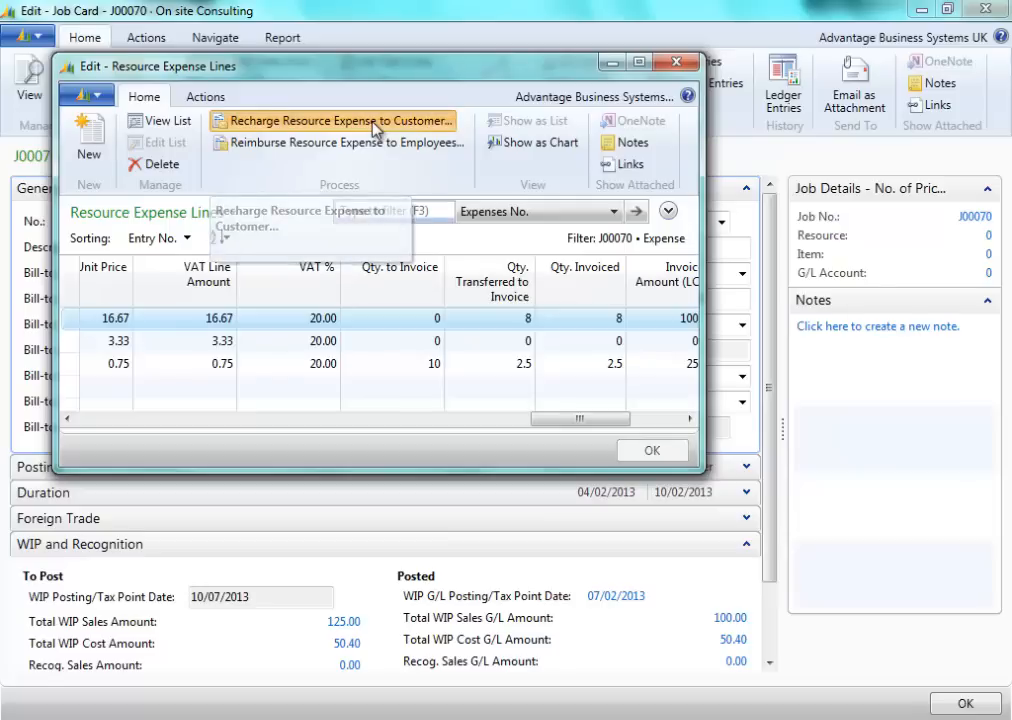
Recharge job J00070's resource expenses to customer 10000 and acknowledge the confirmation
{"action": "left_click", "coordinate": [335, 120]}
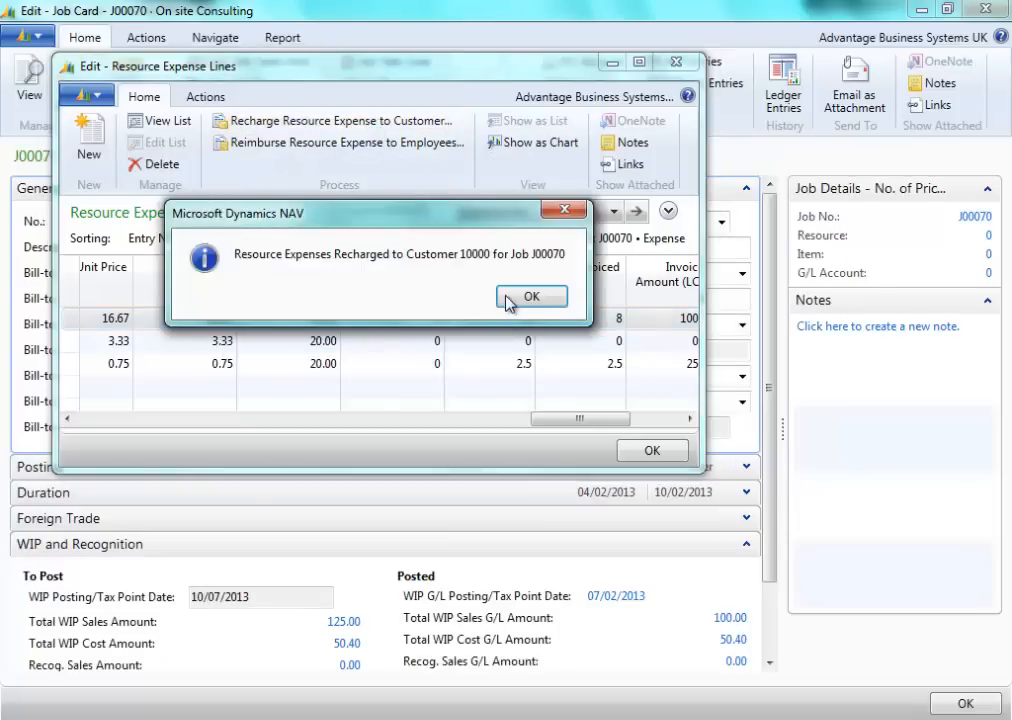
{"action": "mouse_move", "coordinate": [332, 266]}
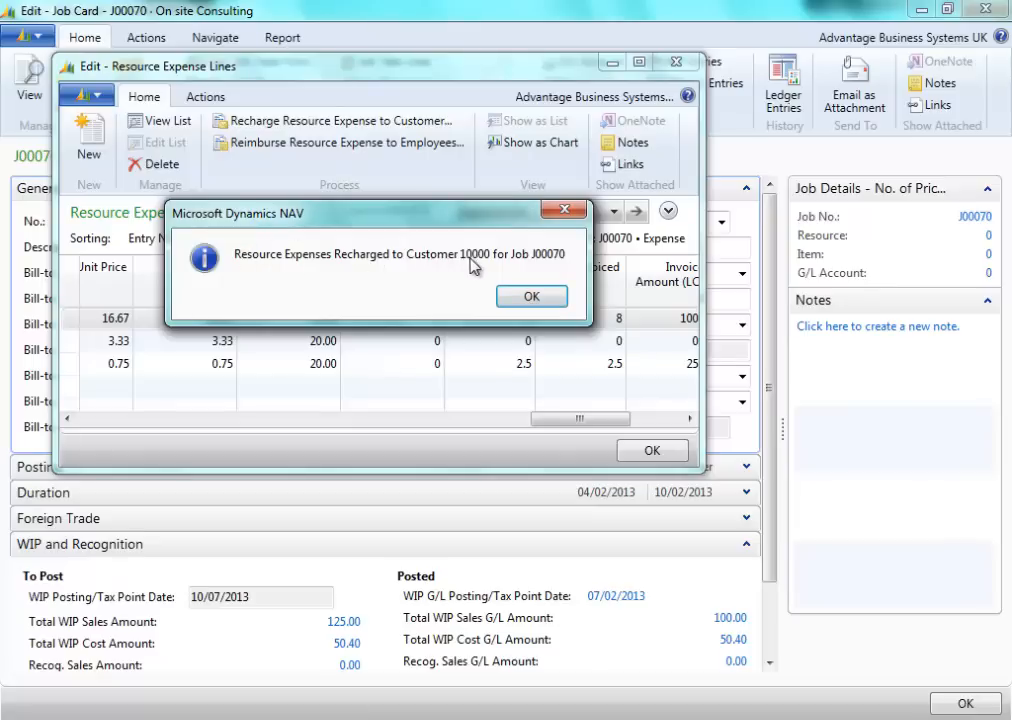
{"action": "mouse_move", "coordinate": [540, 295]}
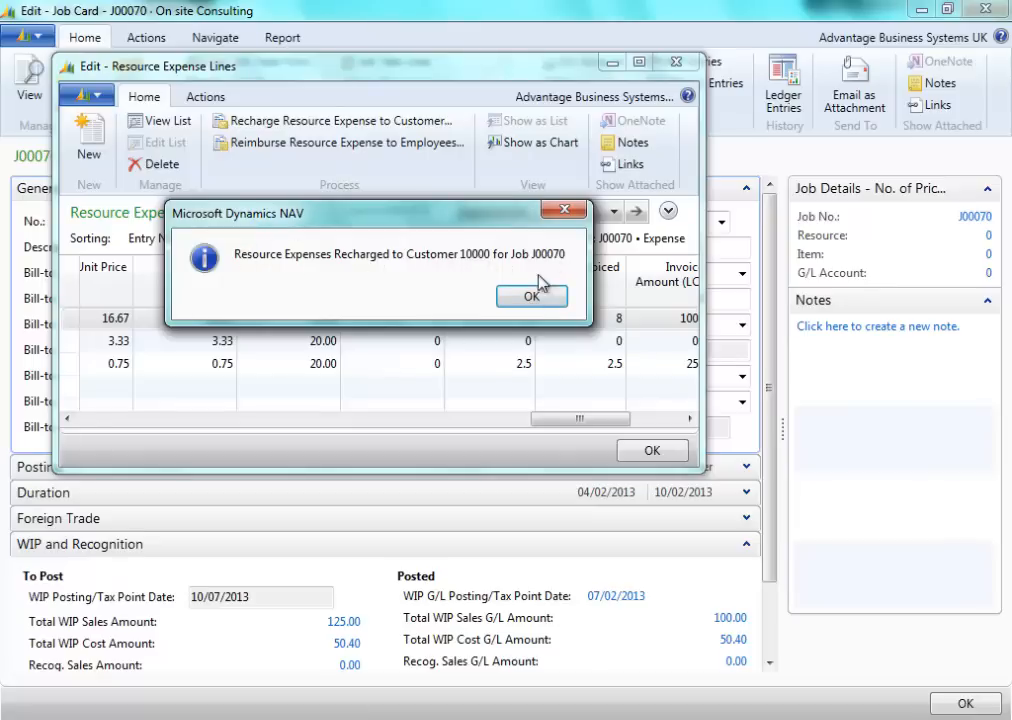
{"action": "left_click", "coordinate": [531, 296]}
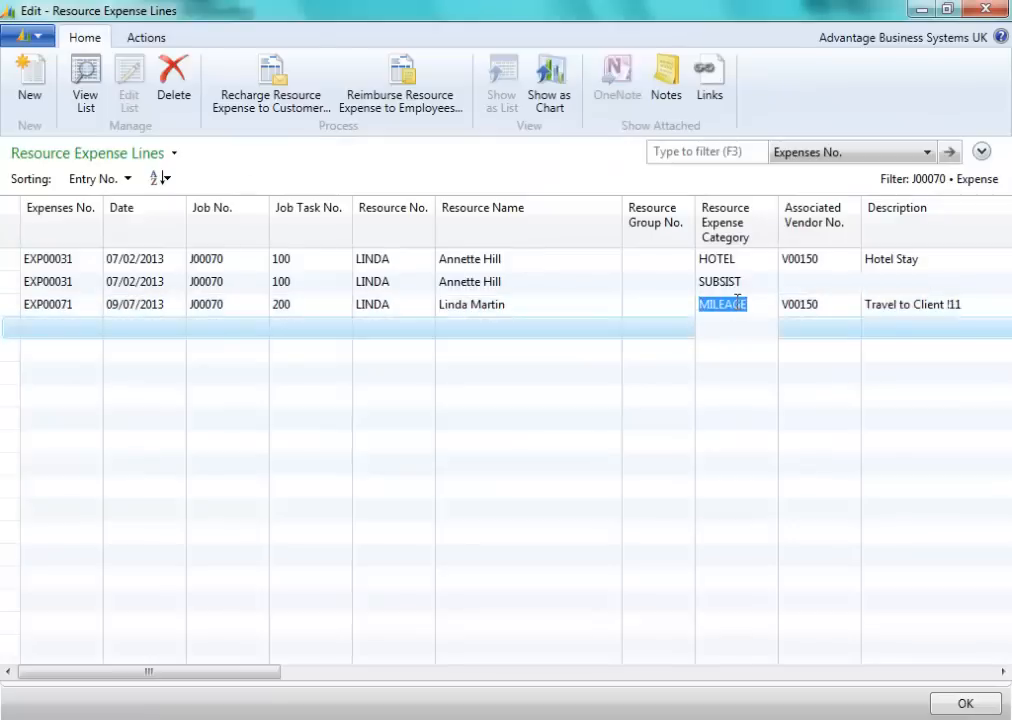
Scroll to the mileage line's customer recharge number 103058 and return to the J00070 job card
{"action": "scroll", "scroll_direction": "right", "scroll_amount": 3}
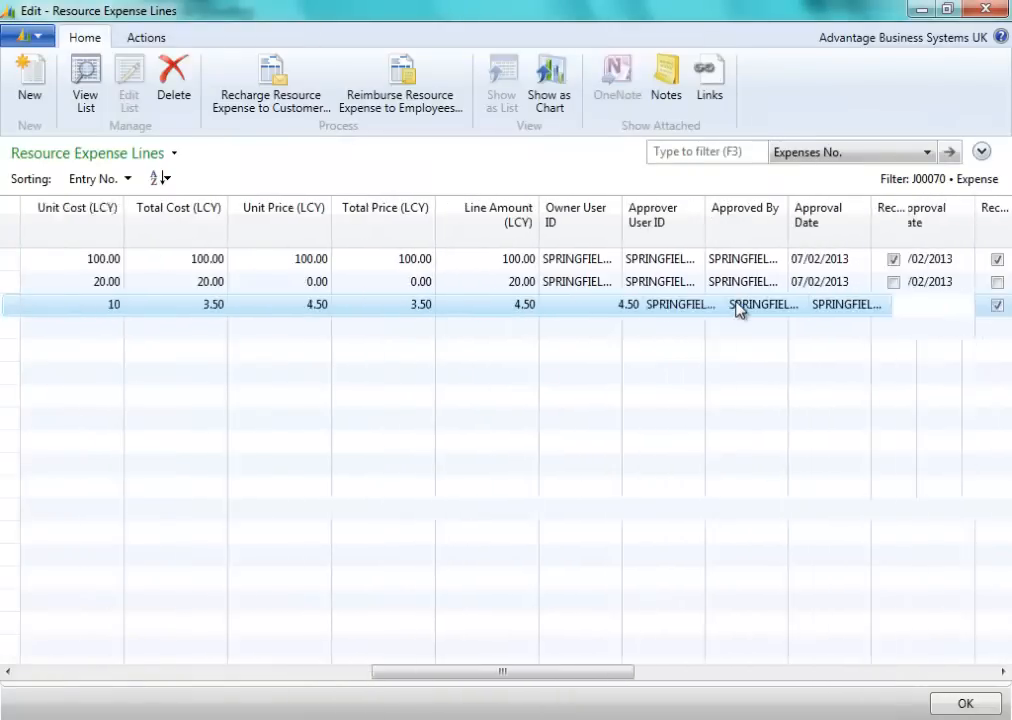
{"action": "scroll", "scroll_direction": "right", "scroll_amount": 3}
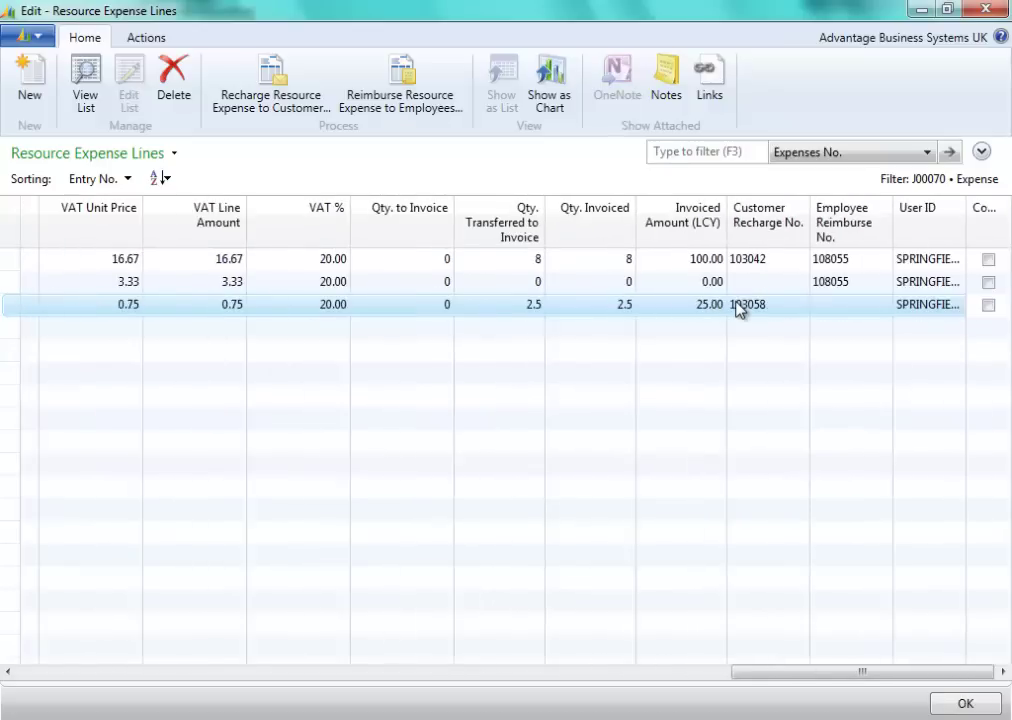
{"action": "mouse_move", "coordinate": [778, 315]}
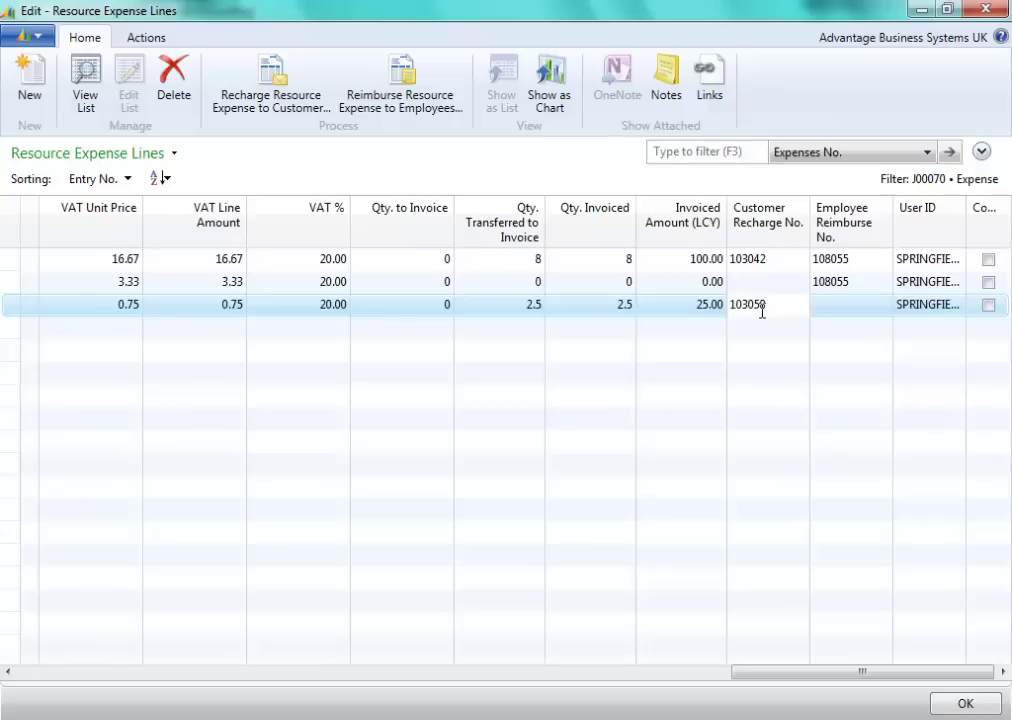
{"action": "mouse_move", "coordinate": [402, 85]}
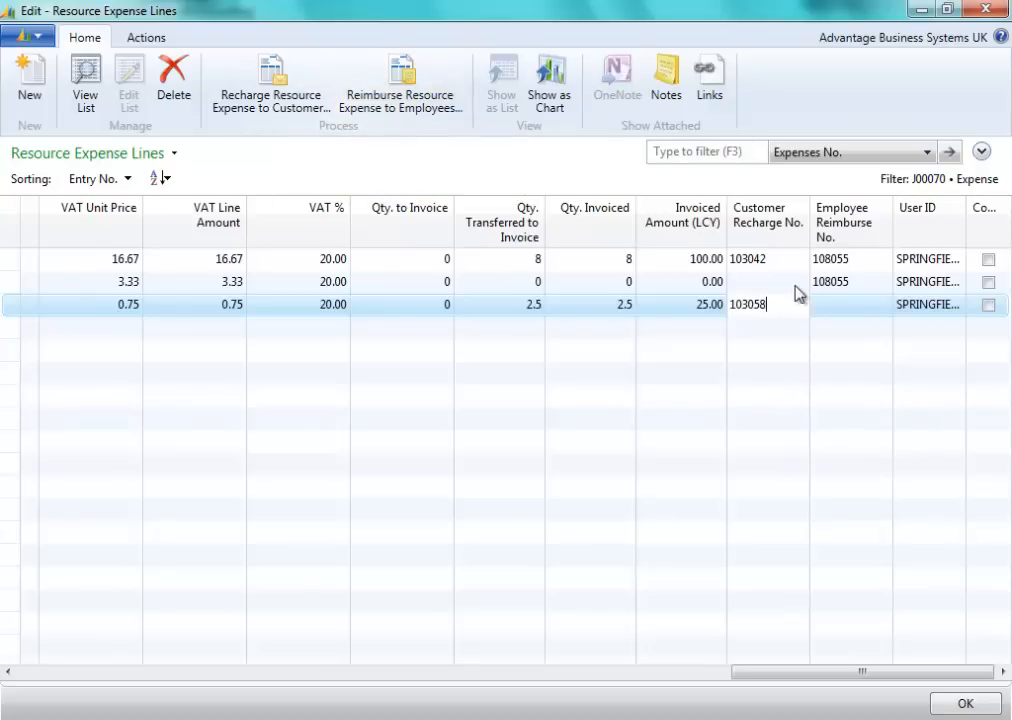
{"action": "left_click", "coordinate": [850, 304]}
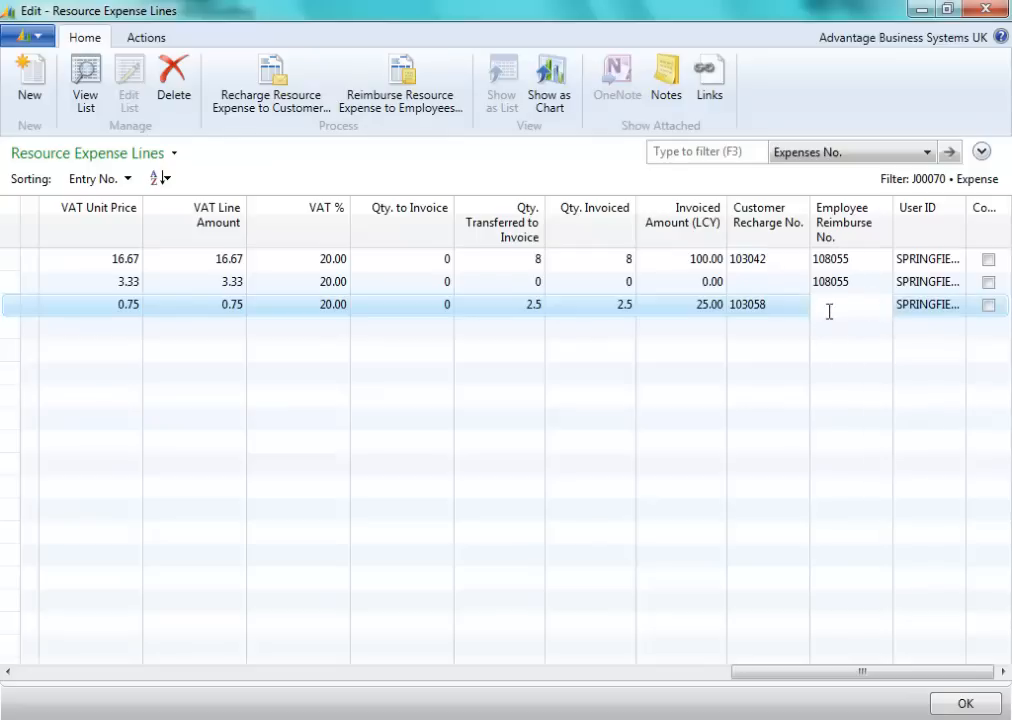
{"action": "left_click", "coordinate": [401, 82]}
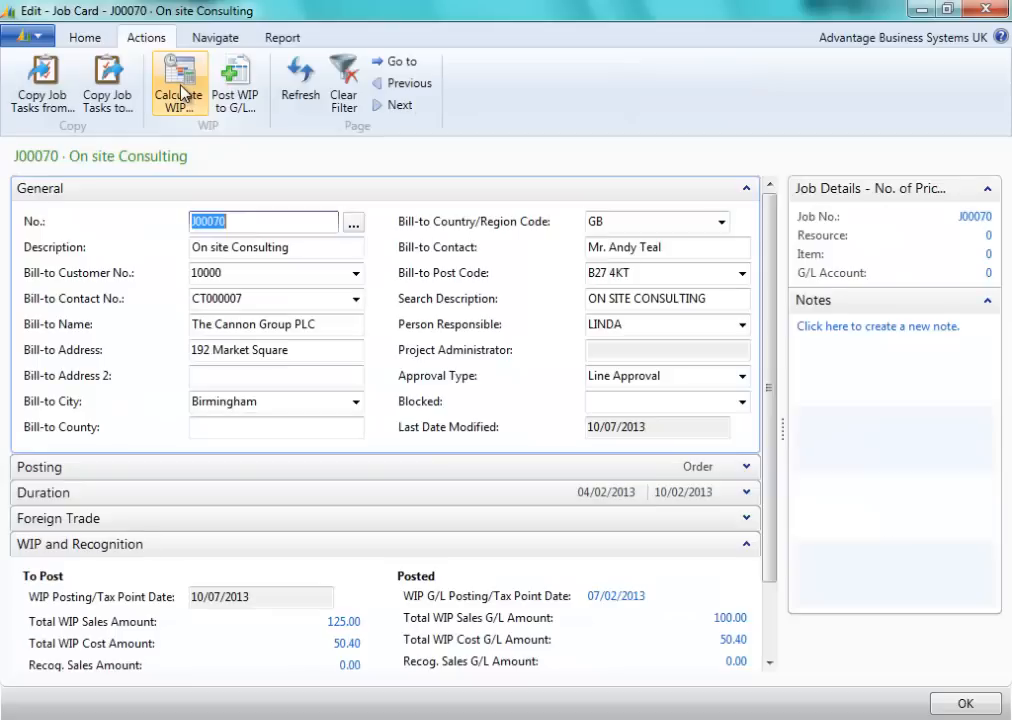
{"action": "mouse_move", "coordinate": [179, 82]}
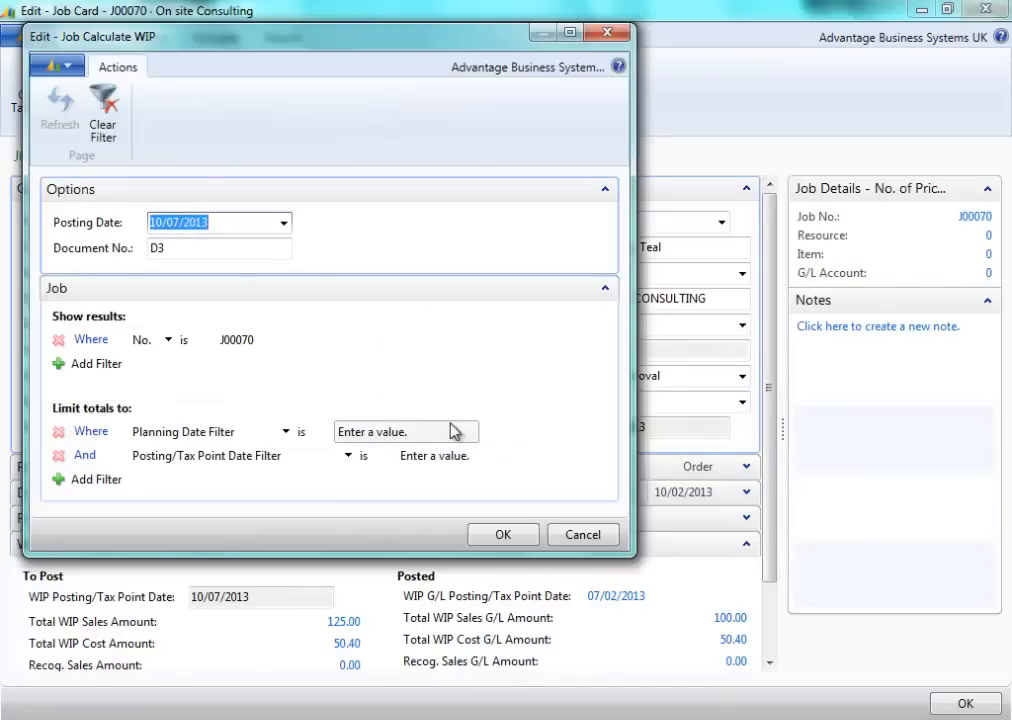
Run Calculate WIP for job J00070 with document number D3 and acknowledge success
{"action": "left_click", "coordinate": [218, 248]}
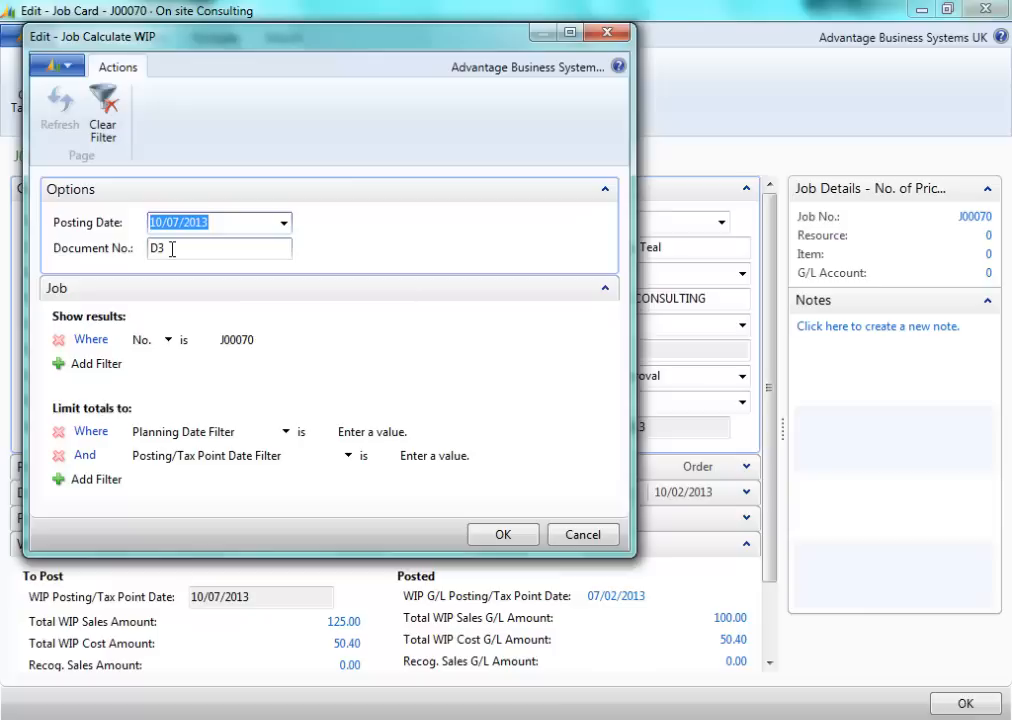
{"action": "left_click", "coordinate": [503, 534]}
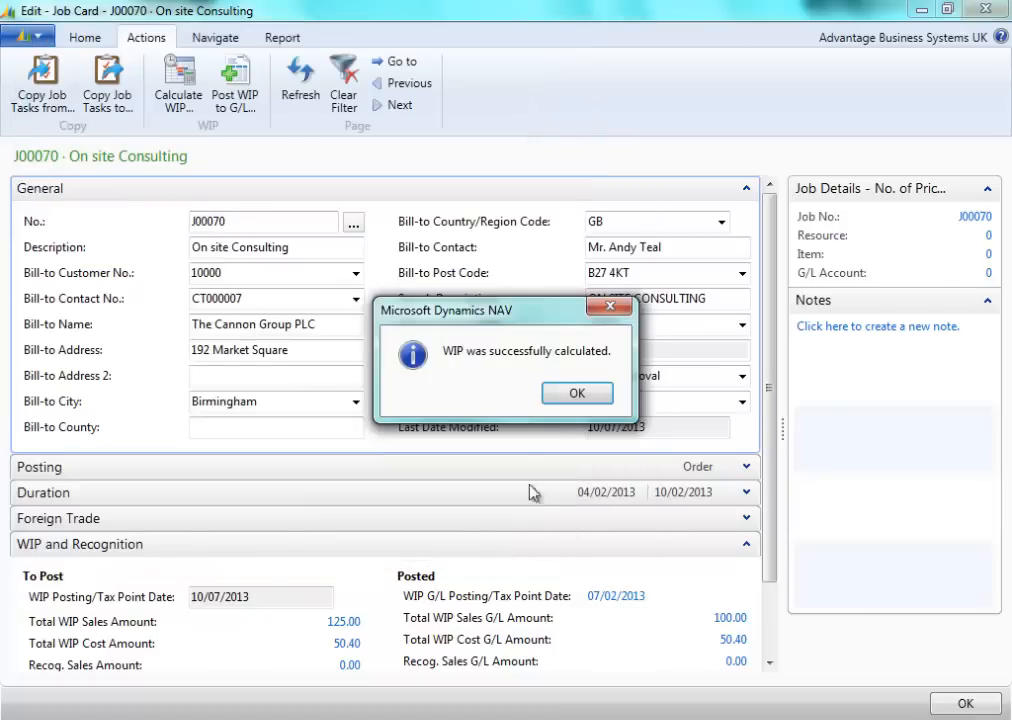
{"action": "left_click", "coordinate": [577, 392]}
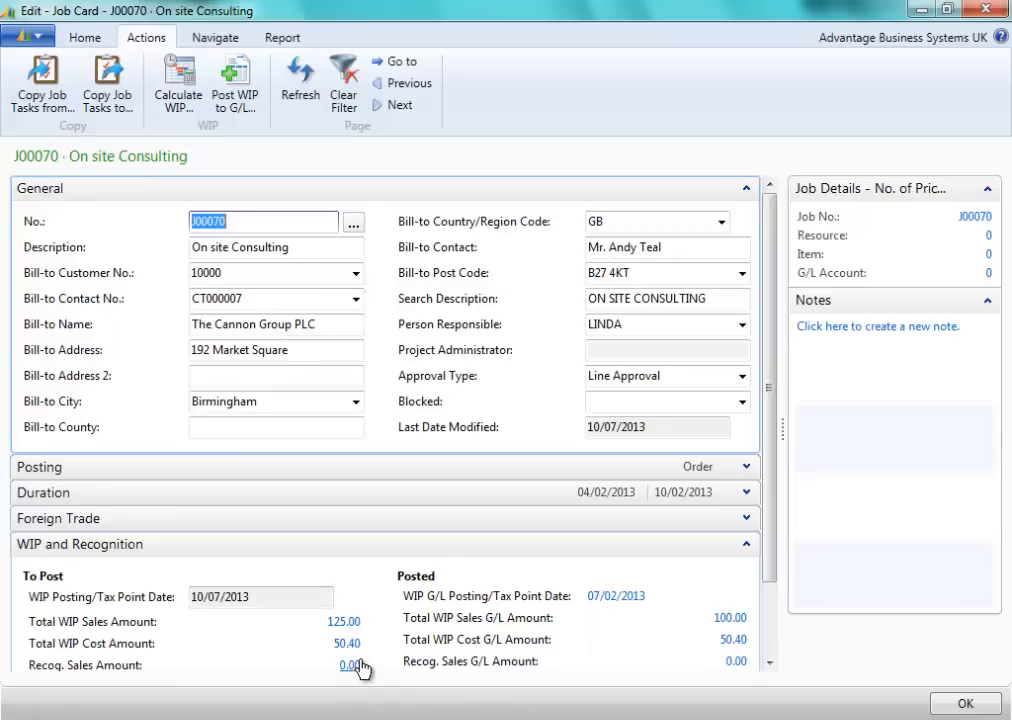
{"action": "mouse_move", "coordinate": [235, 82]}
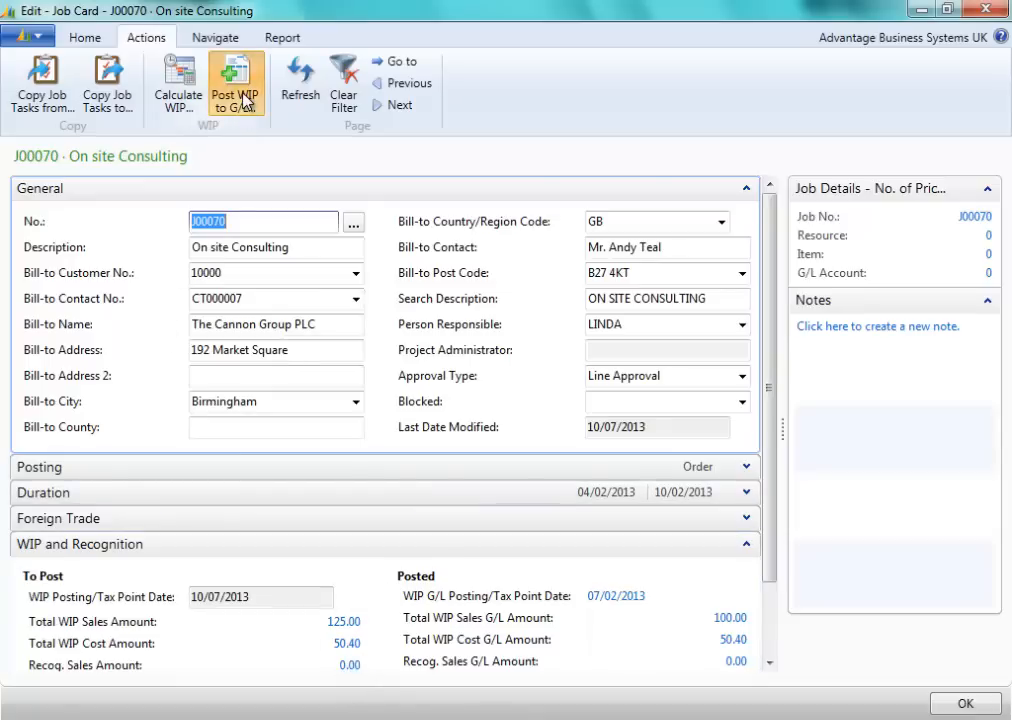
Post J00070's WIP to G/L with reversal document D3, leaving 125.00 sales and 50.40 cost posted
{"action": "left_click", "coordinate": [235, 85]}
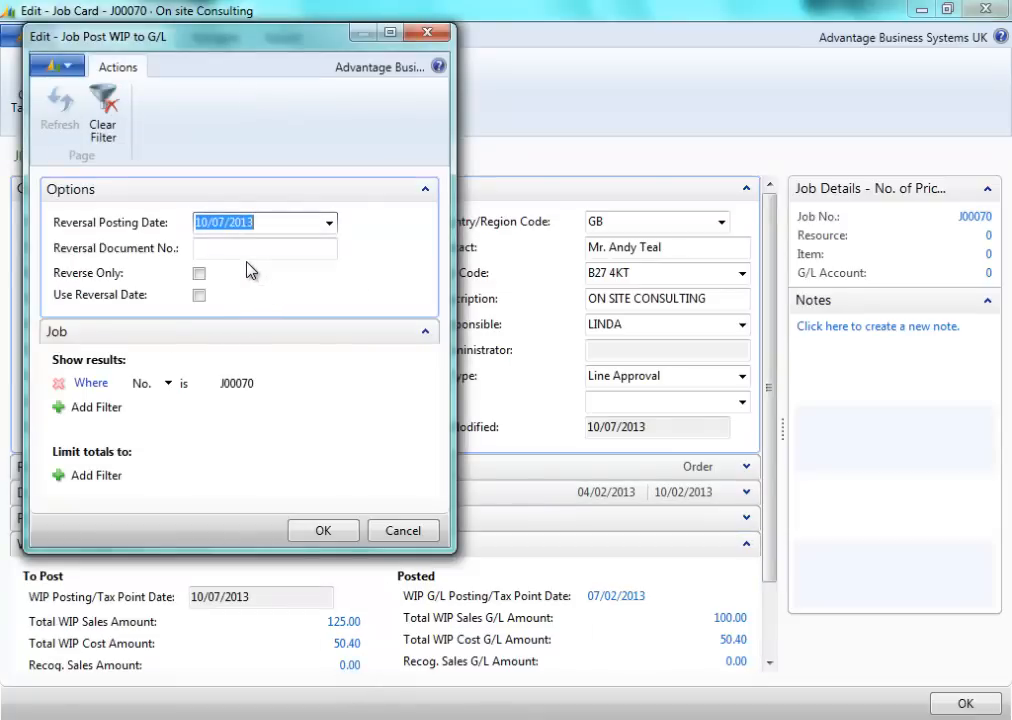
{"action": "left_click", "coordinate": [264, 248]}
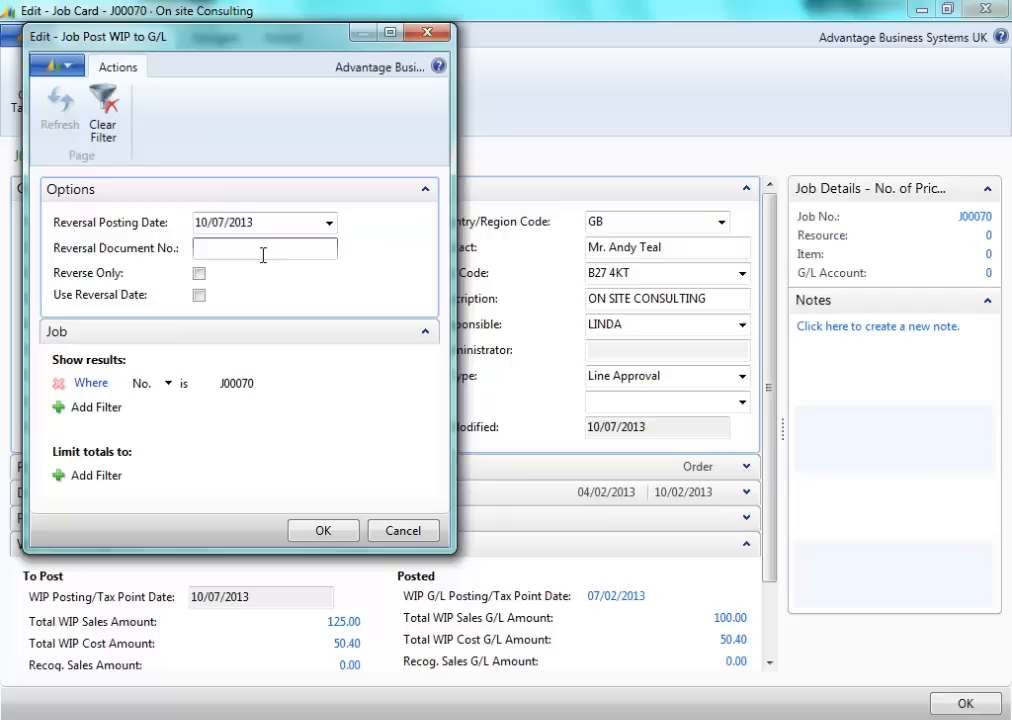
{"action": "type", "text": "D3"}
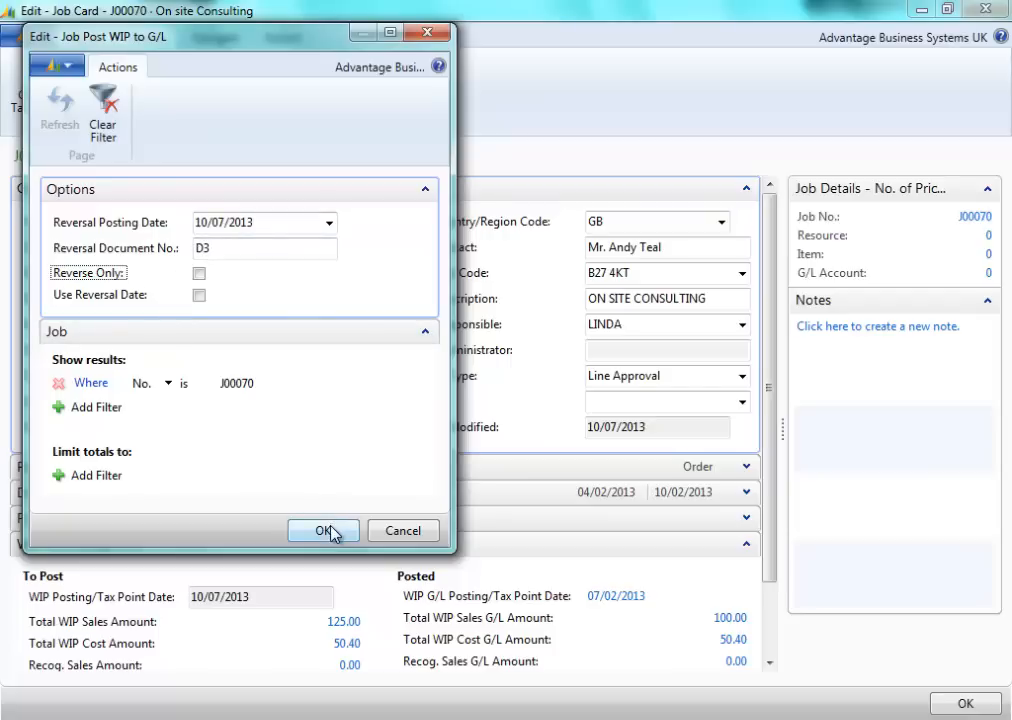
{"action": "left_click", "coordinate": [323, 531]}
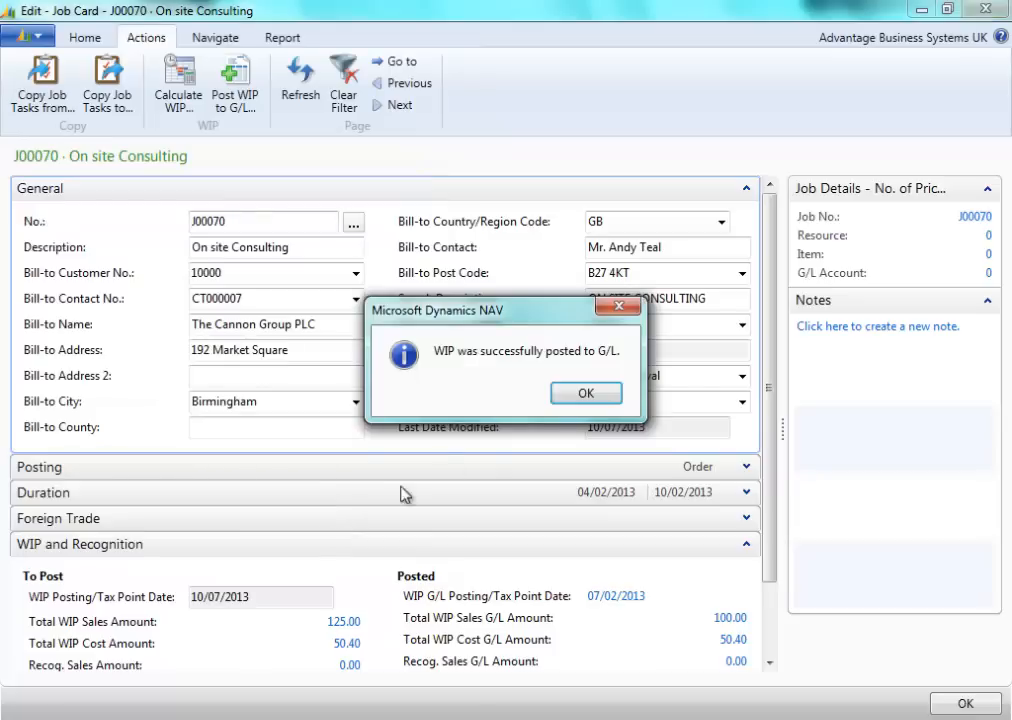
{"action": "left_click", "coordinate": [586, 392]}
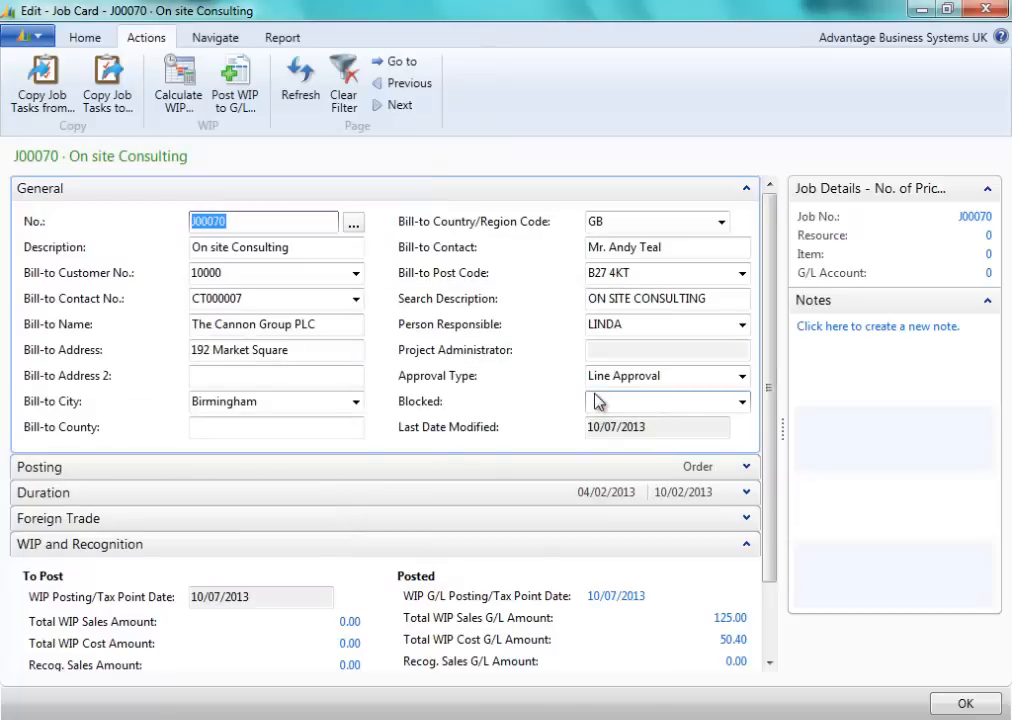
{"action": "scroll", "scroll_direction": "down", "scroll_amount": 3}
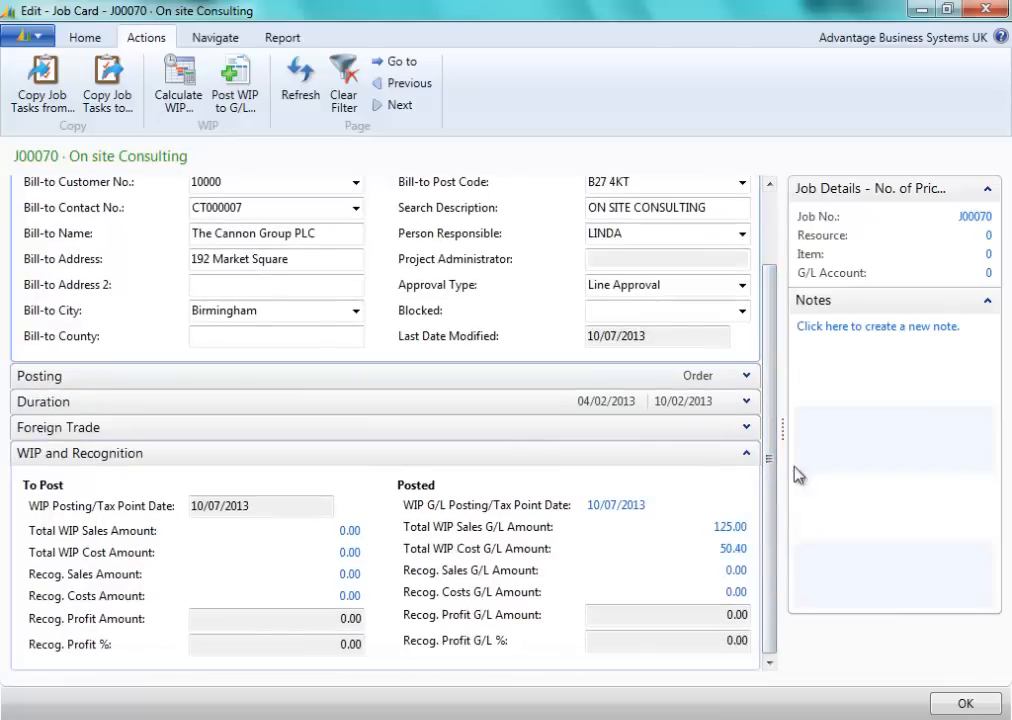
{"action": "scroll", "scroll_direction": "up", "scroll_amount": 3}
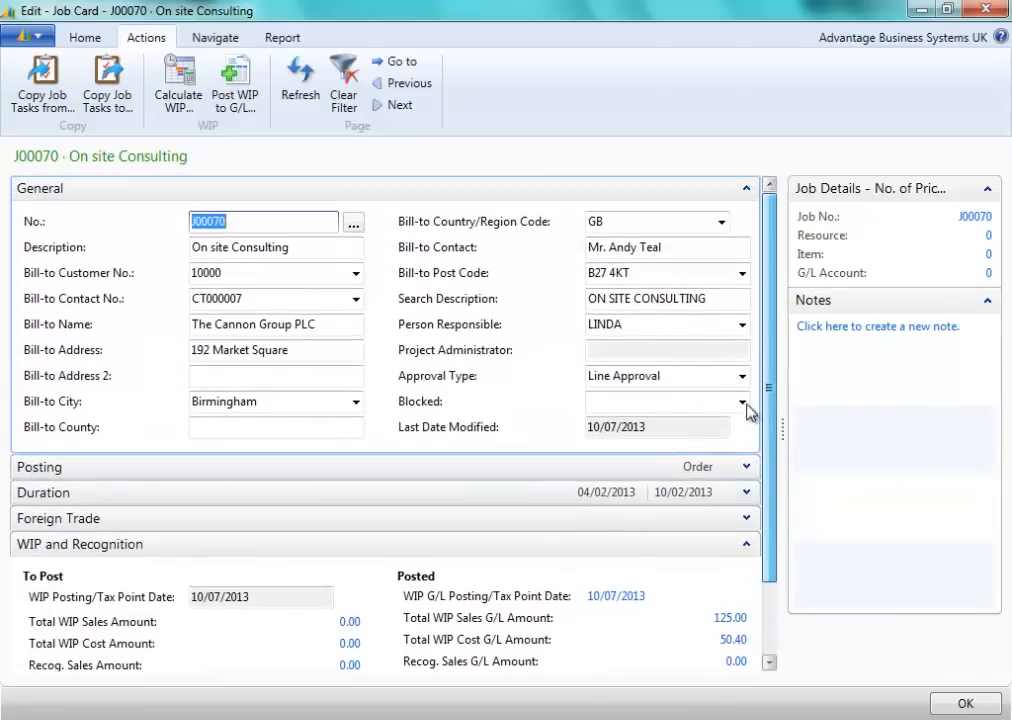